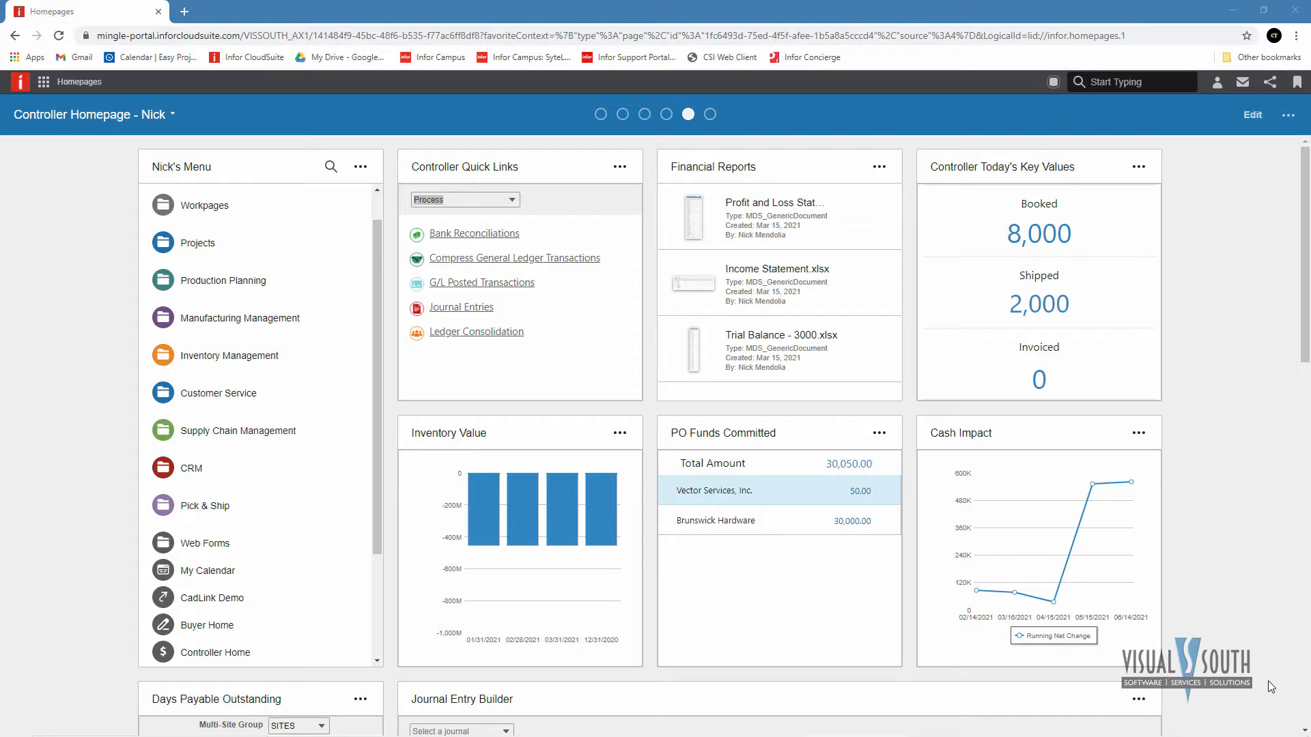
pyautogui.moveTo(907, 295)
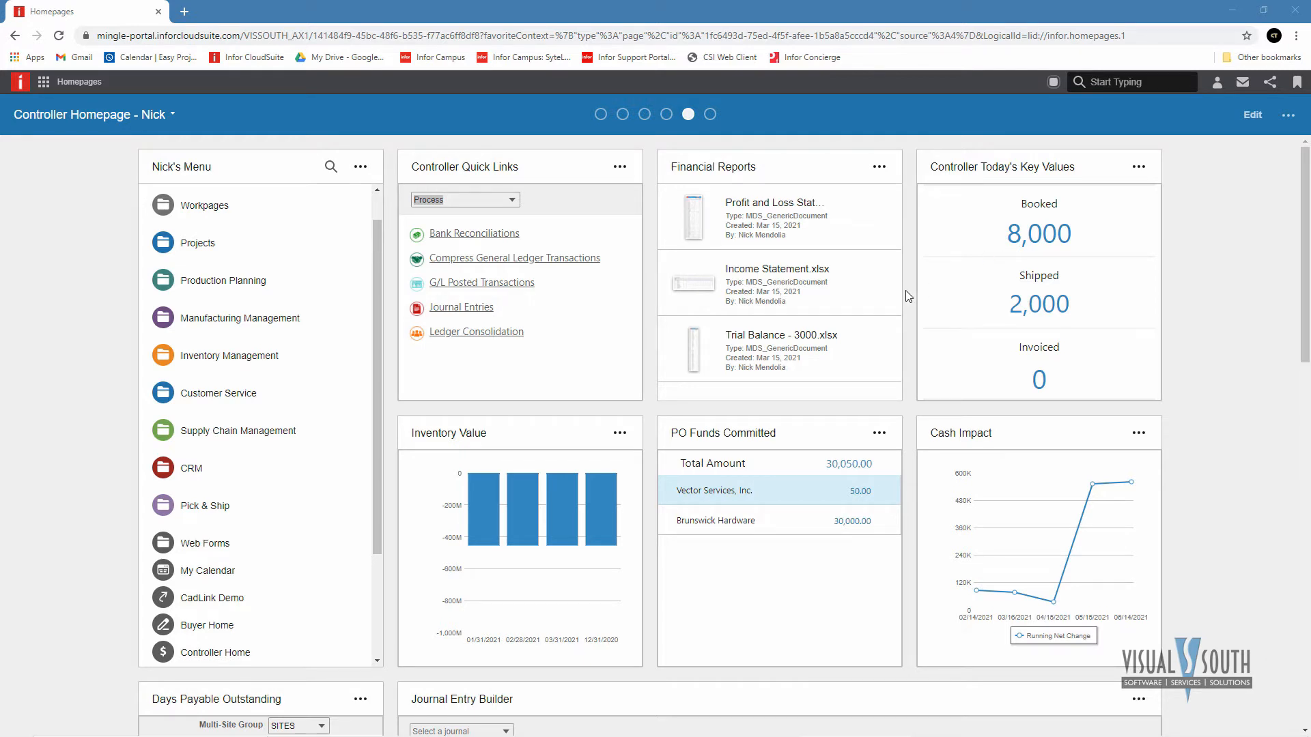
pyautogui.moveTo(768, 273)
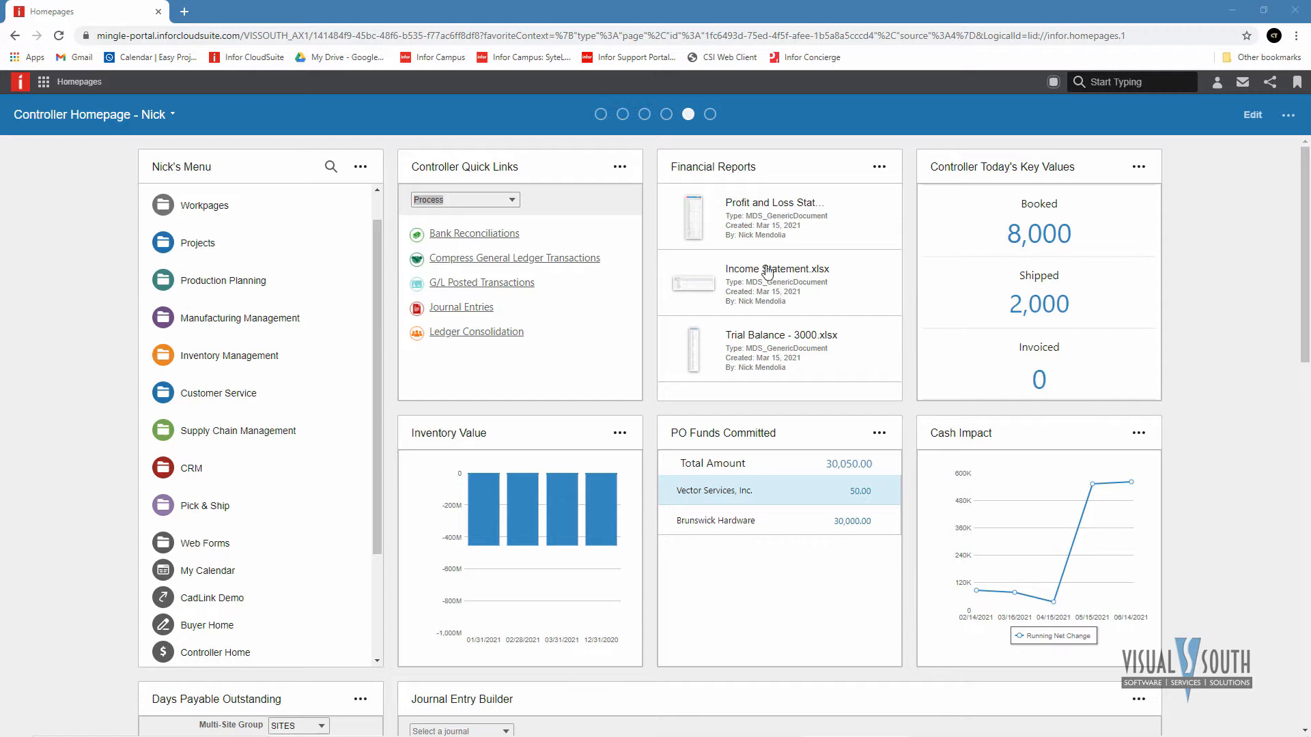
pyautogui.moveTo(751, 340)
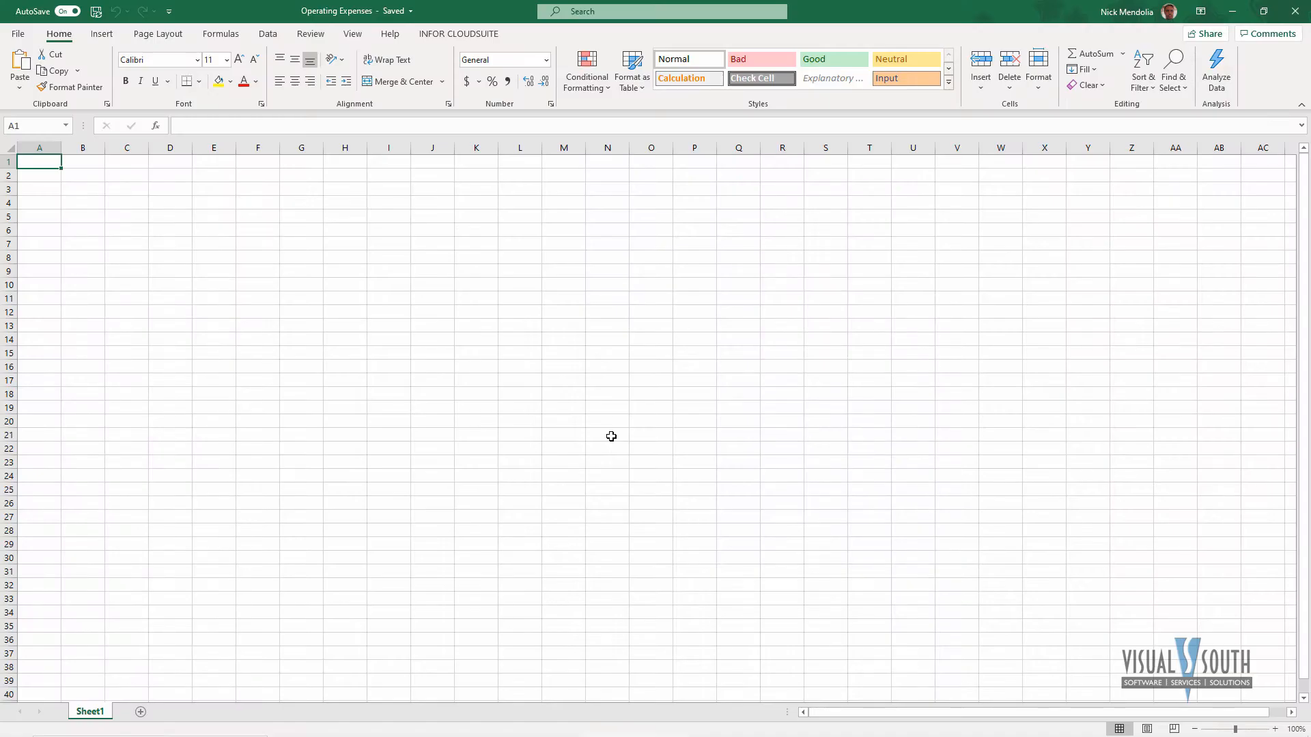
pyautogui.moveTo(442, 38)
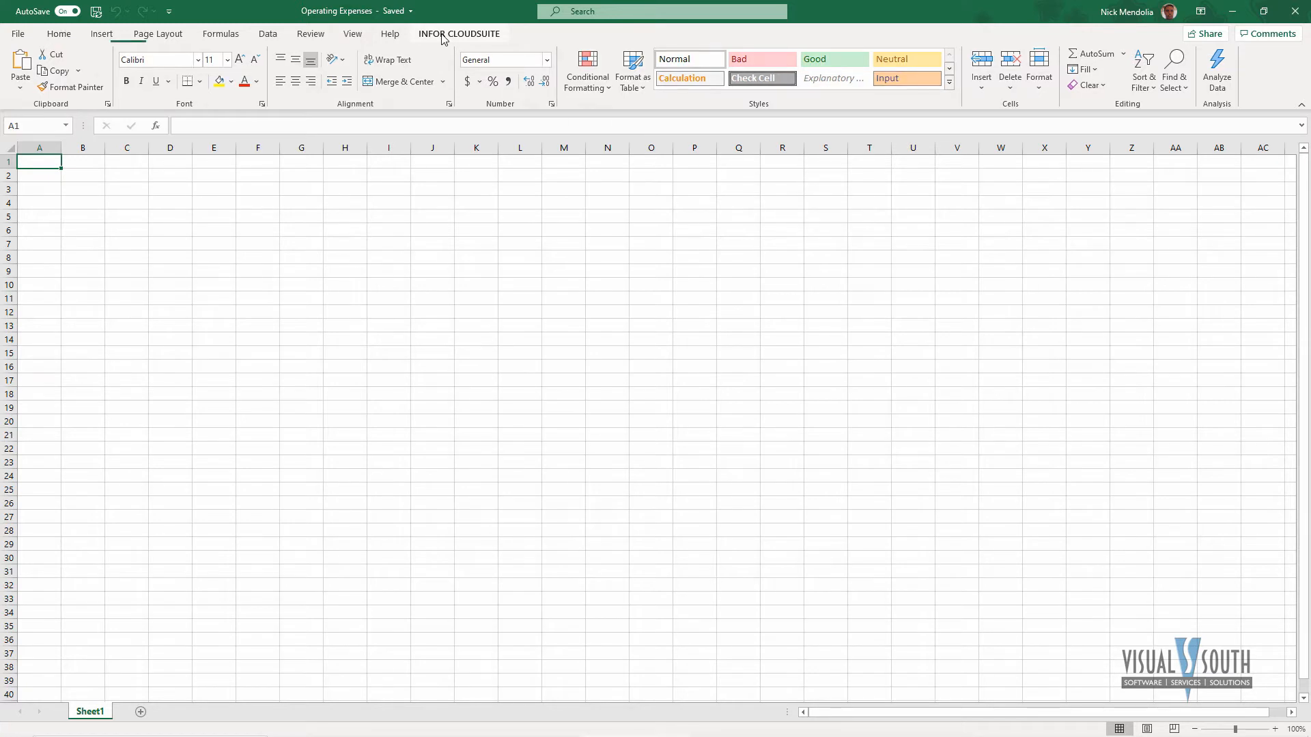
# Show the Infor CloudSuite ribbon, briefly view the Report Wizard and dismiss it
pyautogui.click(458, 33)
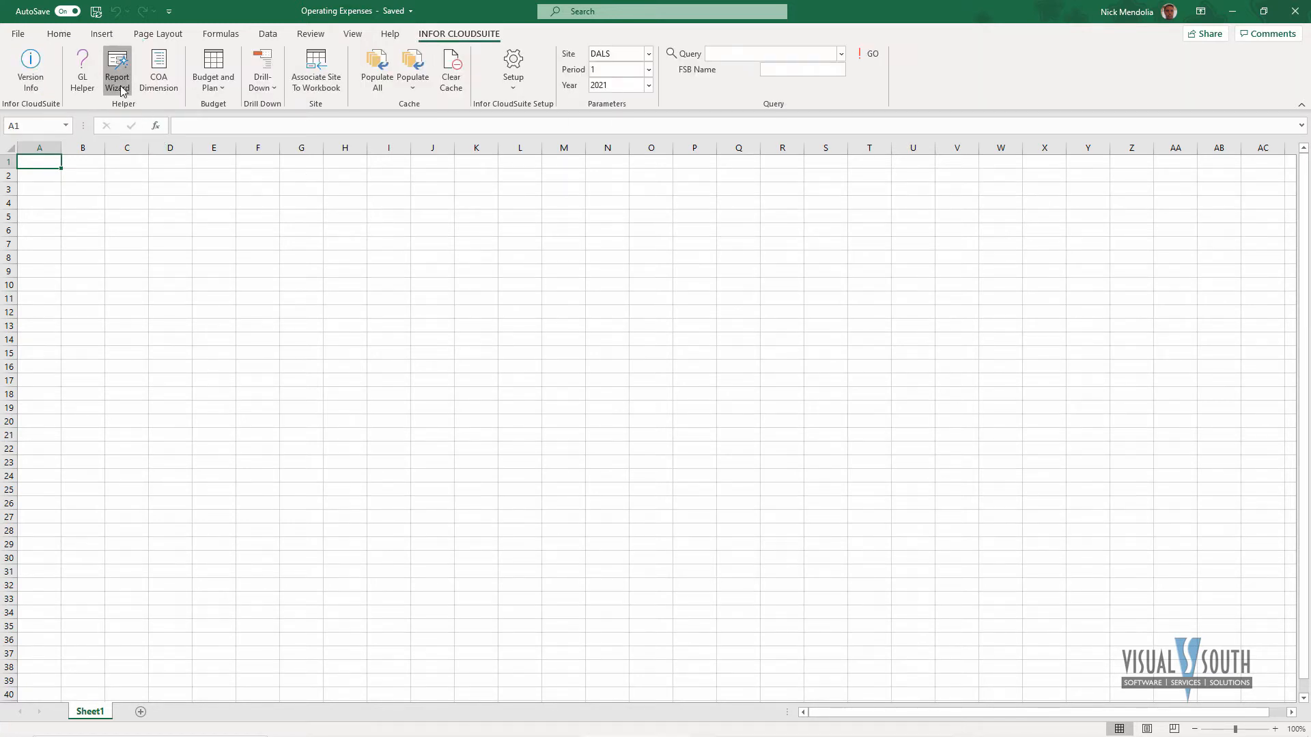
pyautogui.click(116, 68)
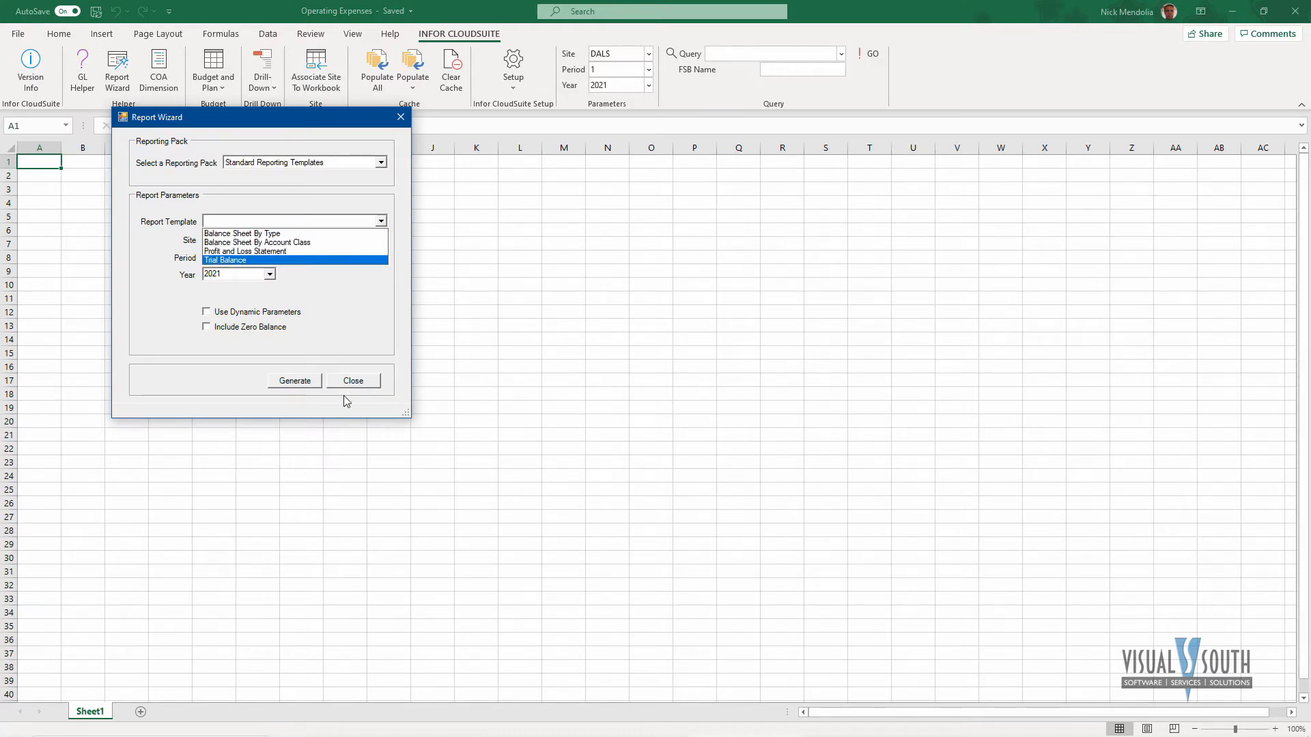
pyautogui.click(352, 379)
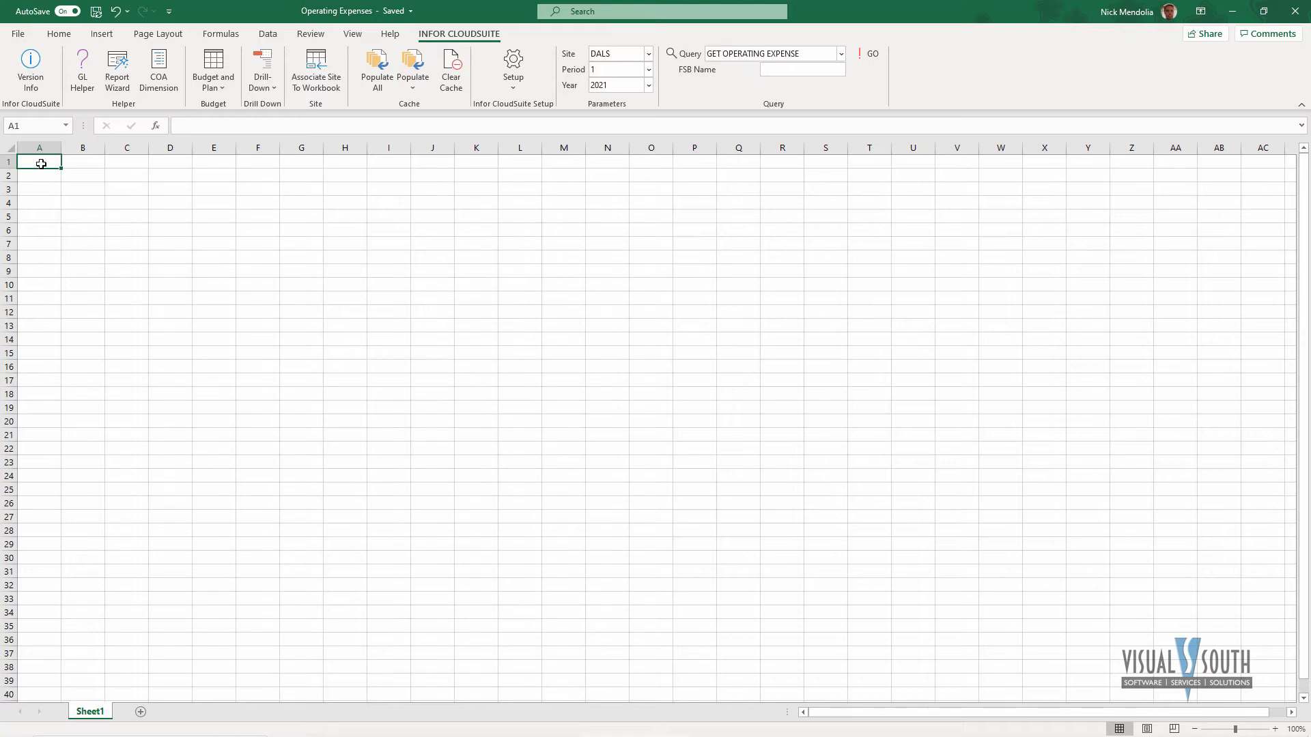
pyautogui.moveTo(420, 374)
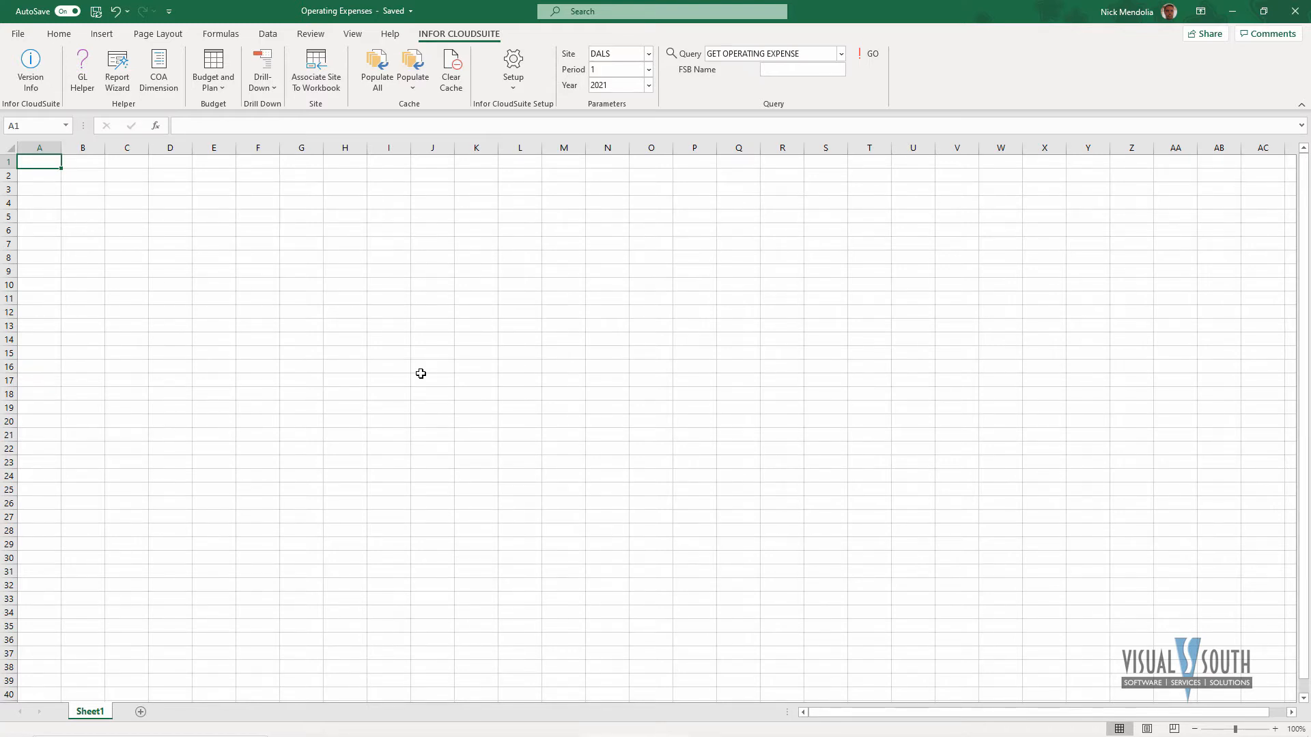
# Enter the Operating Expenses title in A1 and Fiscal Year 2017 in A3:B3
pyautogui.write('Operating Expenses')
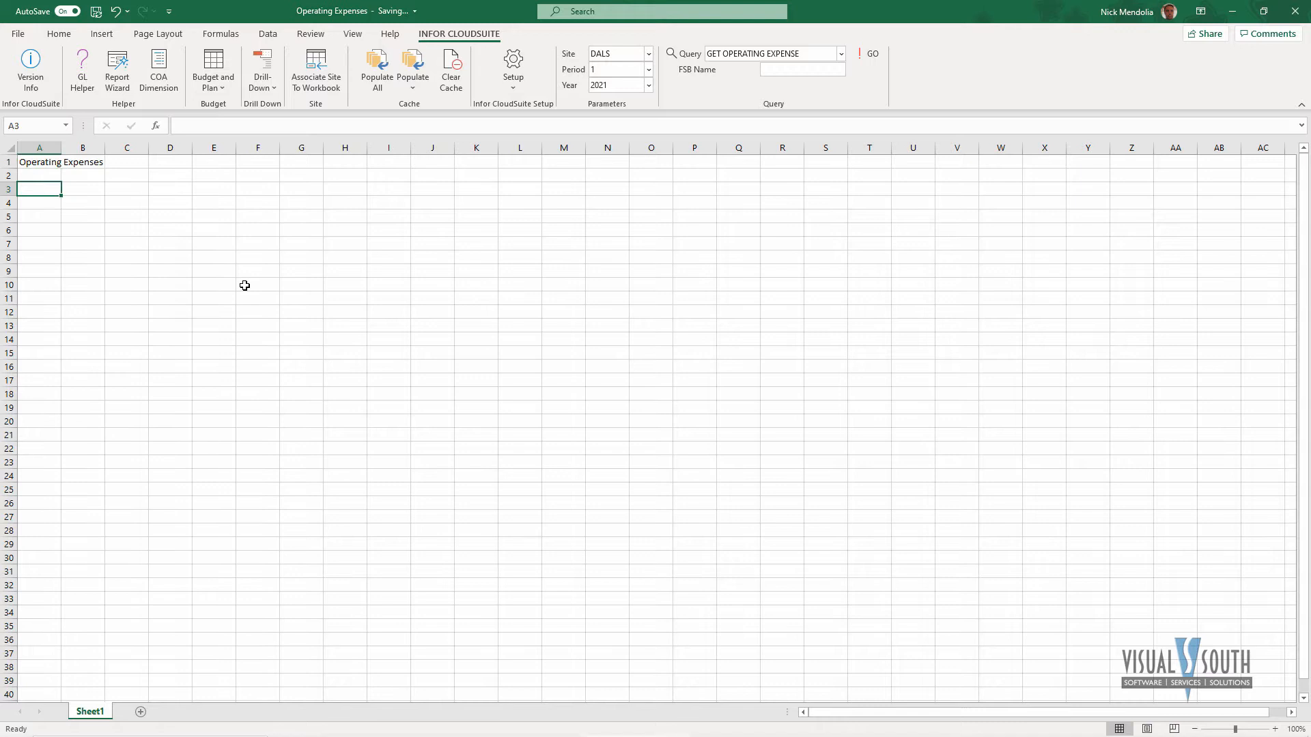
pyautogui.write('Fiscal Yea')
pyautogui.click(82, 188)
pyautogui.write('2017')
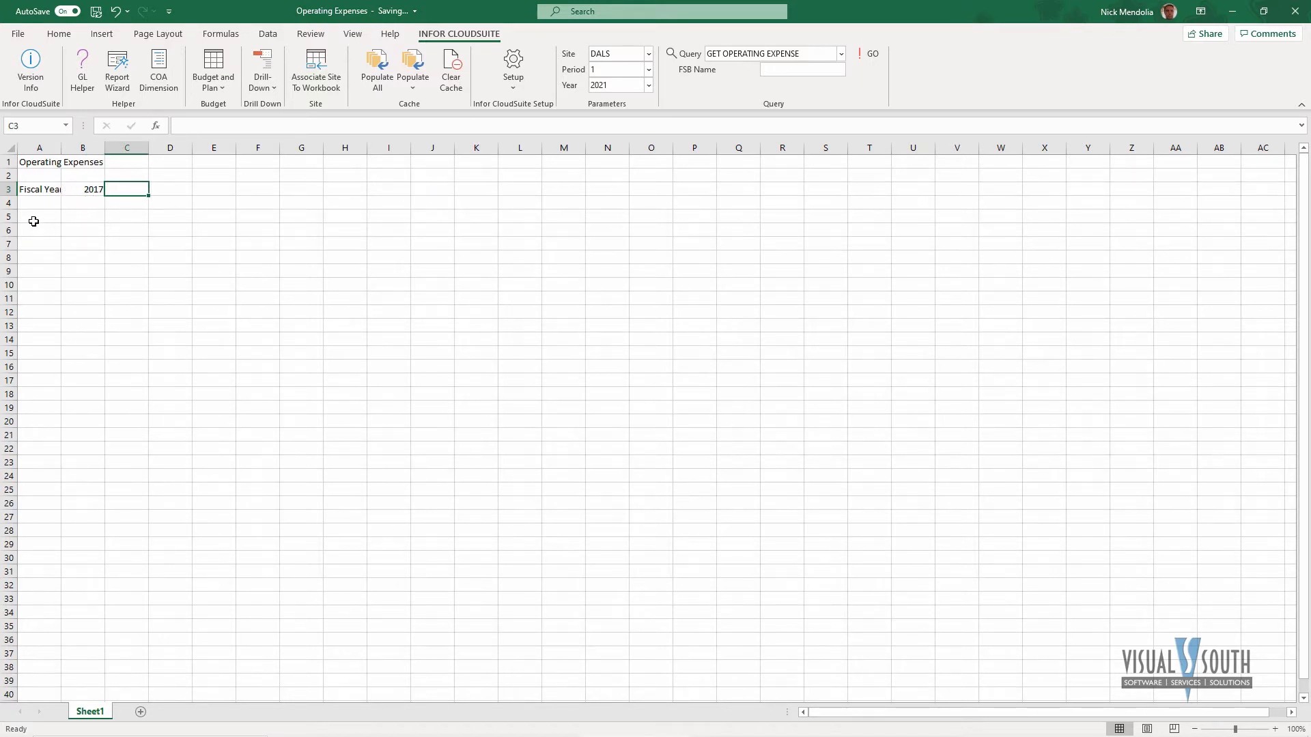
# Build the row 6 header: Account, Account Description, periods 1–12 and Total
pyautogui.click(39, 230)
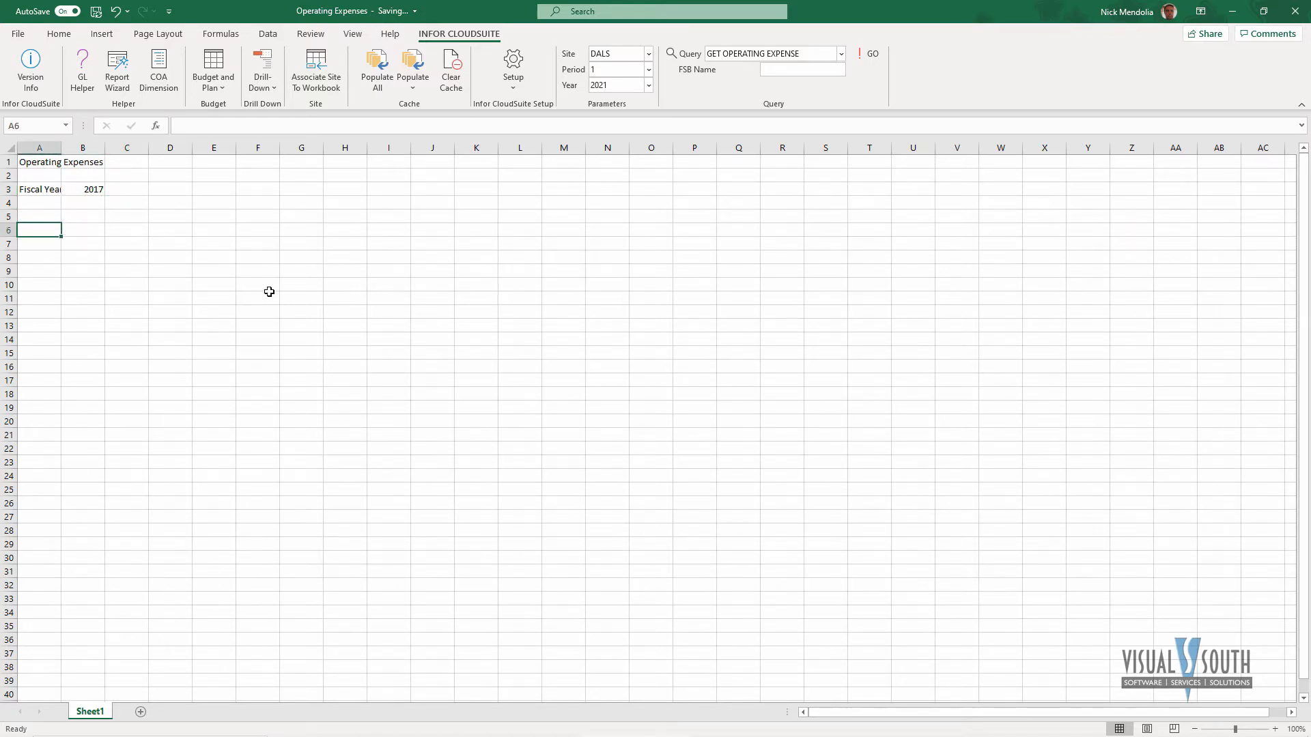
pyautogui.write('Account')
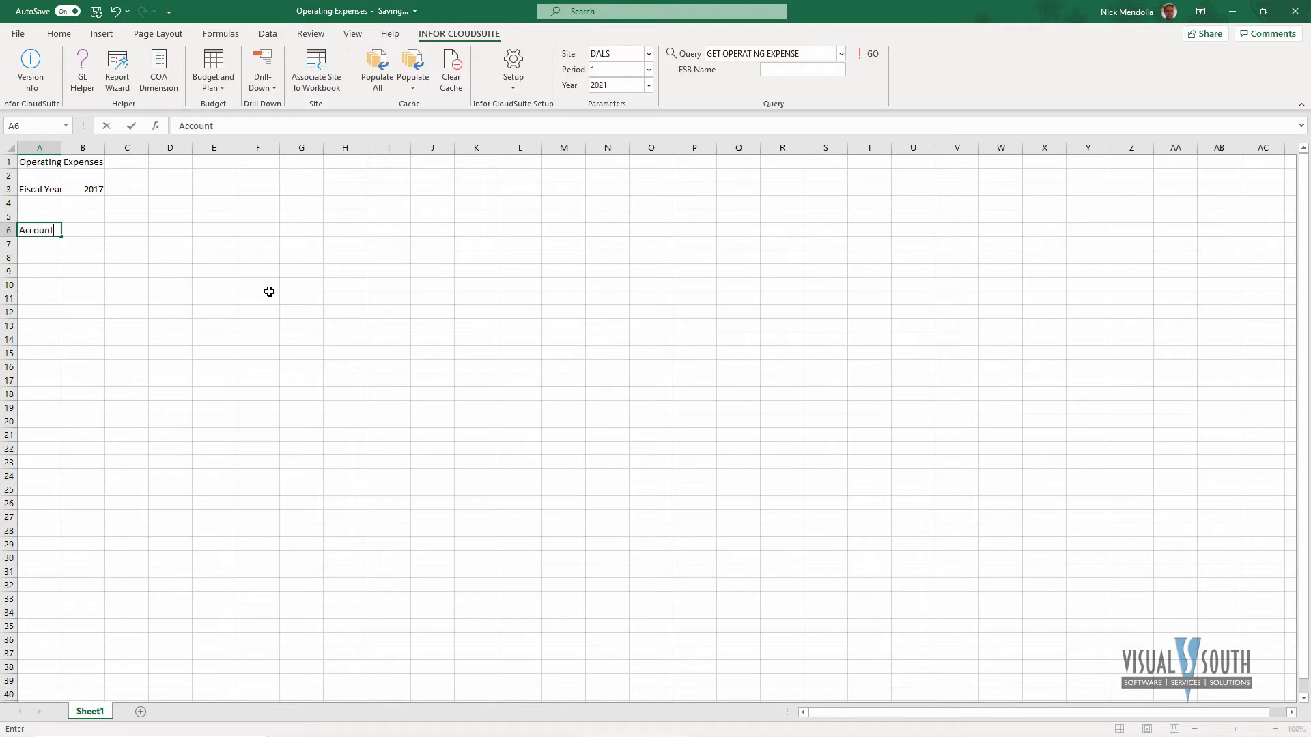
pyautogui.write('Account')
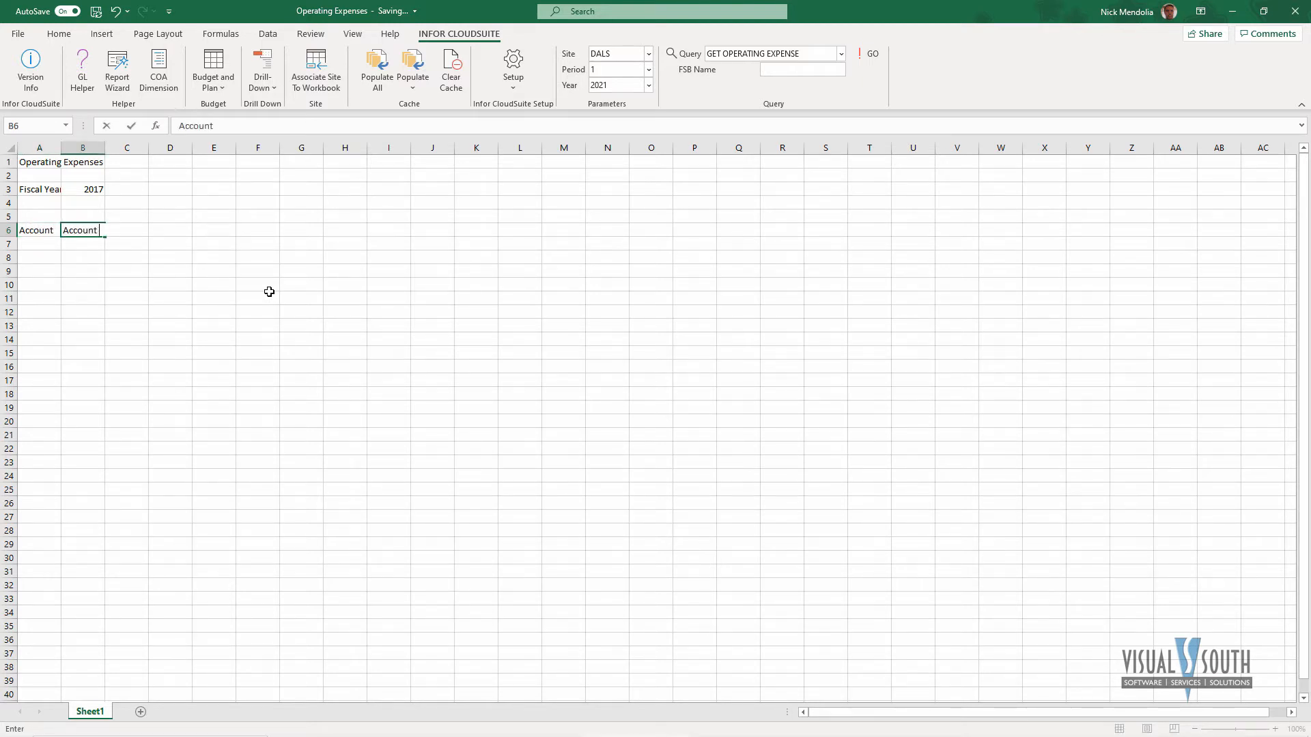
pyautogui.write('Descrt')
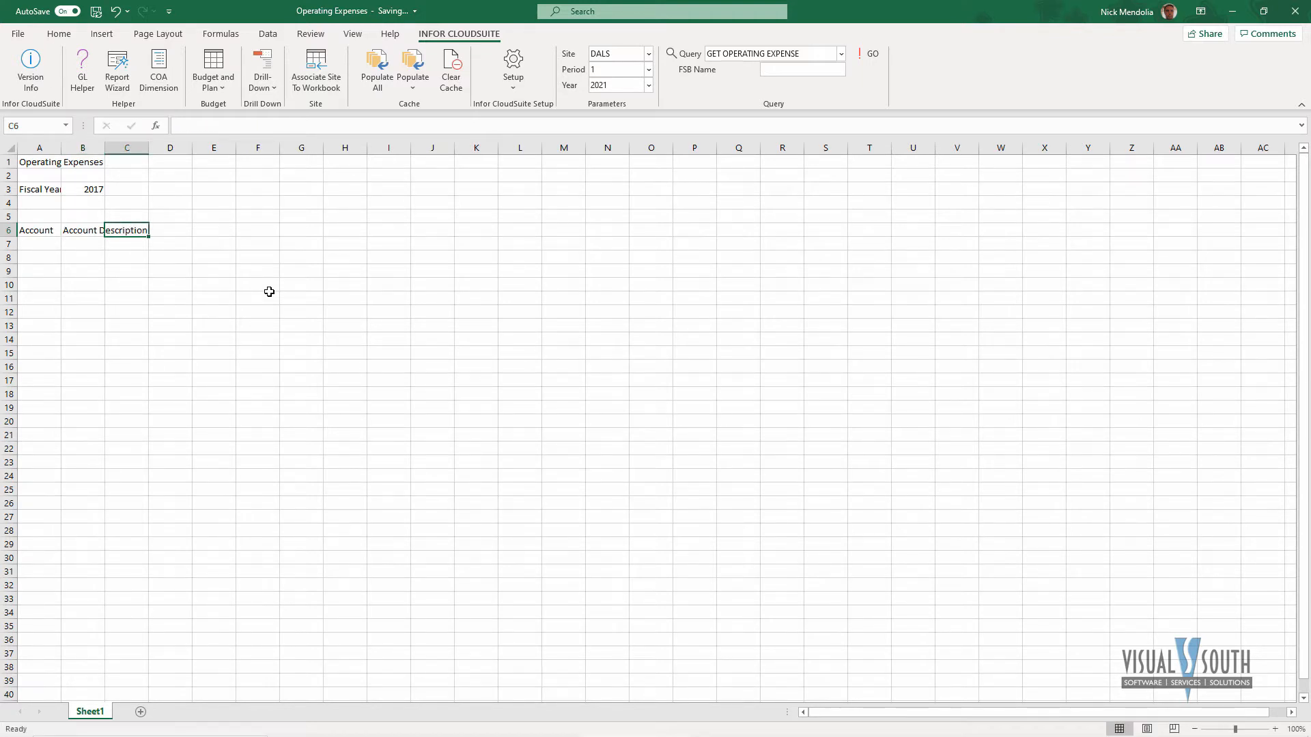
pyautogui.write('1')
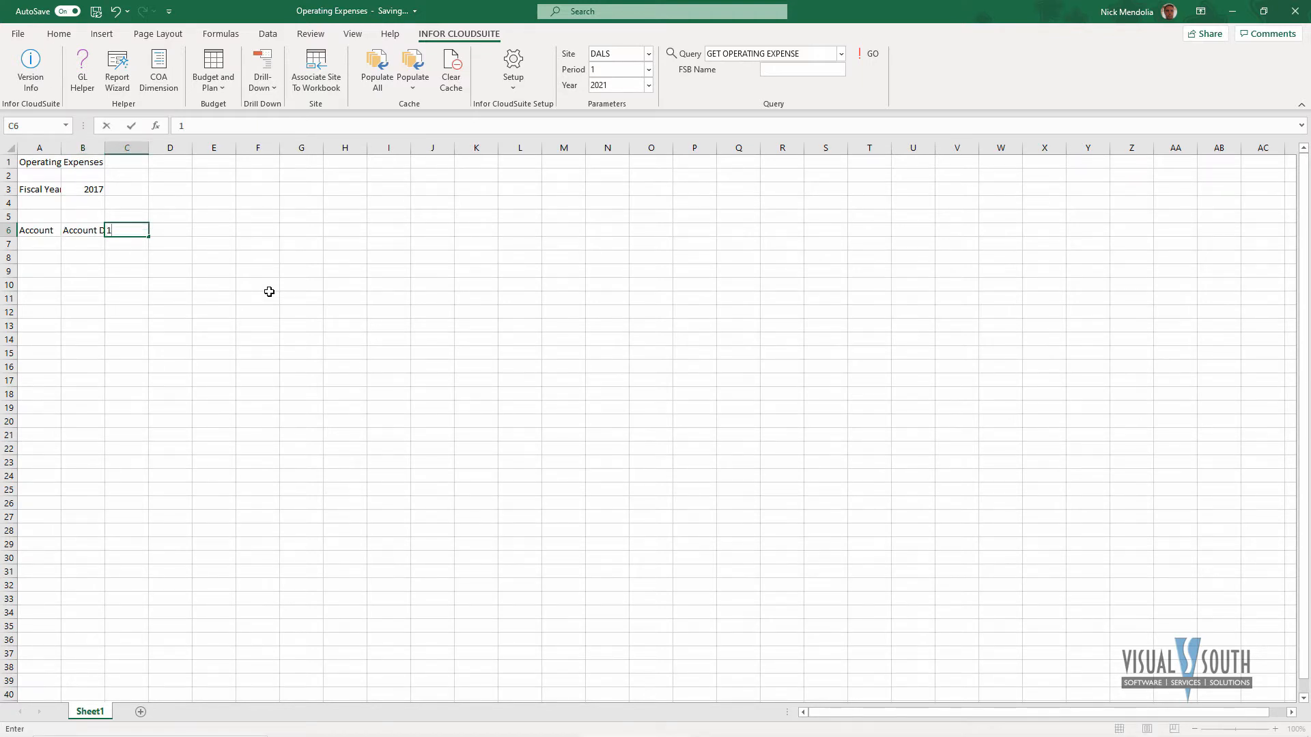
pyautogui.write('2')
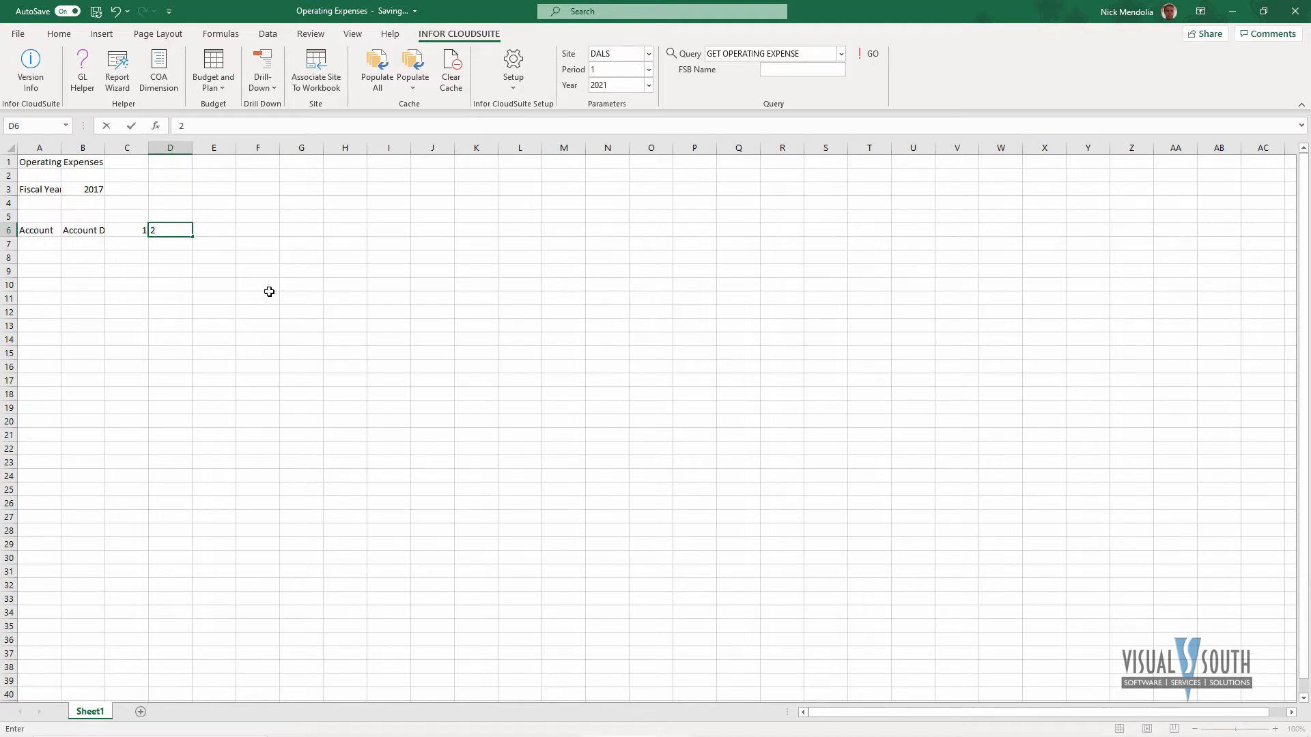
pyautogui.click(126, 229)
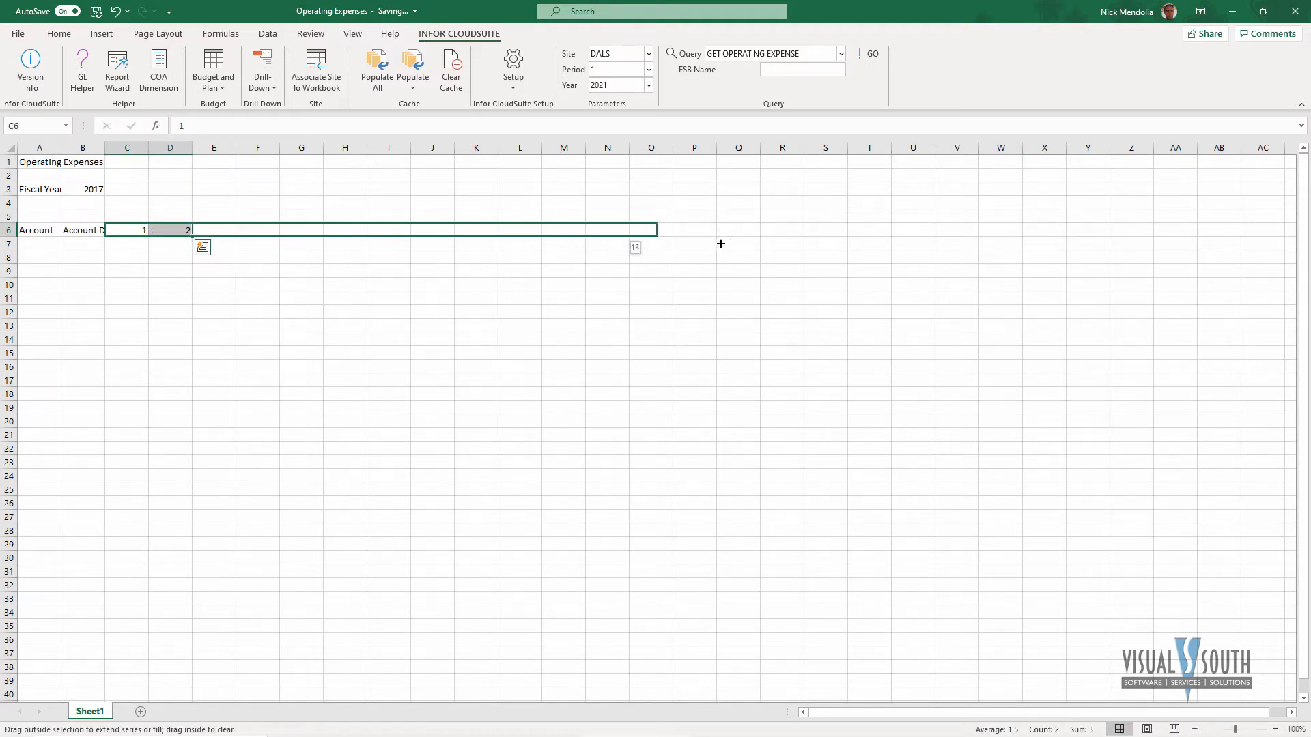
pyautogui.moveTo(190, 229); pyautogui.dragTo(628, 229)
pyautogui.write('Ta')
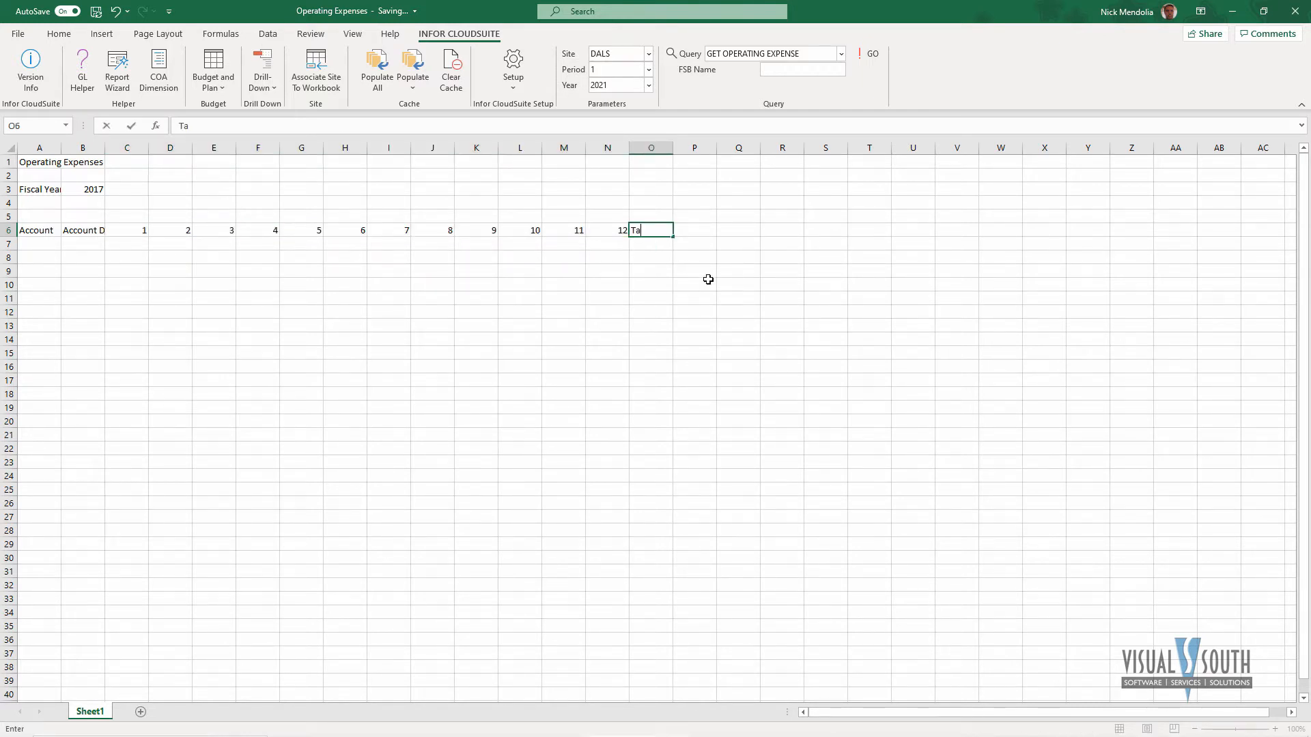
pyautogui.press('Enter')
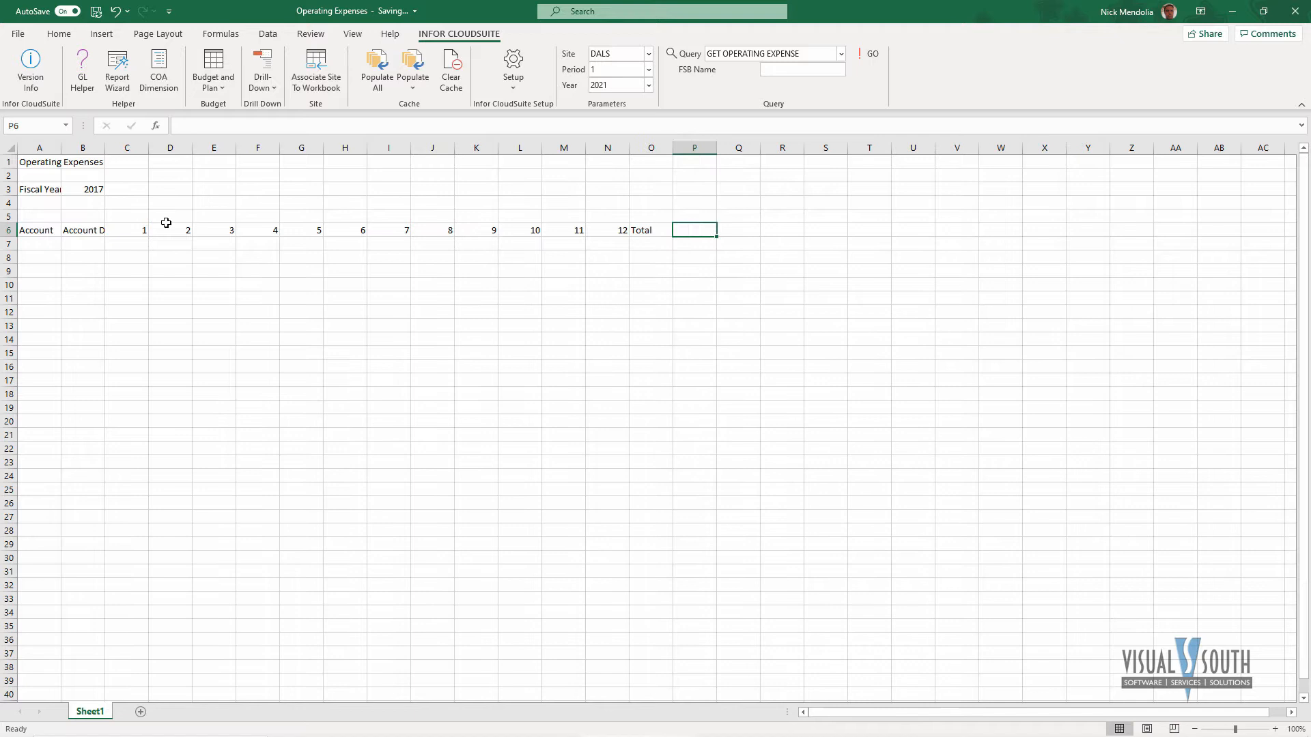
# Widen columns C:O equally and widen column B to fit Account Description
pyautogui.moveTo(125, 148); pyautogui.dragTo(476, 147)
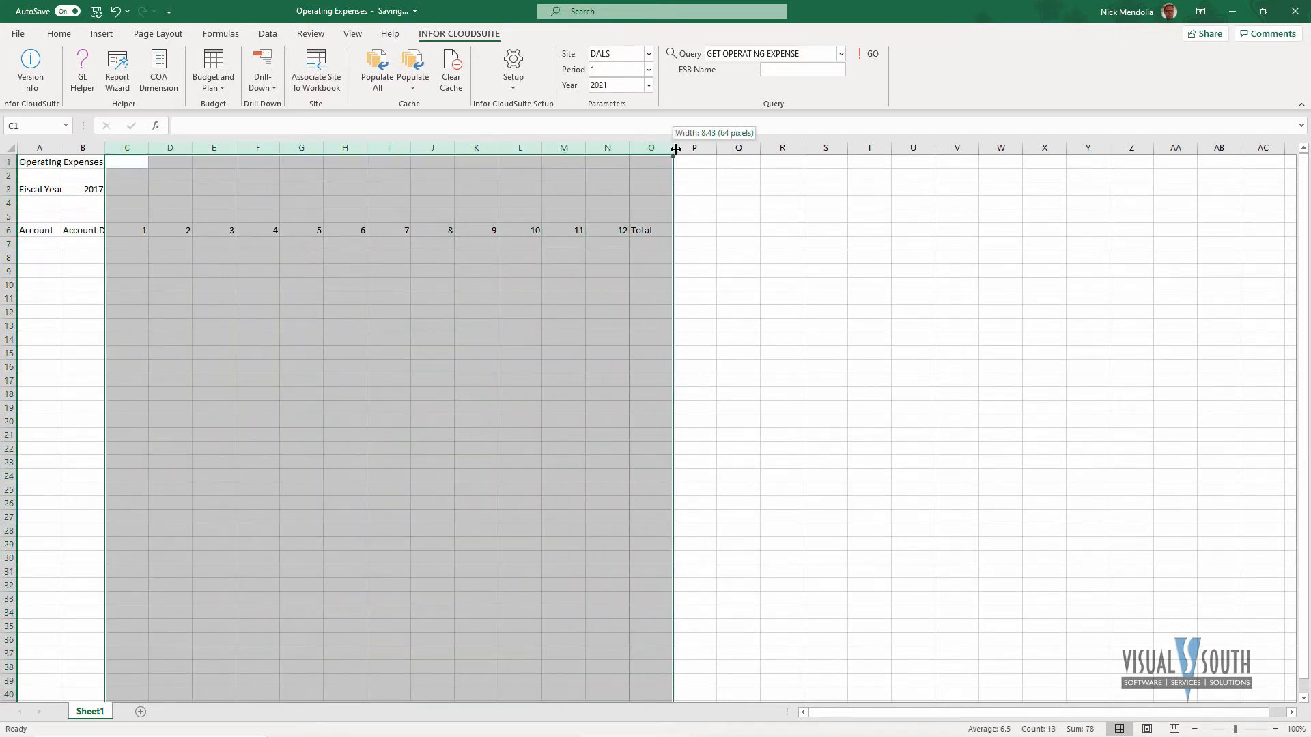
pyautogui.moveTo(676, 147); pyautogui.dragTo(1169, 148)
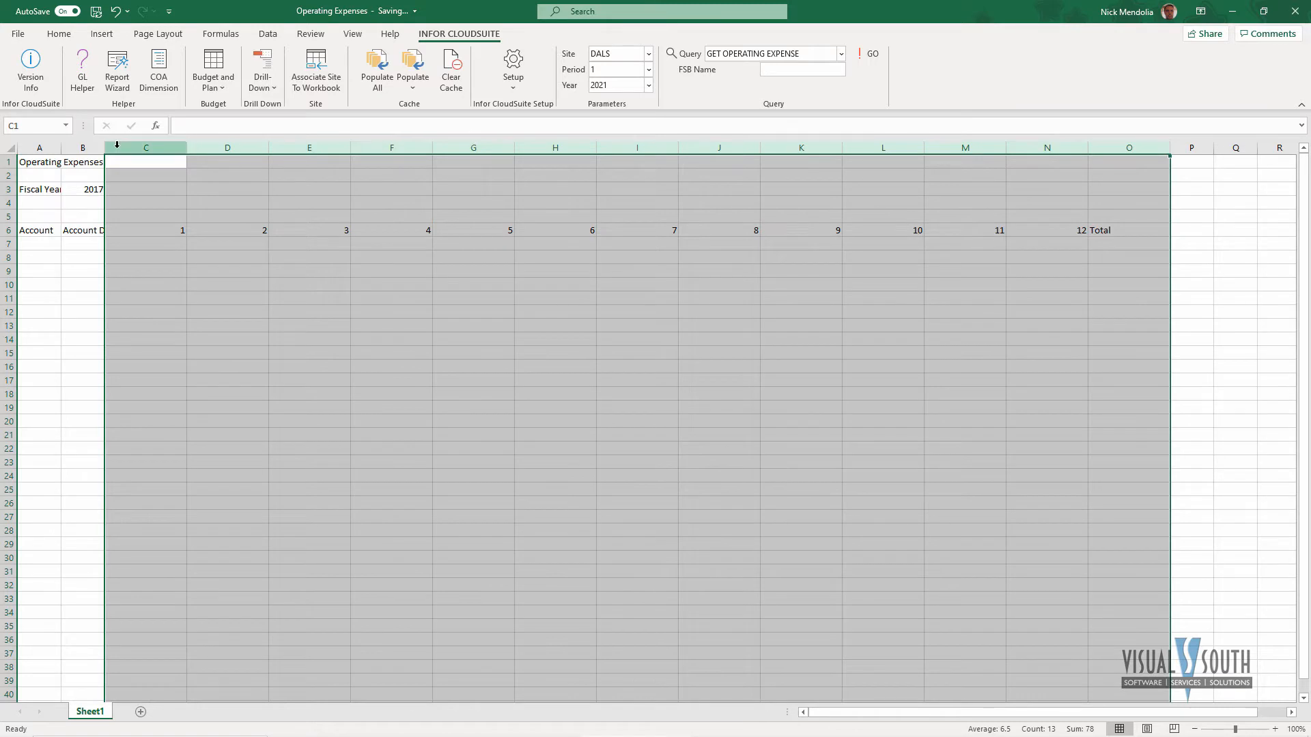
pyautogui.click(82, 229)
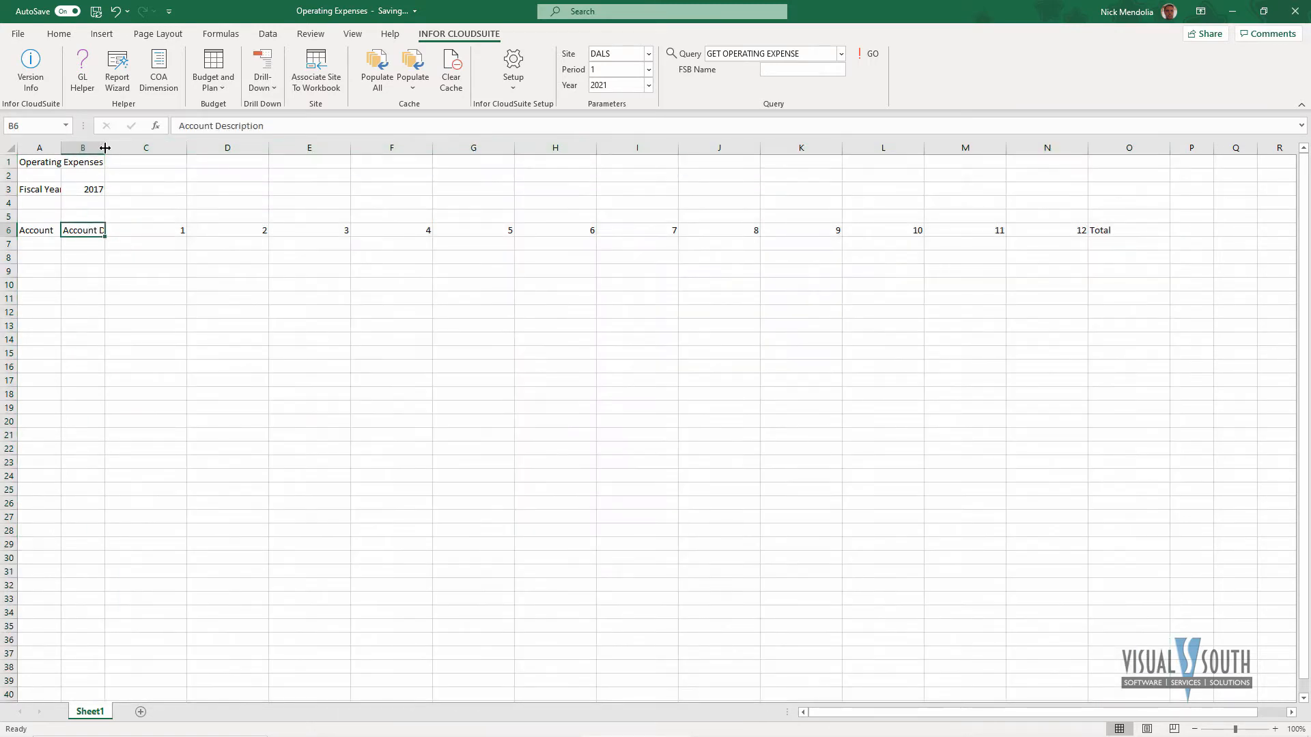
pyautogui.moveTo(105, 148); pyautogui.dragTo(188, 148)
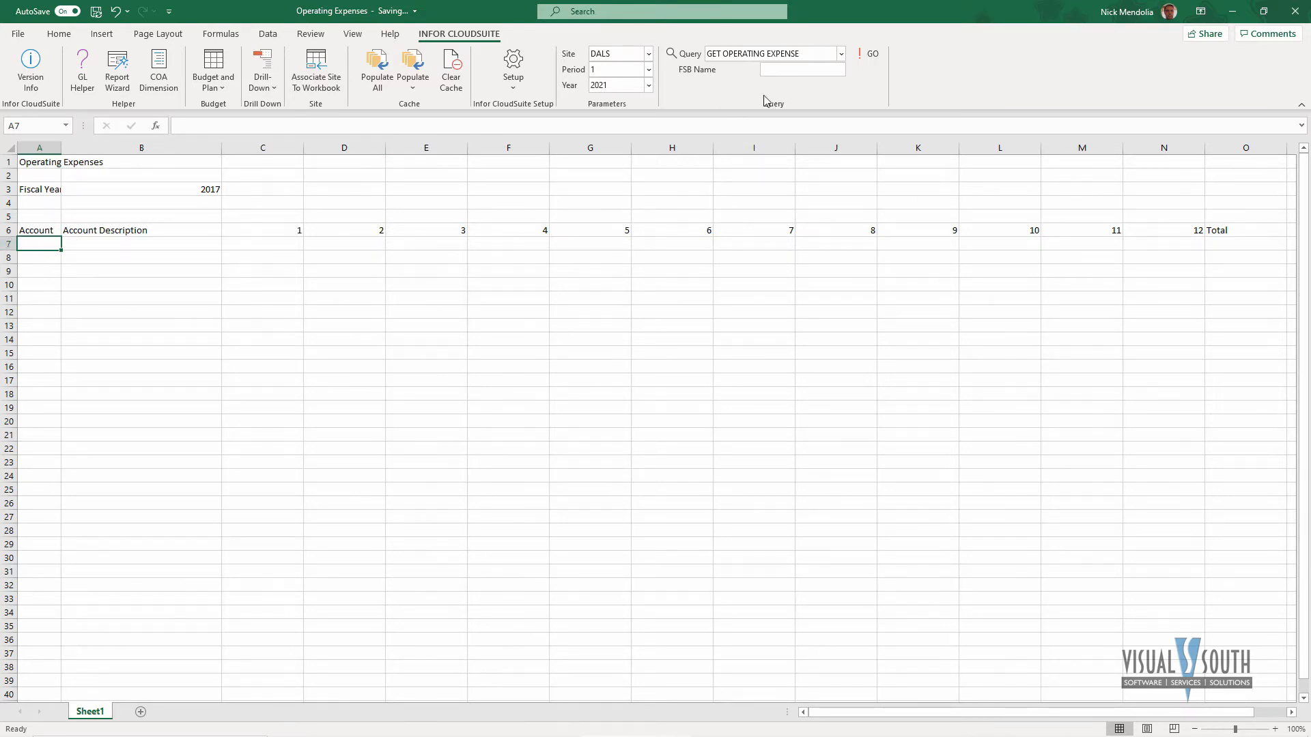
# Run the GET OPERATING EXPENSE query so account numbers land in column A from row 7
pyautogui.click(838, 53)
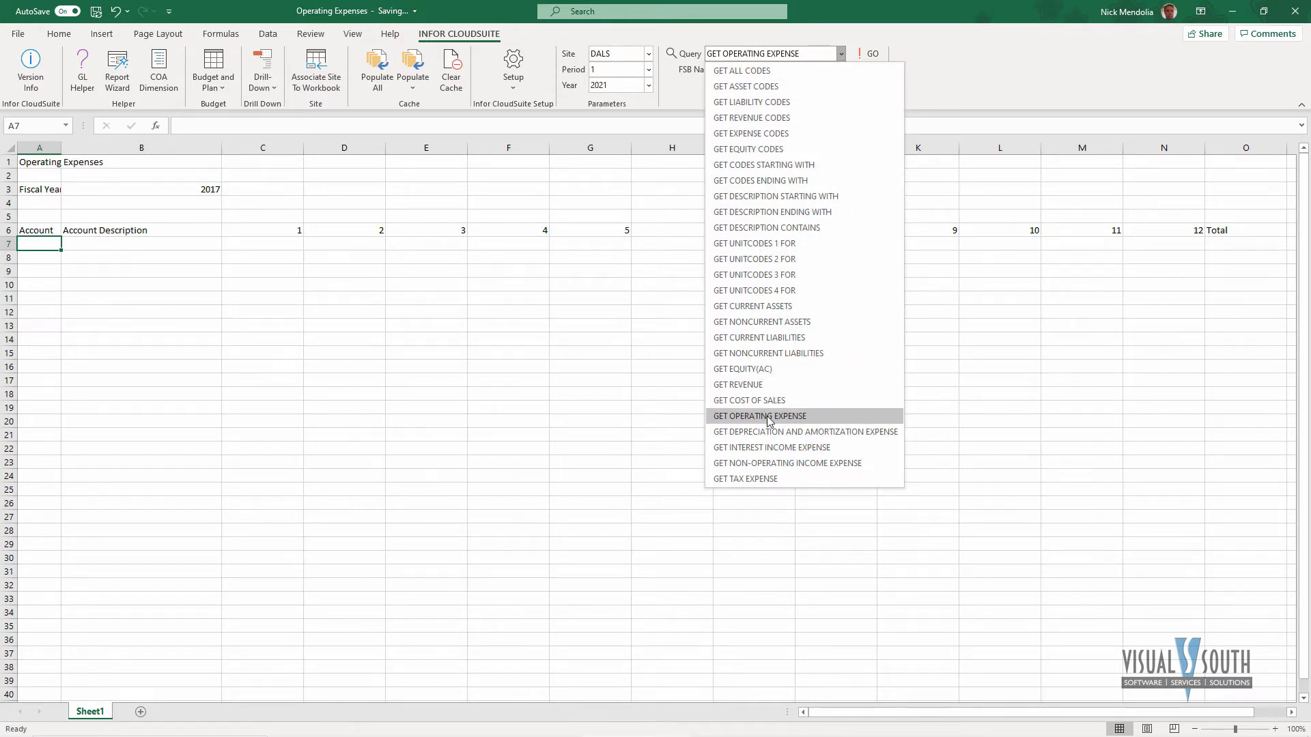
pyautogui.moveTo(740, 71)
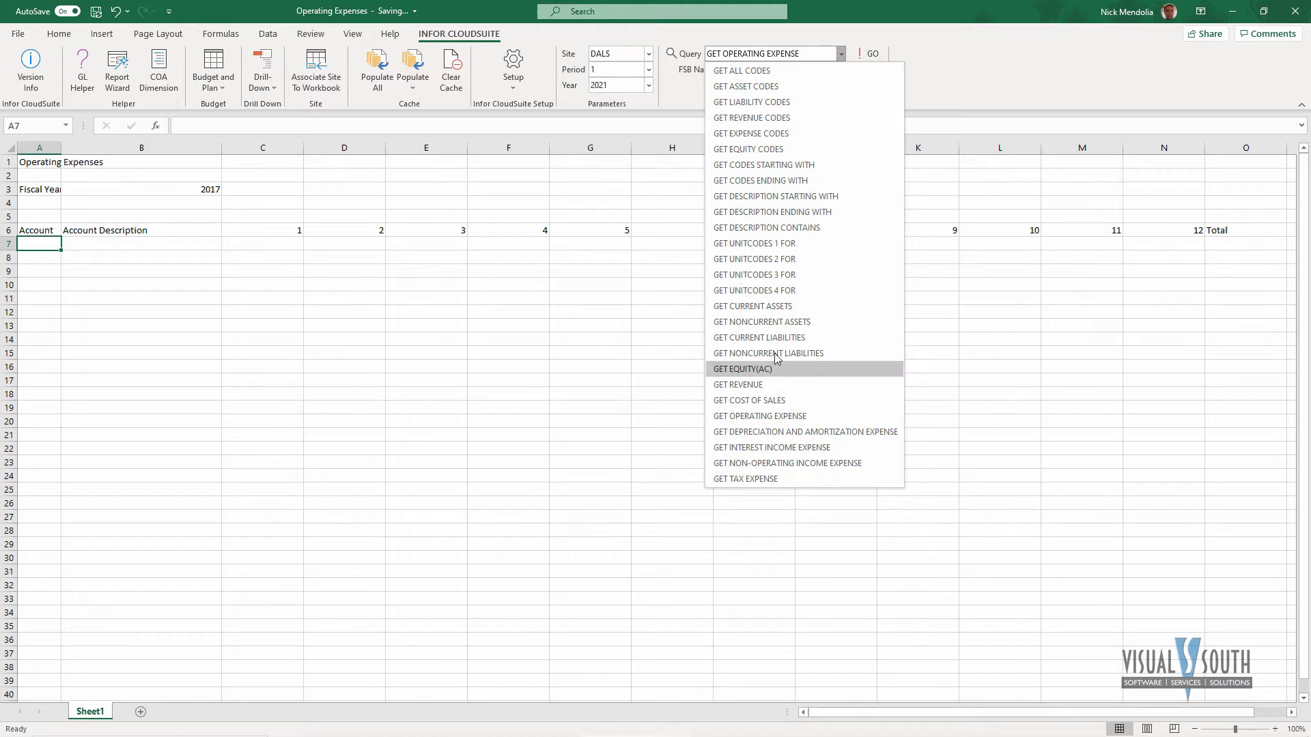
pyautogui.moveTo(778, 431)
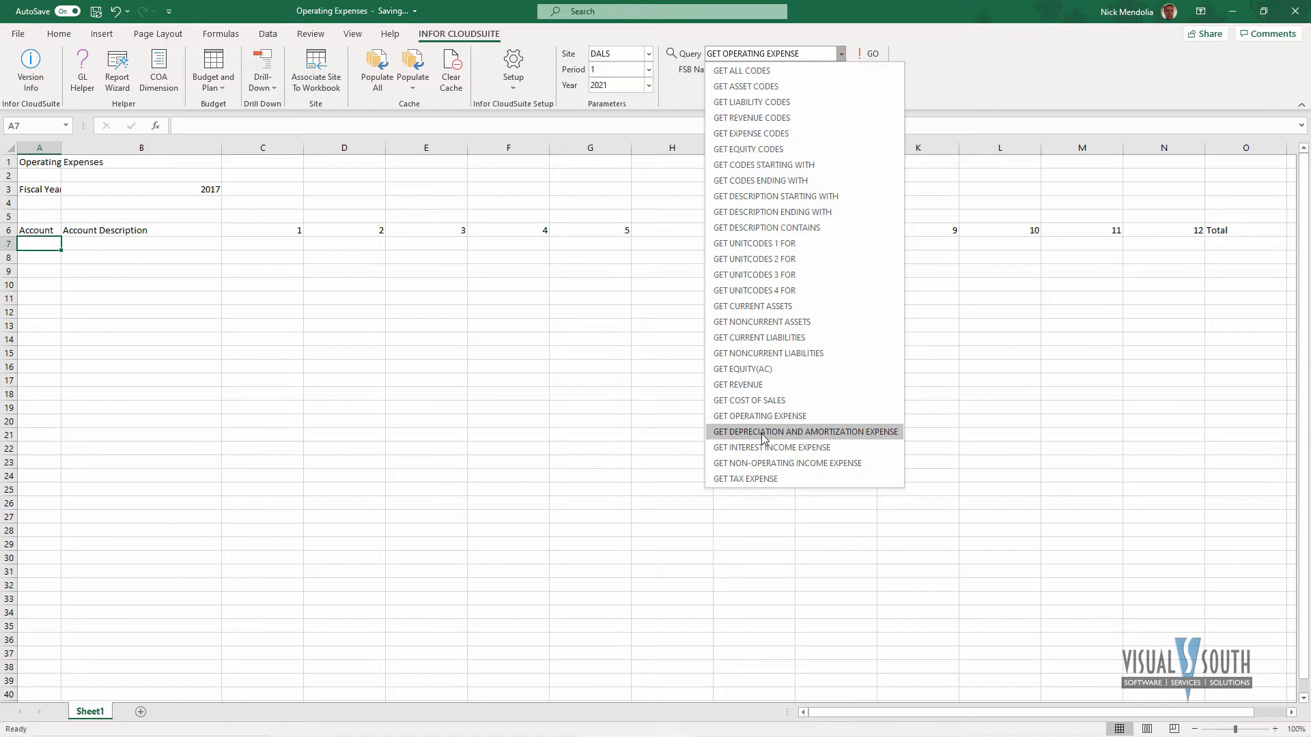
pyautogui.click(759, 415)
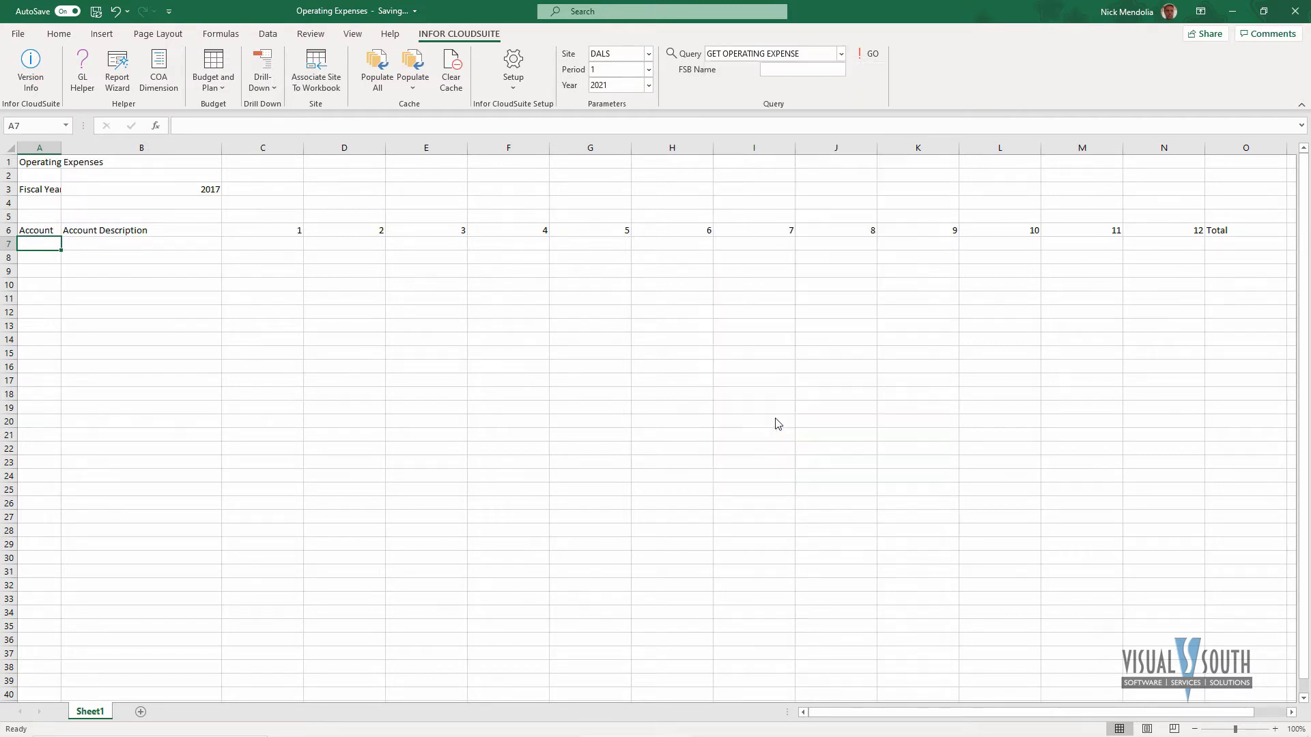
pyautogui.moveTo(619, 165)
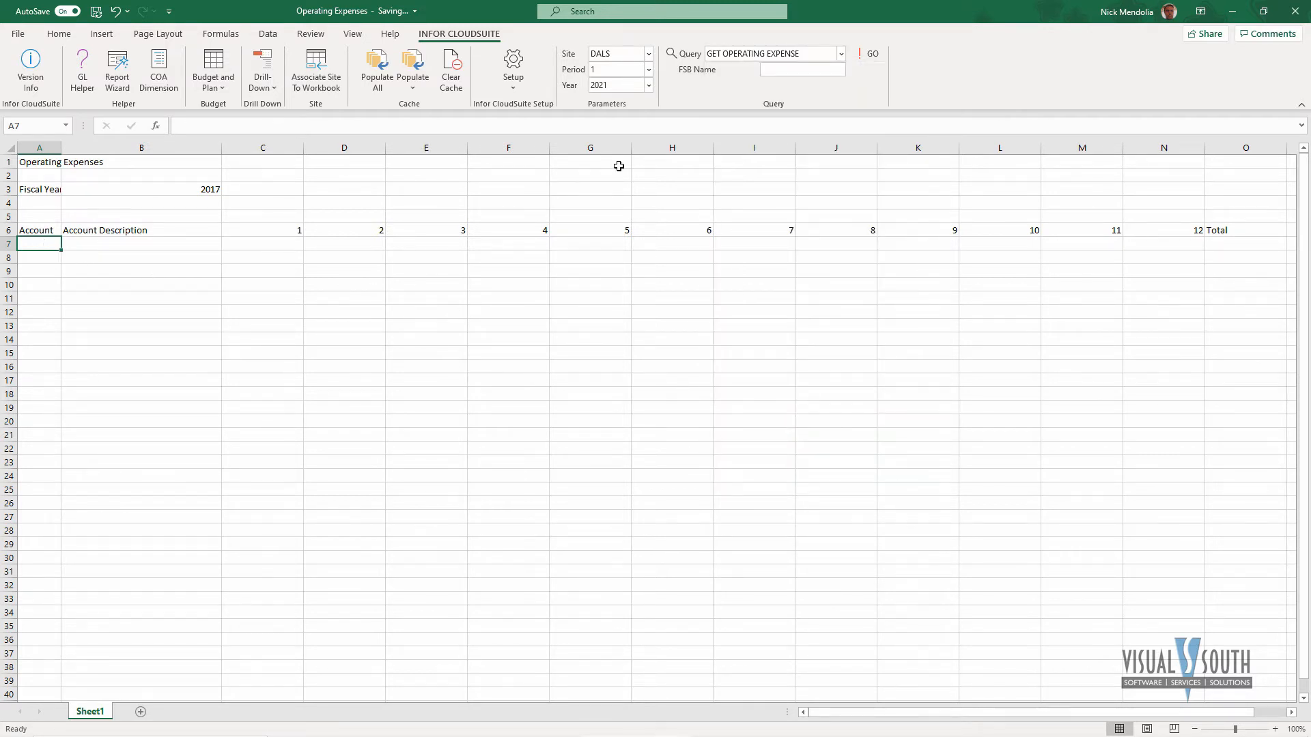
pyautogui.click(872, 54)
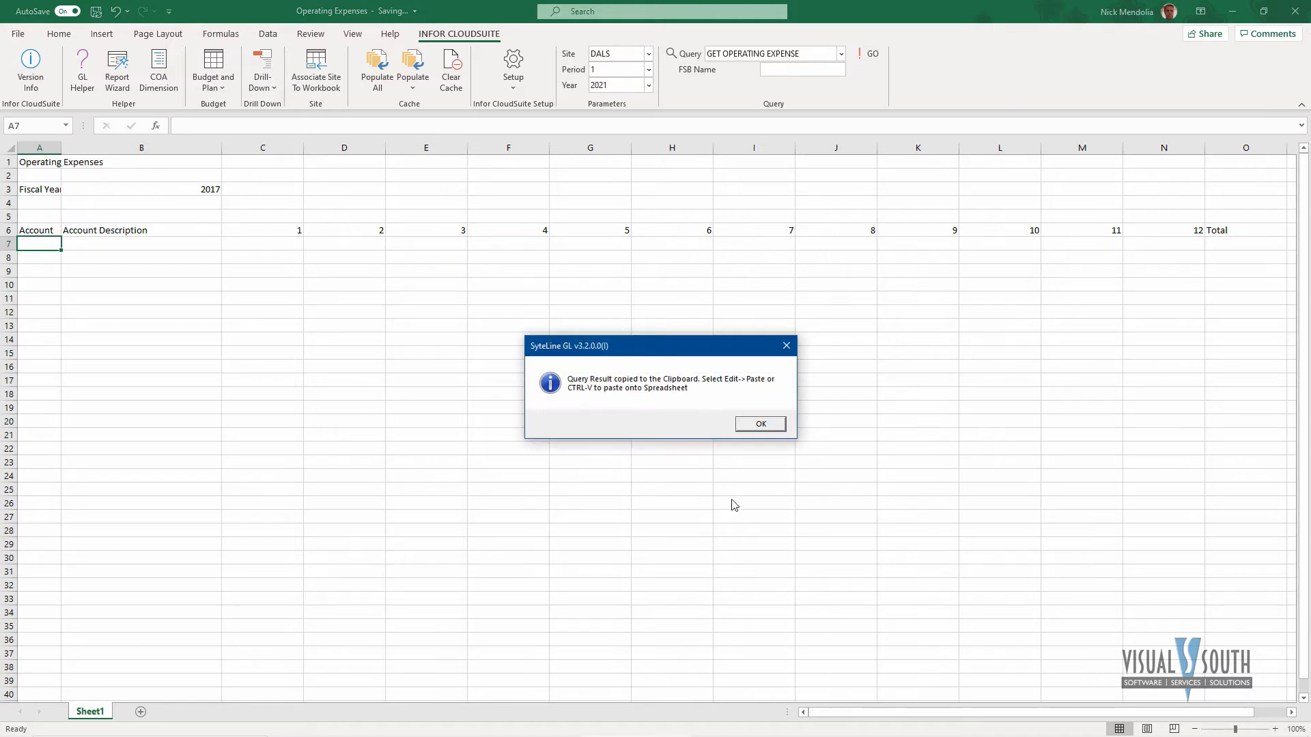
pyautogui.click(759, 423)
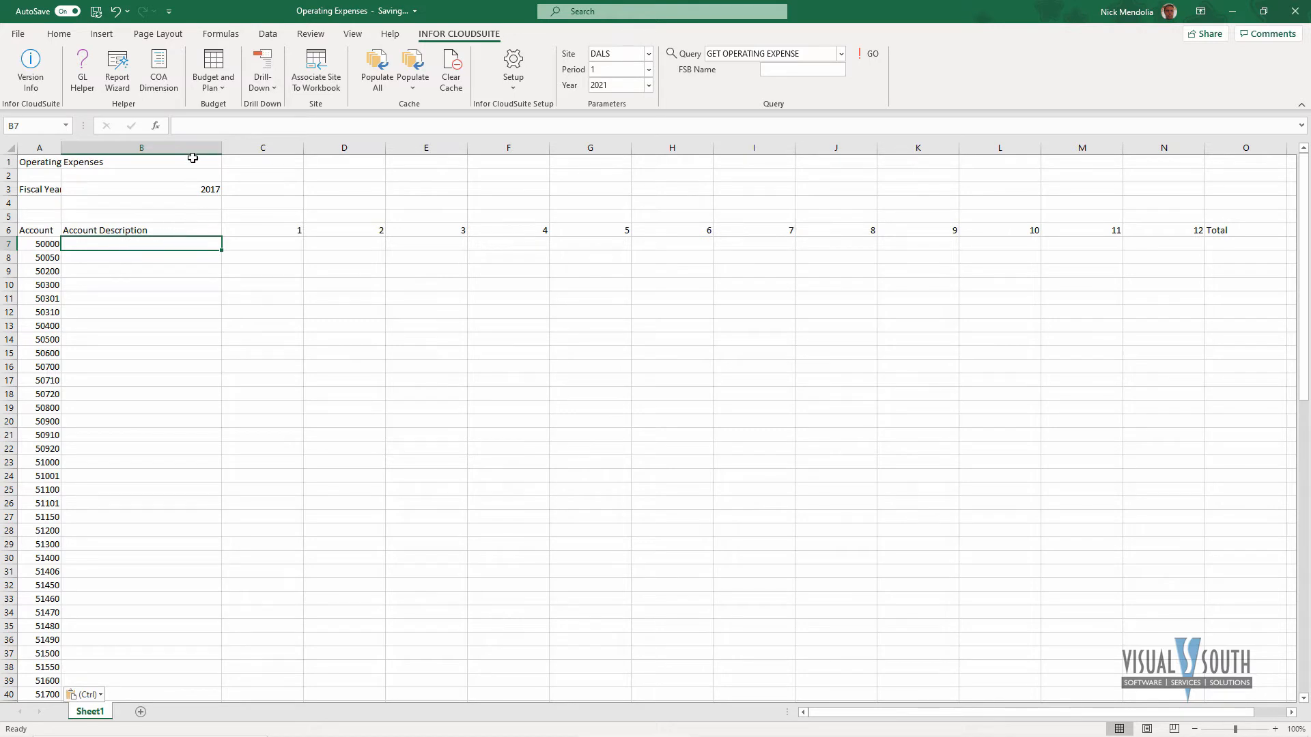
pyautogui.moveTo(156, 129)
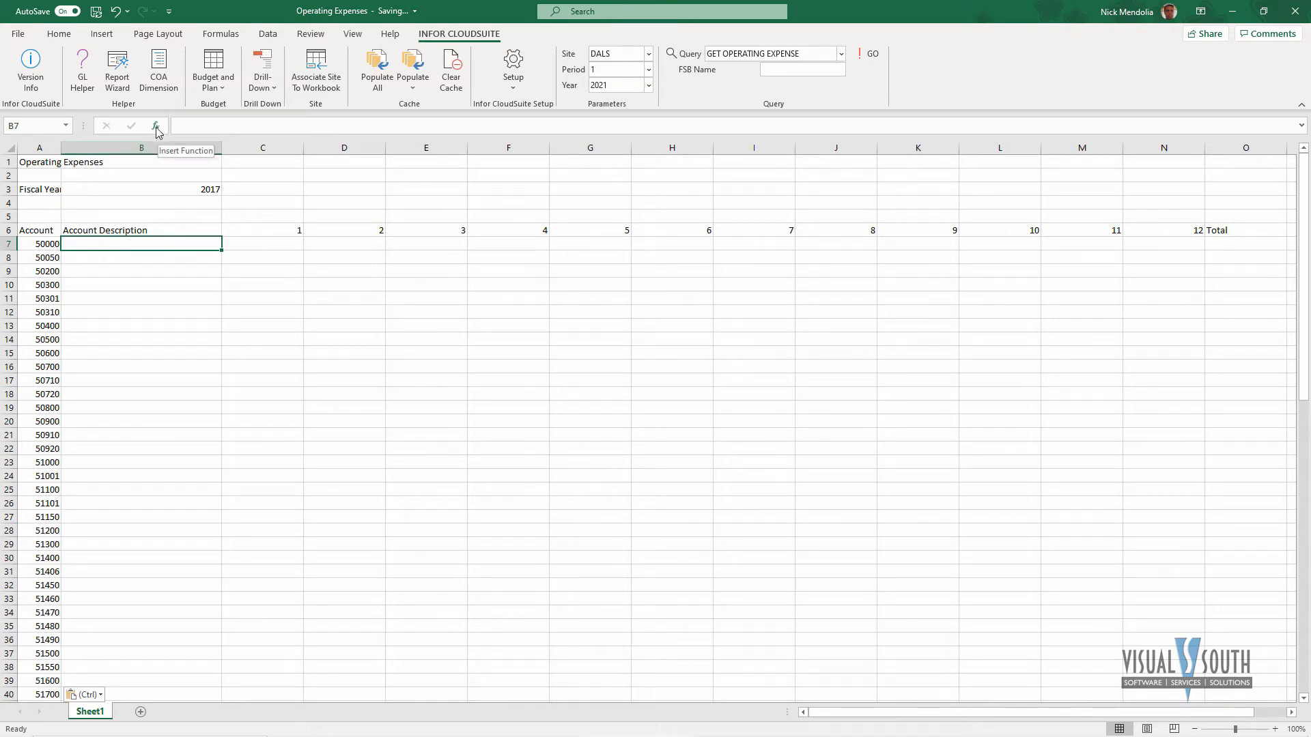
# Insert SLDESC with AccountCode A7 in B7 and fill descriptions down the column
pyautogui.click(155, 126)
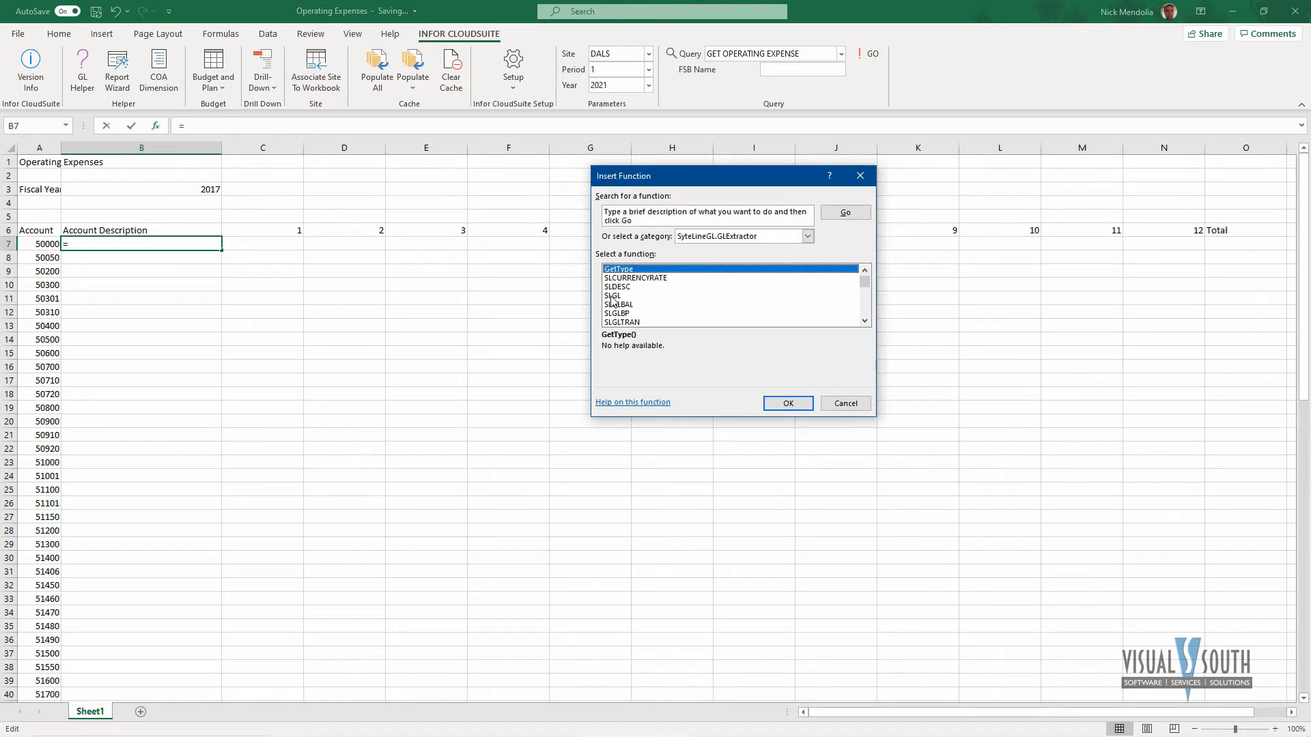
pyautogui.moveTo(805, 303)
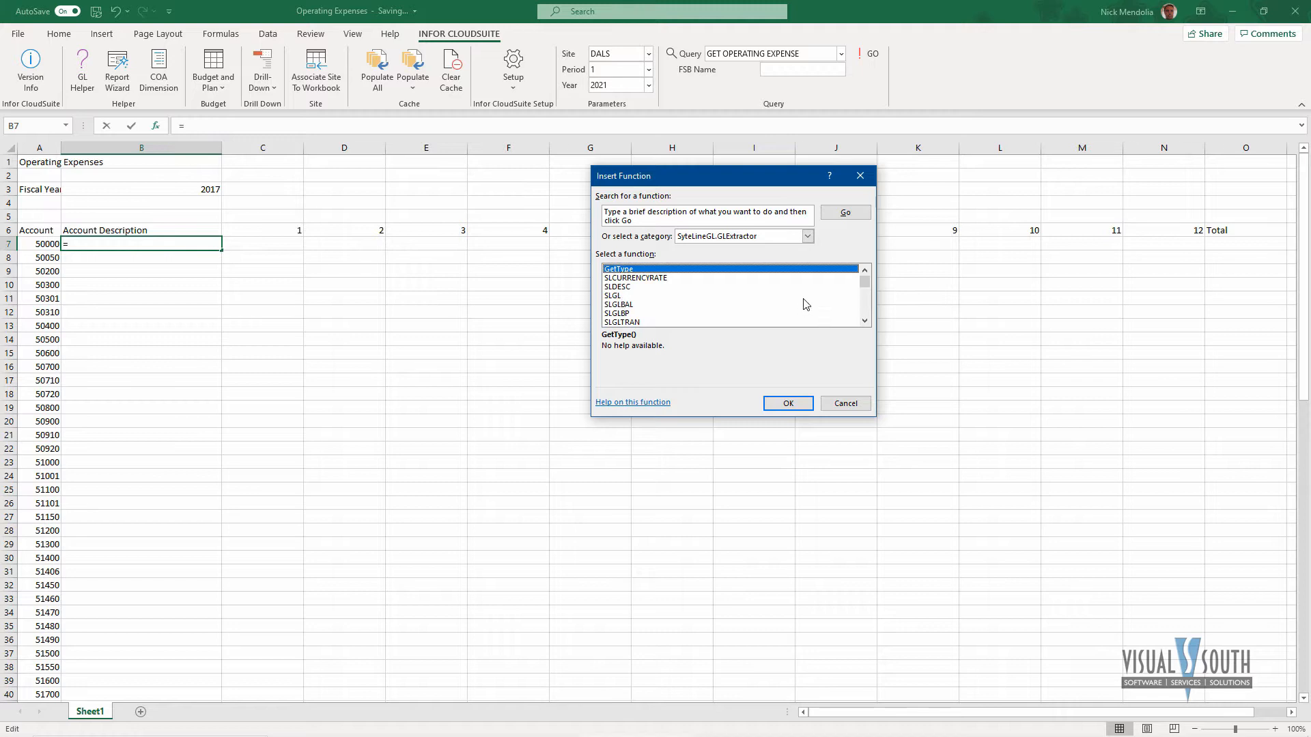
pyautogui.click(618, 287)
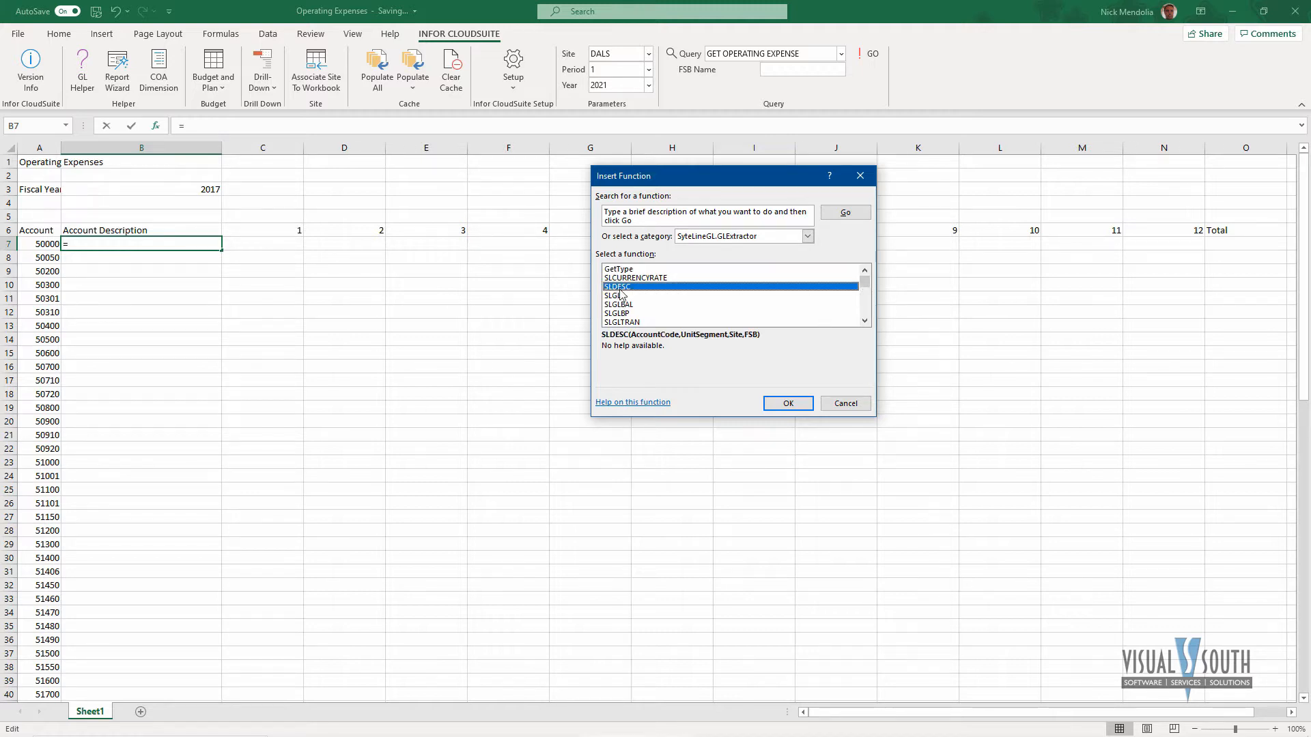
pyautogui.click(787, 402)
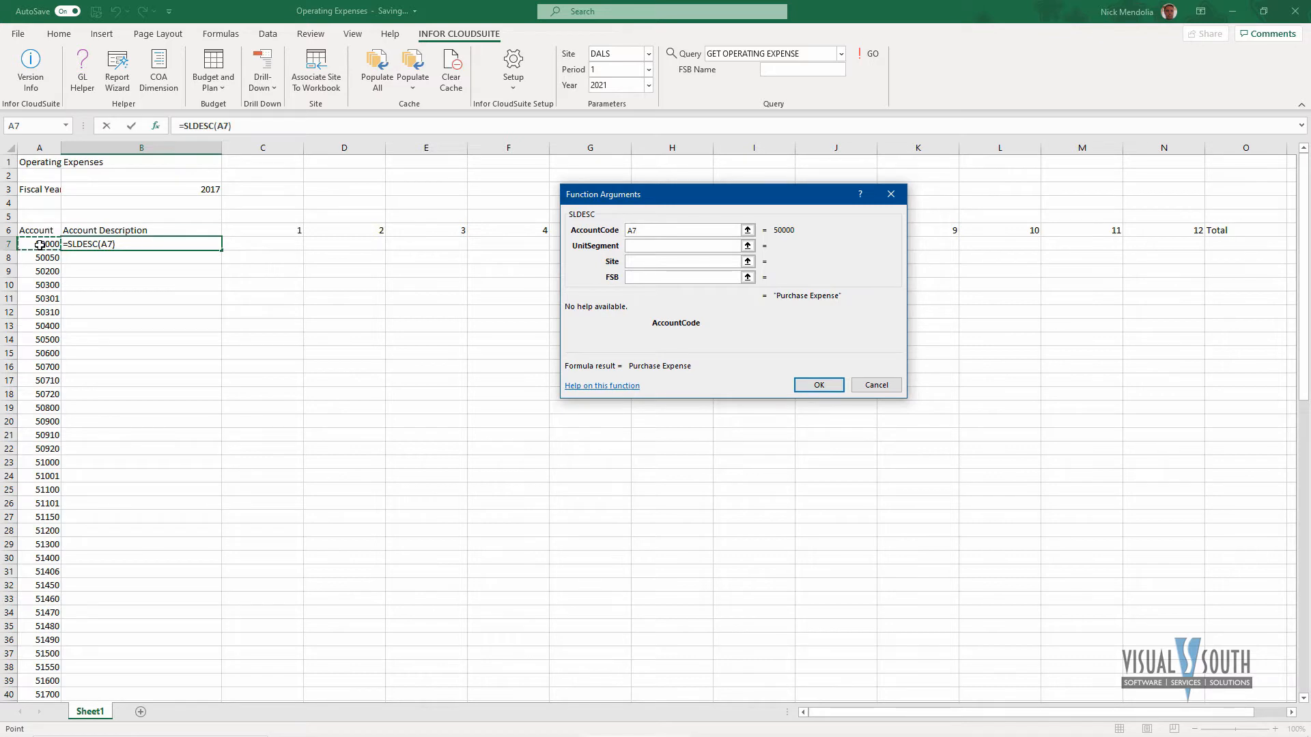
pyautogui.click(818, 385)
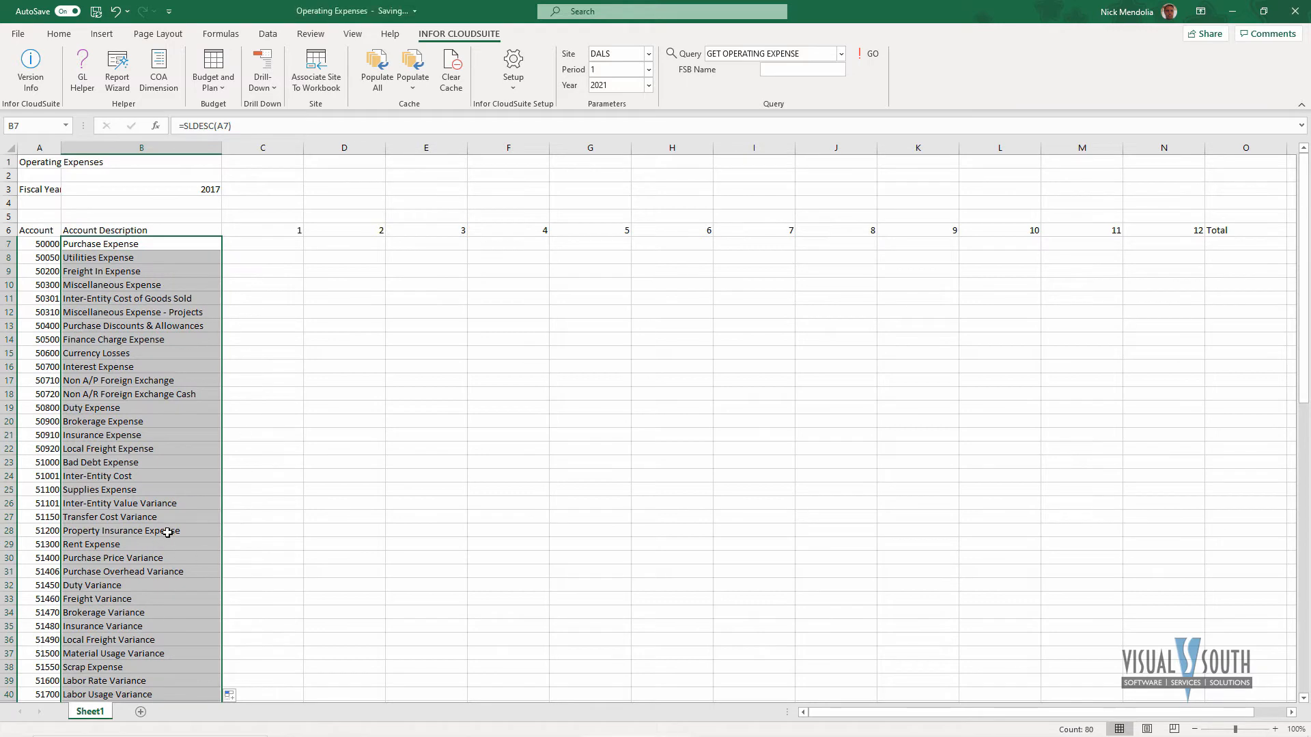
pyautogui.click(263, 393)
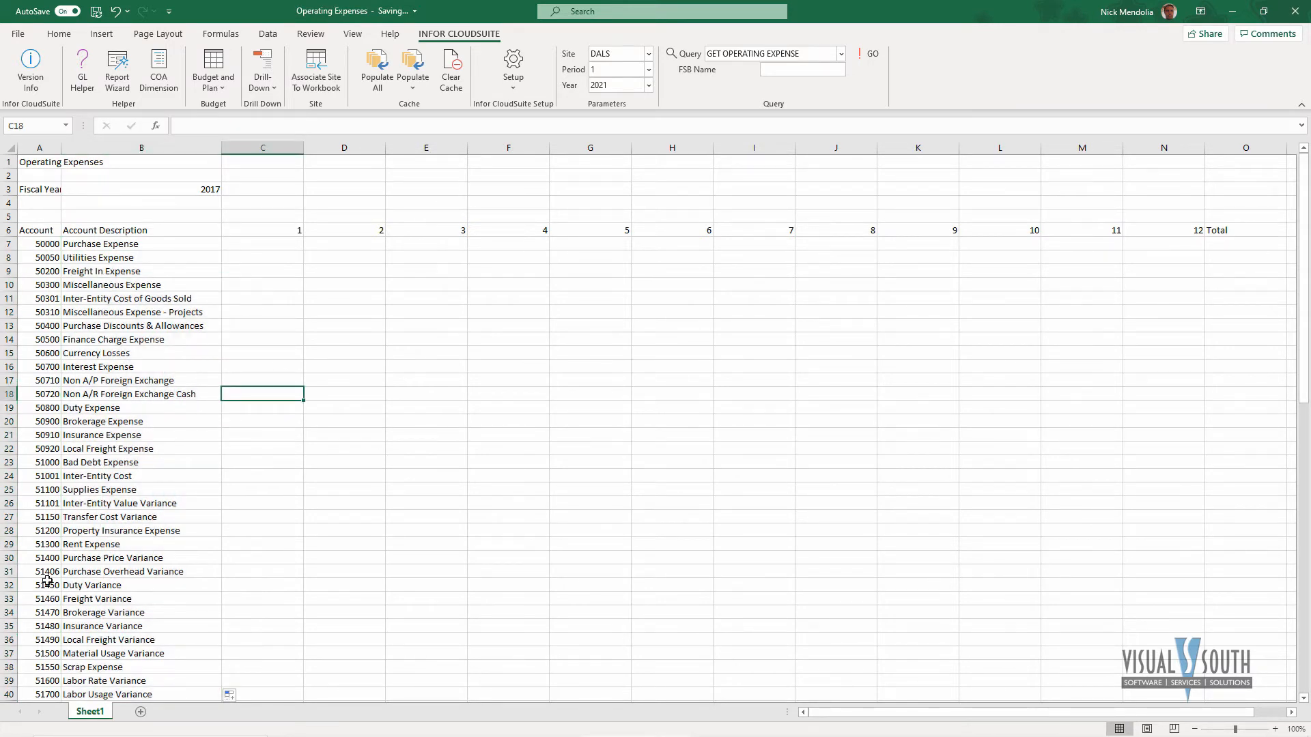
pyautogui.moveTo(276, 237)
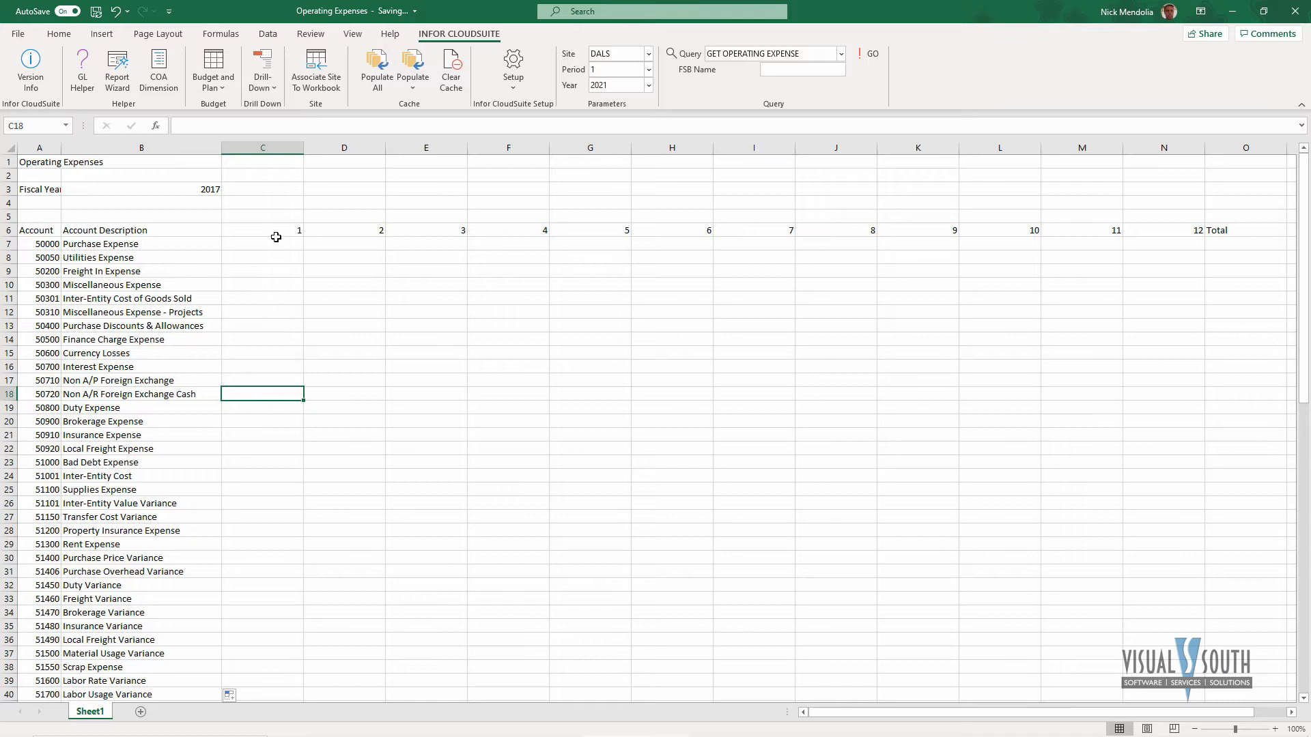
# Insert SLGL in C7 with AccountCode A7, Period C6, FiscalYear B3, previewing 2275.44
pyautogui.click(263, 243)
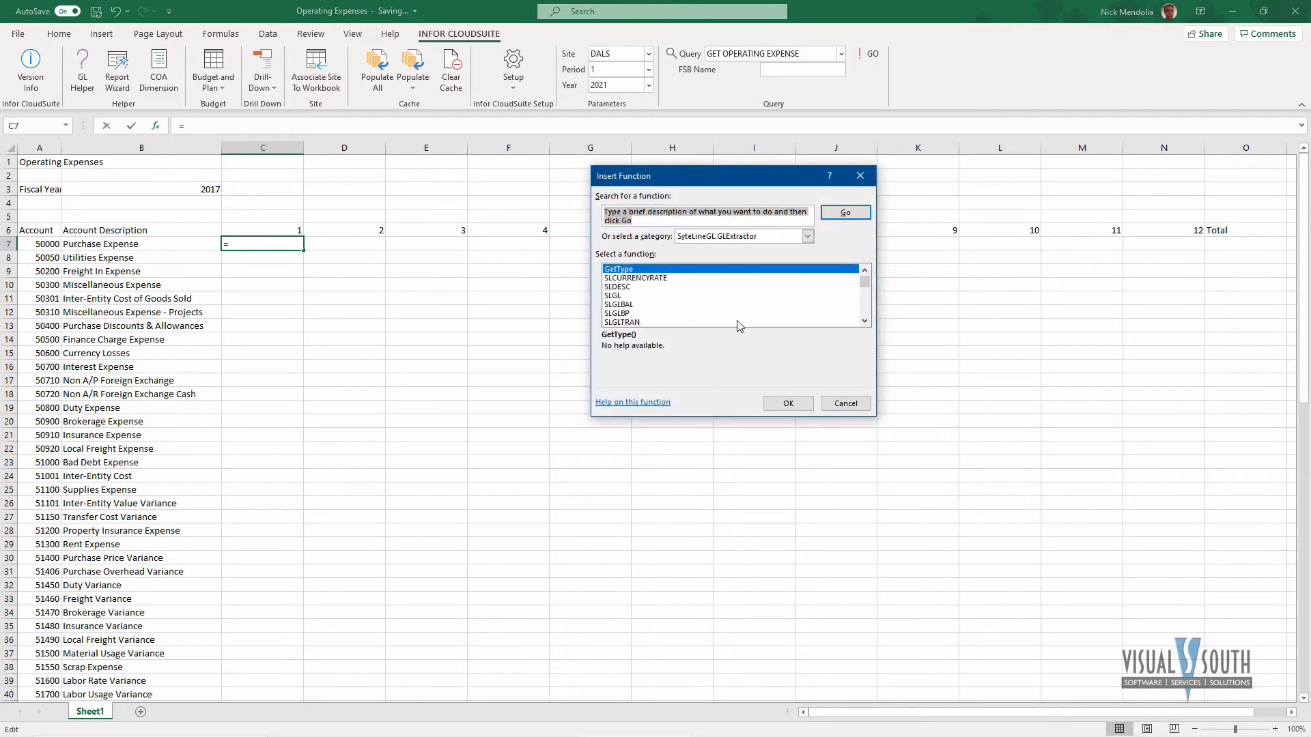
pyautogui.click(612, 295)
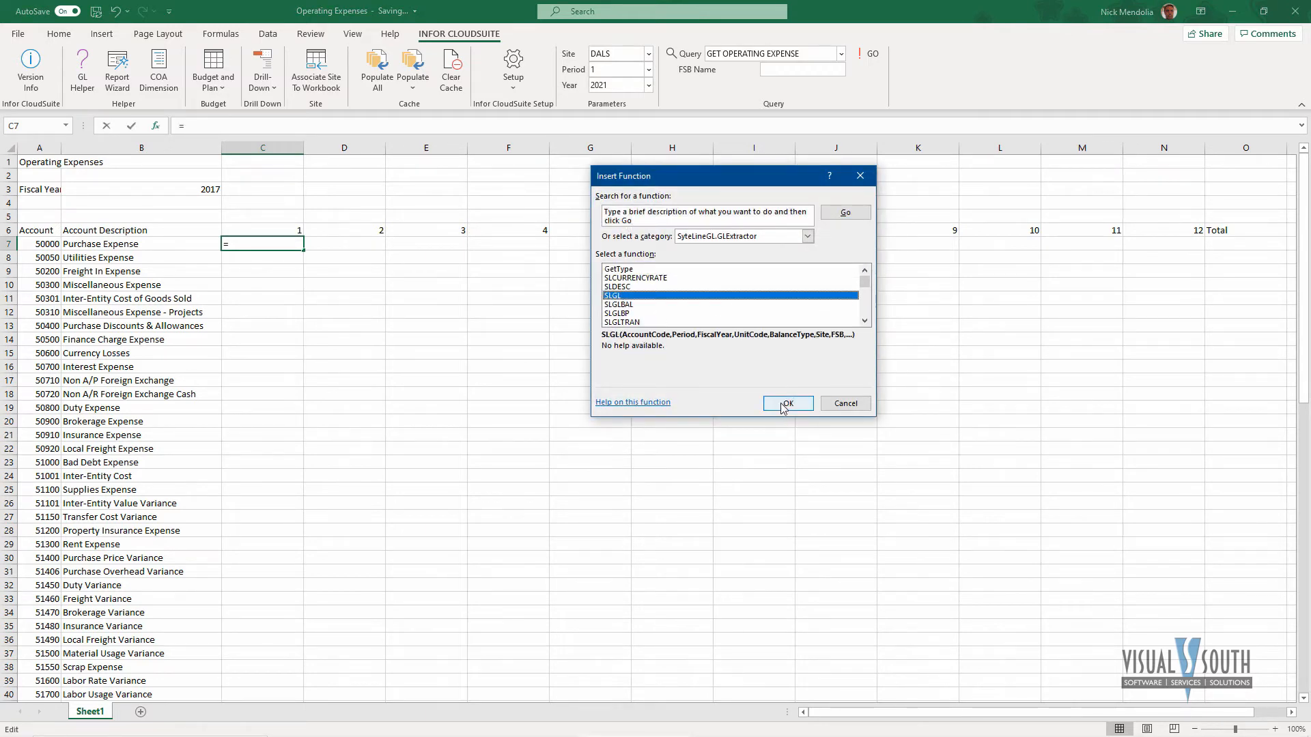
pyautogui.click(786, 403)
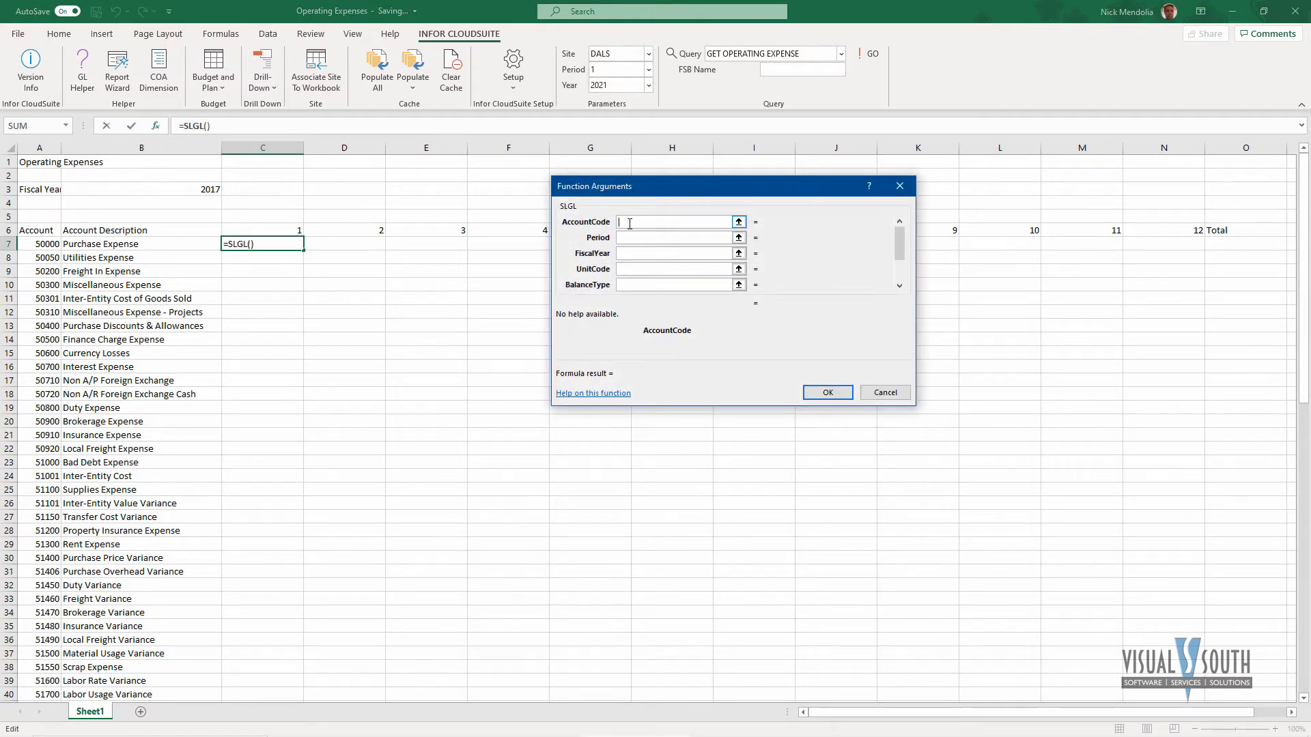
pyautogui.click(38, 243)
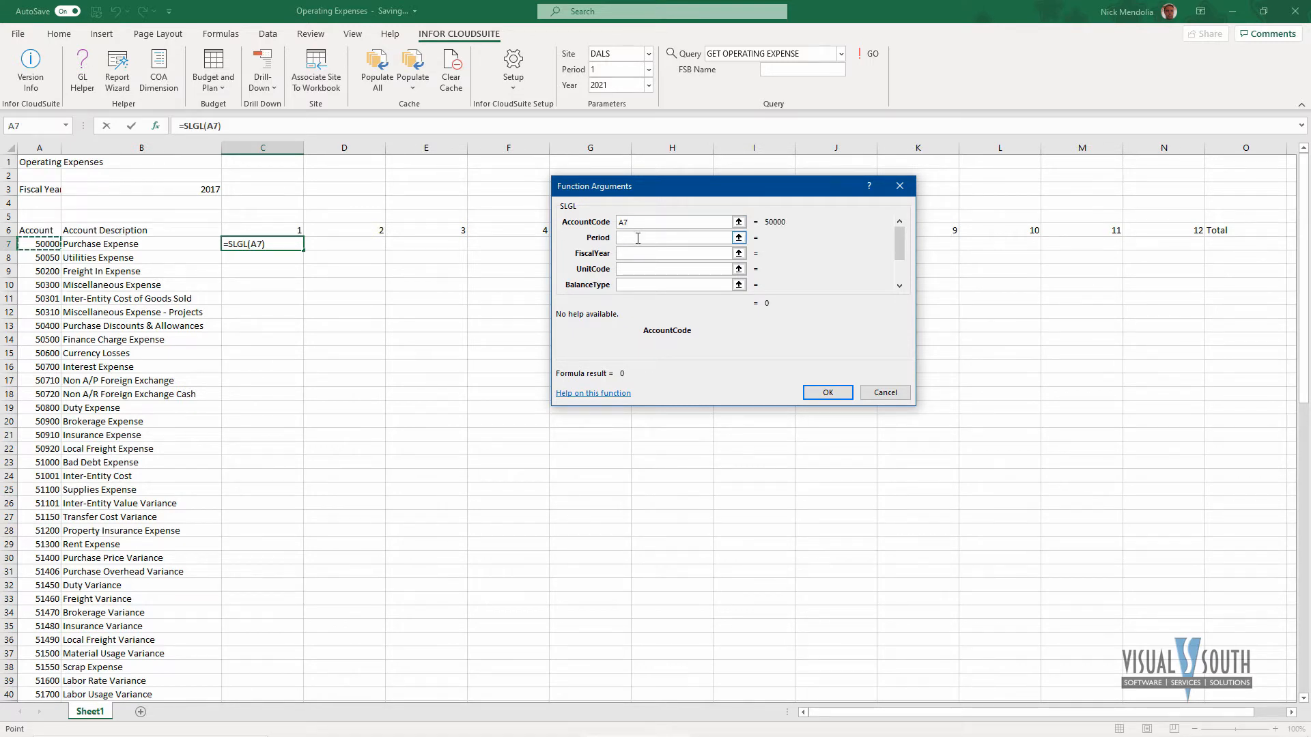
pyautogui.click(673, 237)
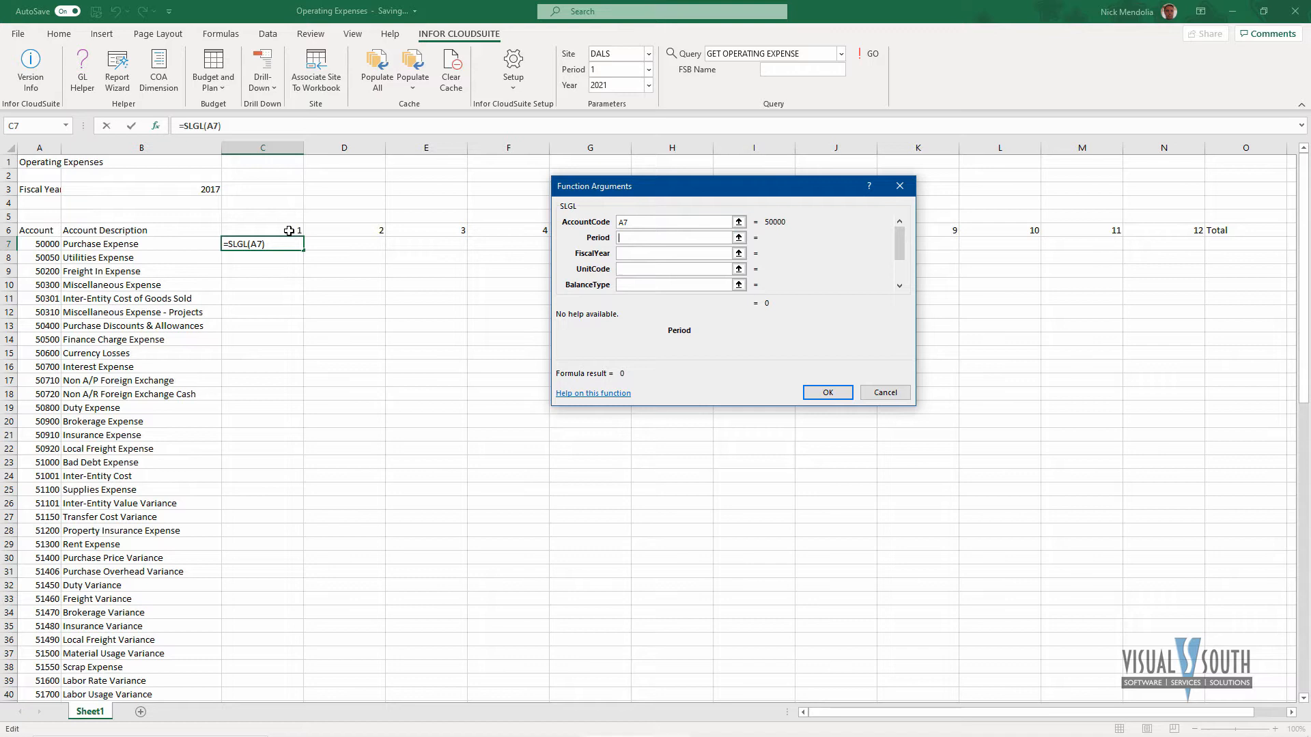
pyautogui.click(262, 229)
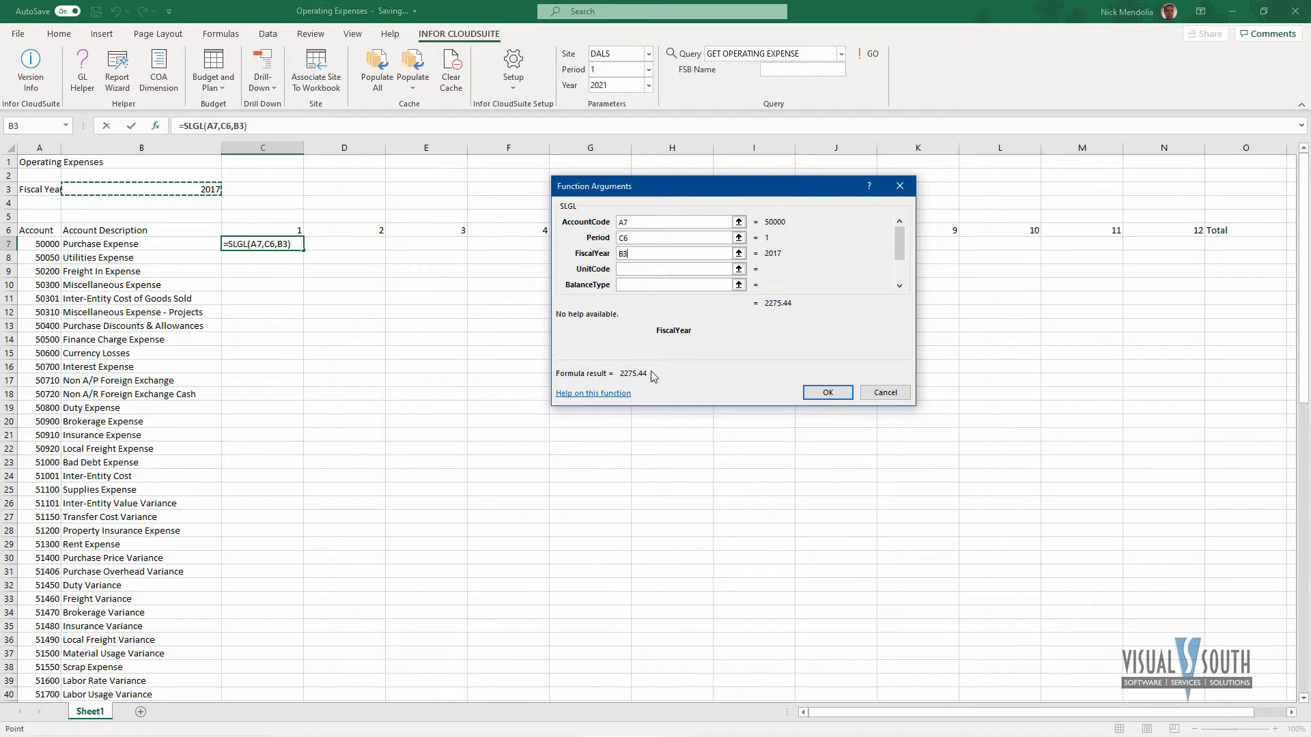
pyautogui.click(673, 221)
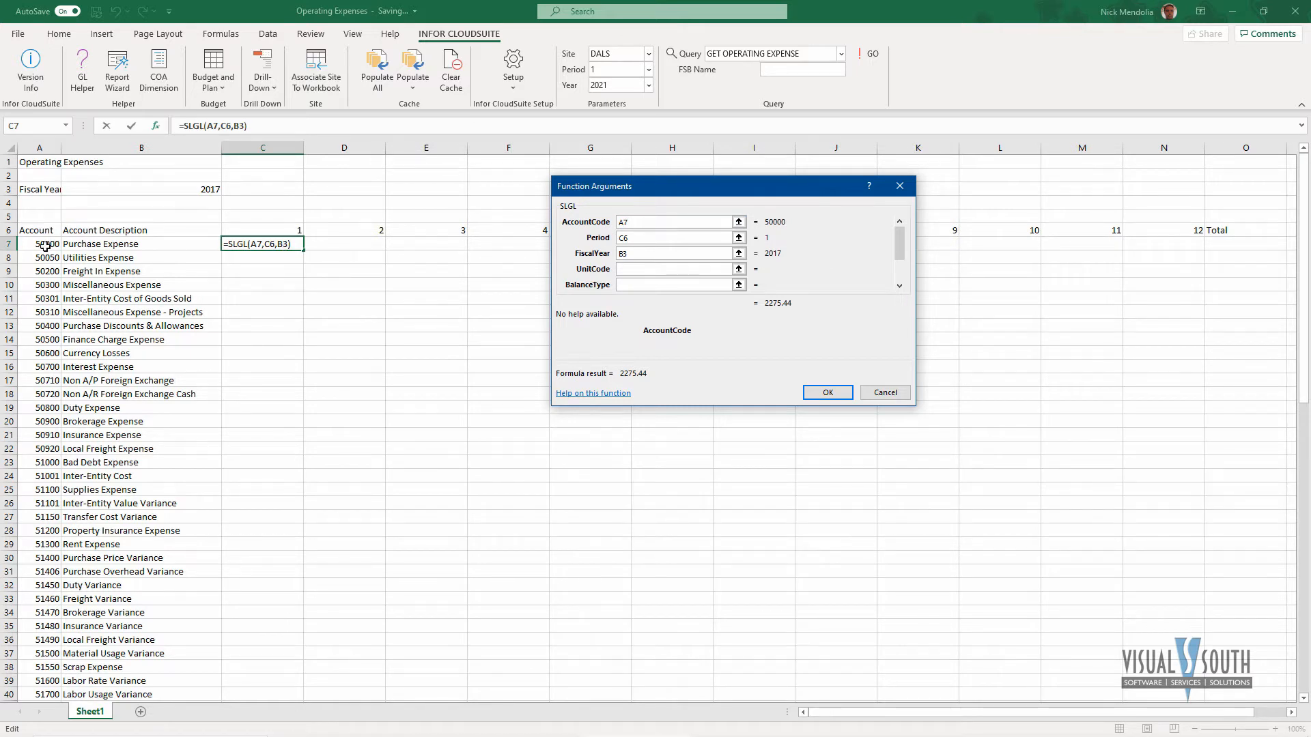
pyautogui.moveTo(43, 188)
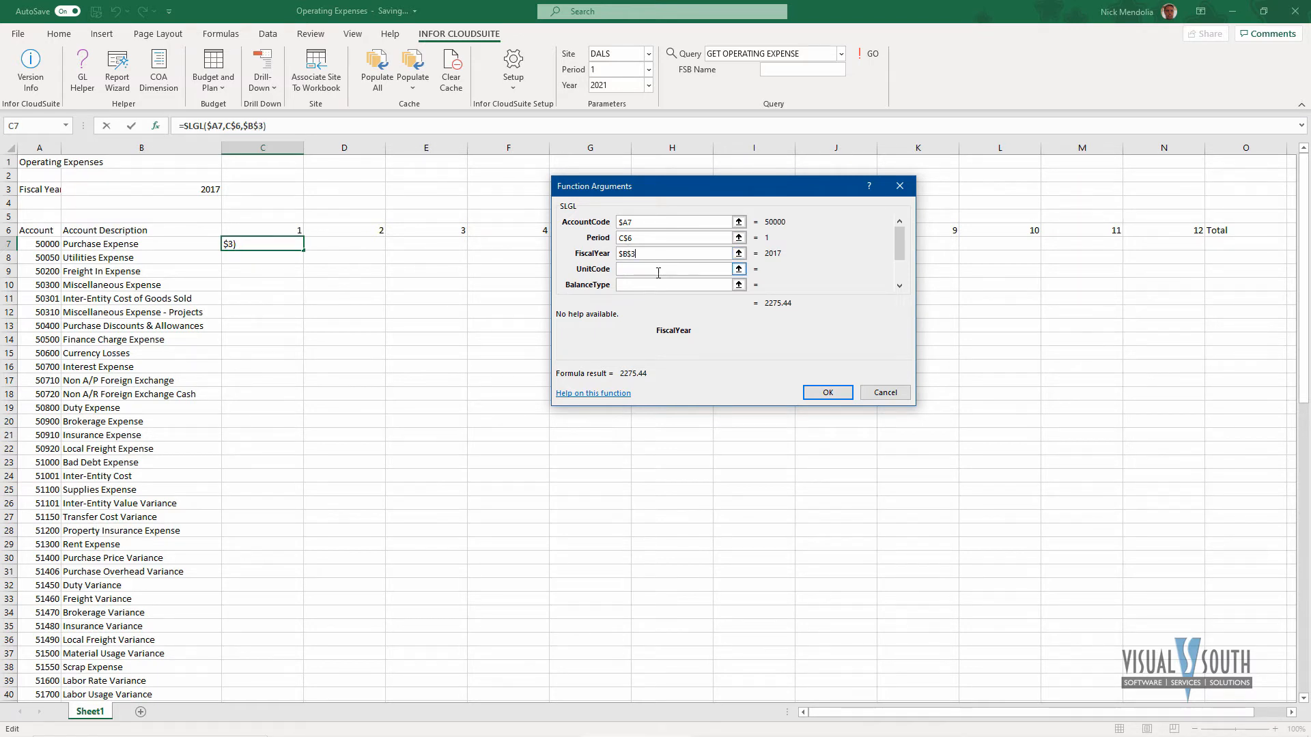
# Confirm the anchored SLGL formula ($A7, C$6, $B$3) in C7 showing 2275.44
pyautogui.click(827, 393)
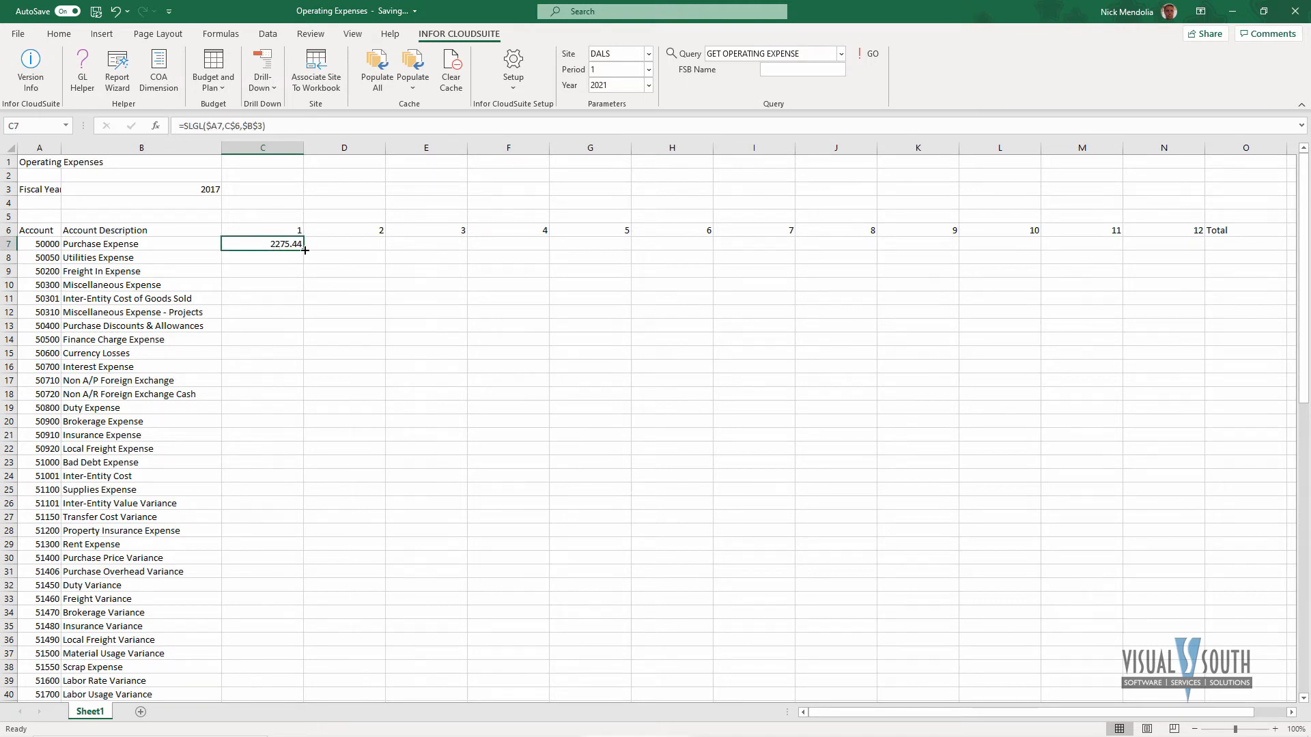
# Copy the C7 balance formula across periods 2–12 and fill it down every account row
pyautogui.moveTo(304, 248); pyautogui.dragTo(1204, 243)
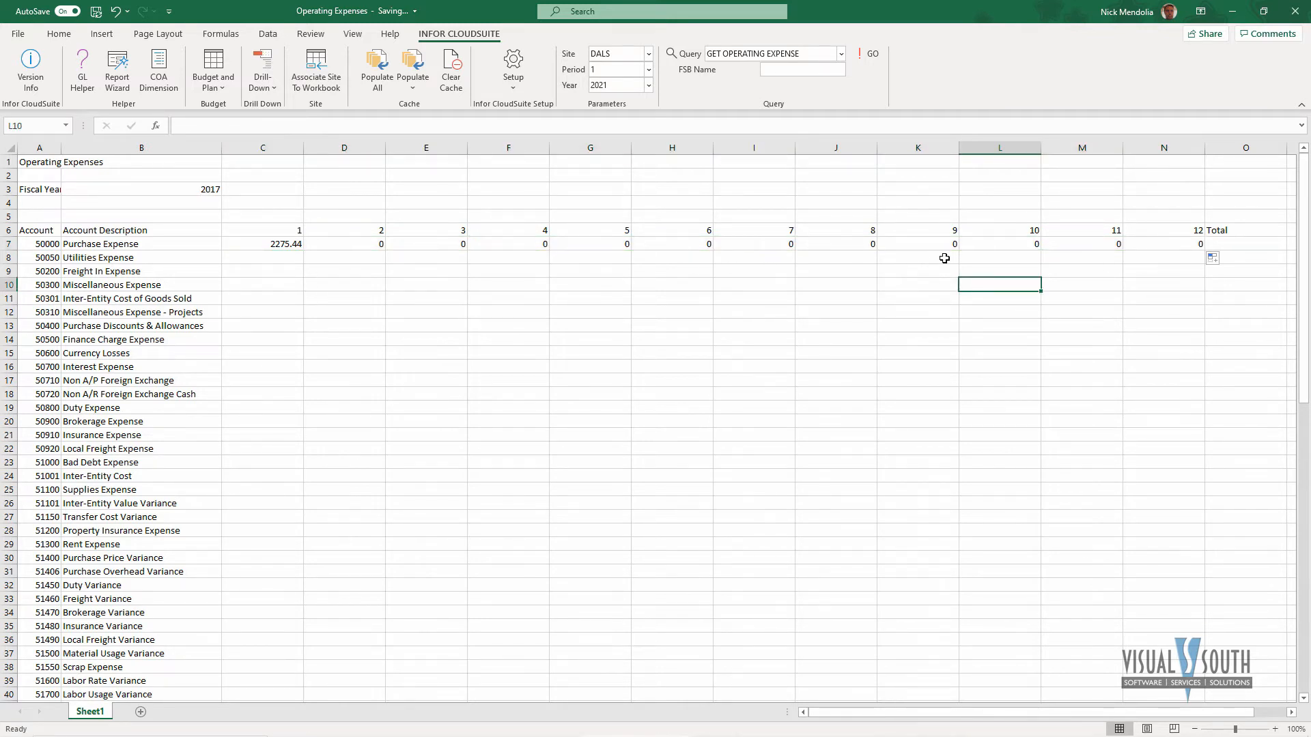
pyautogui.moveTo(284, 246)
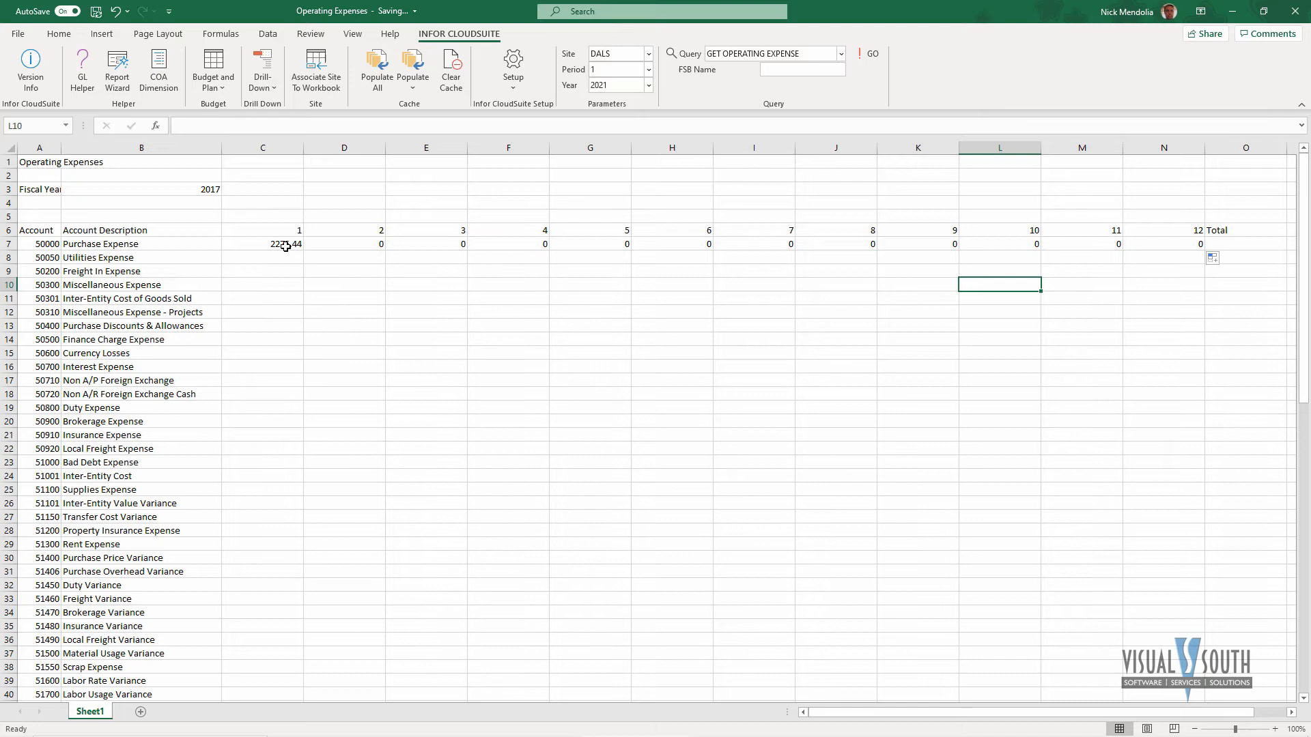
pyautogui.click(262, 243)
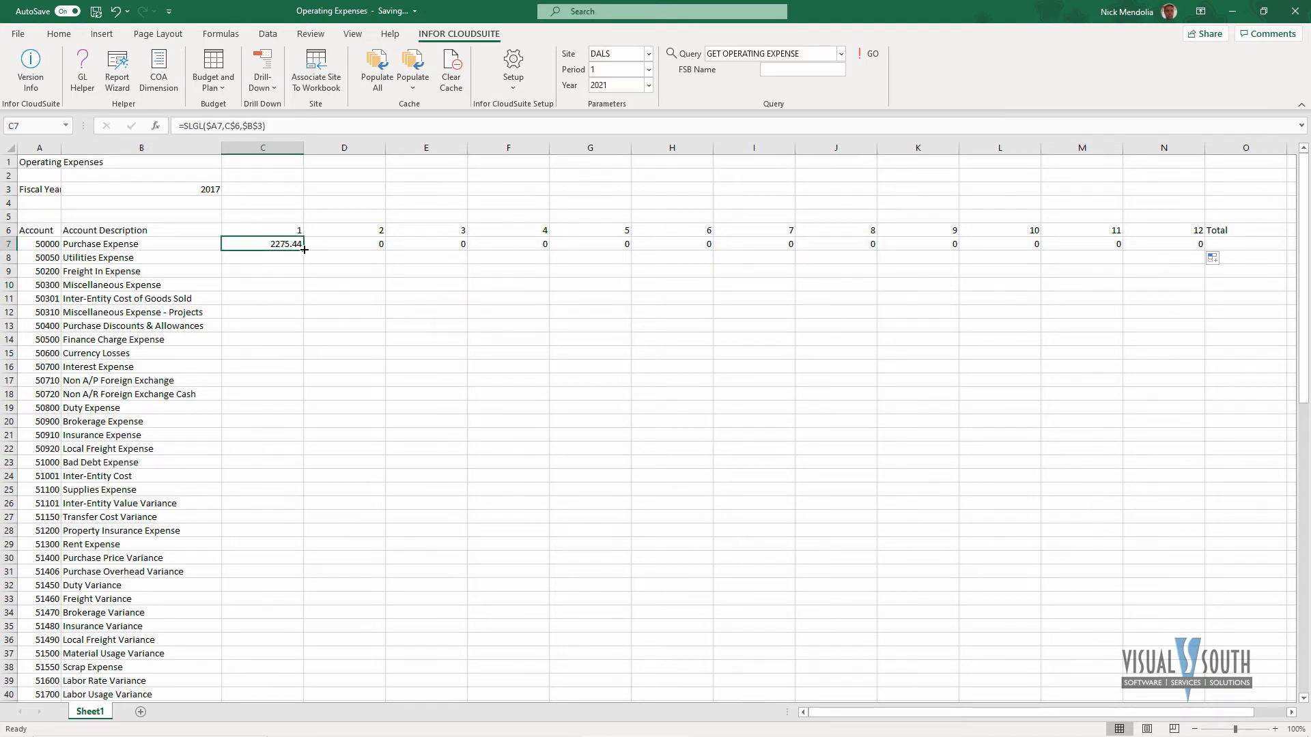
pyautogui.moveTo(262, 243); pyautogui.dragTo(344, 243)
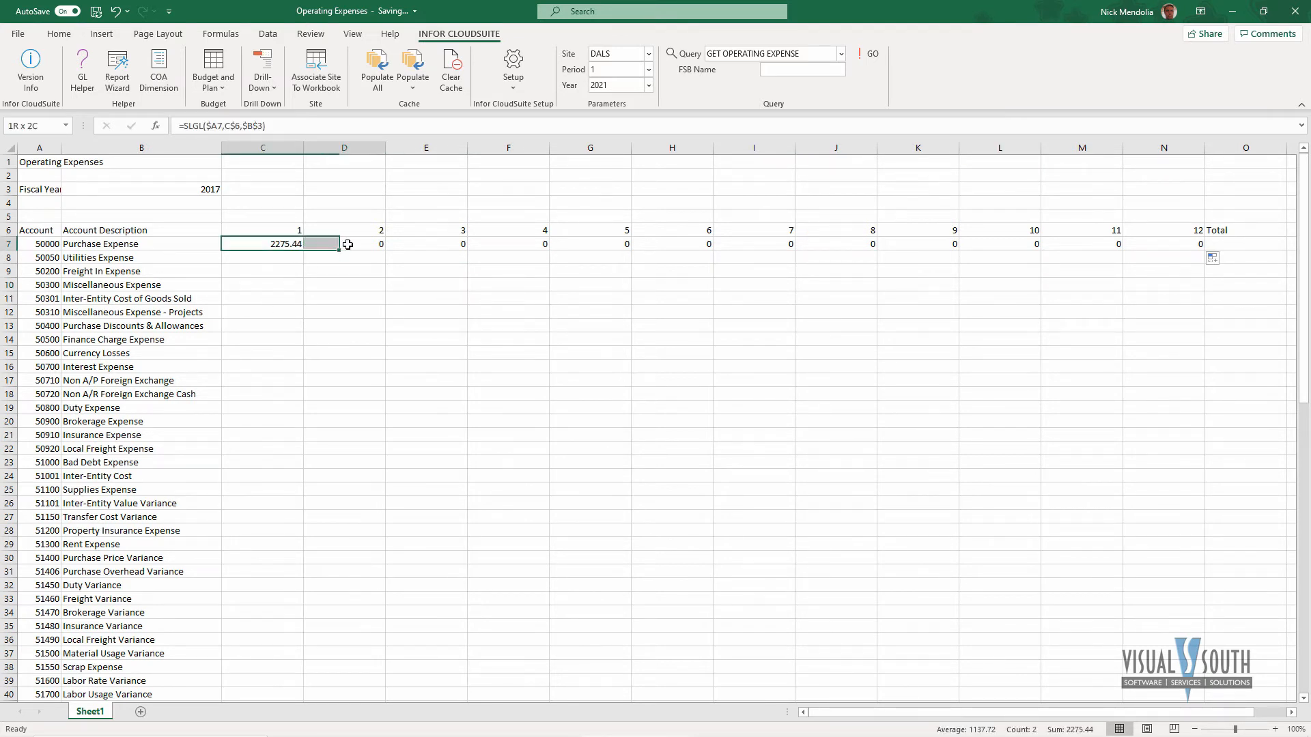
pyautogui.moveTo(262, 243); pyautogui.dragTo(1163, 243)
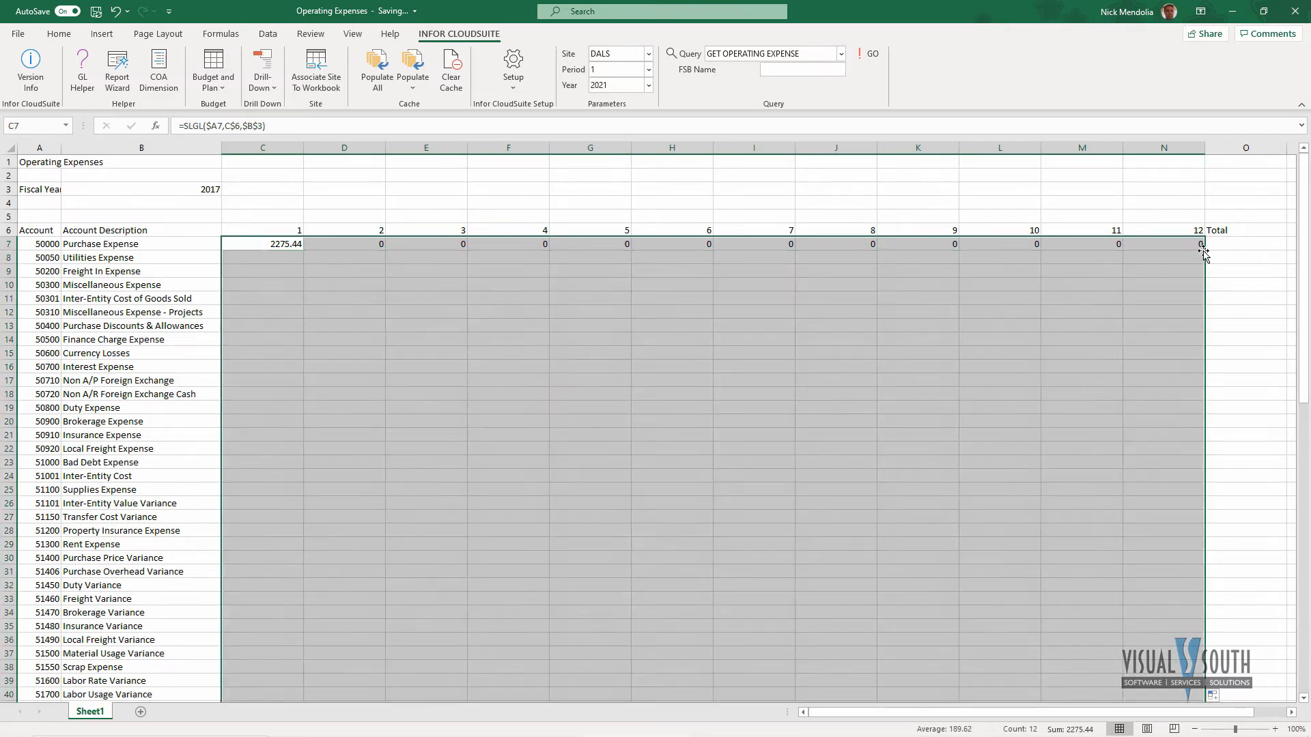
pyautogui.click(376, 65)
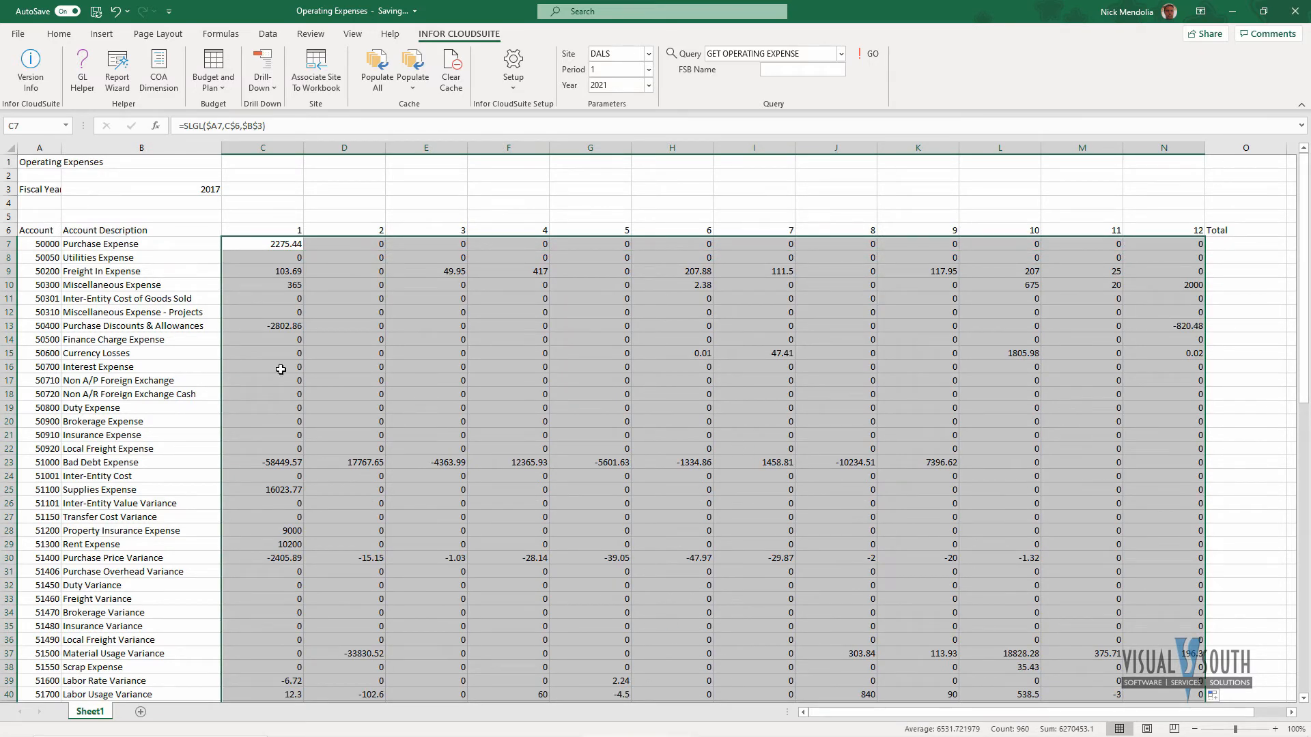
pyautogui.moveTo(192, 194)
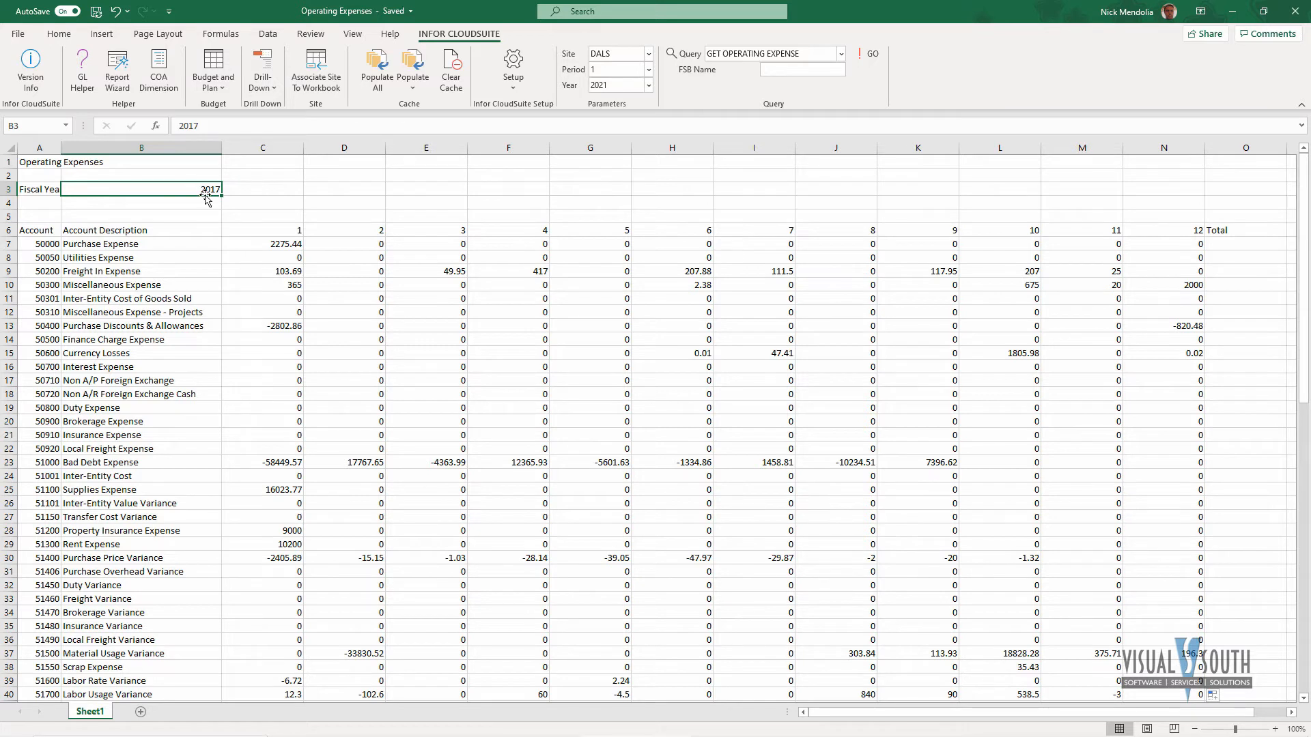
pyautogui.moveTo(308, 245)
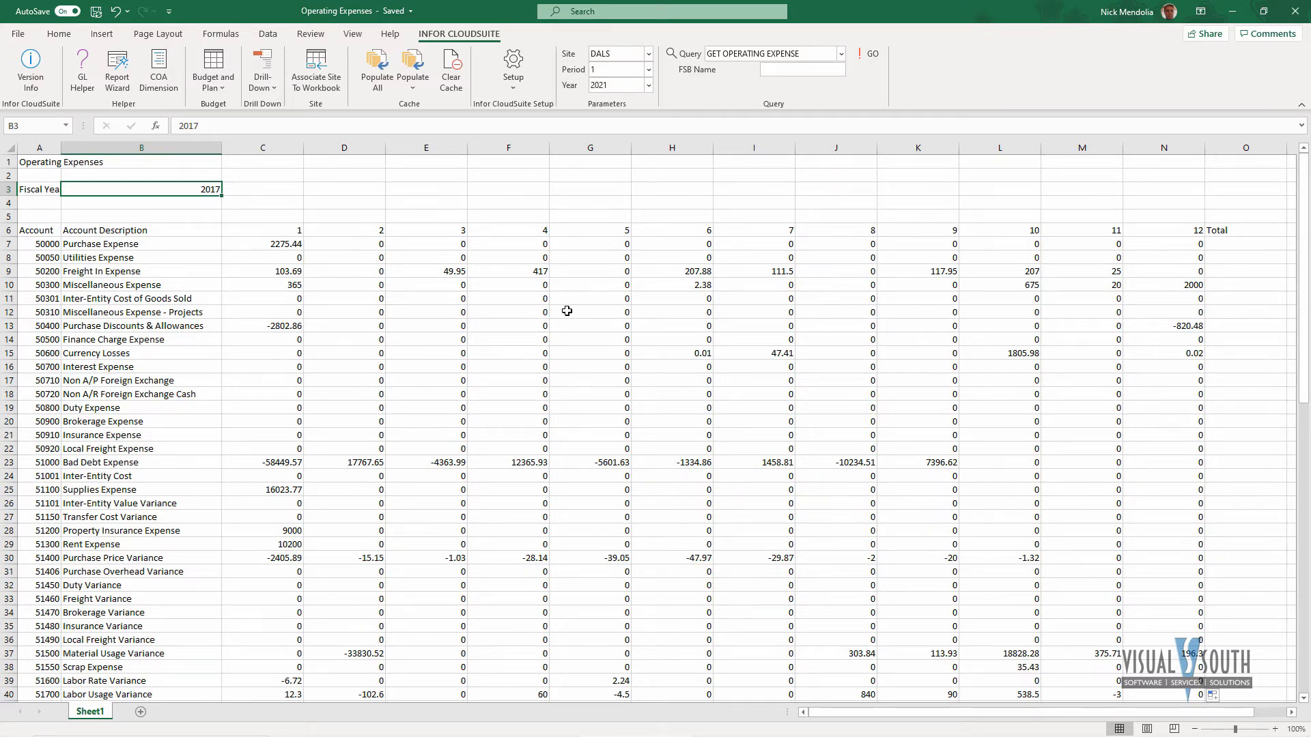
pyautogui.moveTo(339, 219)
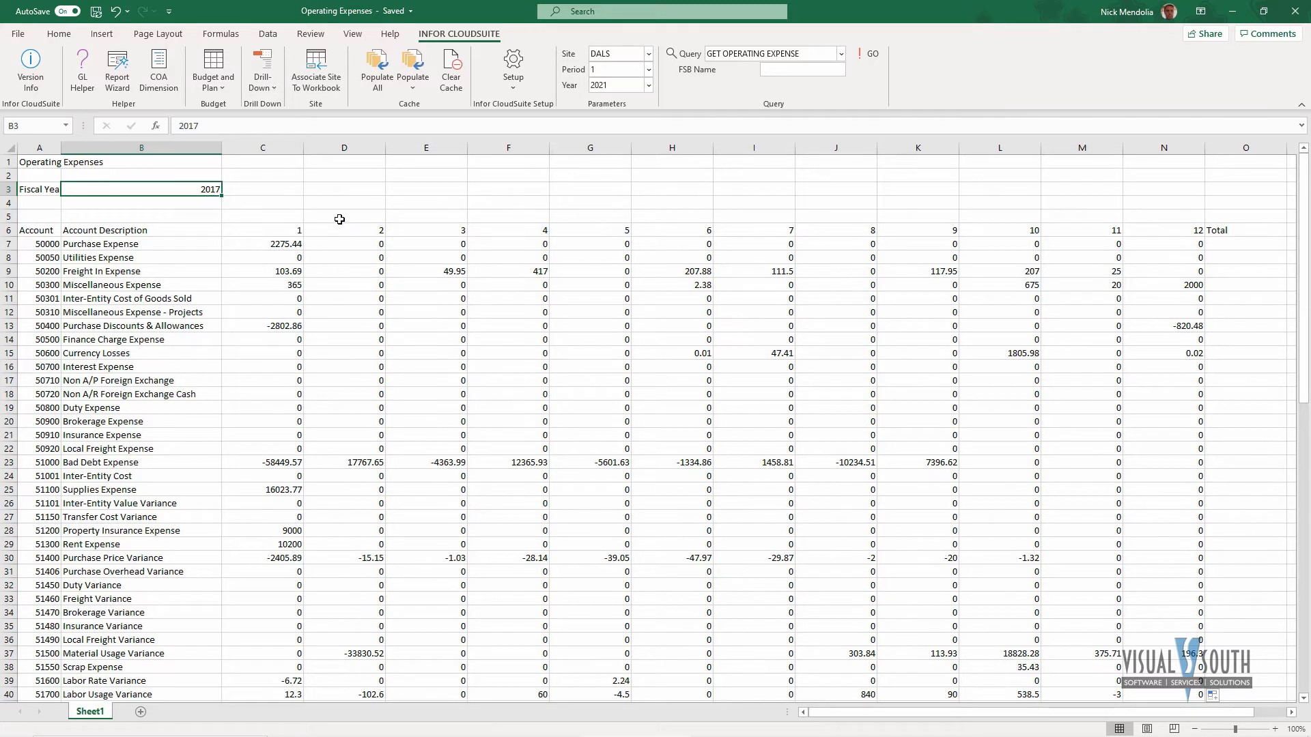
pyautogui.moveTo(707, 232)
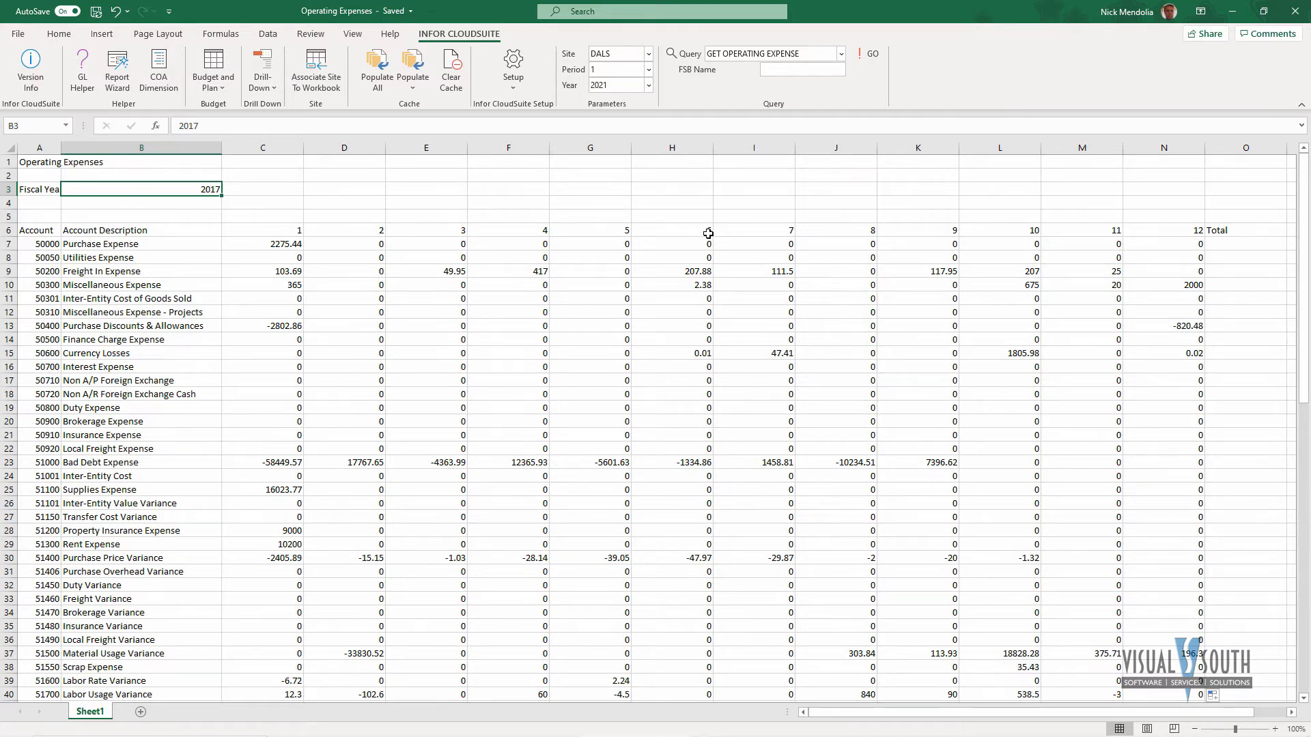
pyautogui.moveTo(262, 243)
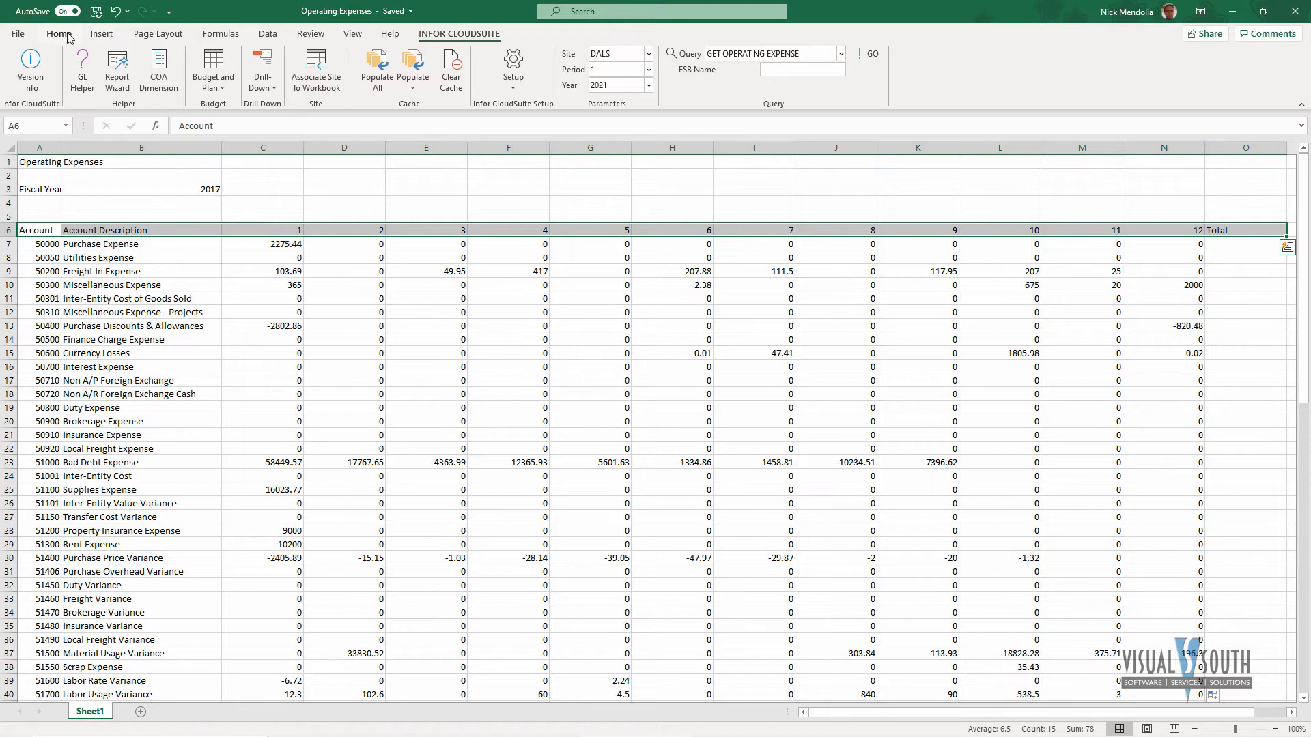
# Apply a grey fill to the row 6 headings and select the first Total cell O7
pyautogui.click(229, 82)
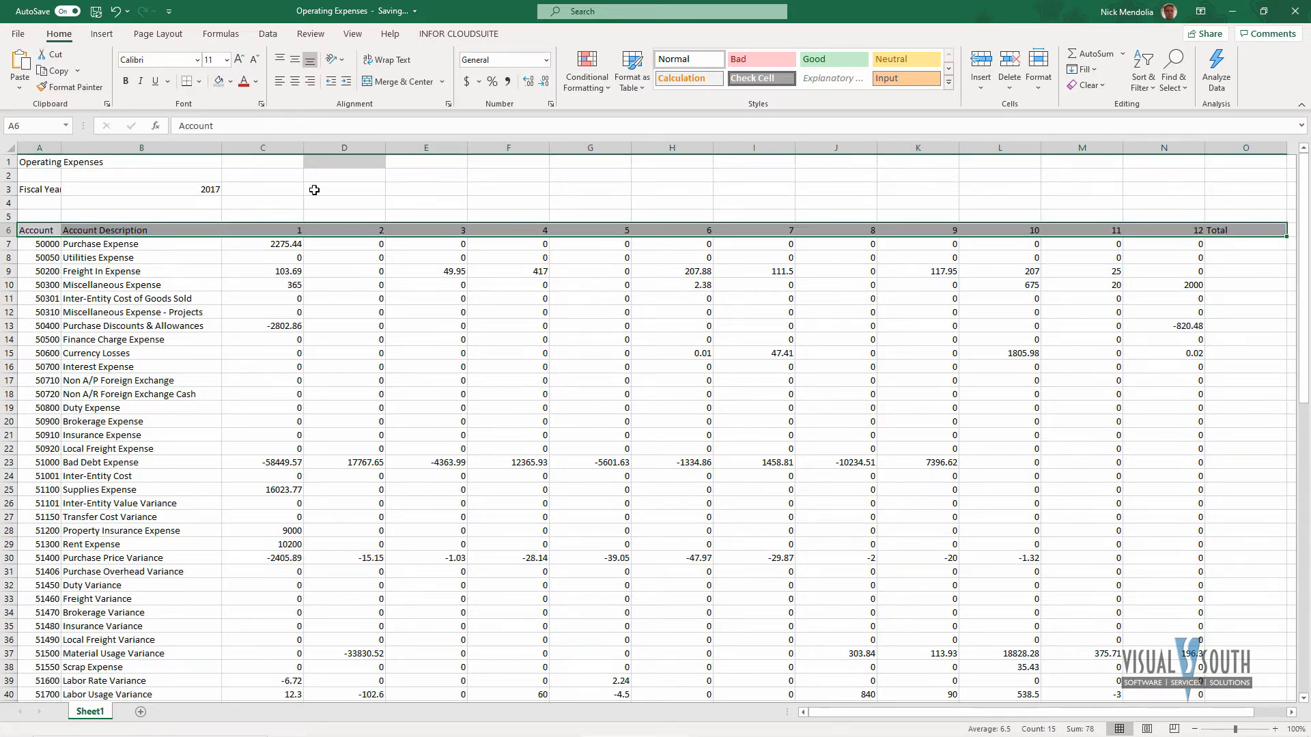
pyautogui.click(344, 189)
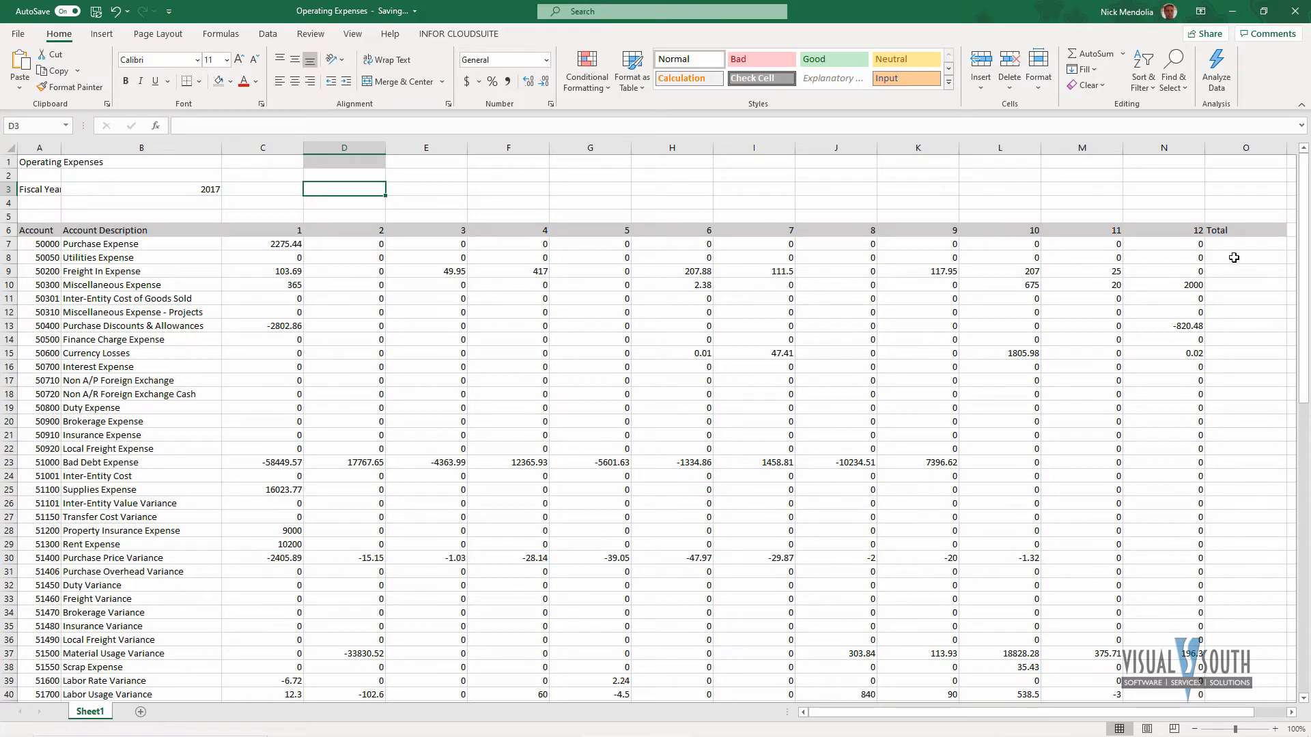
pyautogui.click(1245, 243)
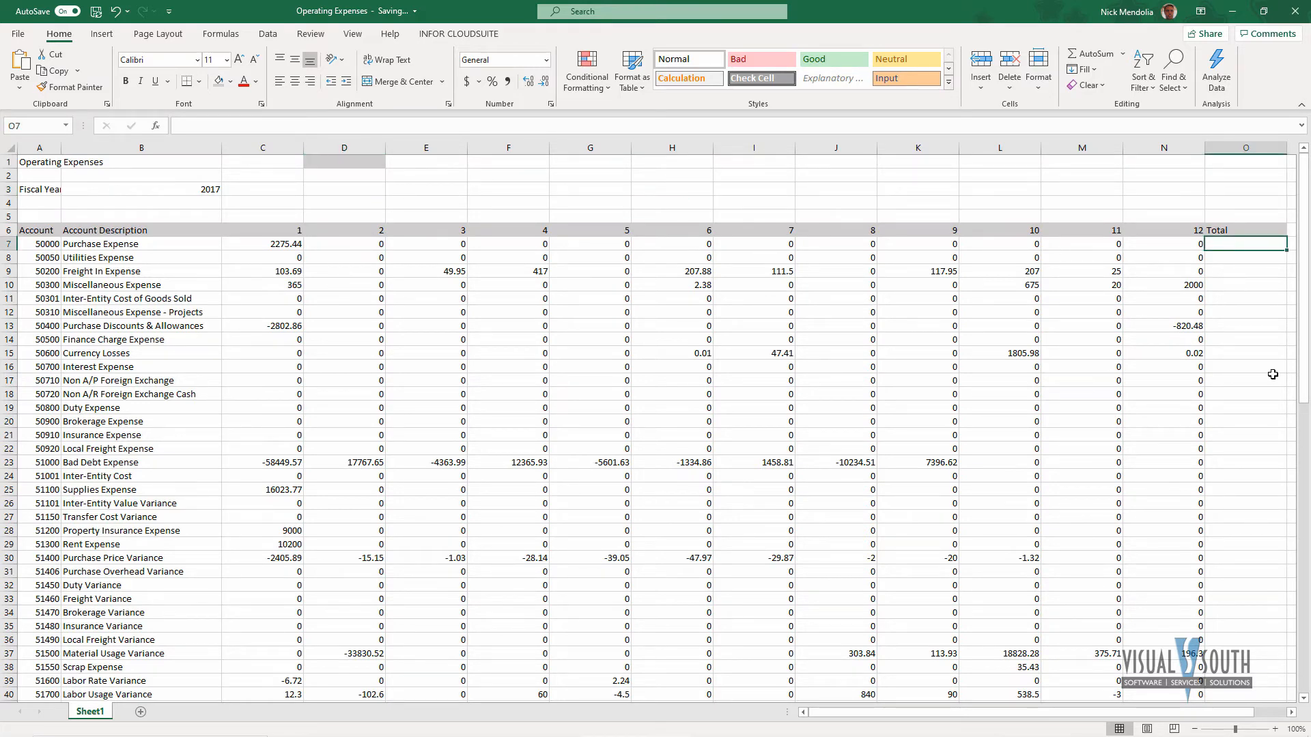
# Enter =SUM(C7:N7) in O7 and fill the total down every account row
pyautogui.write('=sum(')
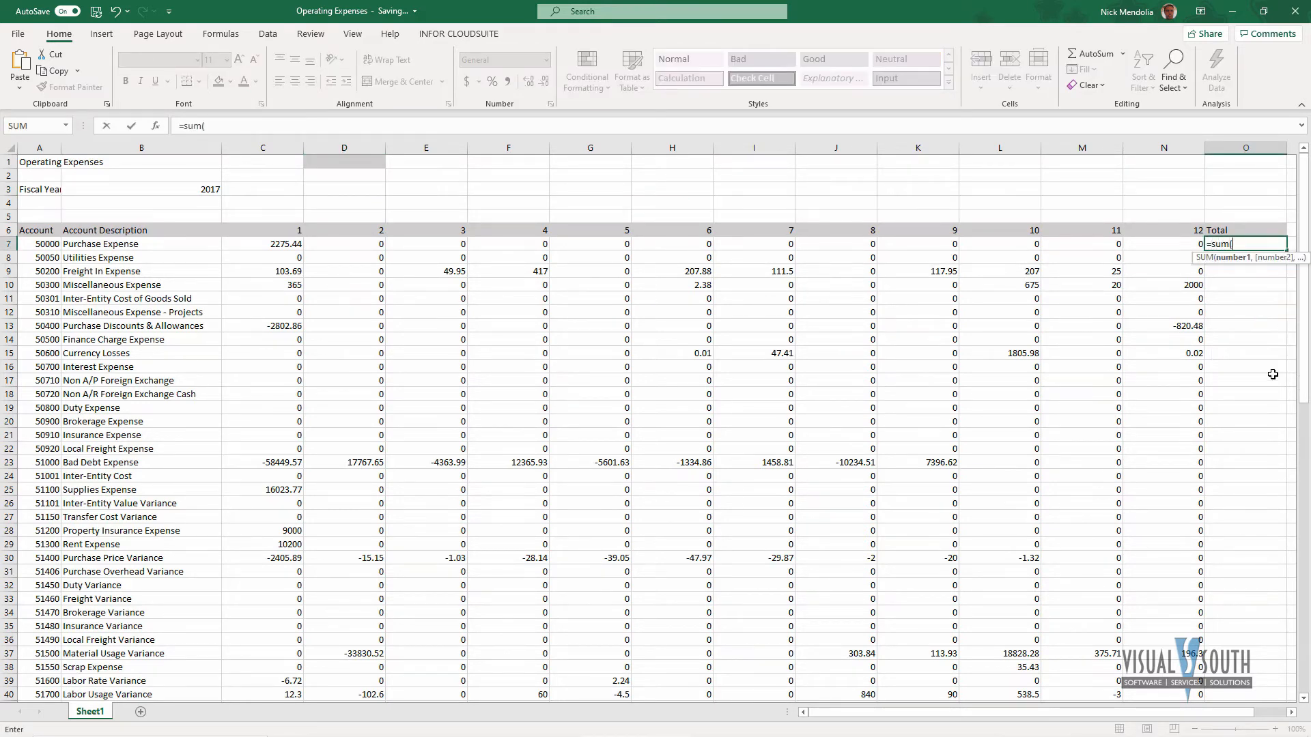
pyautogui.moveTo(1161, 246)
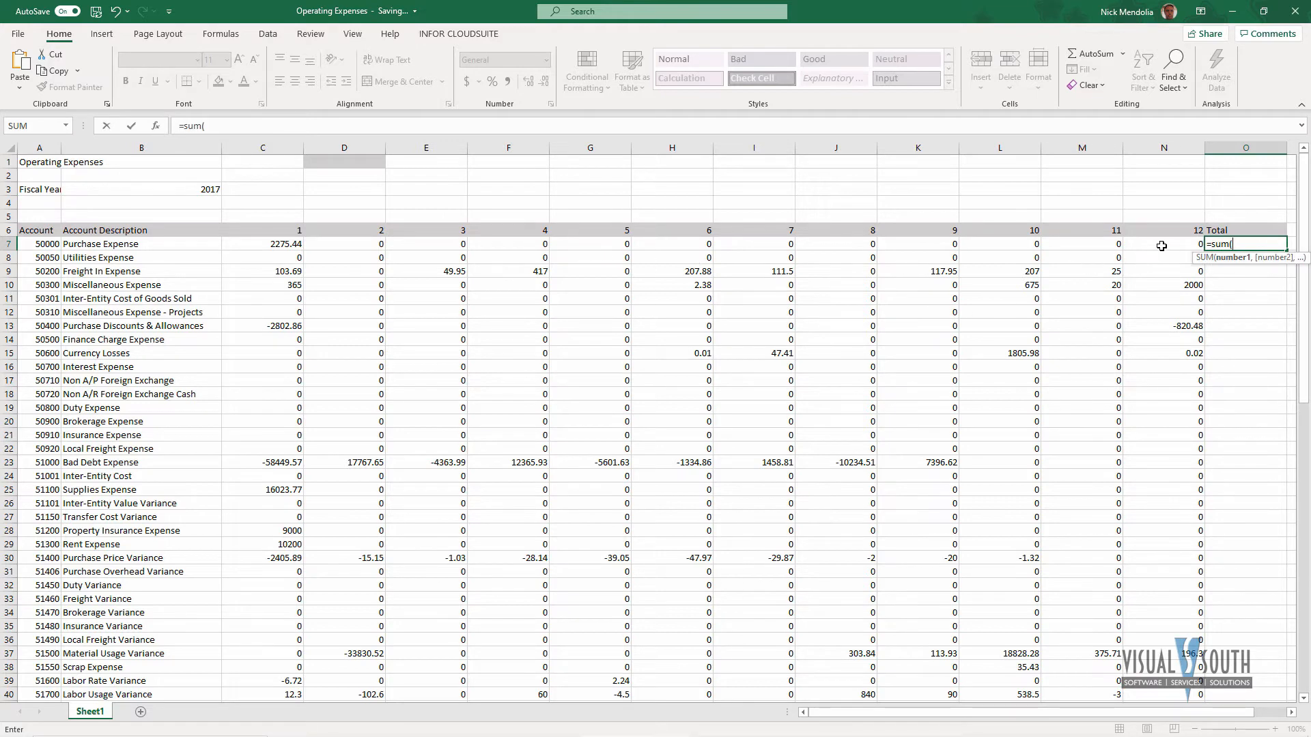
pyautogui.moveTo(262, 243); pyautogui.dragTo(1164, 243)
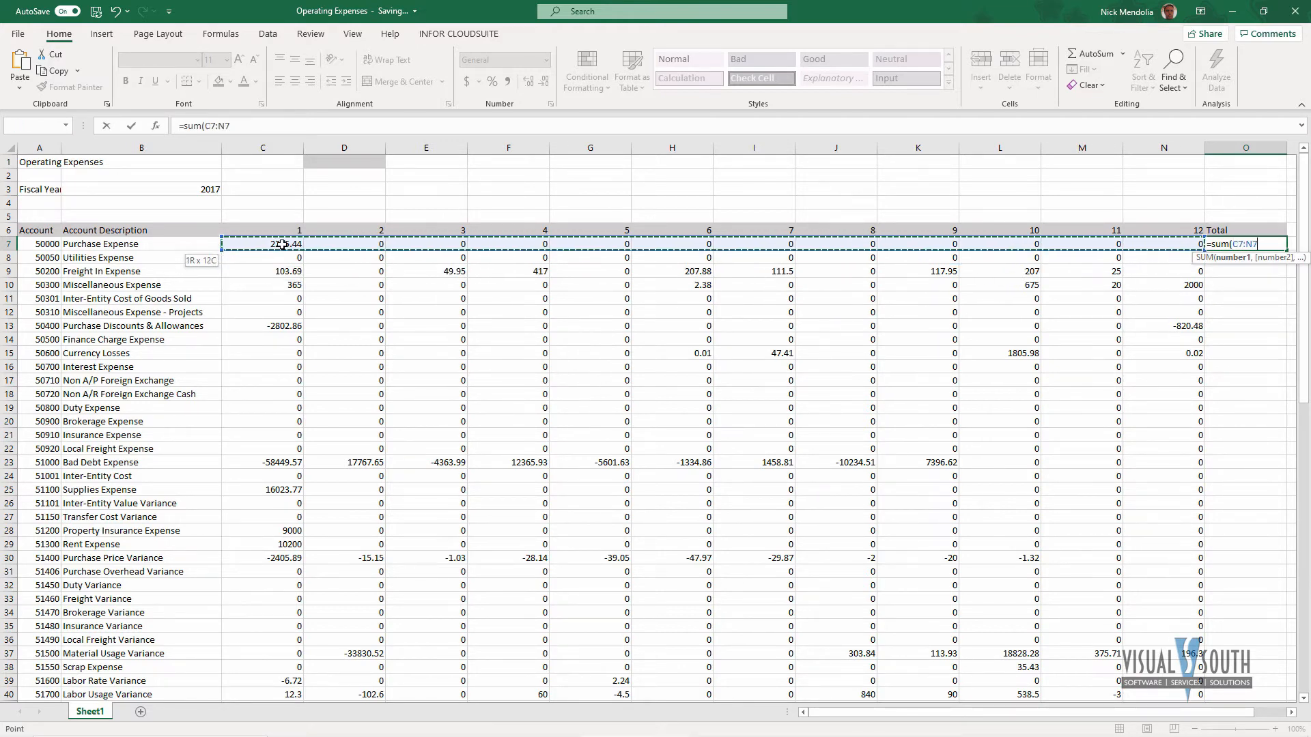
pyautogui.press('Enter')
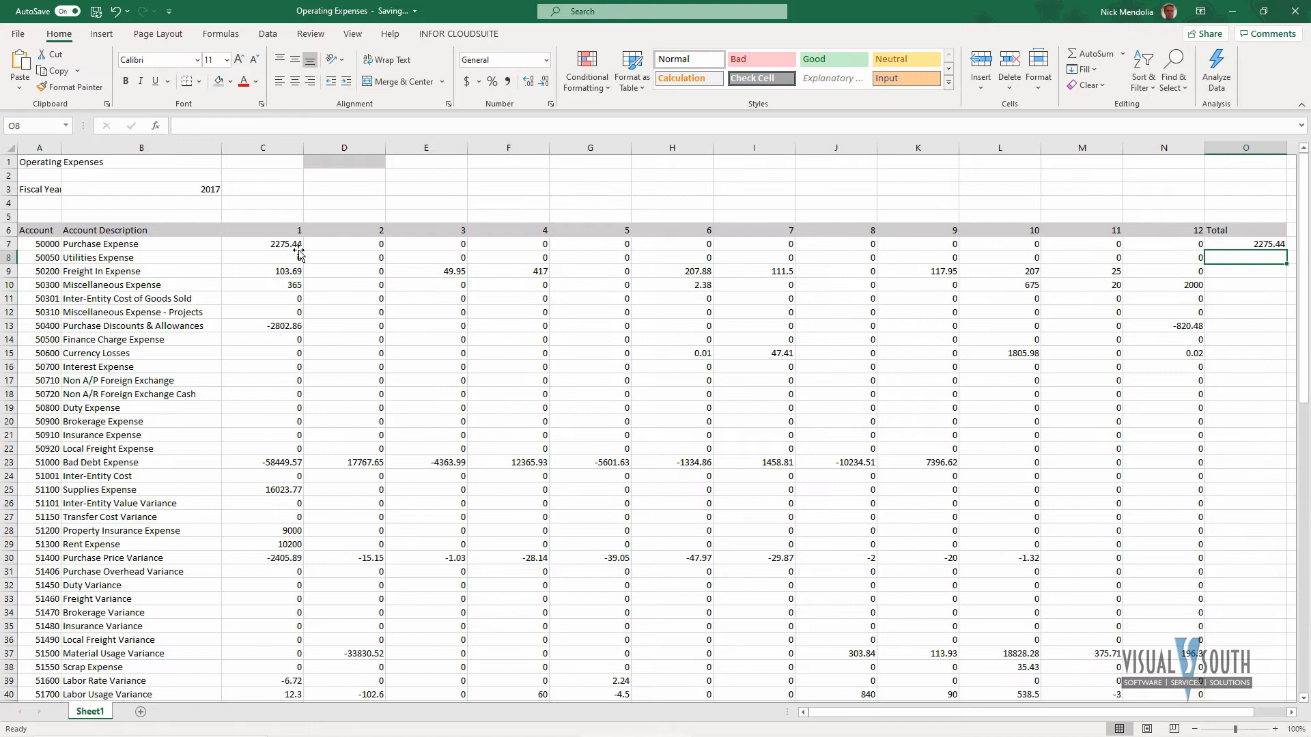
pyautogui.click(1261, 243)
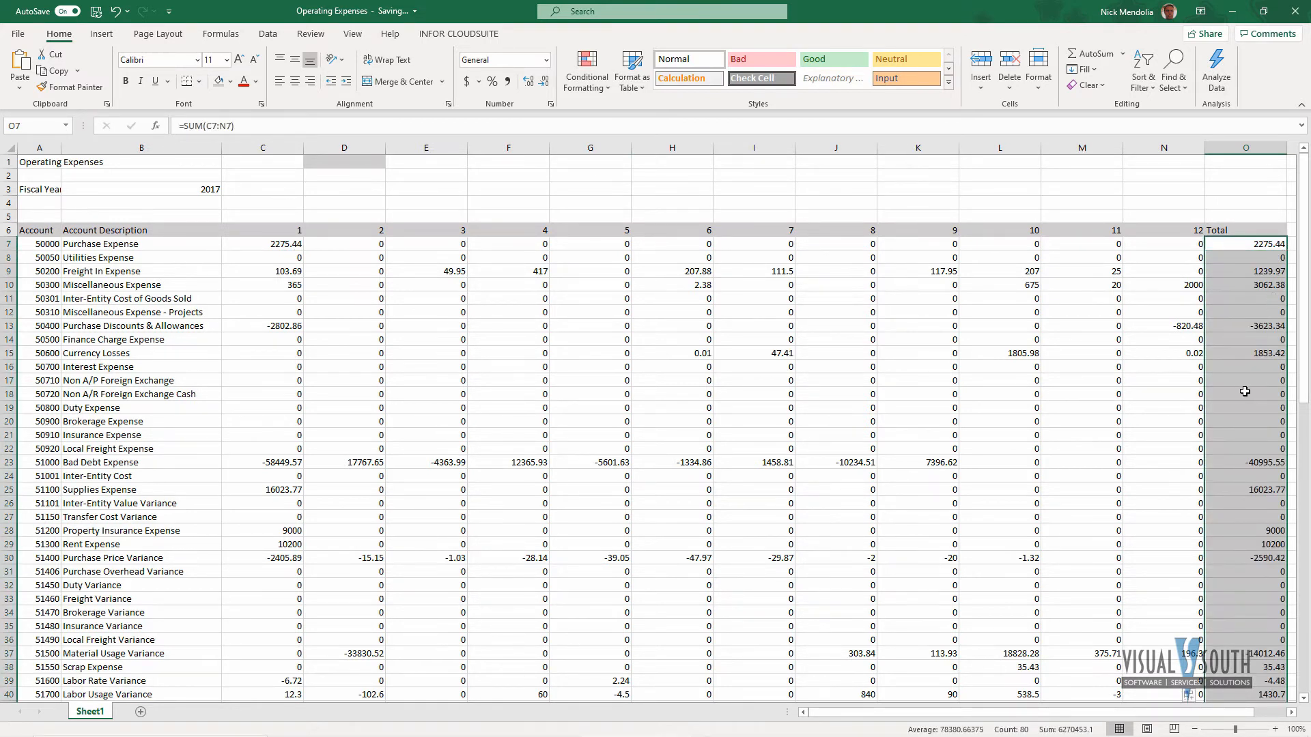
pyautogui.click(914, 503)
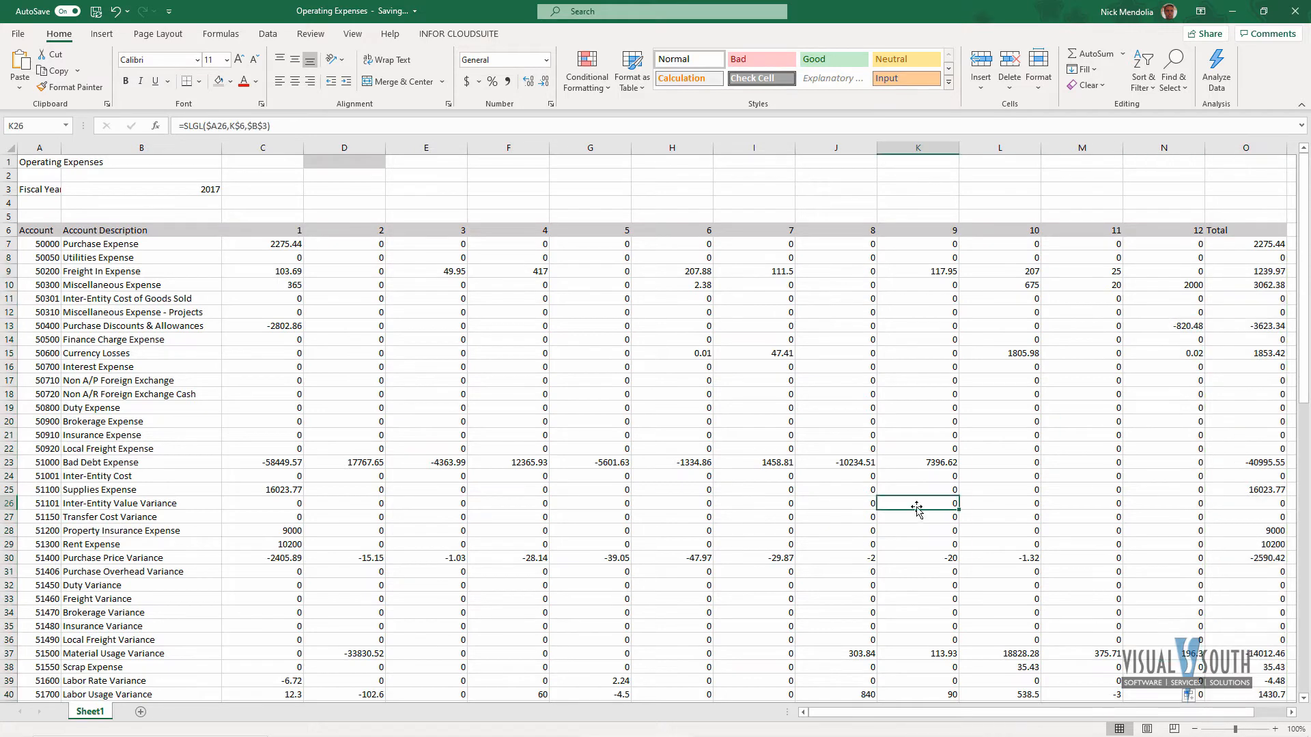
# Enter =SUM(C7:C86) in C88 and fill it across to O88 for all month and Total columns
pyautogui.scroll(-3)
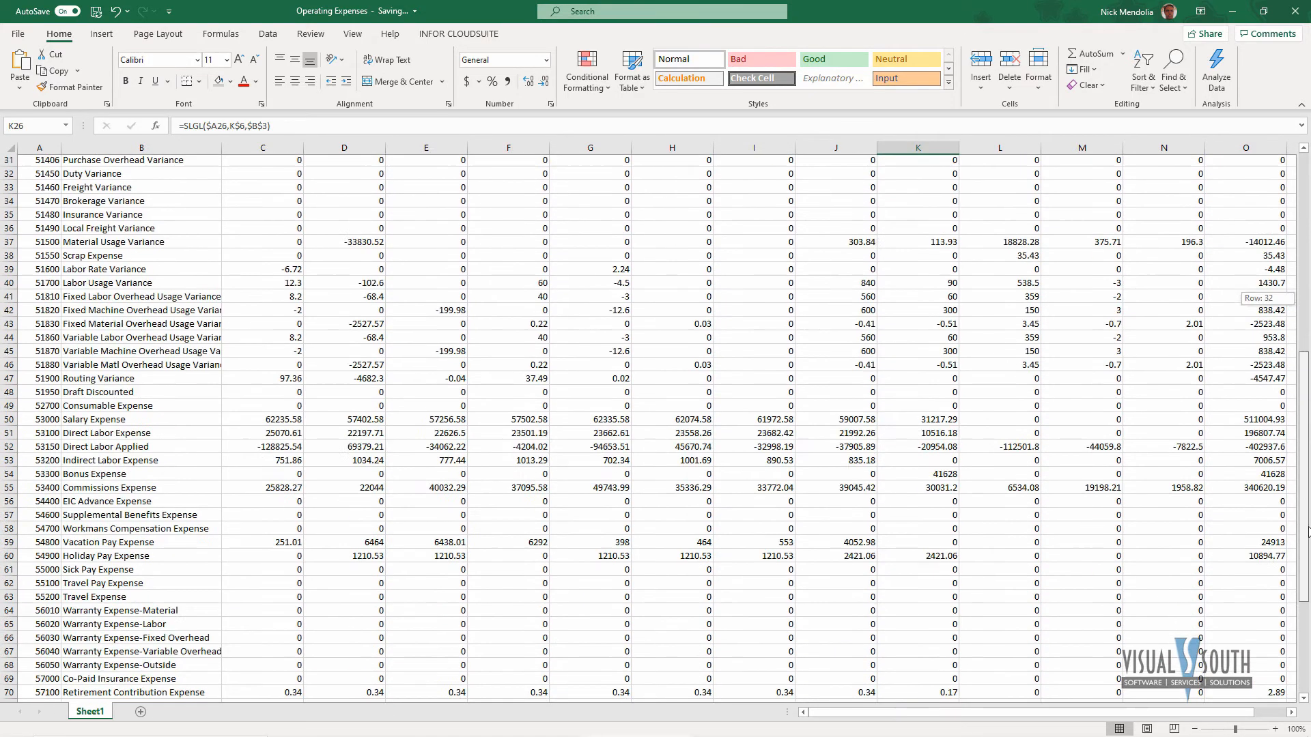
pyautogui.scroll(-3)
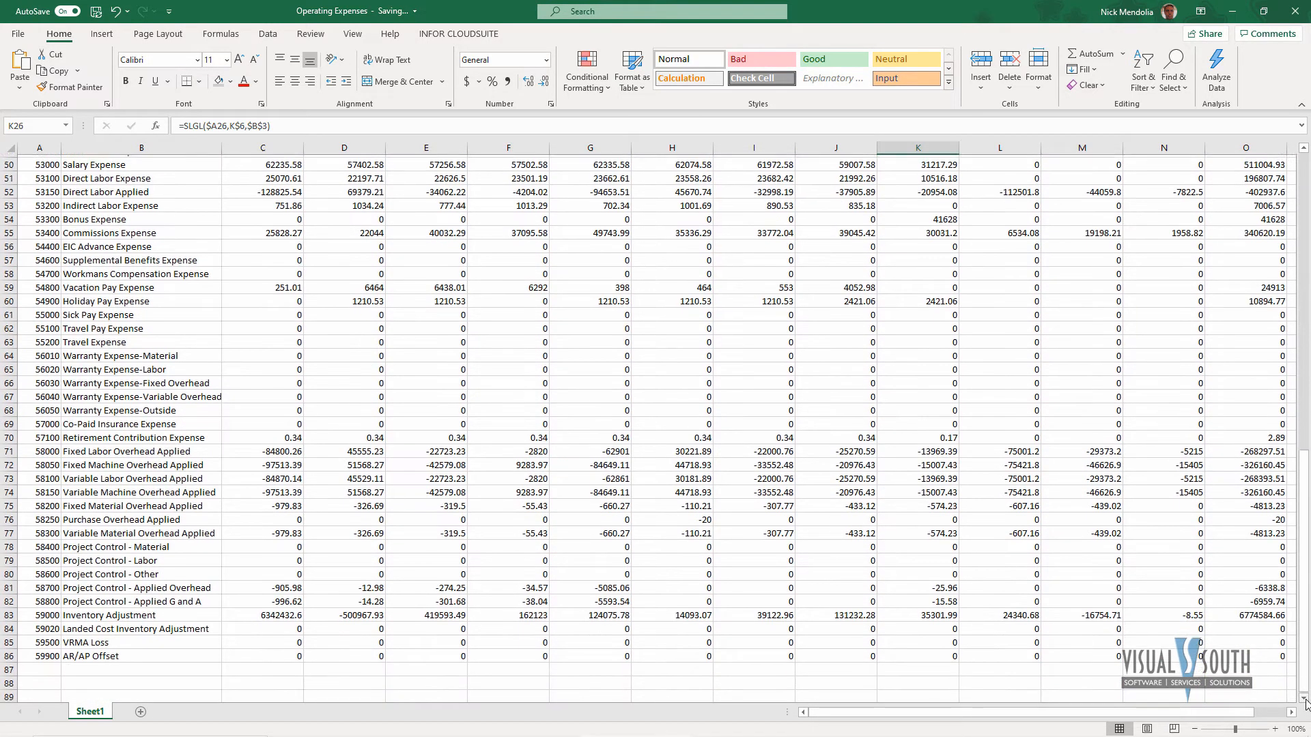
pyautogui.click(259, 667)
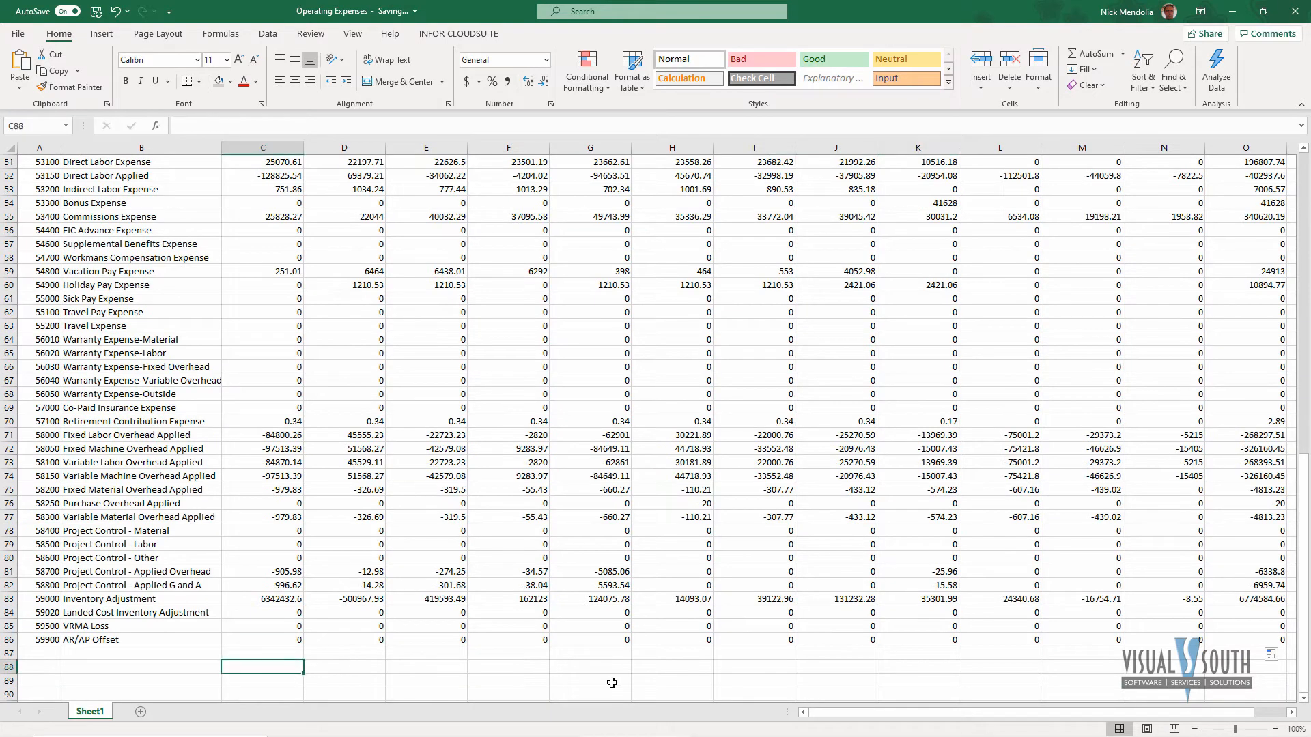
pyautogui.write('=sum(')
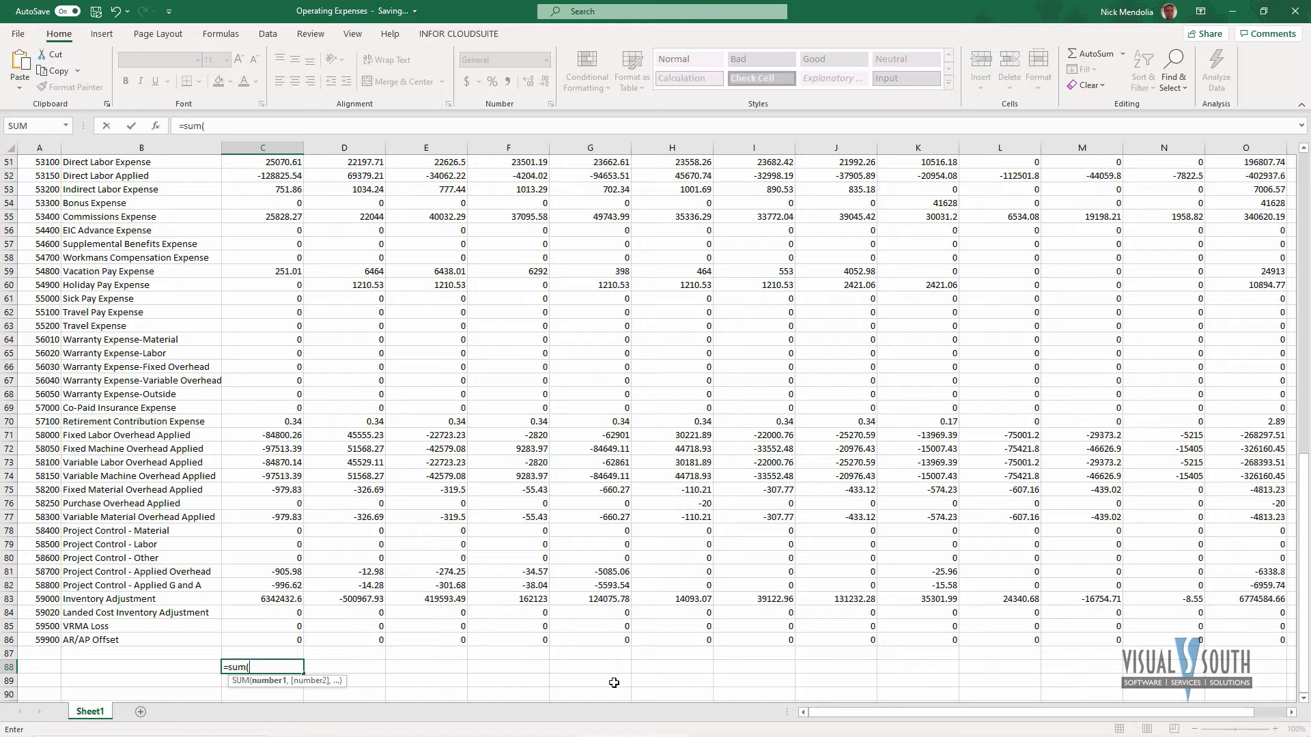
pyautogui.moveTo(251, 636)
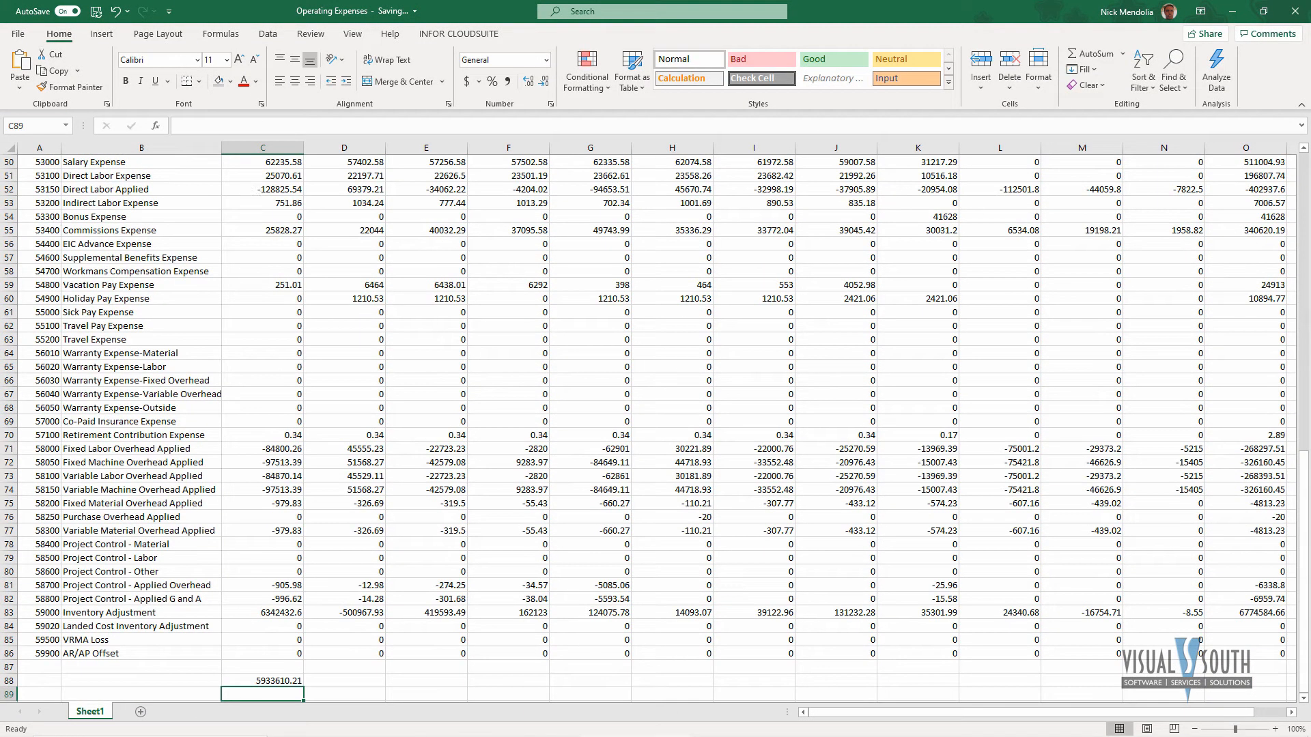
pyautogui.click(264, 680)
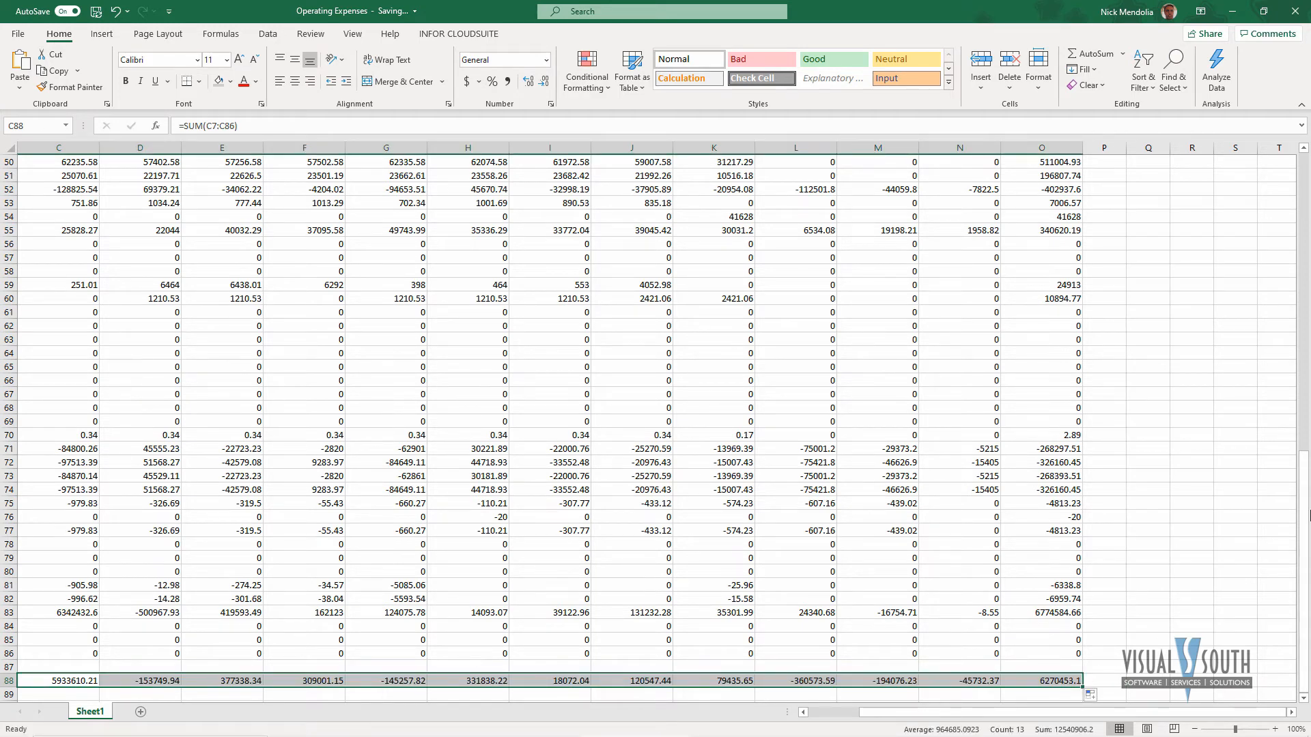
pyautogui.moveTo(1304, 527)
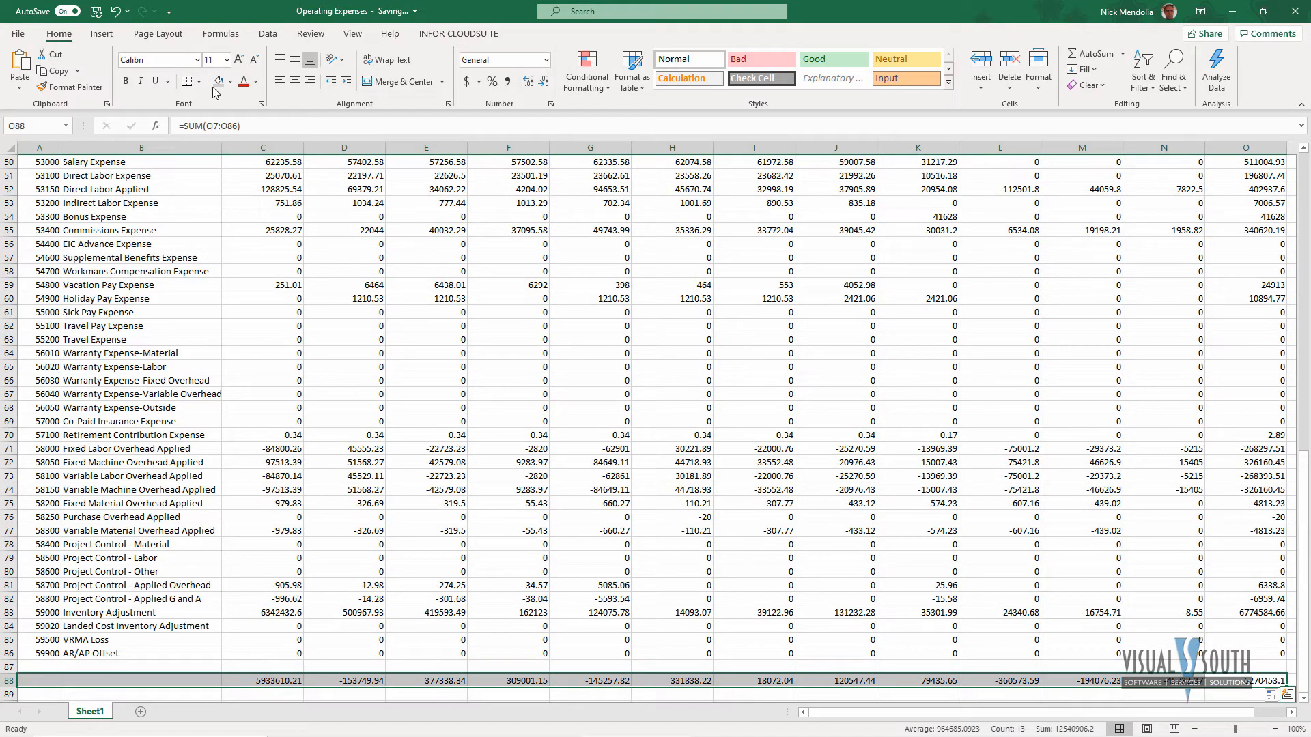
# Bold the heading rows and make the Operating Expenses title 18 point
pyautogui.click(527, 604)
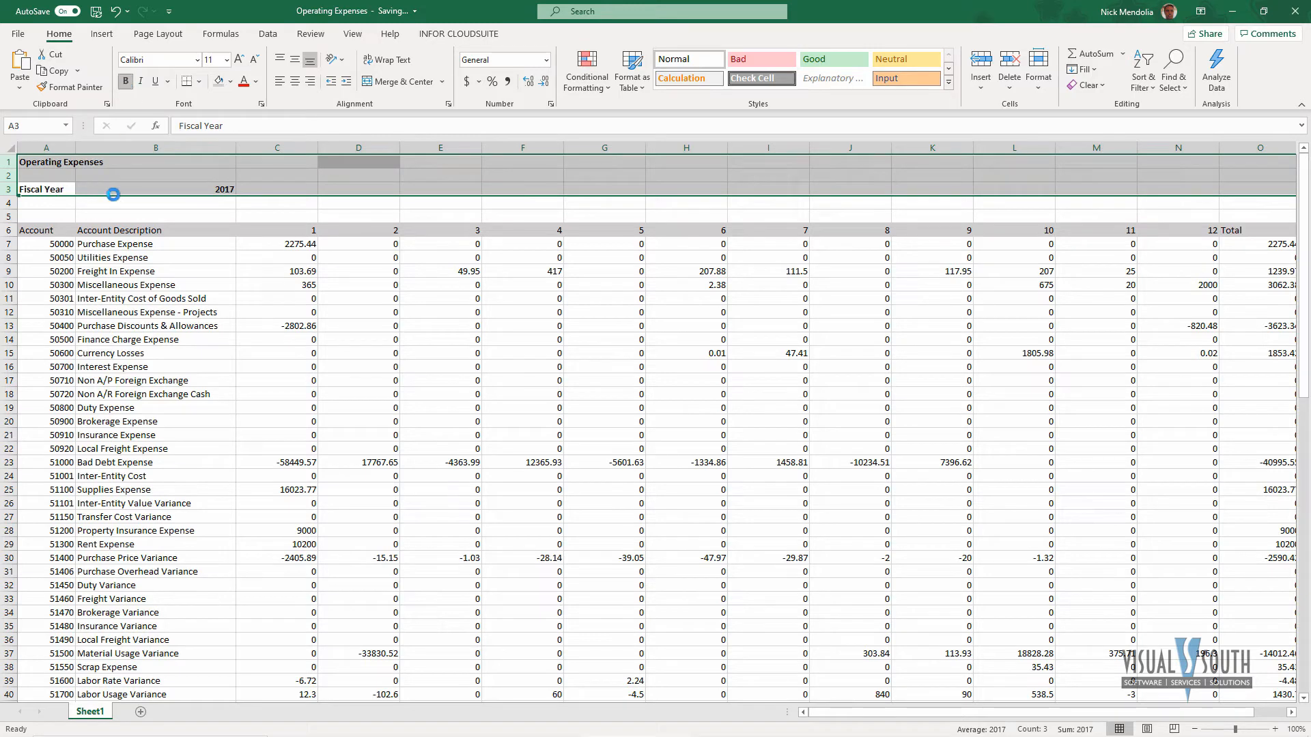
pyautogui.click(47, 161)
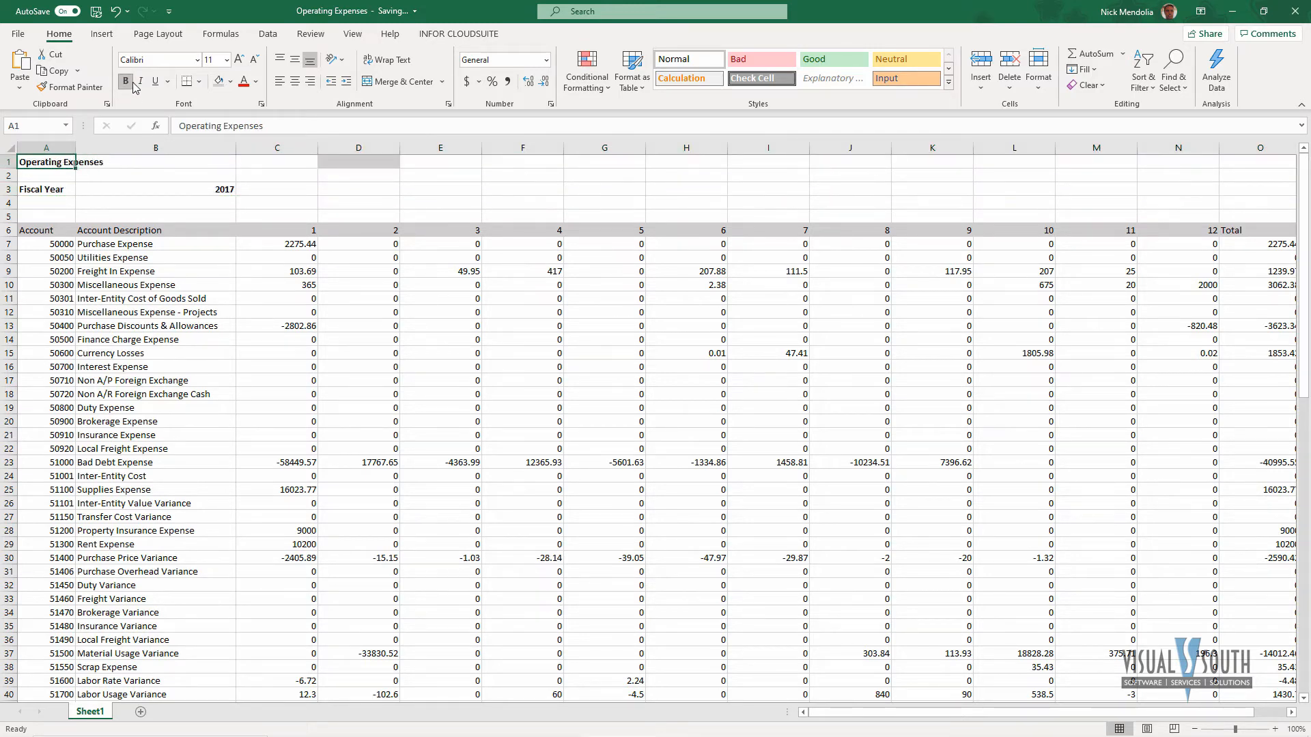
pyautogui.click(227, 59)
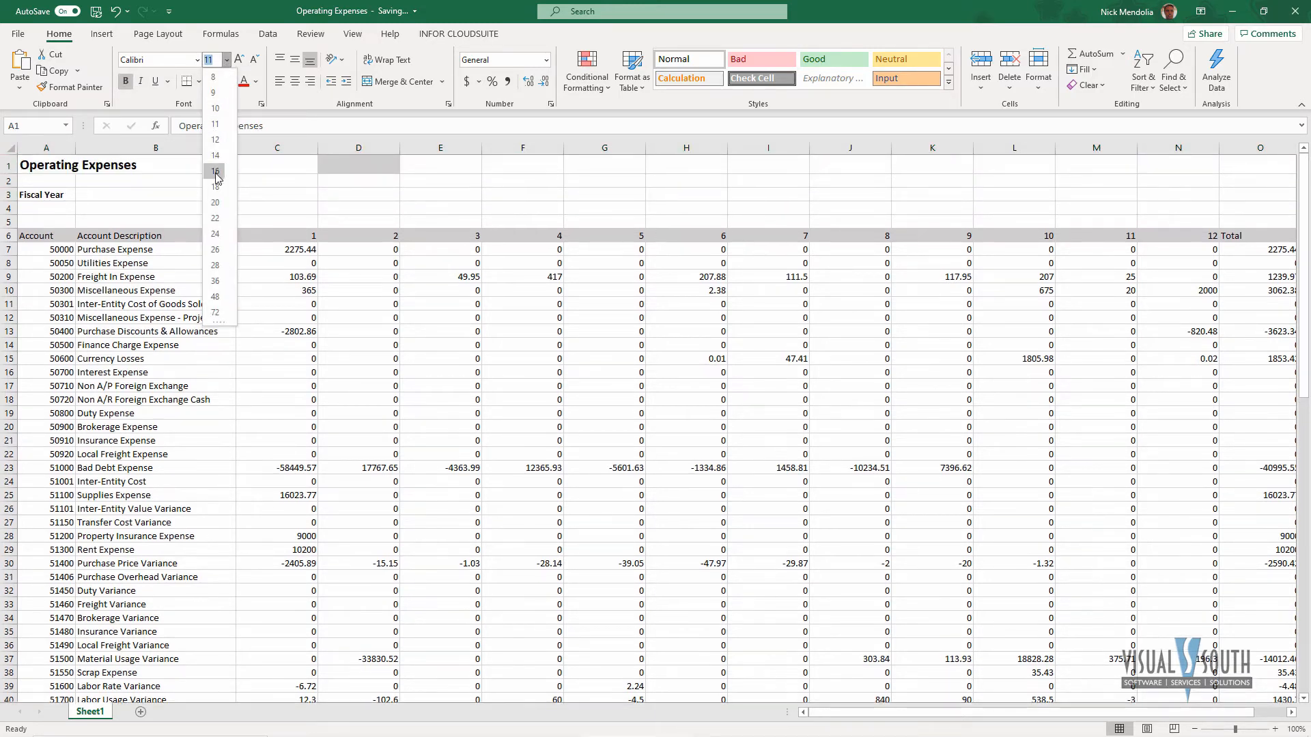
pyautogui.click(215, 170)
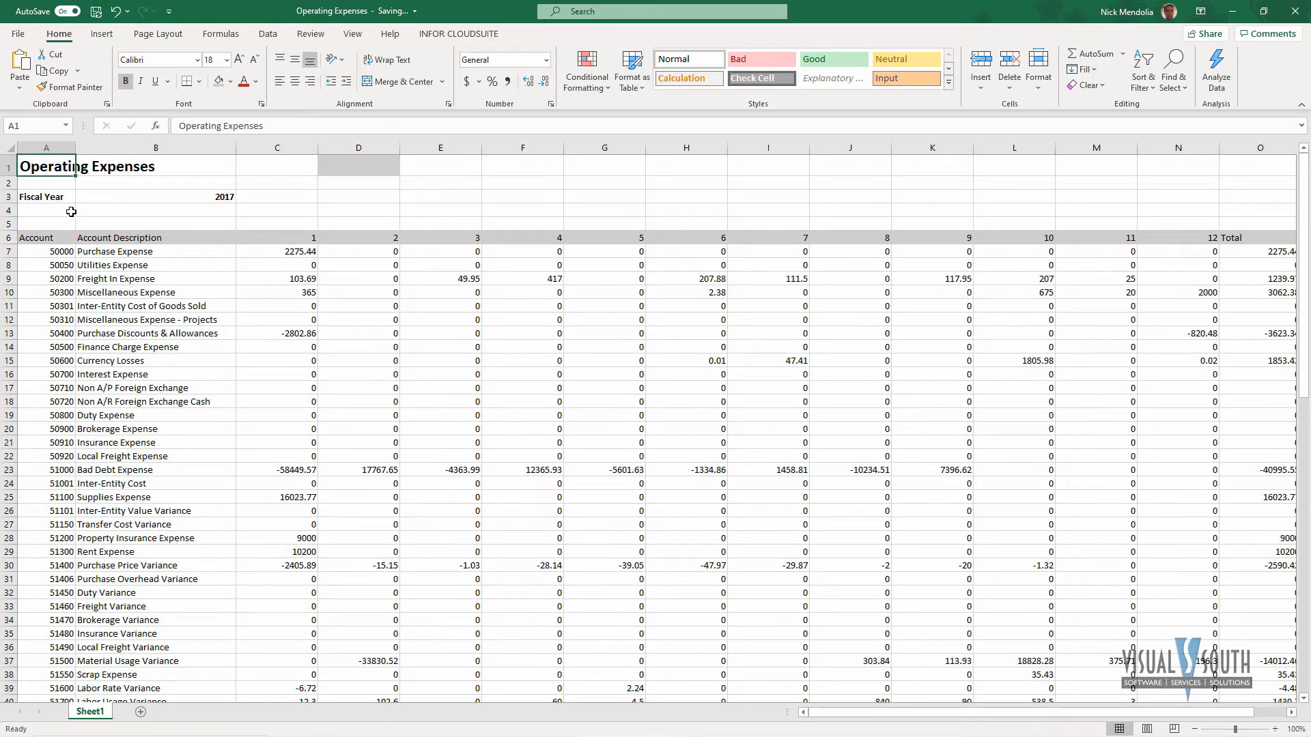
# Give the account table rows a plain white fill so gridlines are hidden
pyautogui.moveTo(33, 251); pyautogui.dragTo(1178, 334)
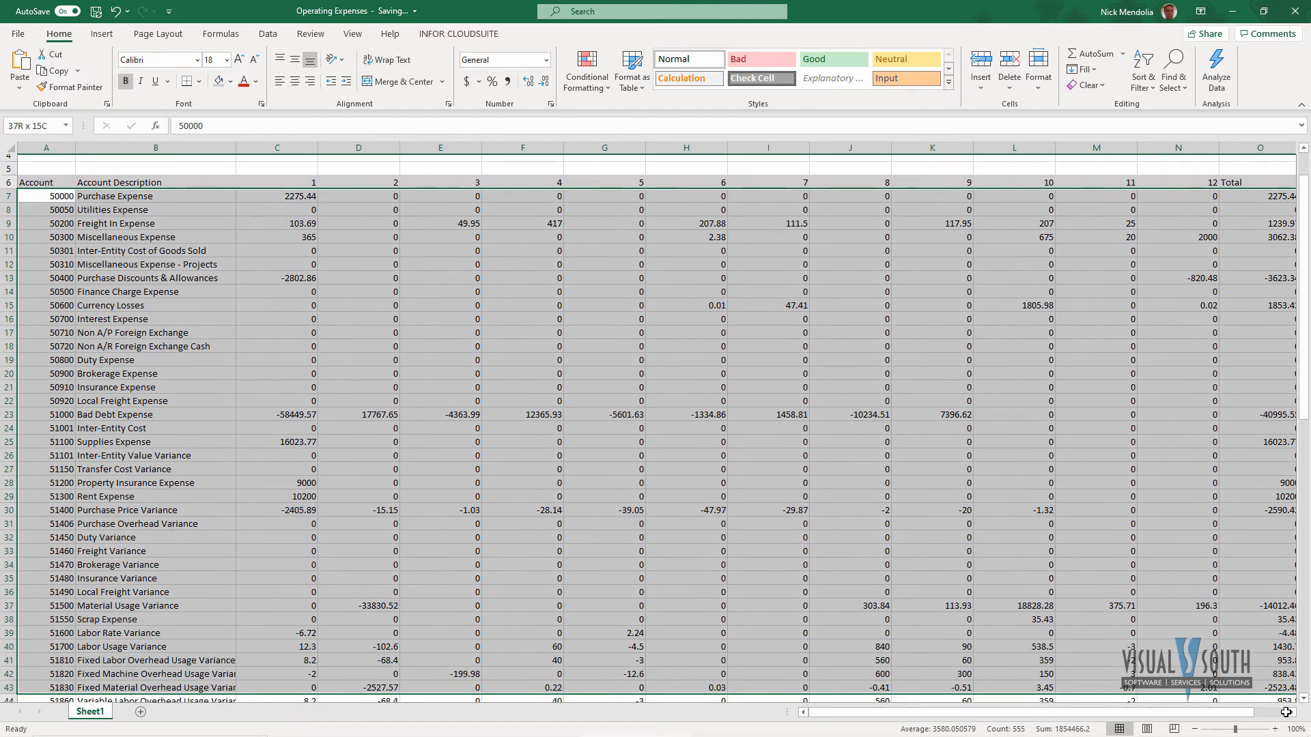
pyautogui.scroll(-3)
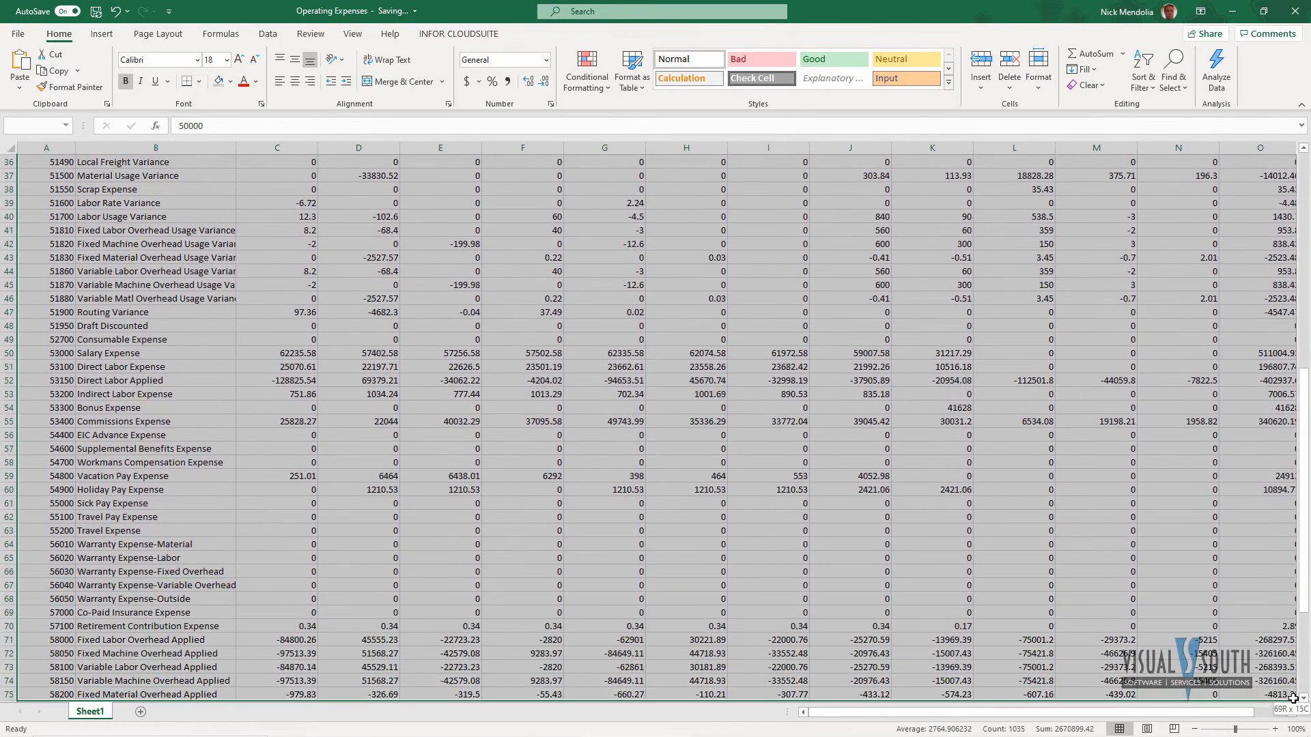
pyautogui.scroll(-3)
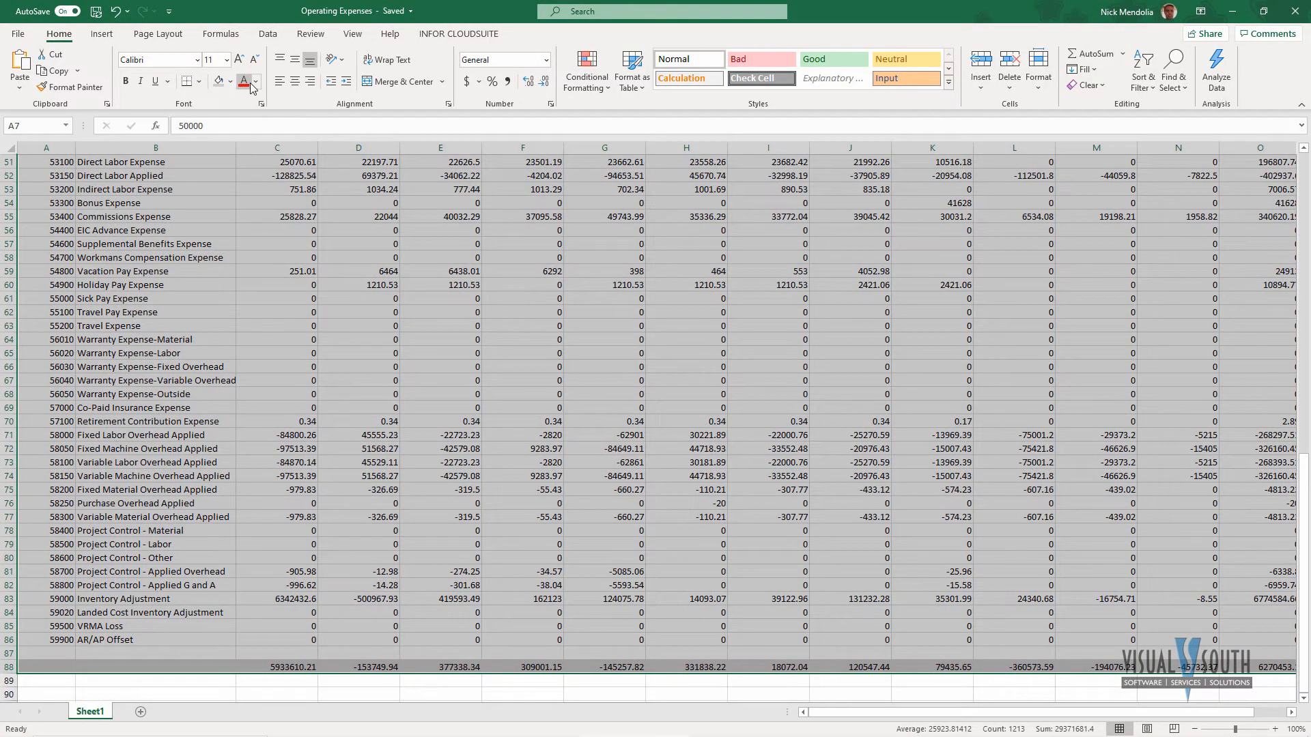
pyautogui.click(255, 82)
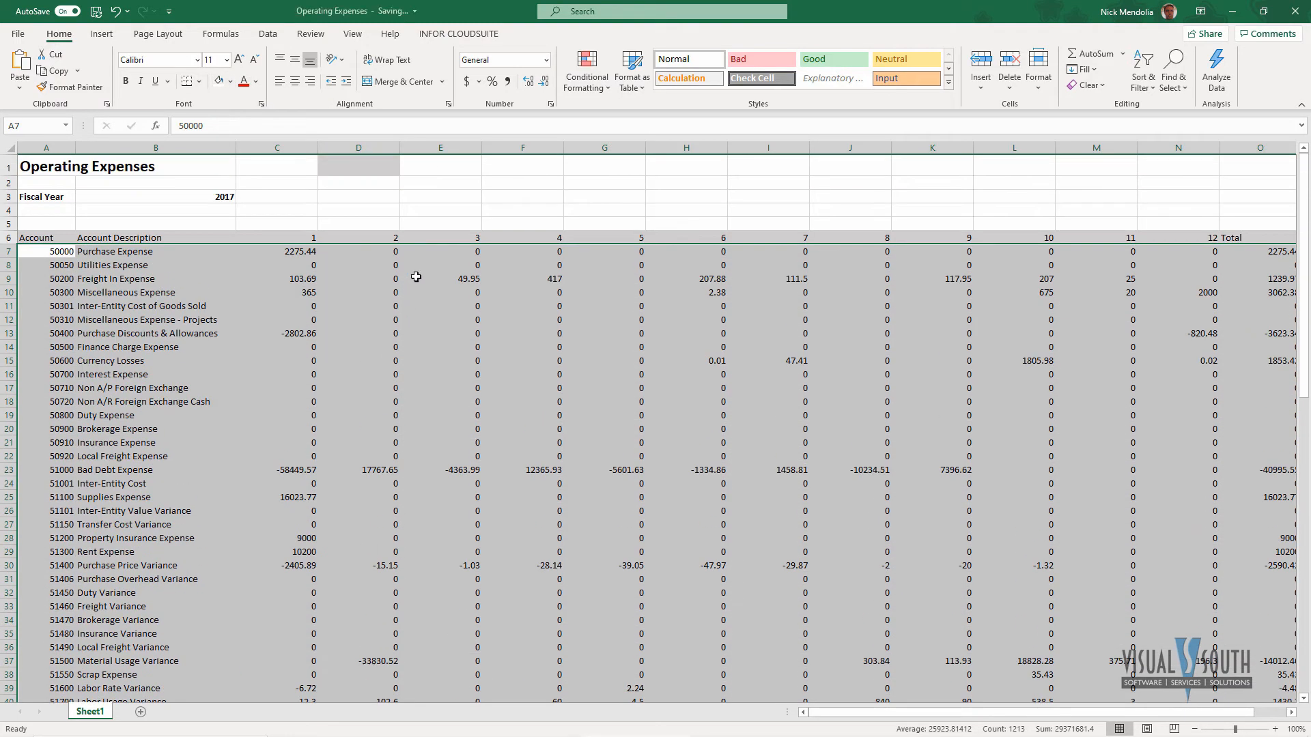
pyautogui.click(440, 278)
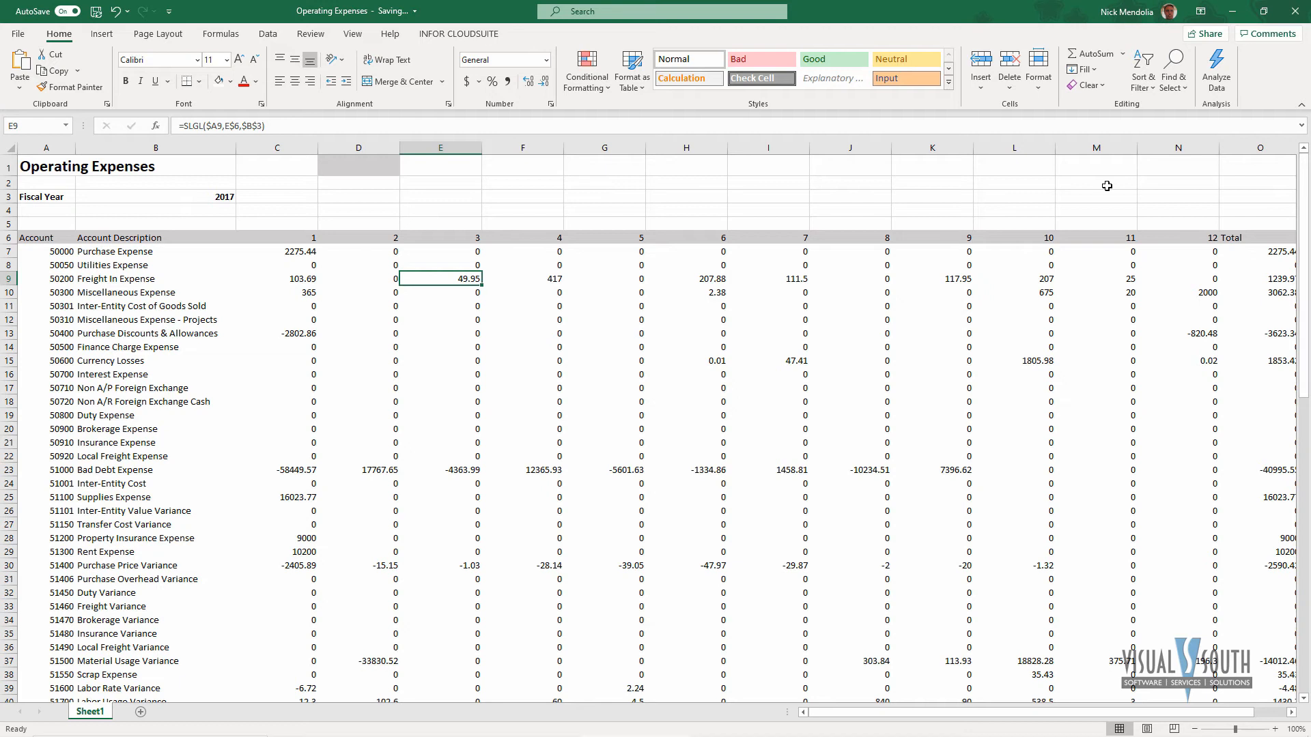
# Narrow the month and total columns C:O, then select the heading rows above the table
pyautogui.click(275, 148)
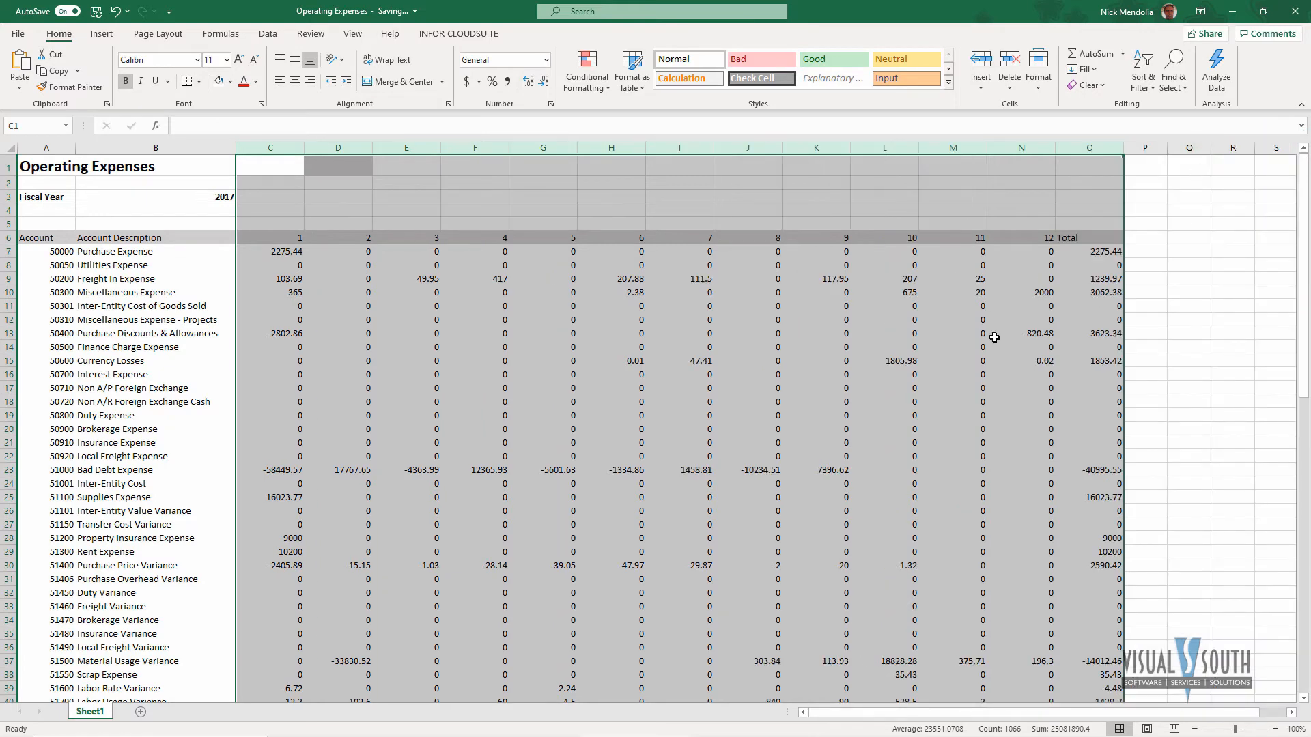
pyautogui.click(1021, 333)
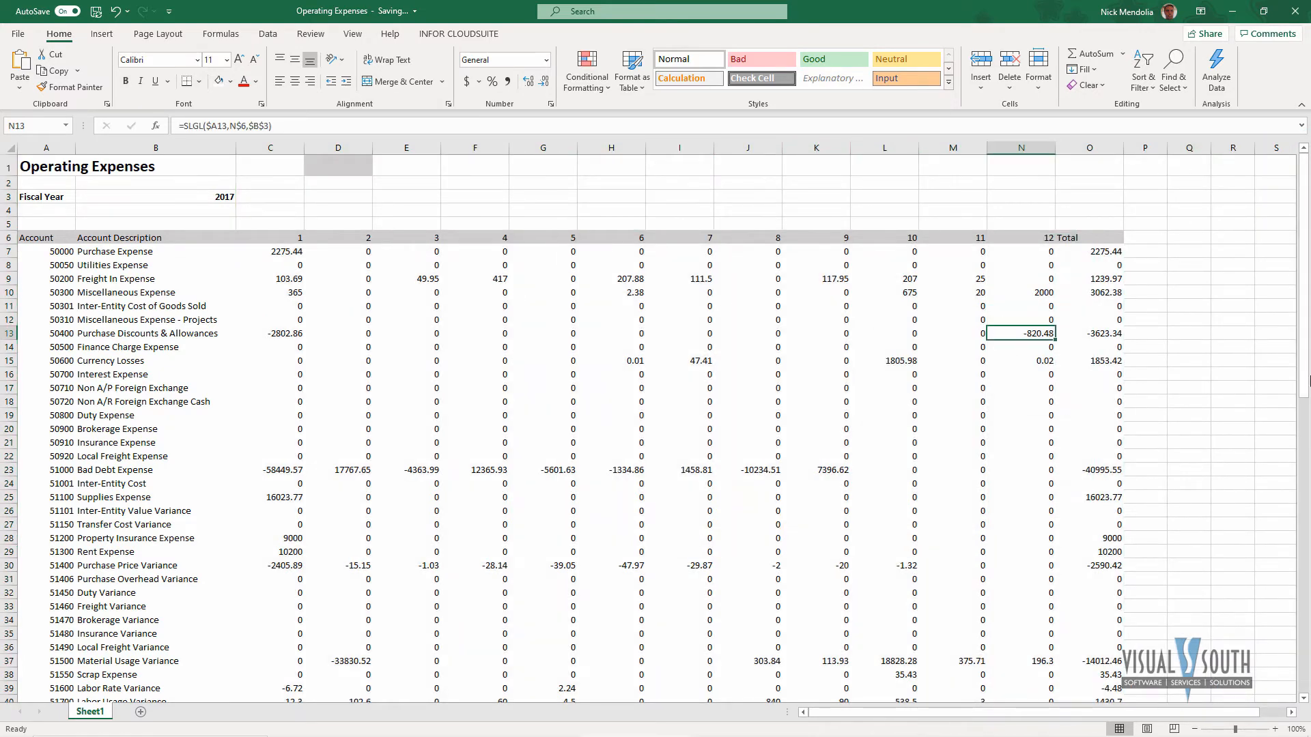
pyautogui.click(1188, 333)
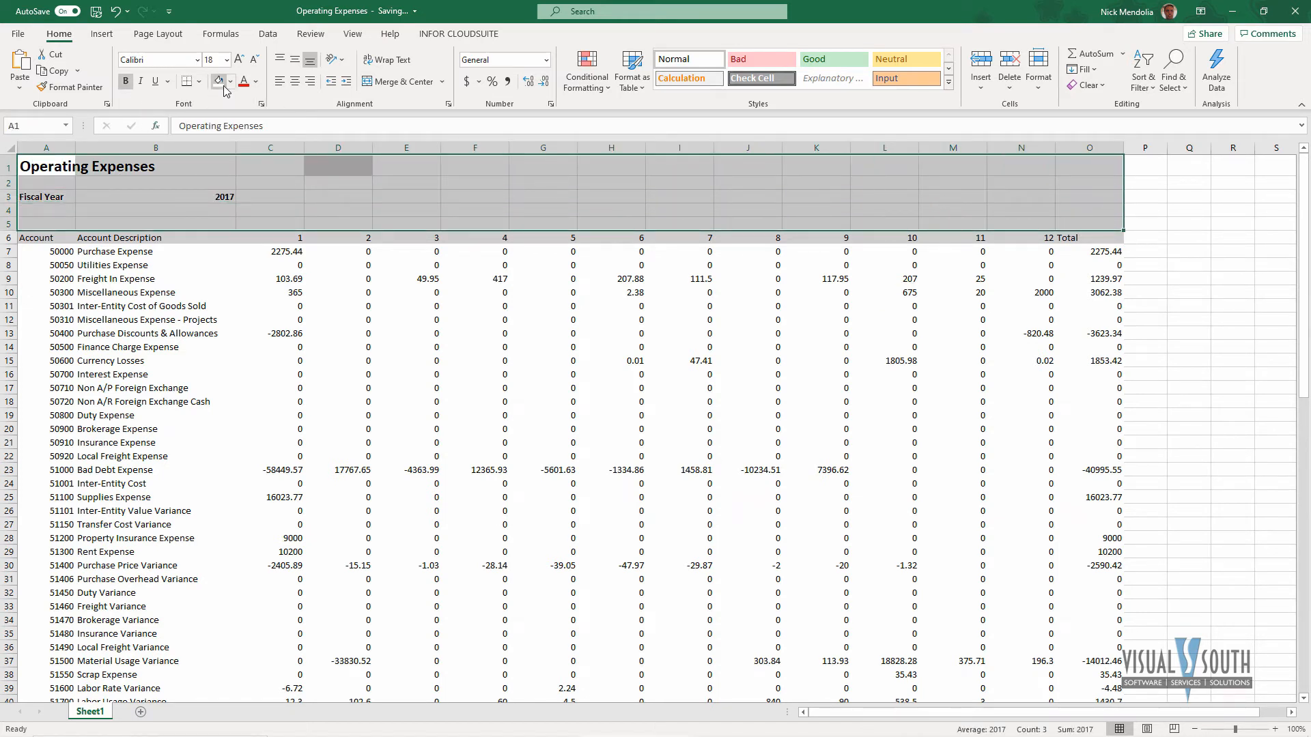
# Fill the heading rows A1:O5 with a blue theme colour
pyautogui.click(229, 82)
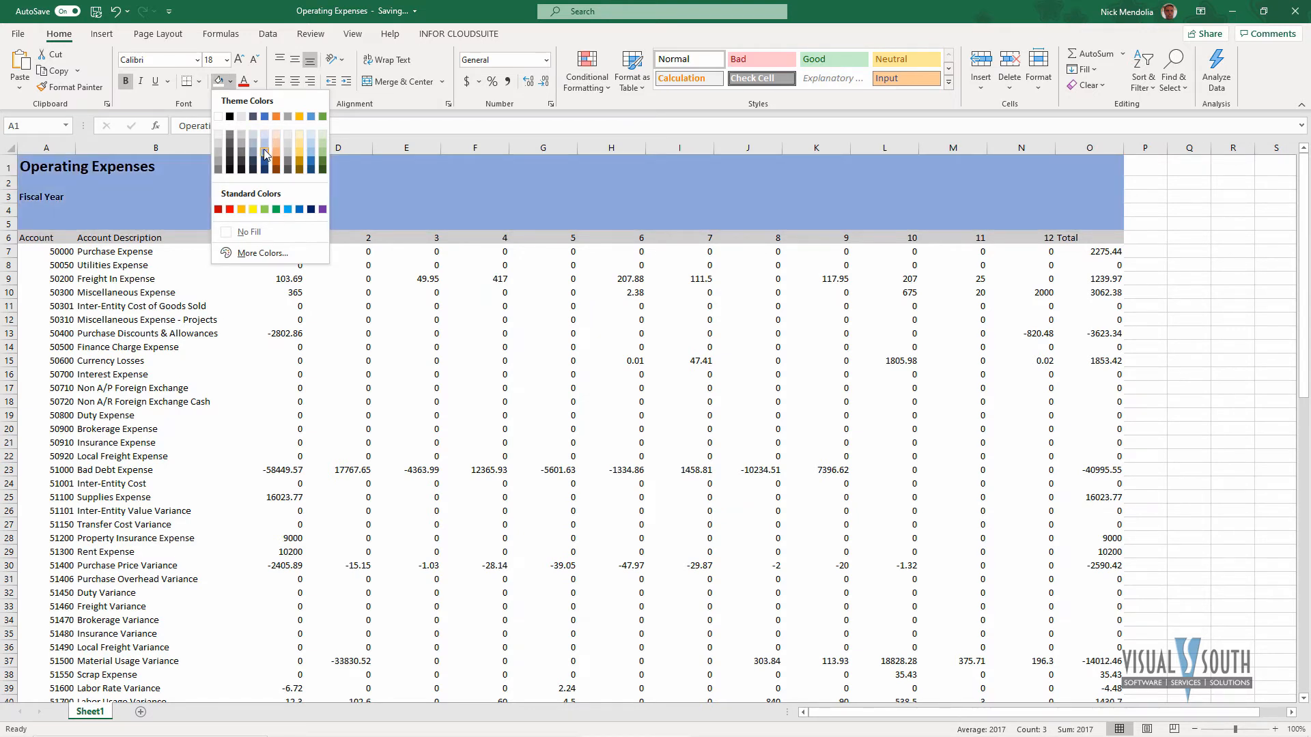
pyautogui.click(1026, 251)
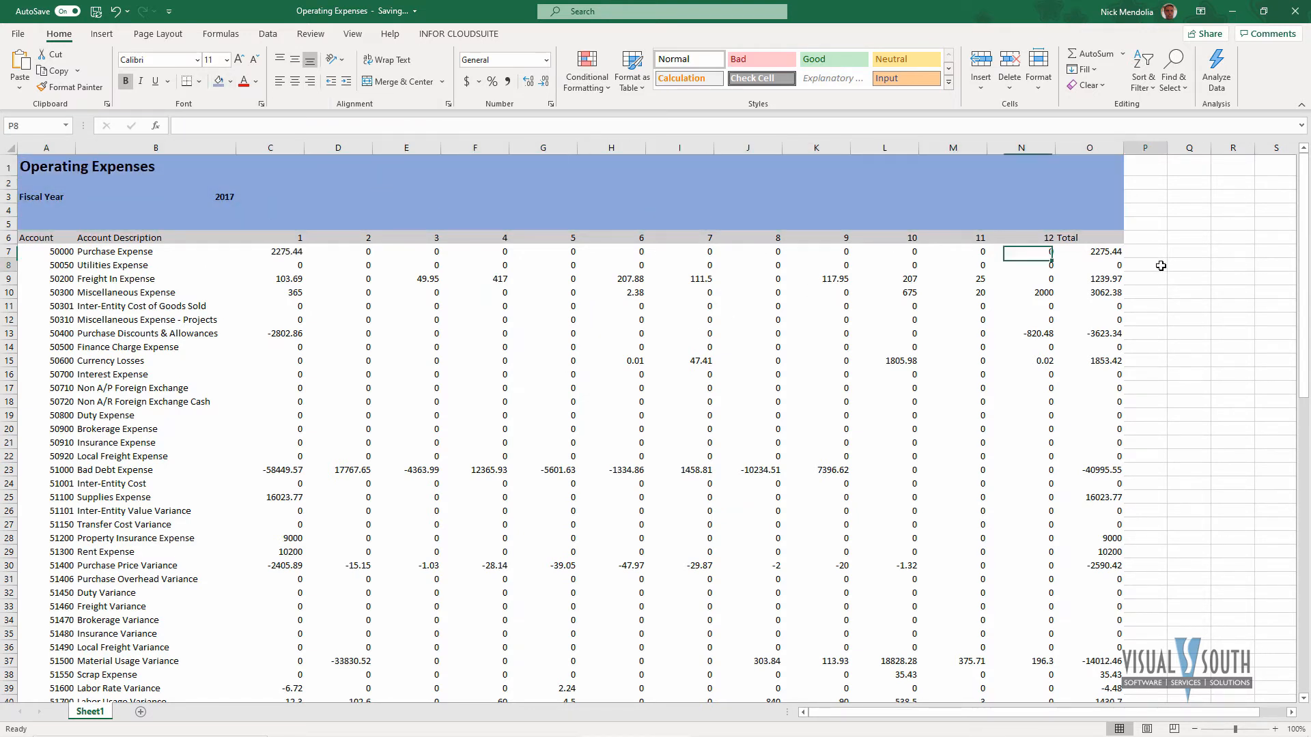
pyautogui.click(156, 196)
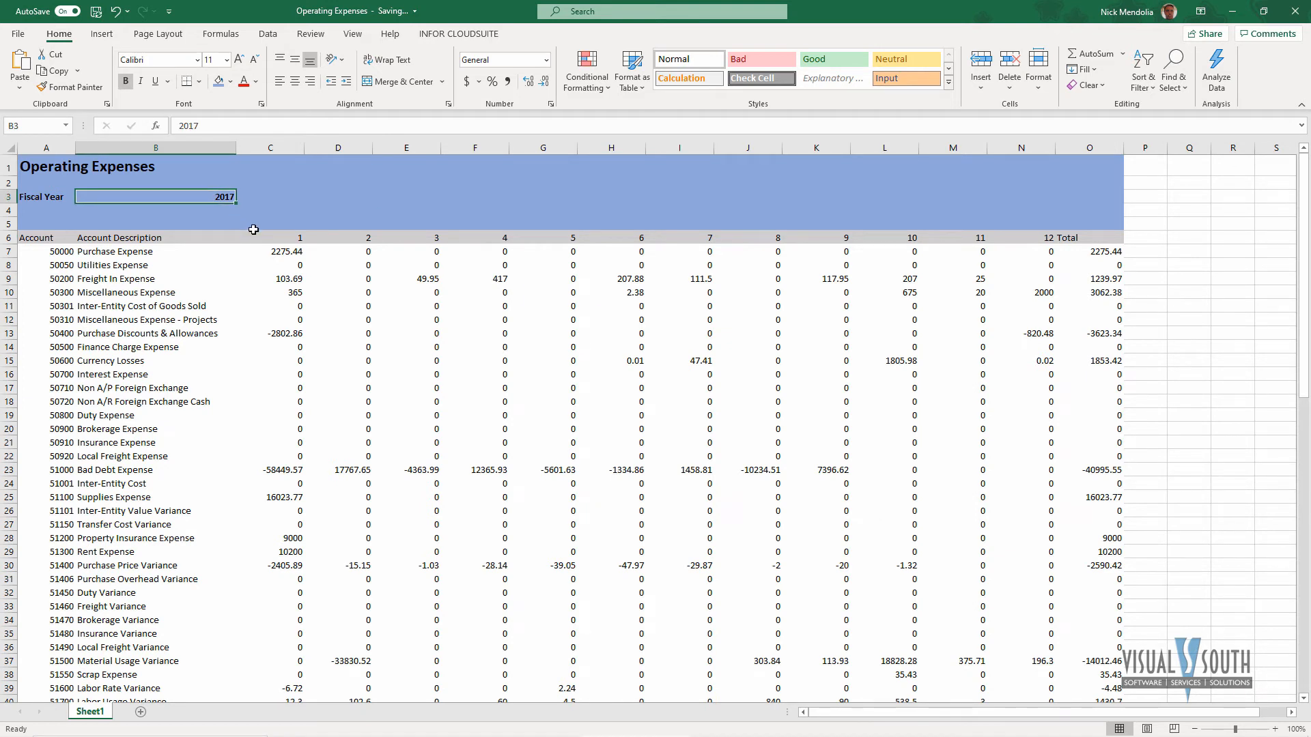
pyautogui.write('2019')
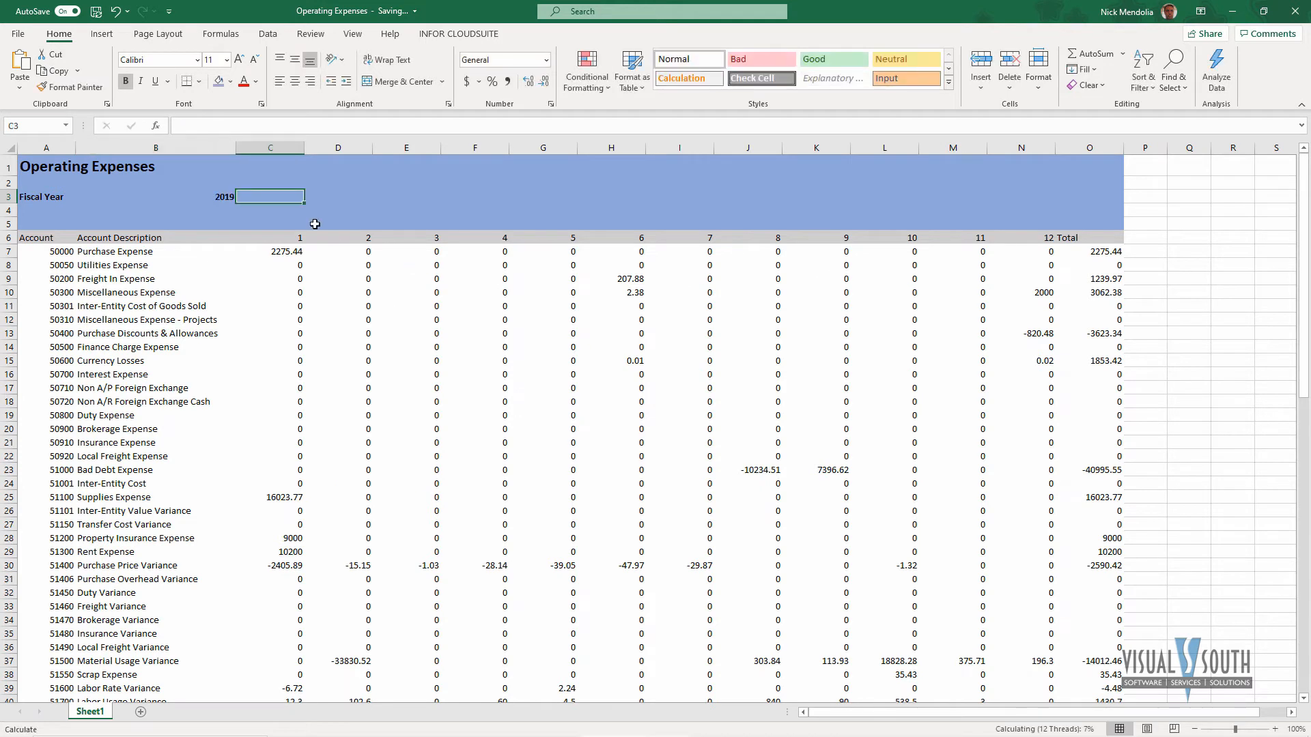
pyautogui.click(156, 196)
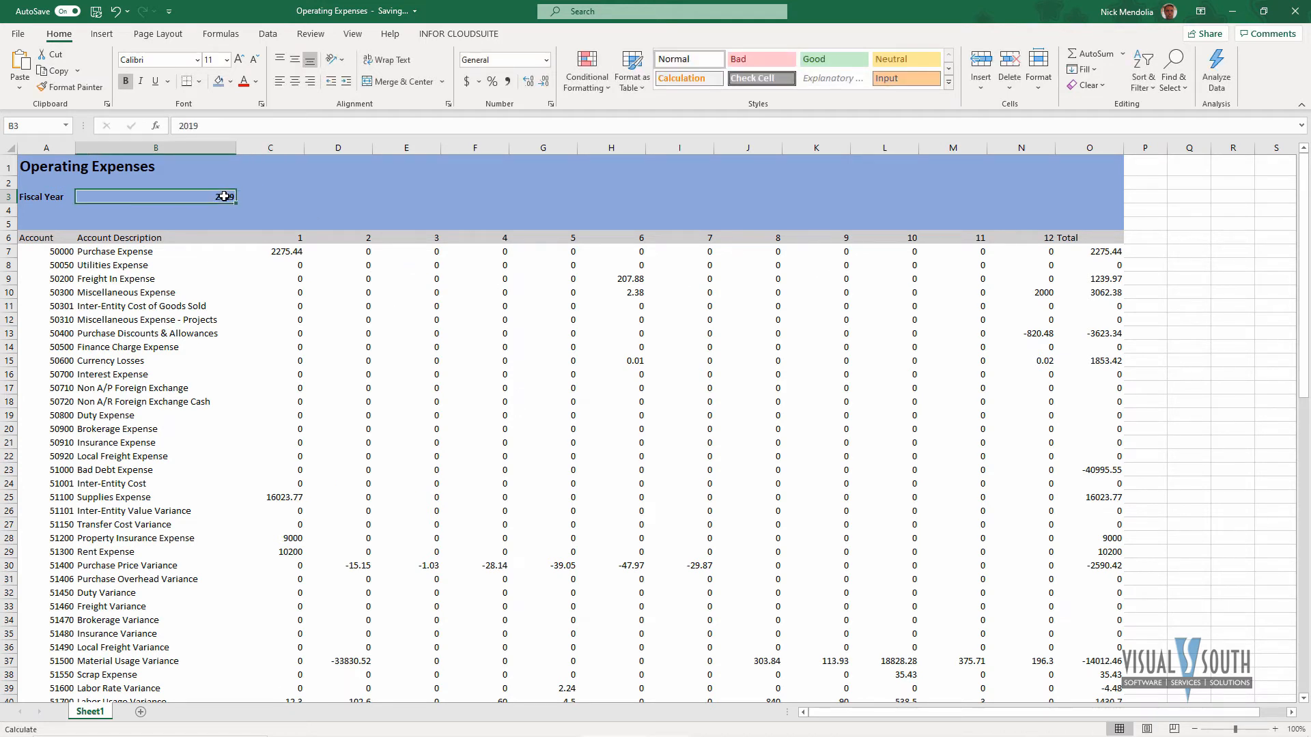
pyautogui.write('2017')
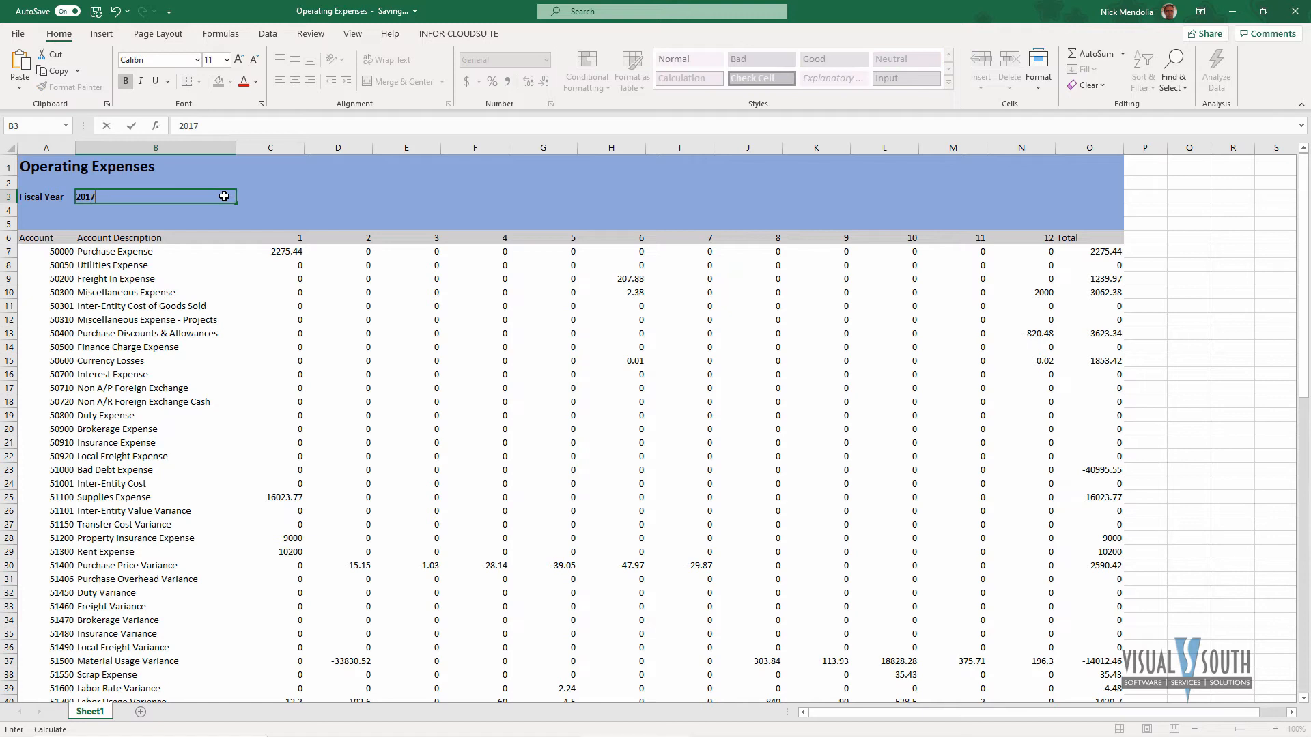
pyautogui.press('Enter')
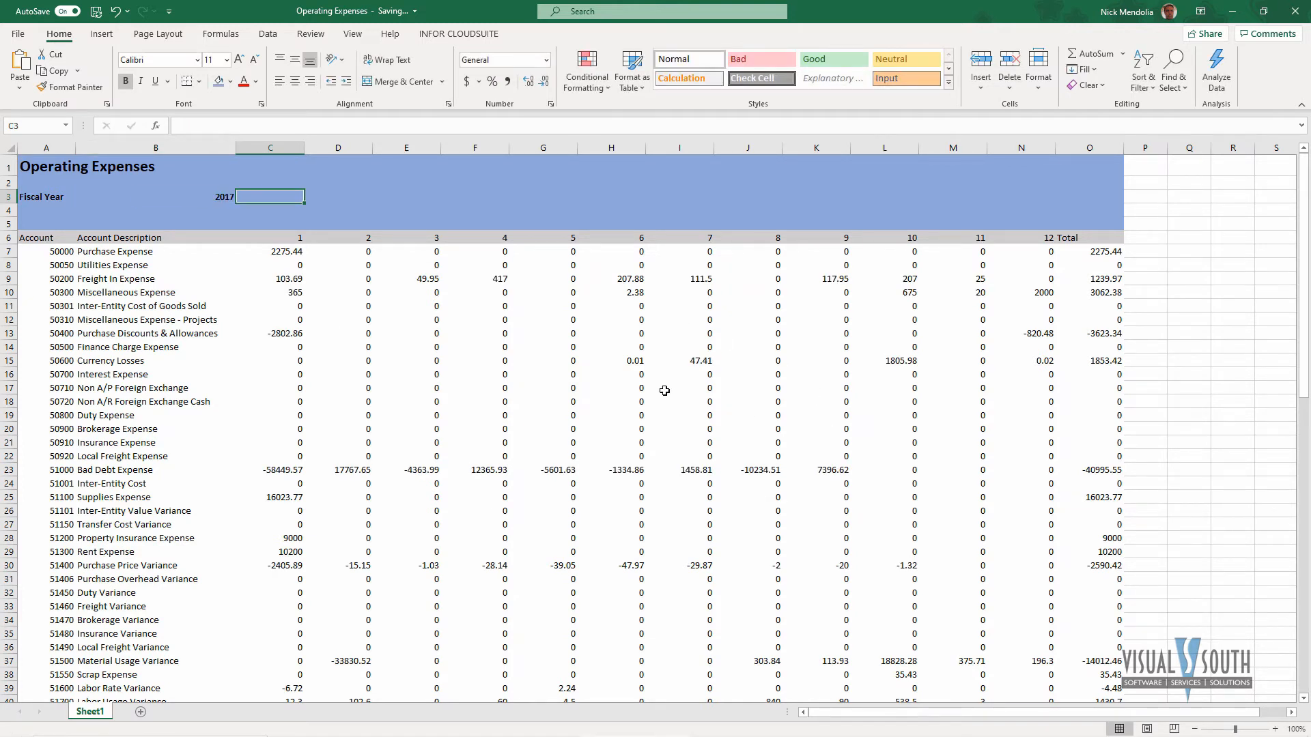
pyautogui.moveTo(1102, 343)
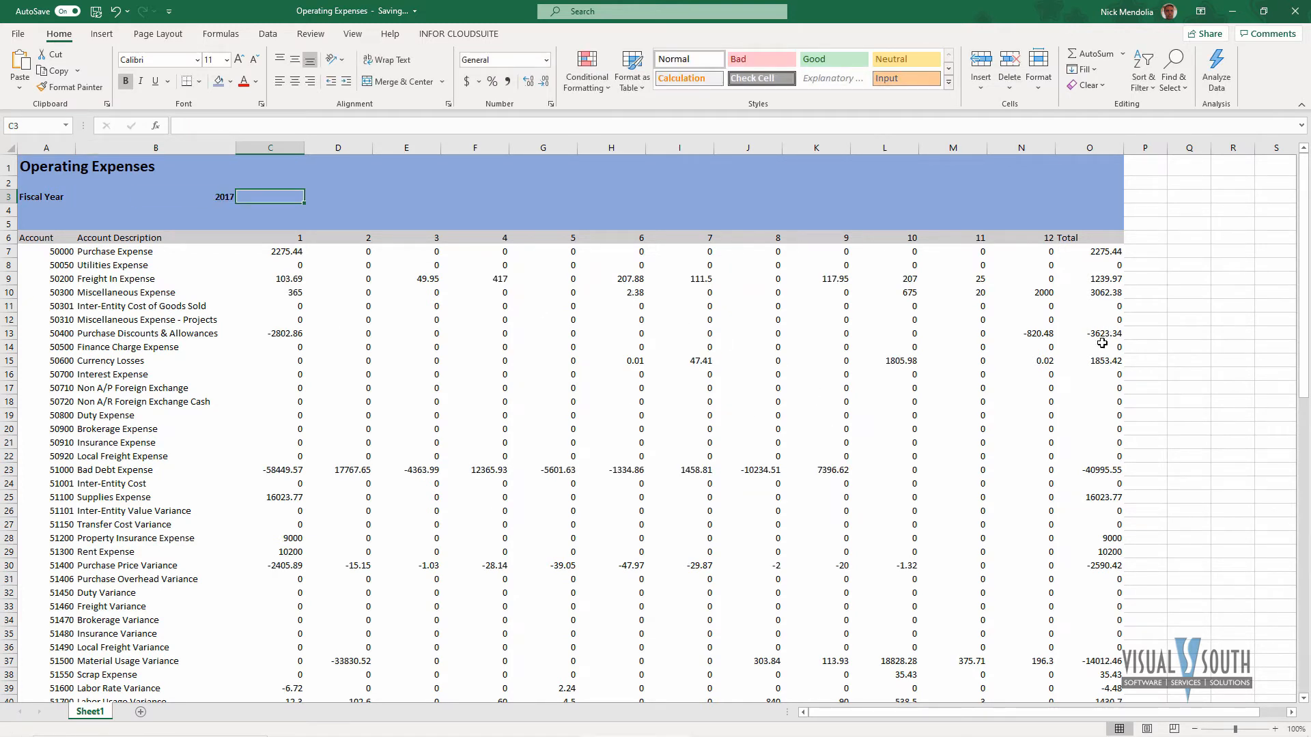
pyautogui.moveTo(196, 235)
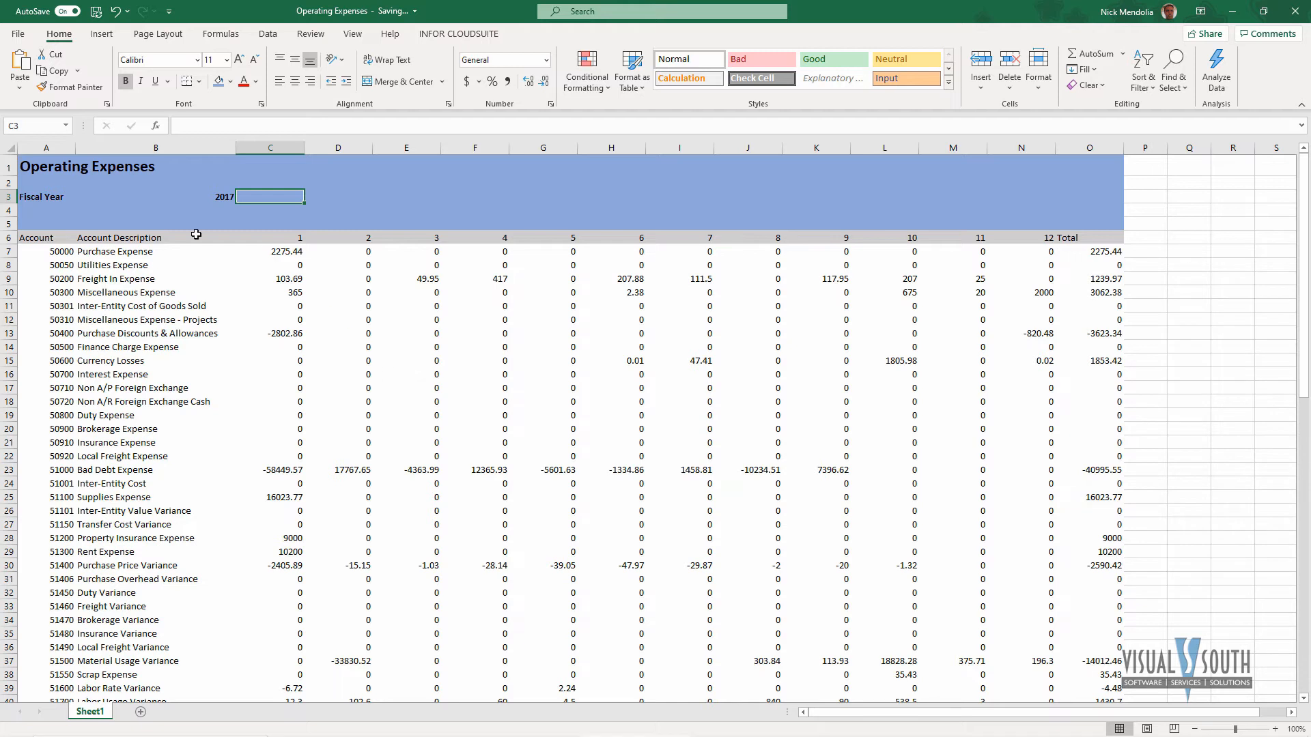
pyautogui.moveTo(311, 369)
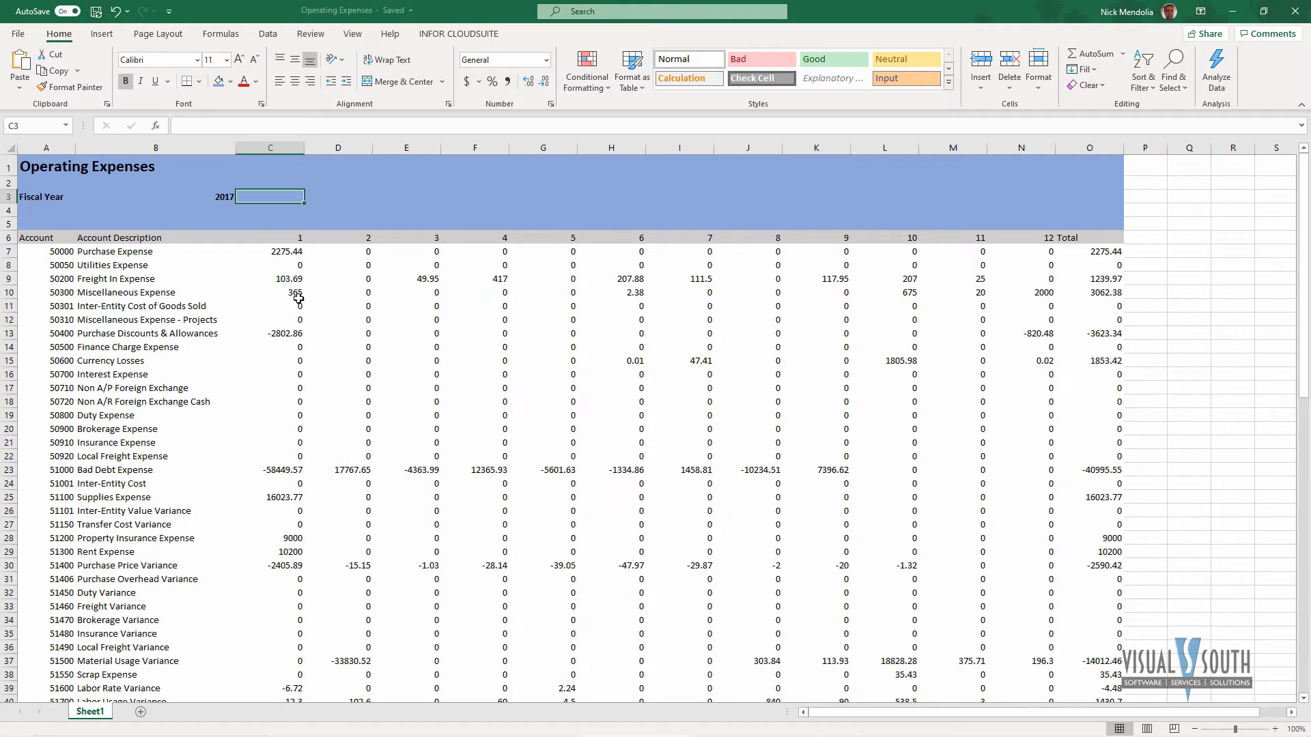
pyautogui.moveTo(432, 301)
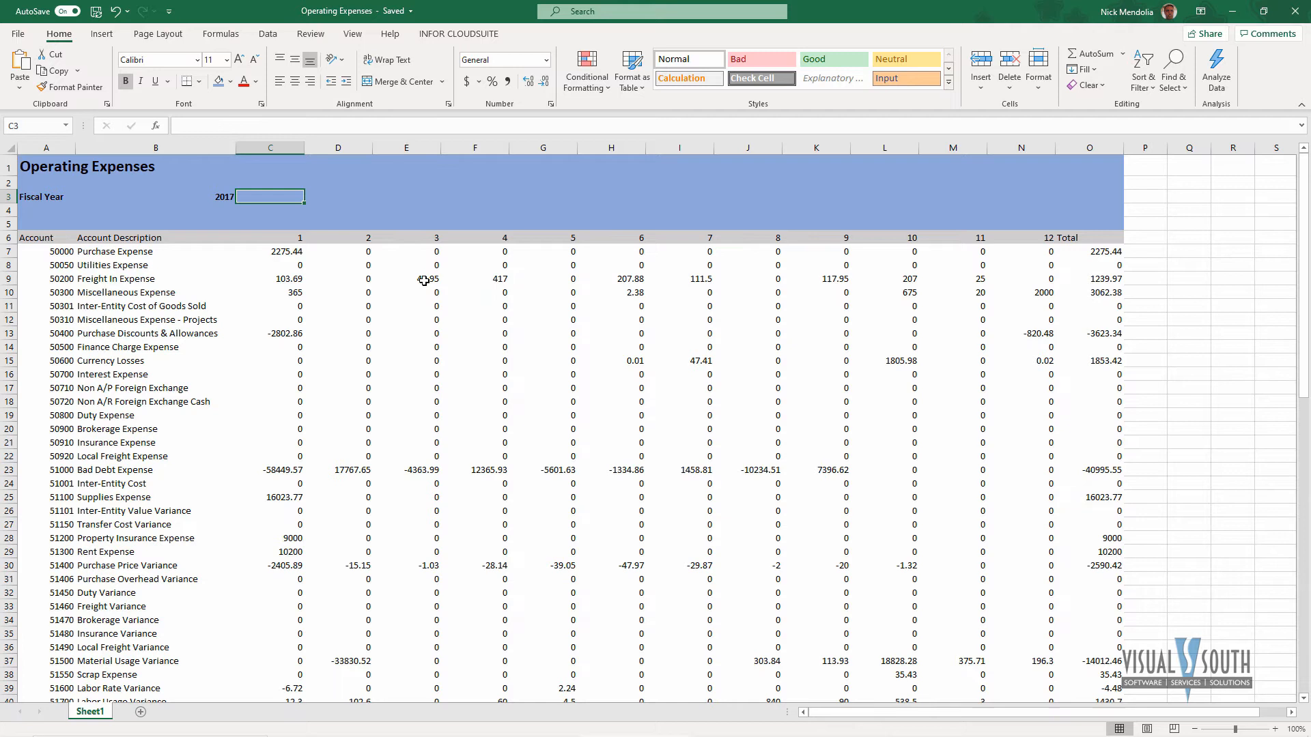
pyautogui.moveTo(432, 289)
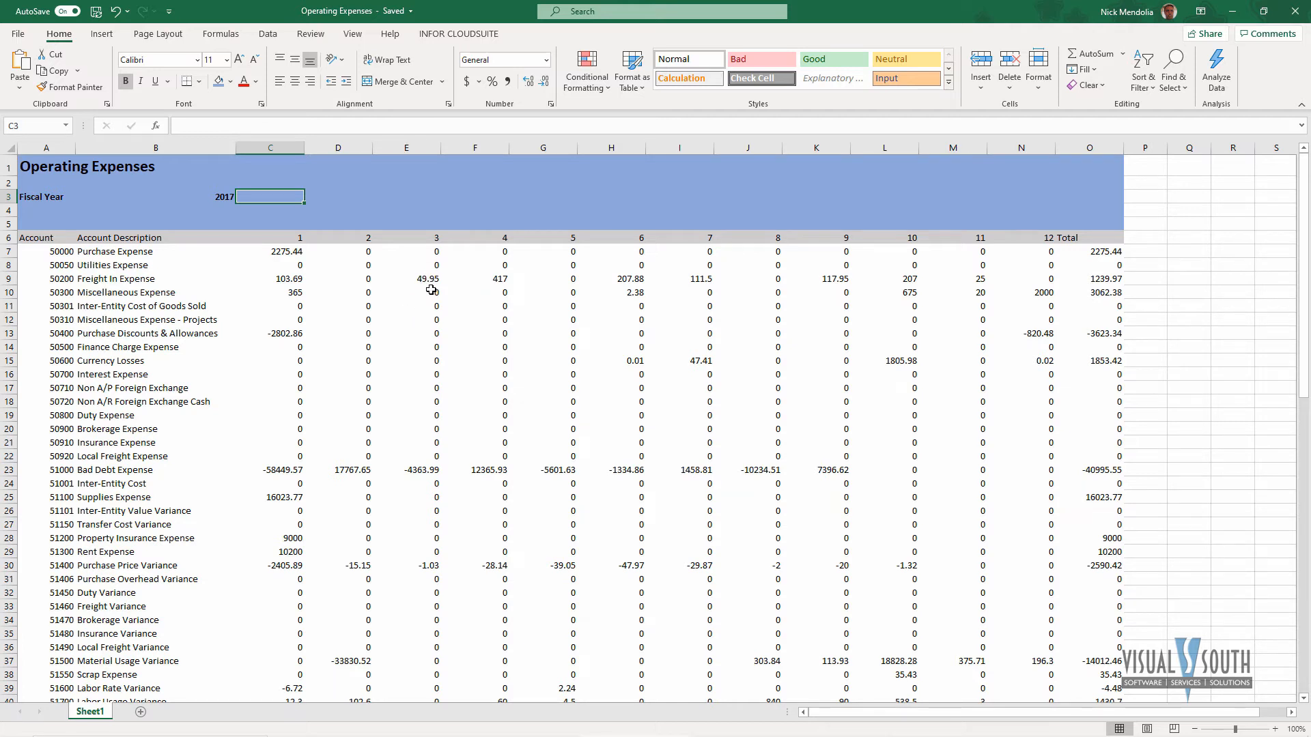
pyautogui.moveTo(428, 279)
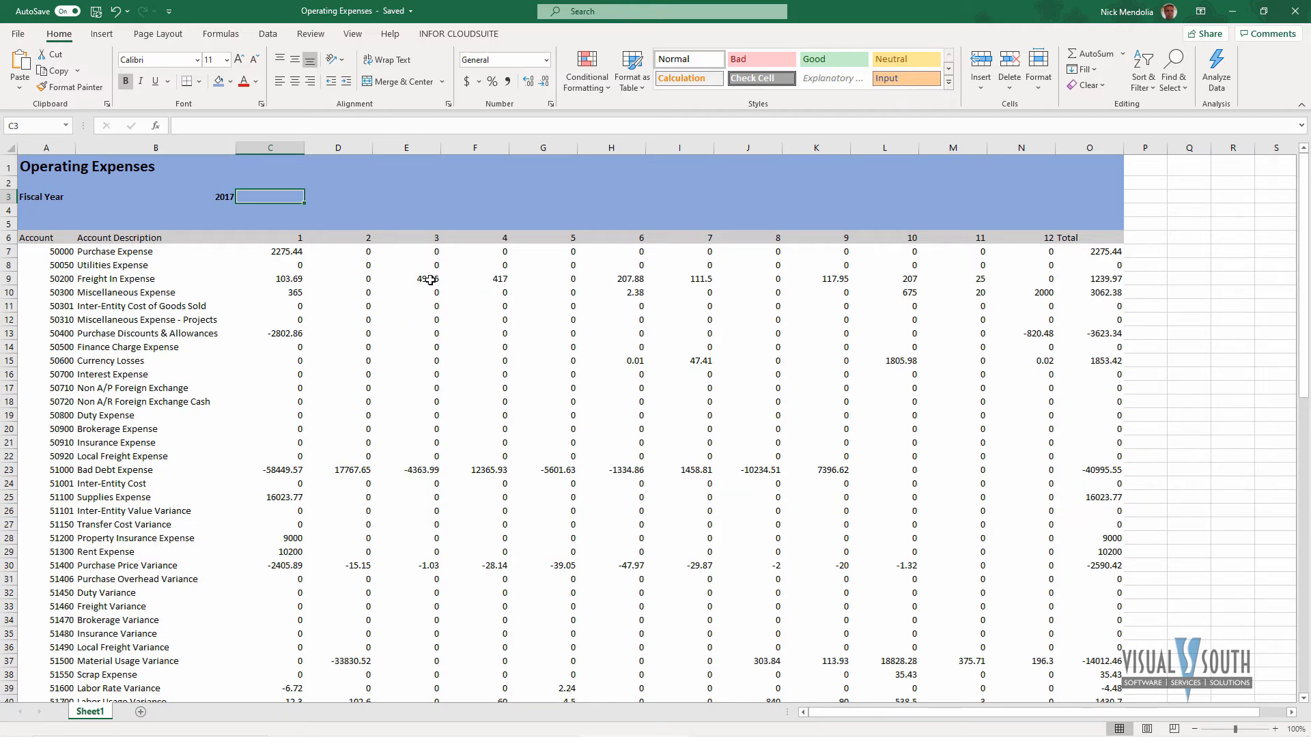
# Select the period 1 Direct Labor Expense amount of 25070.61 in C51
pyautogui.click(407, 279)
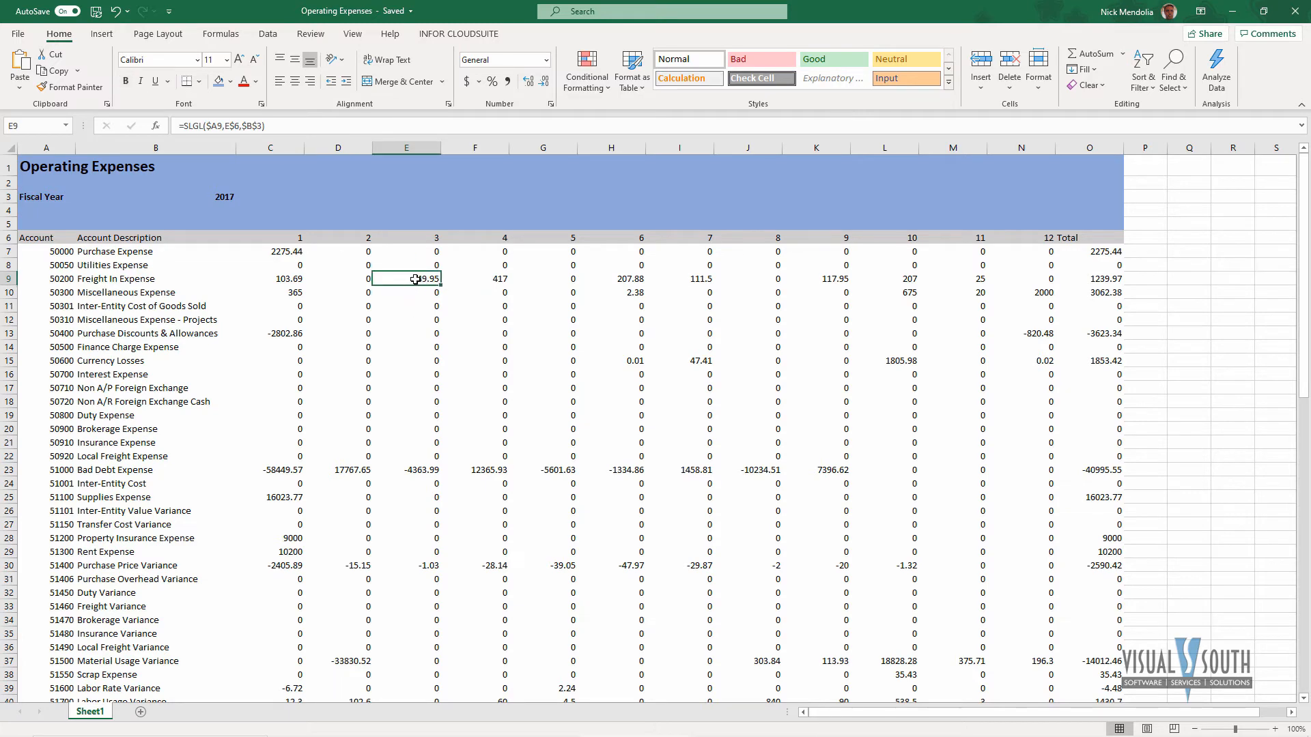
pyautogui.scroll(-3)
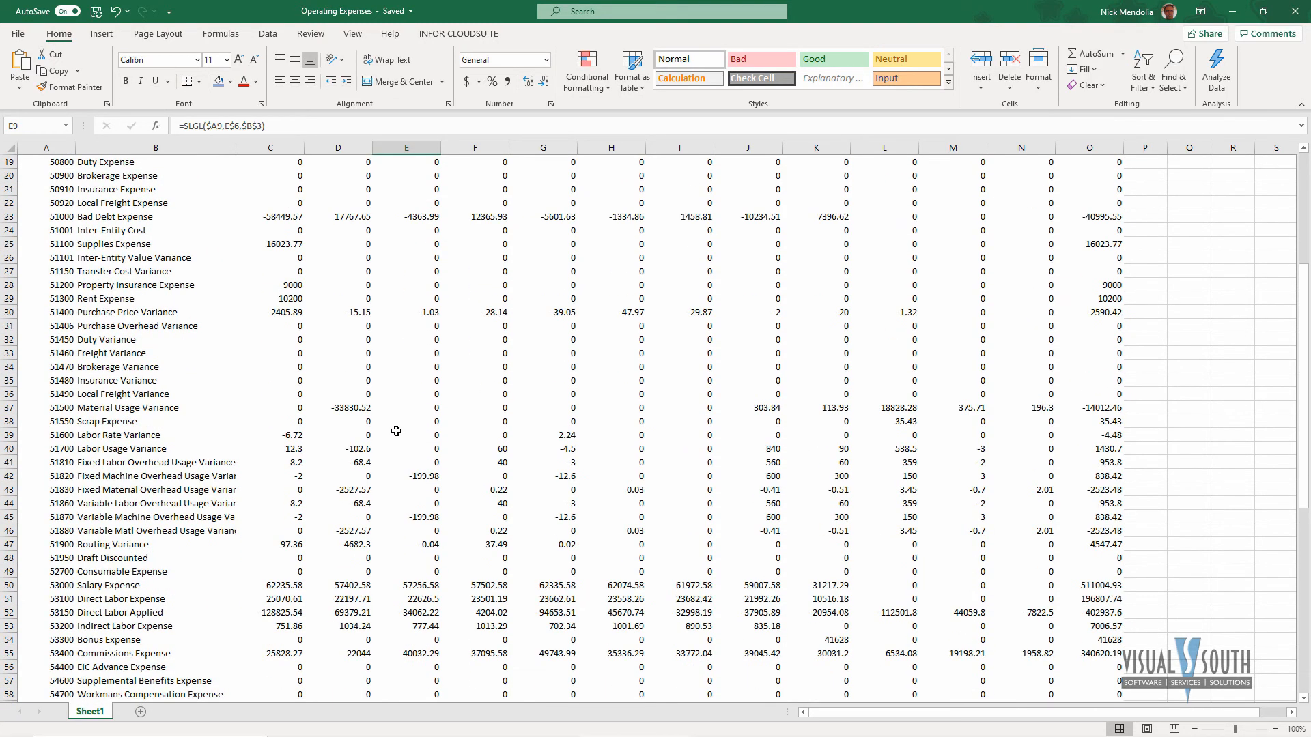
pyautogui.scroll(-3)
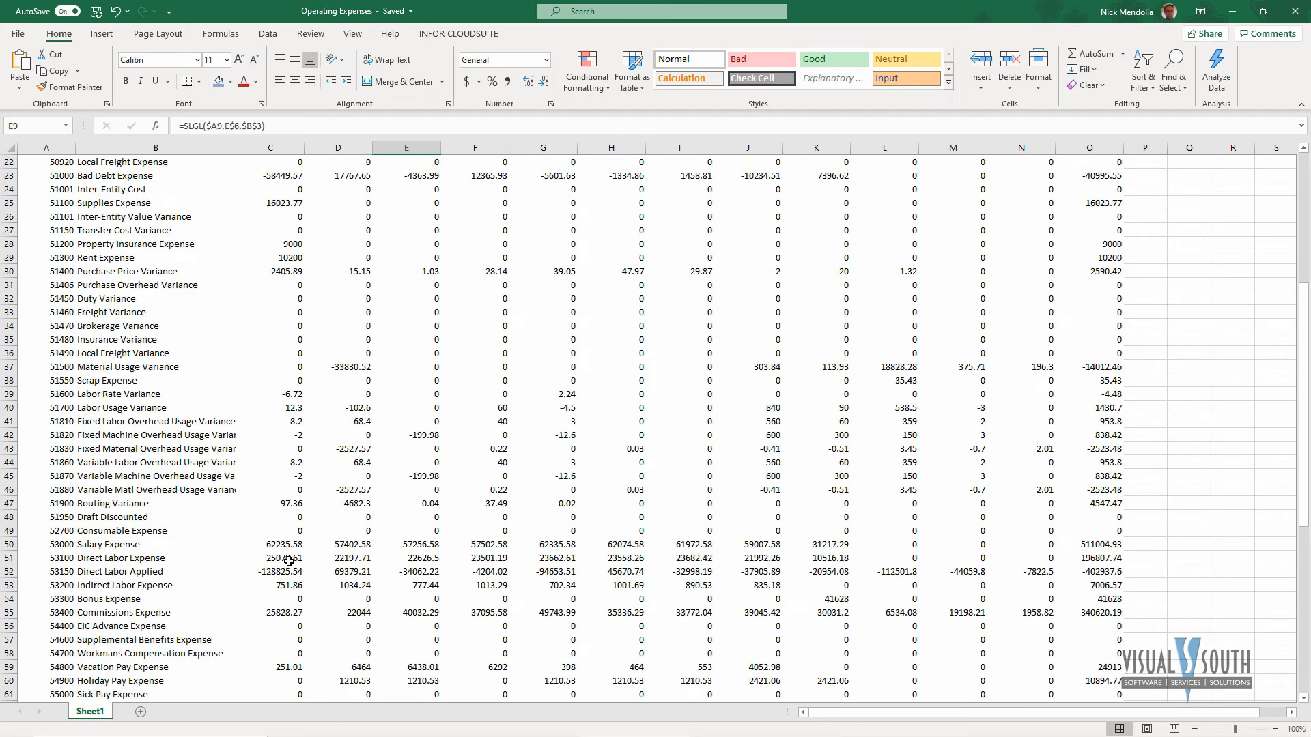
pyautogui.click(265, 557)
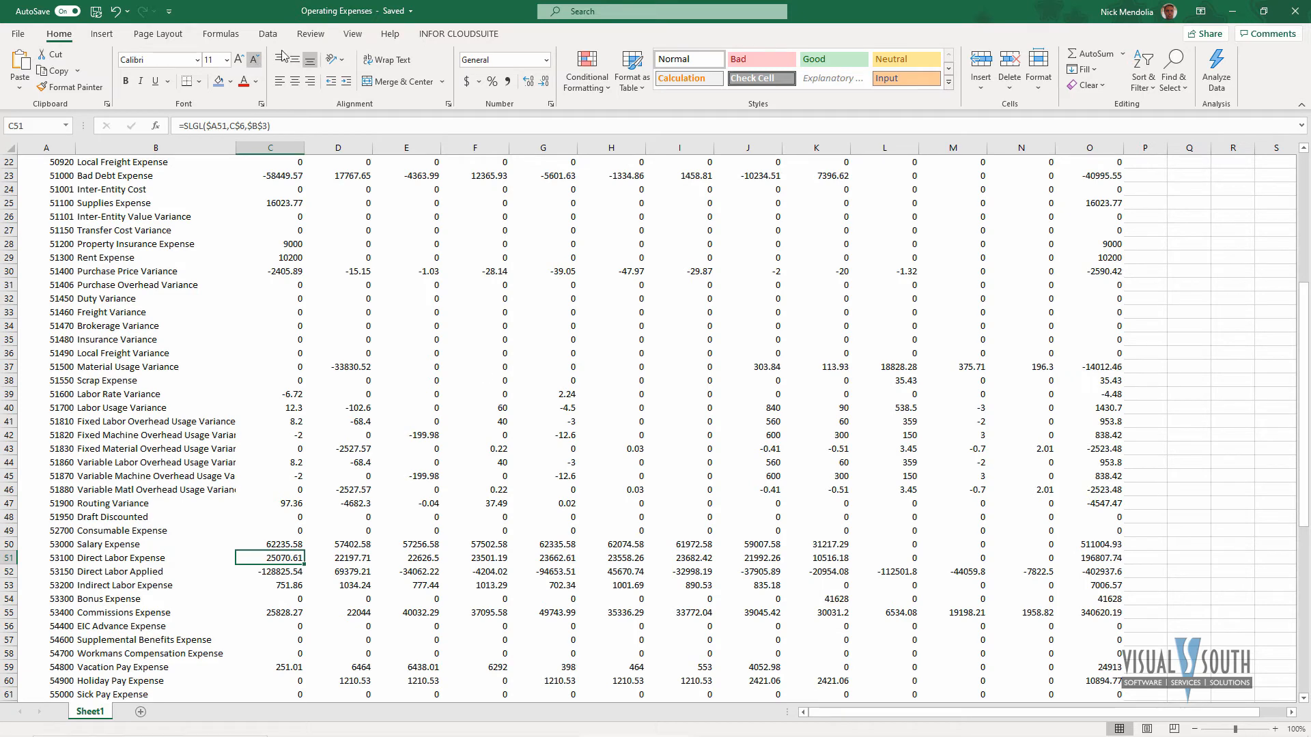
# Start a CloudSuite drill-down on that amount from the INFOR CLOUDSUITE ribbon
pyautogui.click(459, 33)
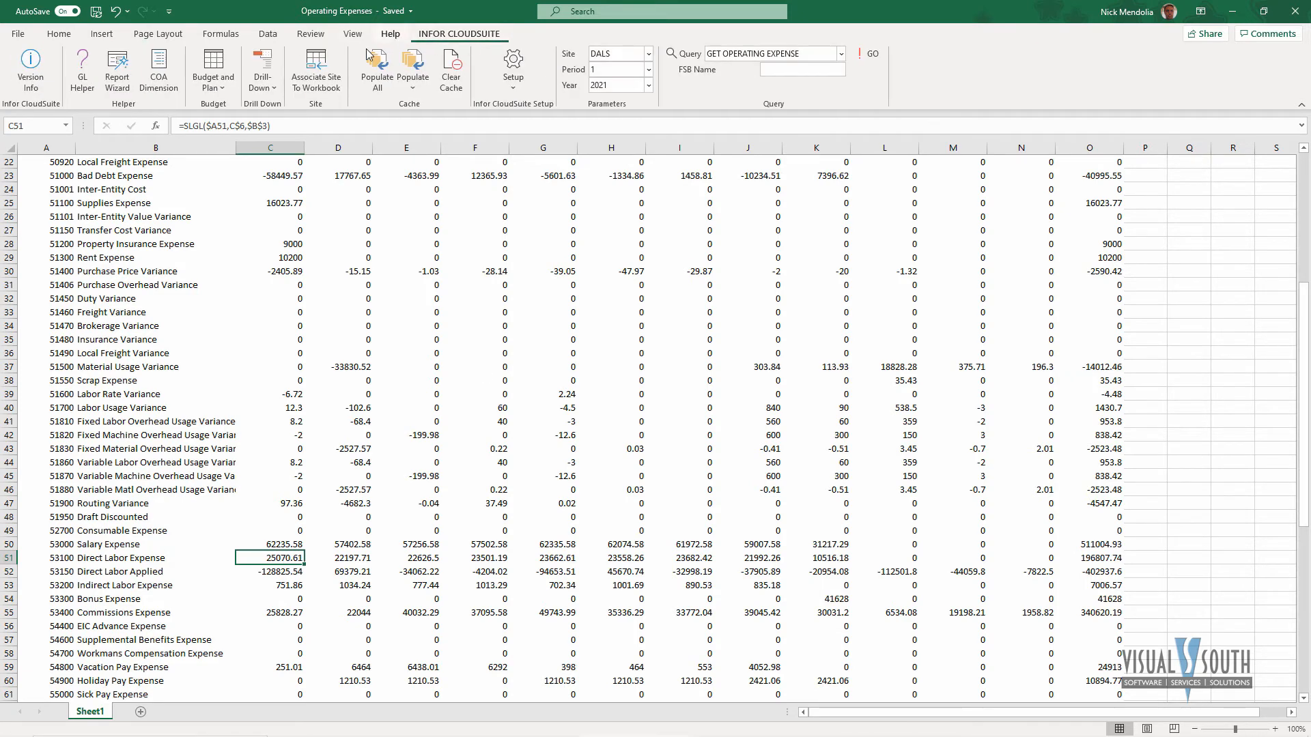
pyautogui.click(262, 71)
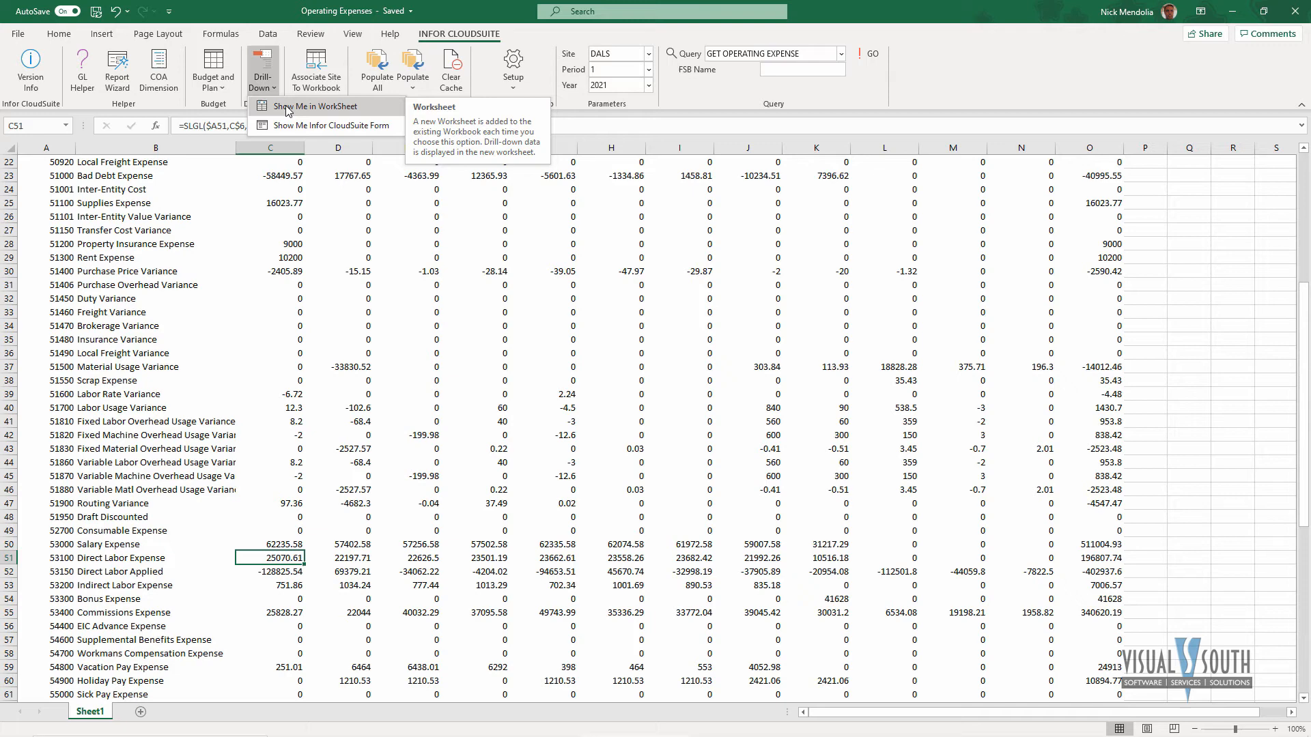
pyautogui.moveTo(300, 127)
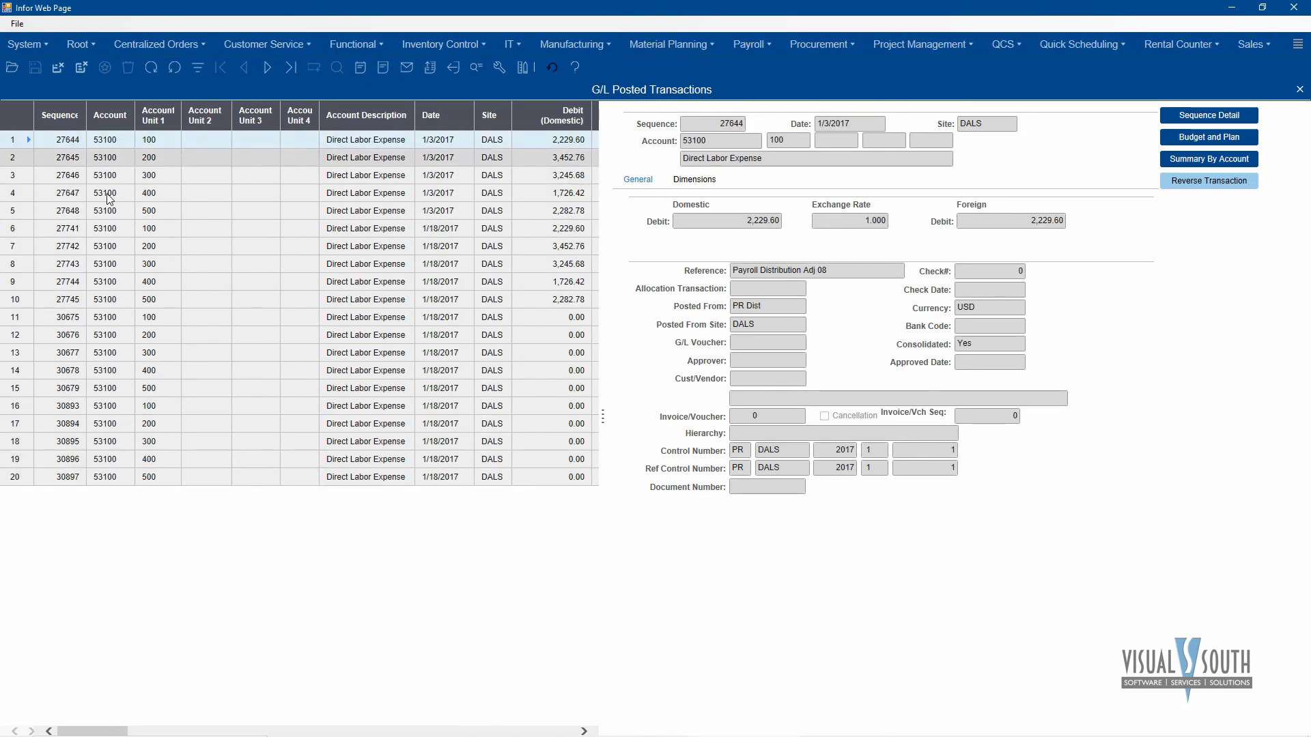
pyautogui.moveTo(772, 235)
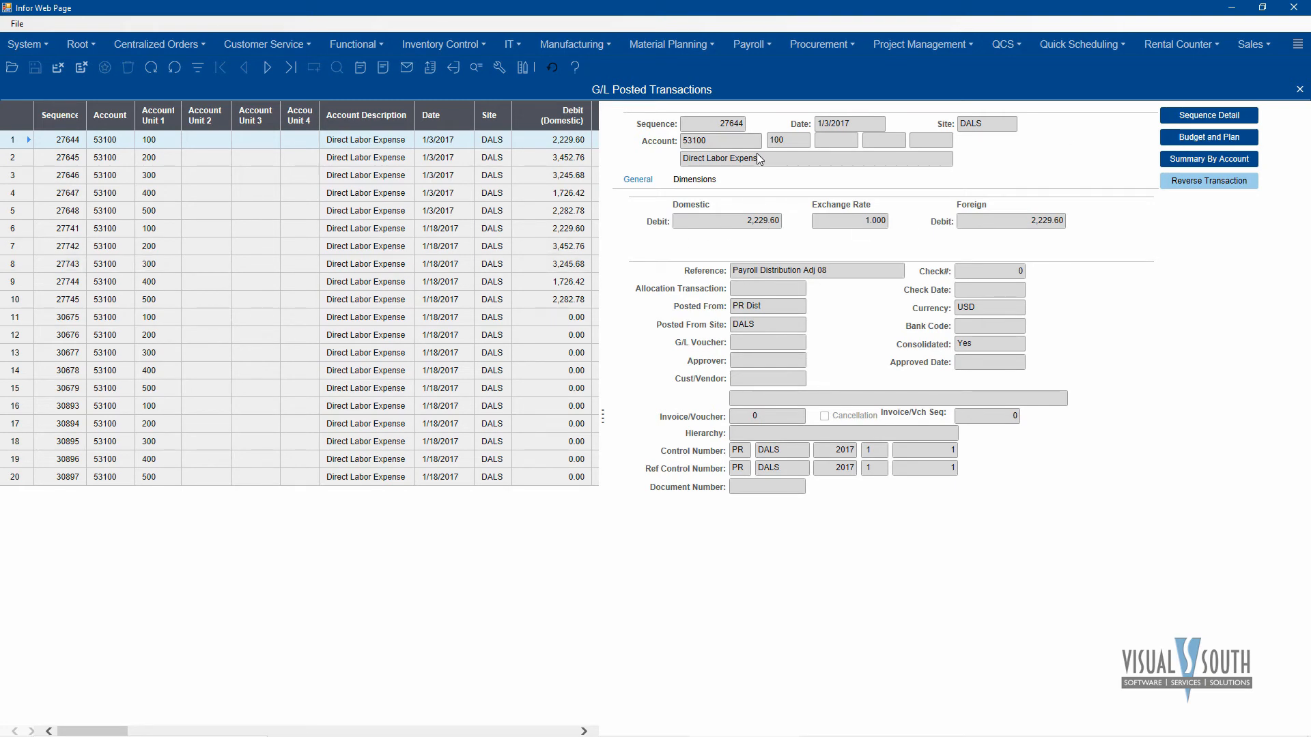
# Request the budget and plan for Direct Labor Expense account 53100 from G/L Posted Transactions
pyautogui.click(1208, 137)
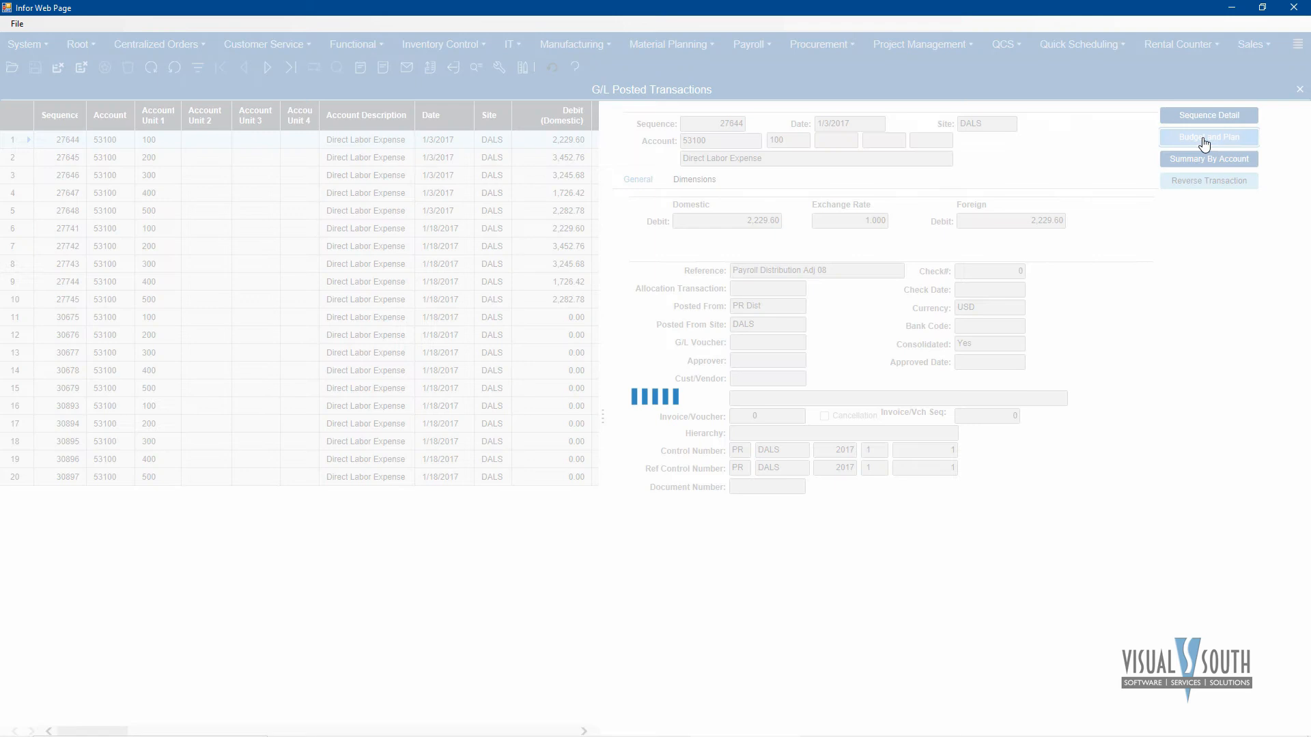
# Show the 2017 Chart of Accounts Budget and Plan for account 53100 with -200.00 per period
pyautogui.click(1208, 137)
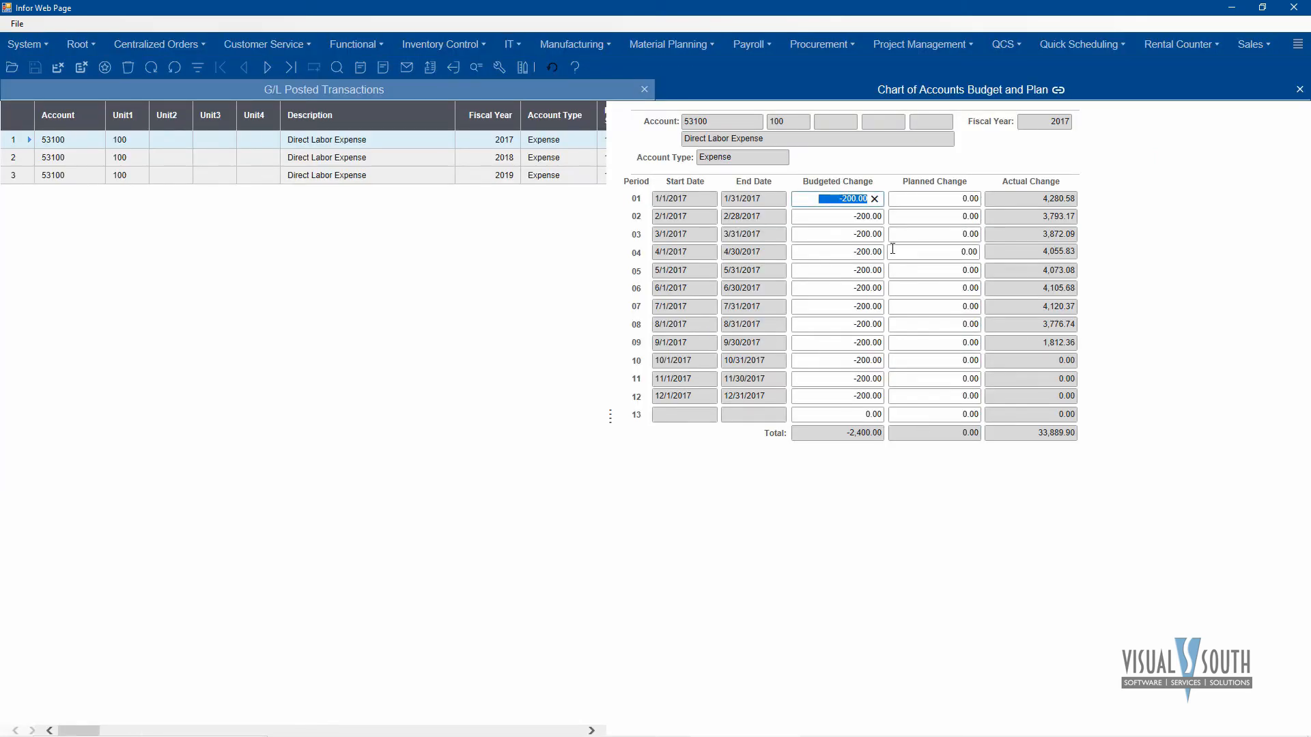
pyautogui.moveTo(931, 333)
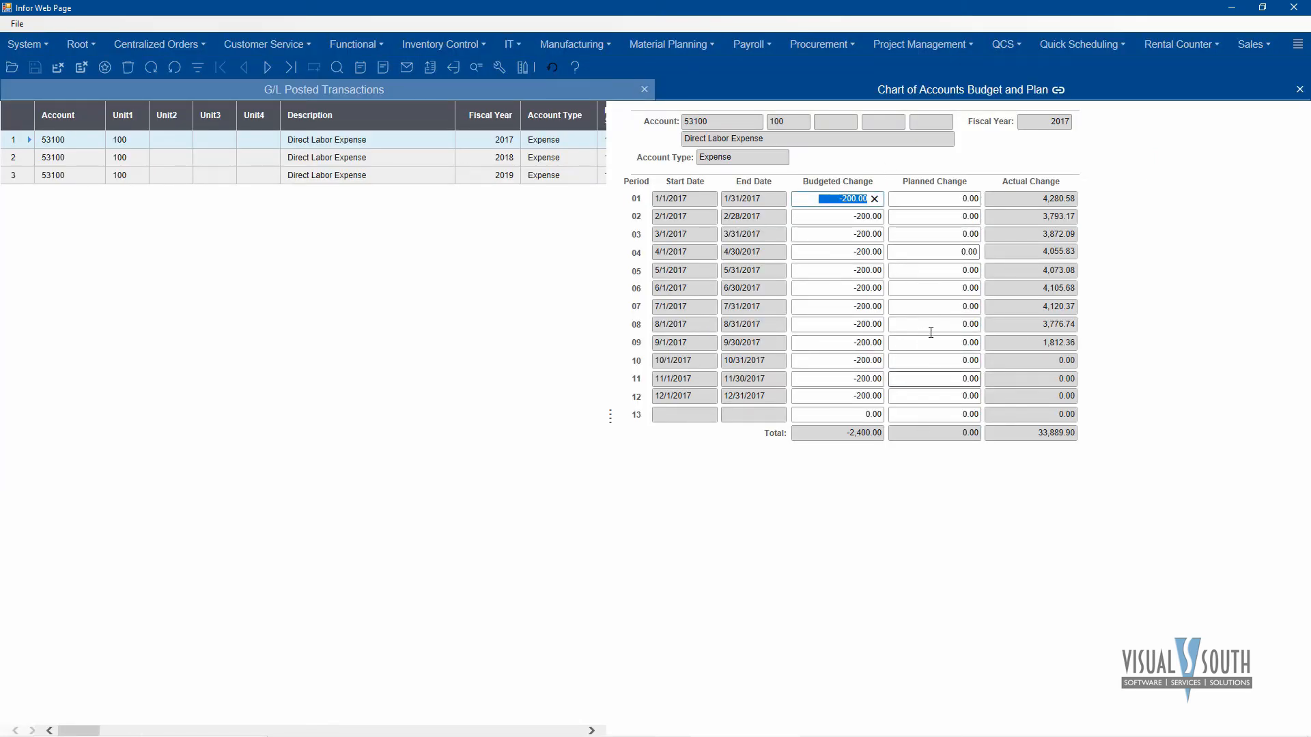
pyautogui.moveTo(811, 216)
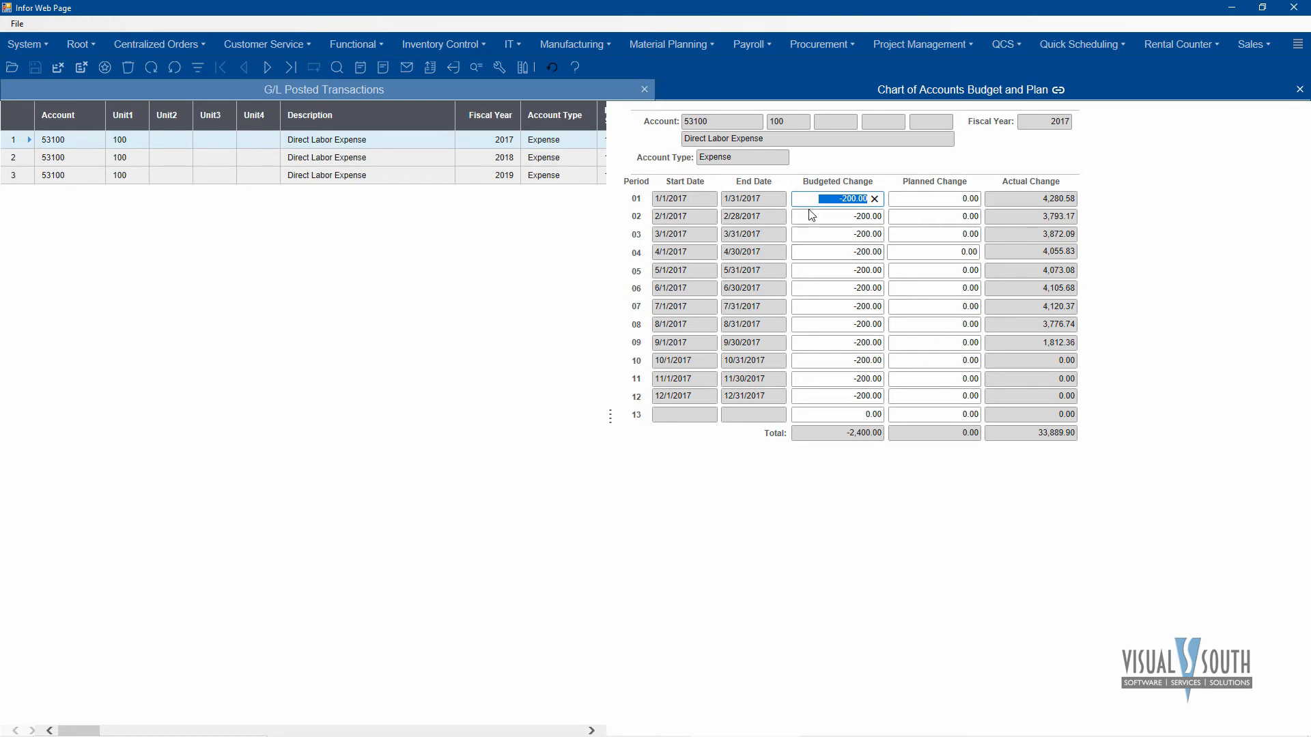
pyautogui.moveTo(950, 197)
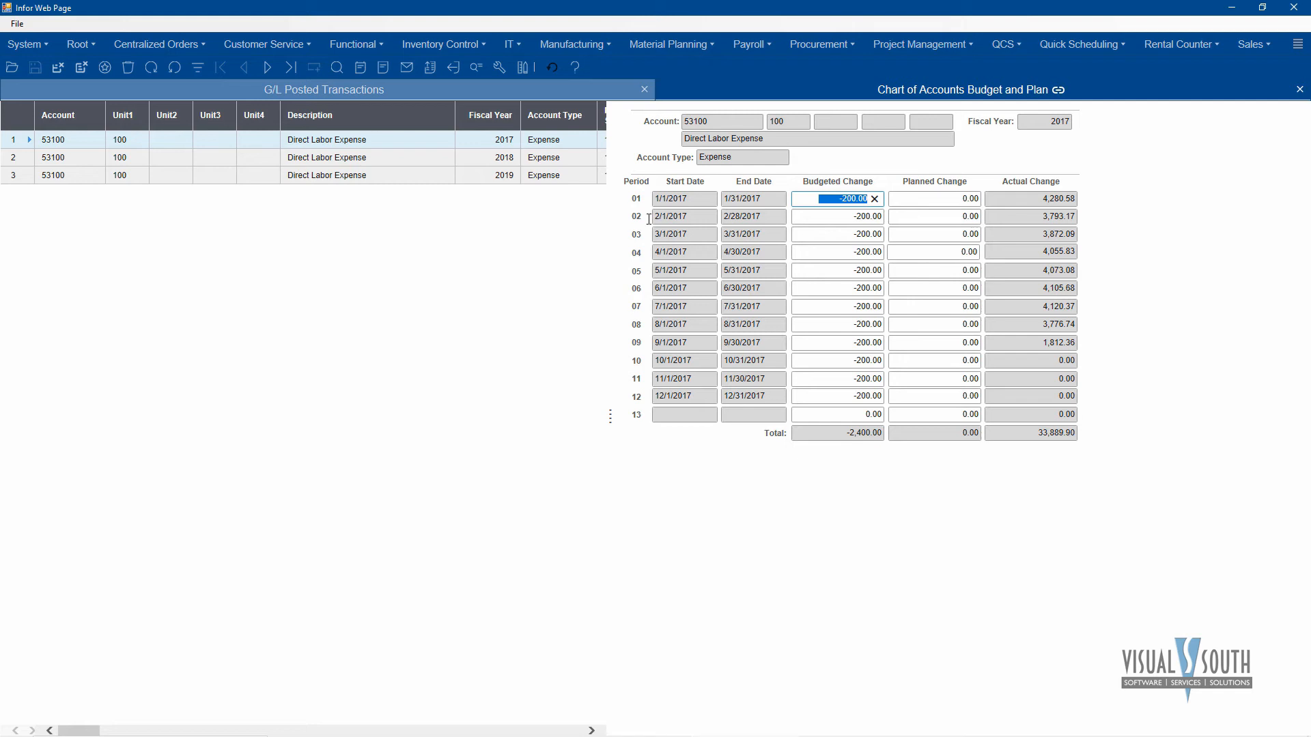
pyautogui.moveTo(1032, 175)
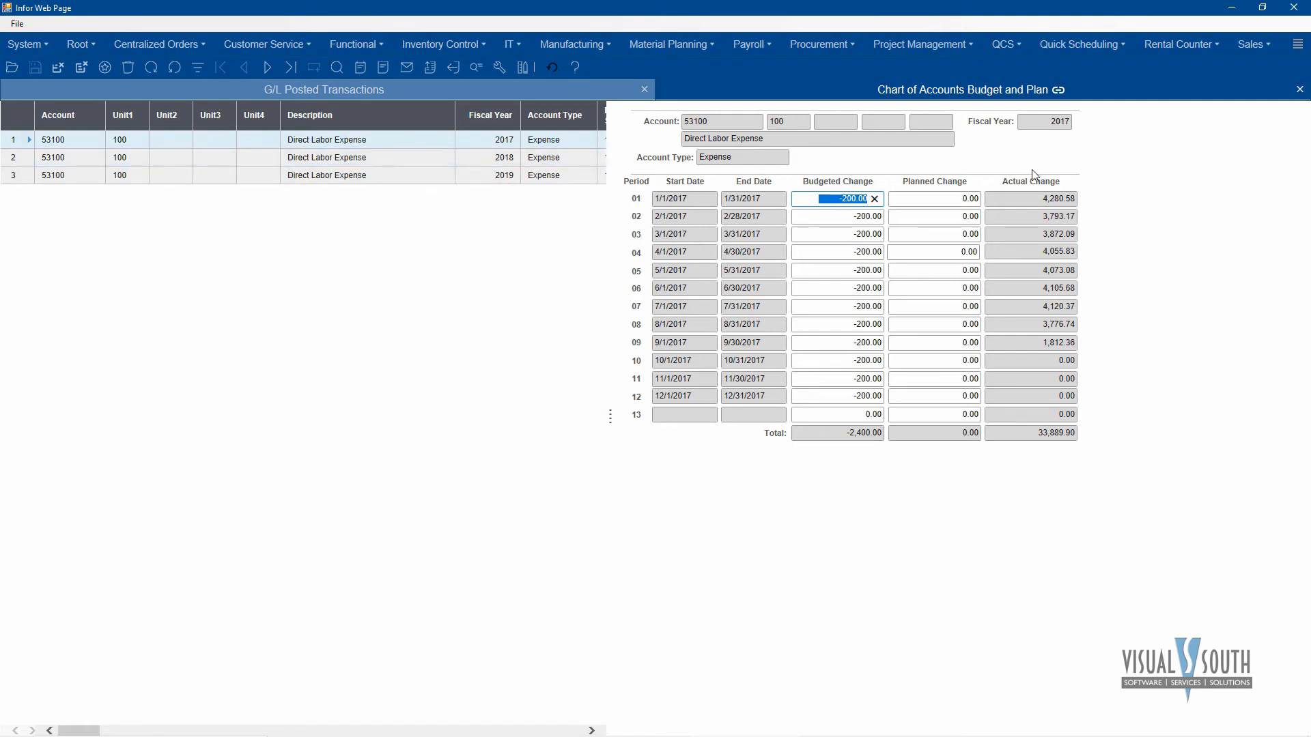
pyautogui.moveTo(835, 344)
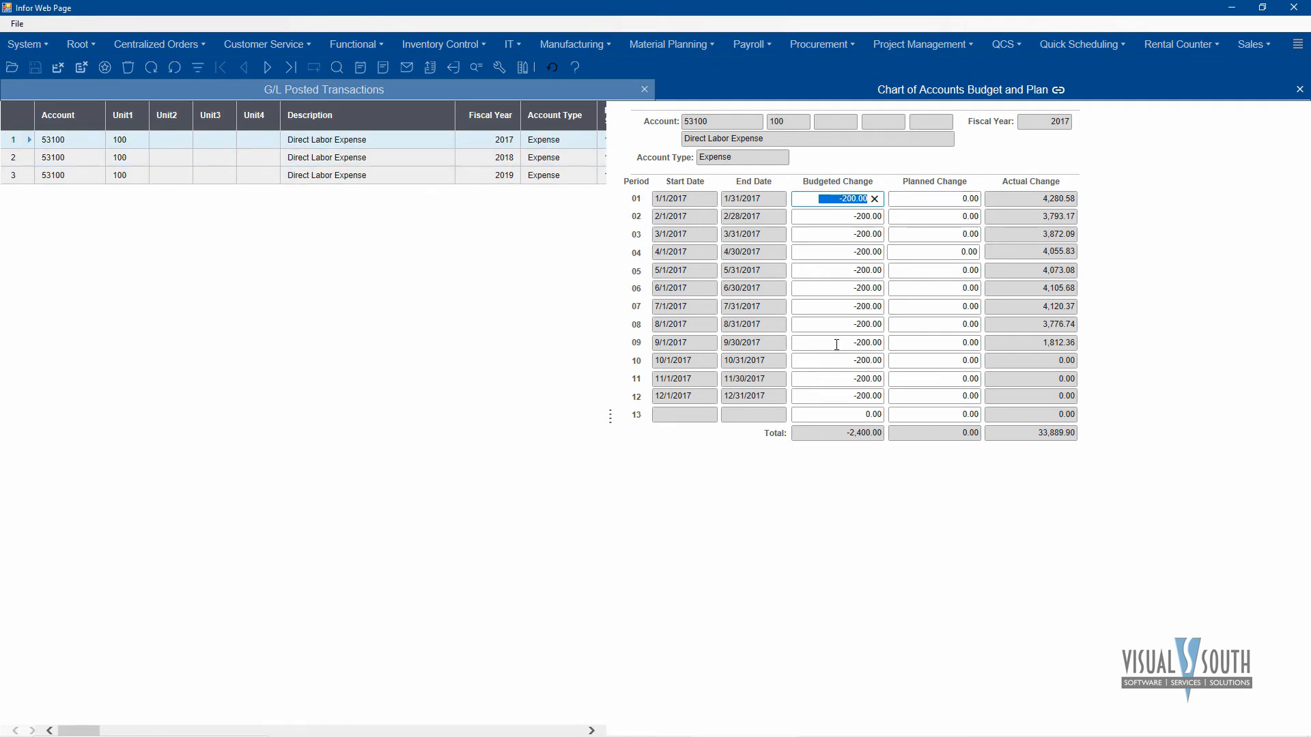
pyautogui.moveTo(970, 248)
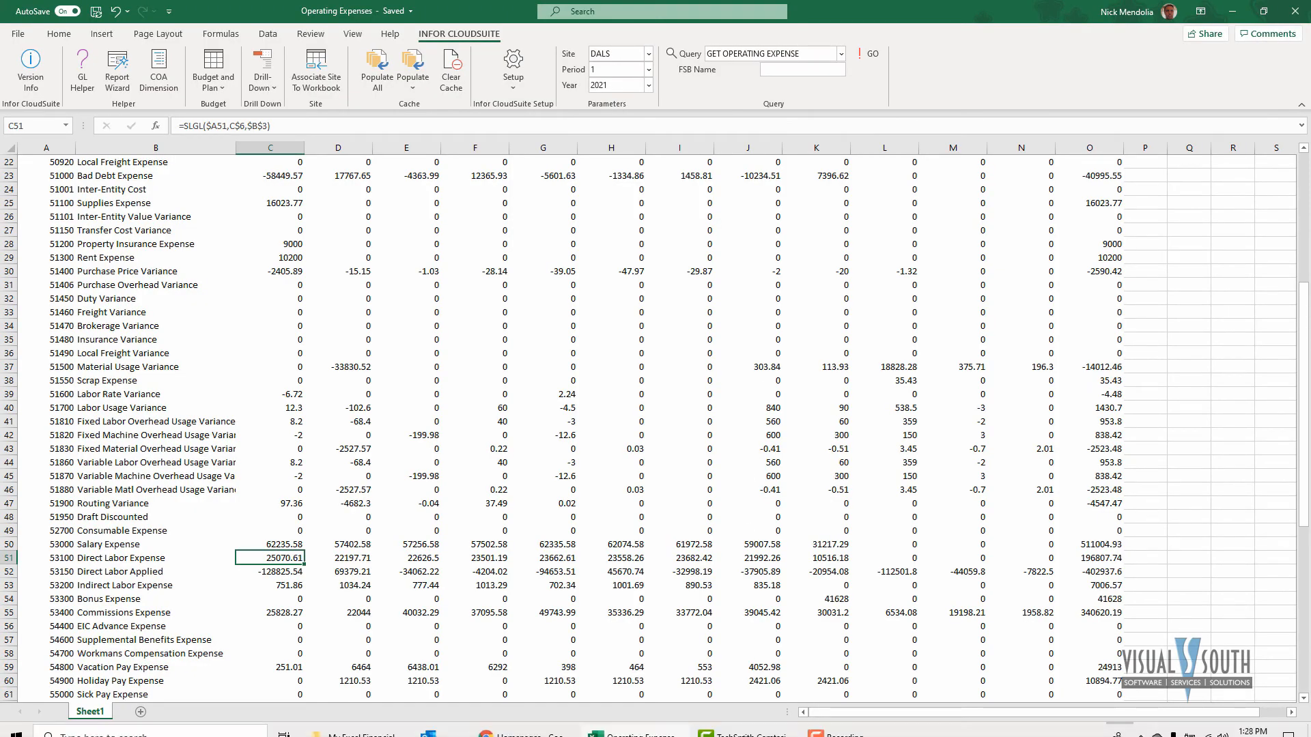
pyautogui.moveTo(563, 396)
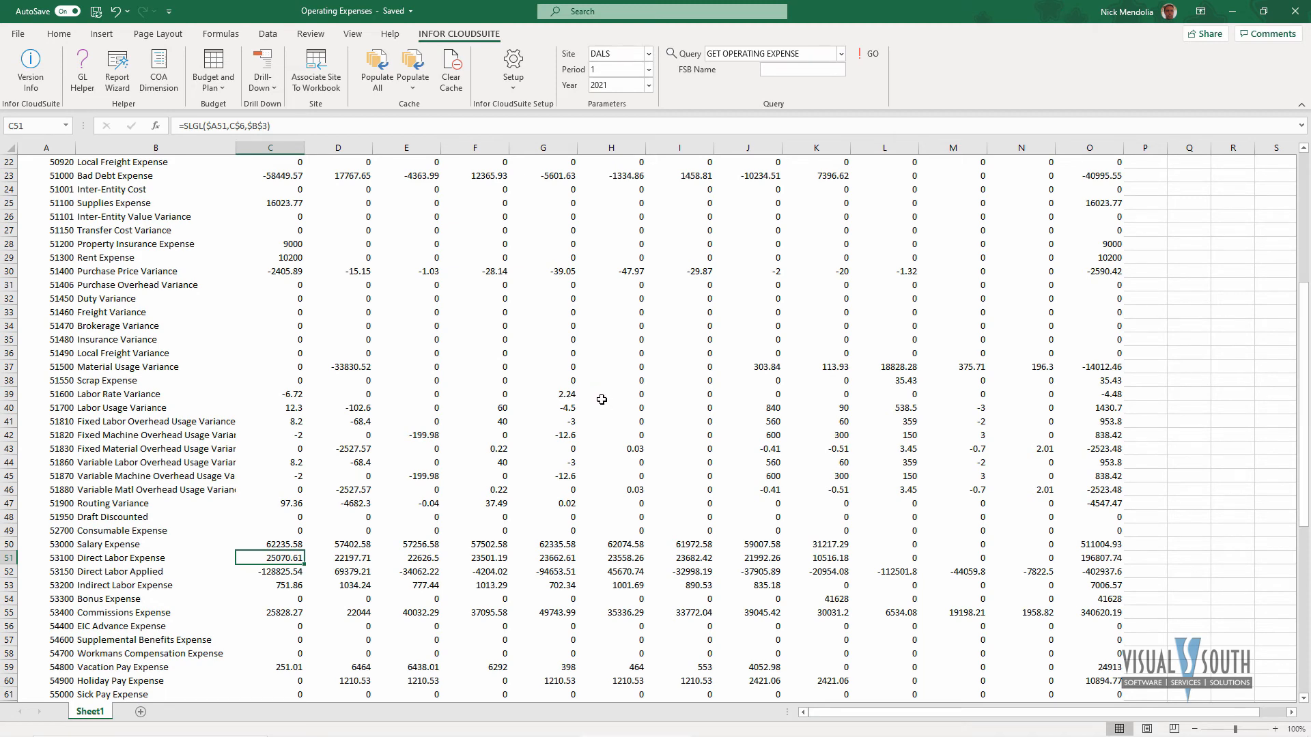
pyautogui.moveTo(595, 396)
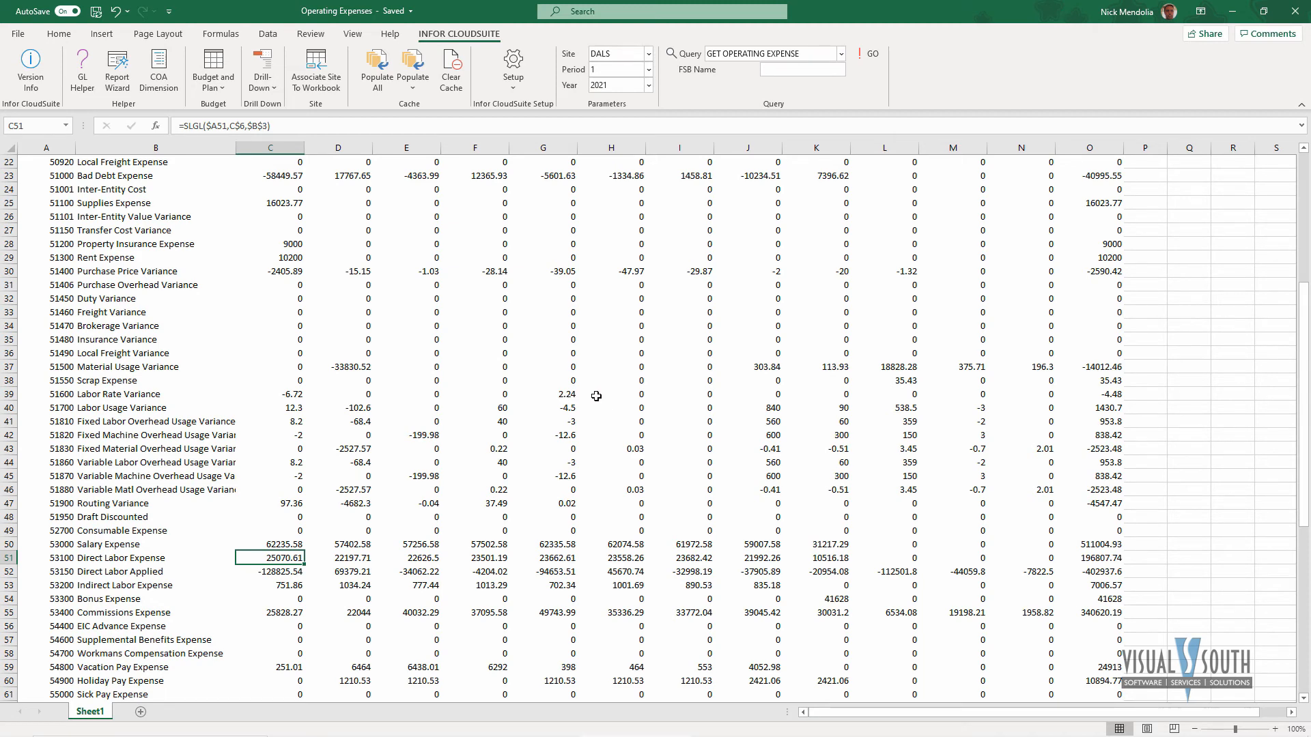
pyautogui.moveTo(529, 398)
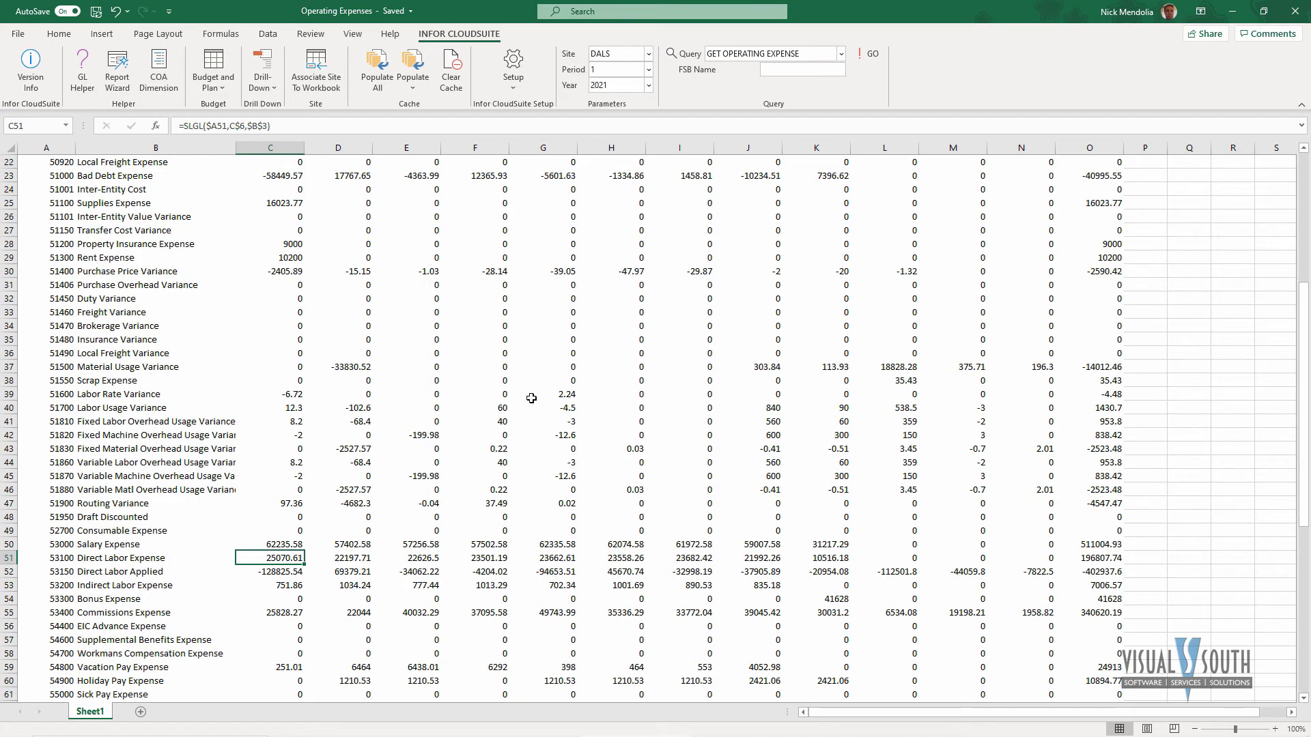
pyautogui.moveTo(1287, 11)
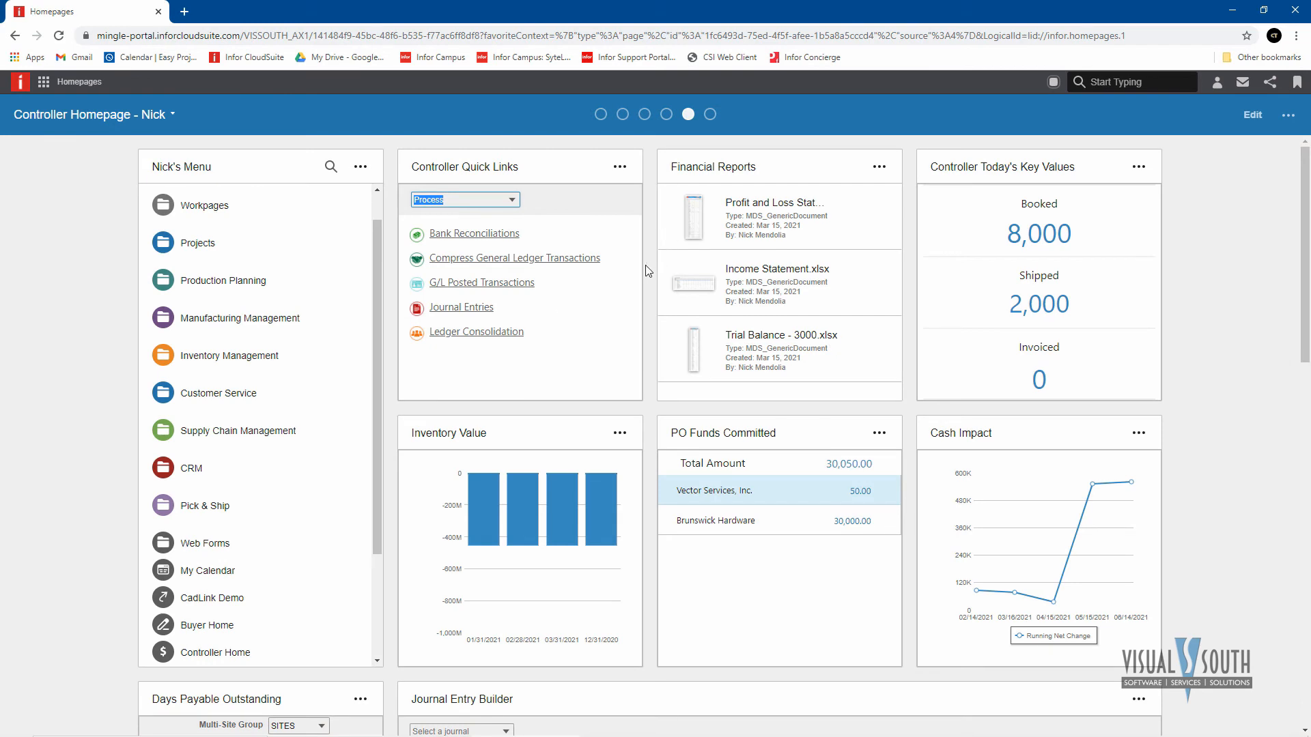
pyautogui.moveTo(363, 382)
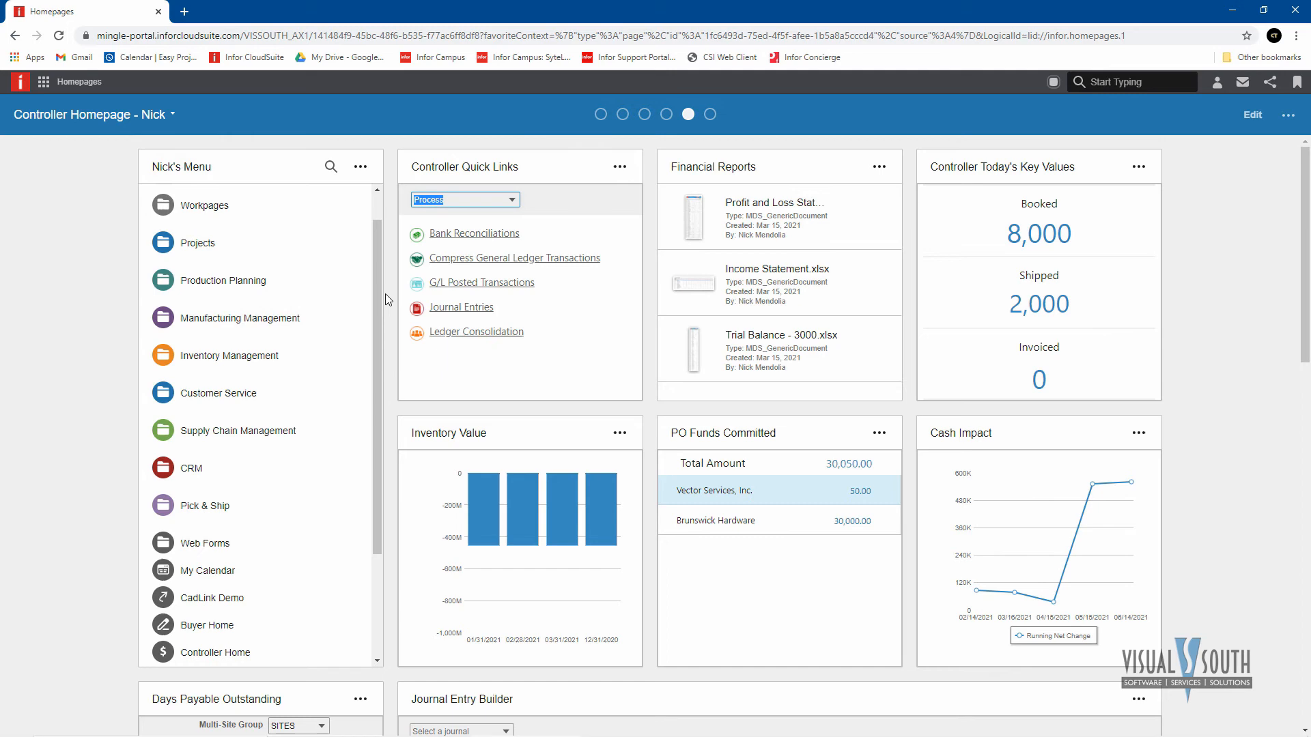
# Launch Document Management from the Ming.le app launcher and begin a new document
pyautogui.click(44, 82)
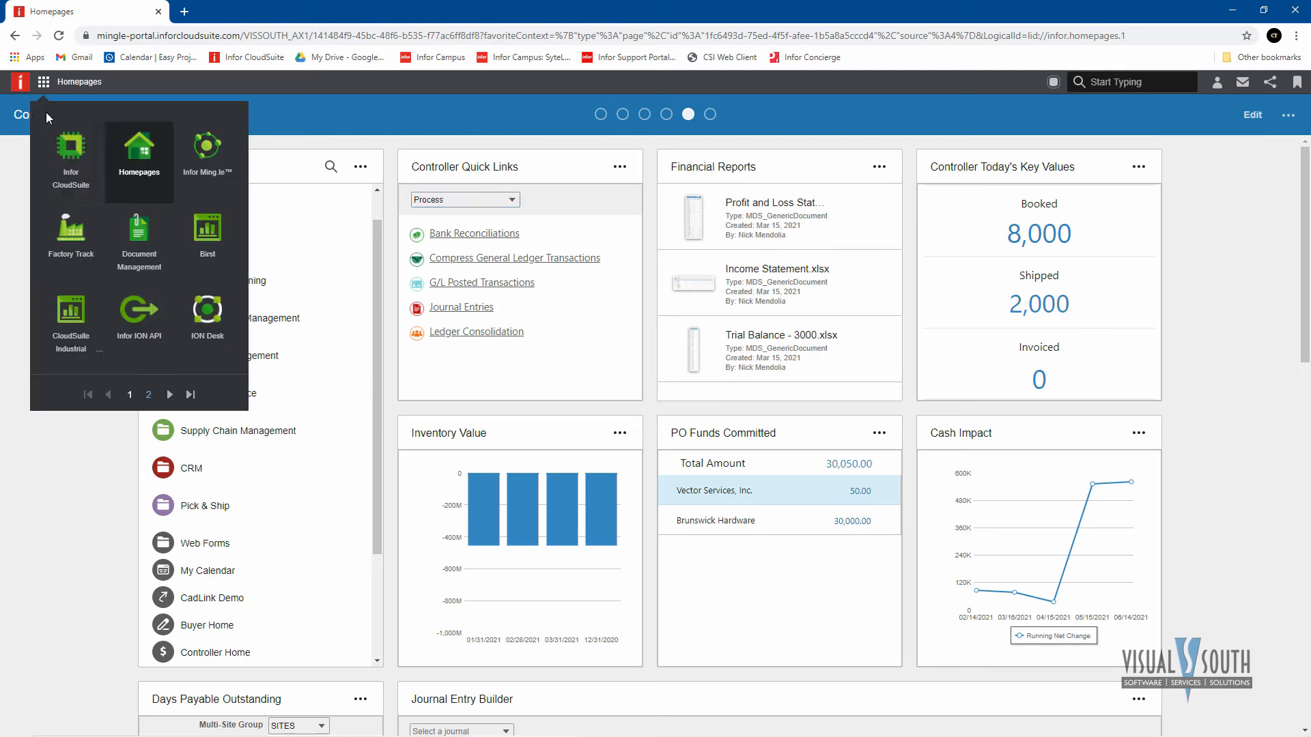
pyautogui.click(138, 231)
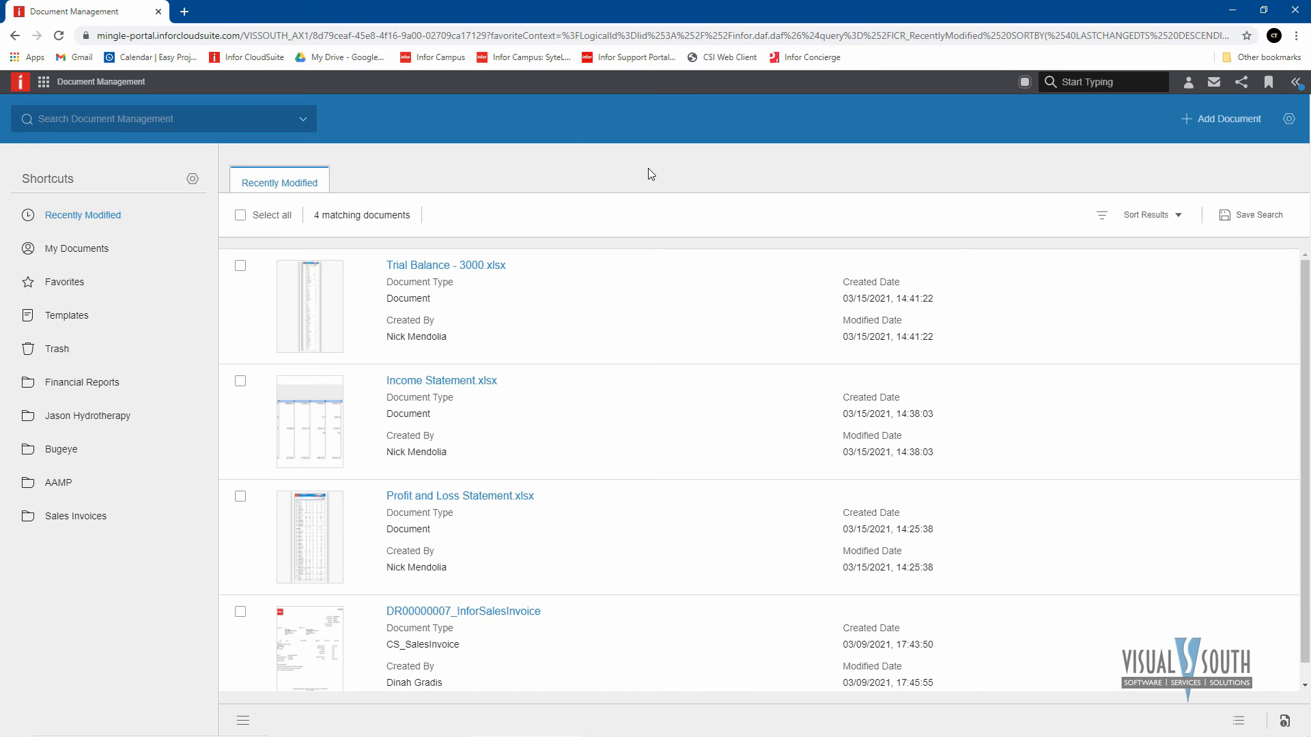
pyautogui.moveTo(664, 179)
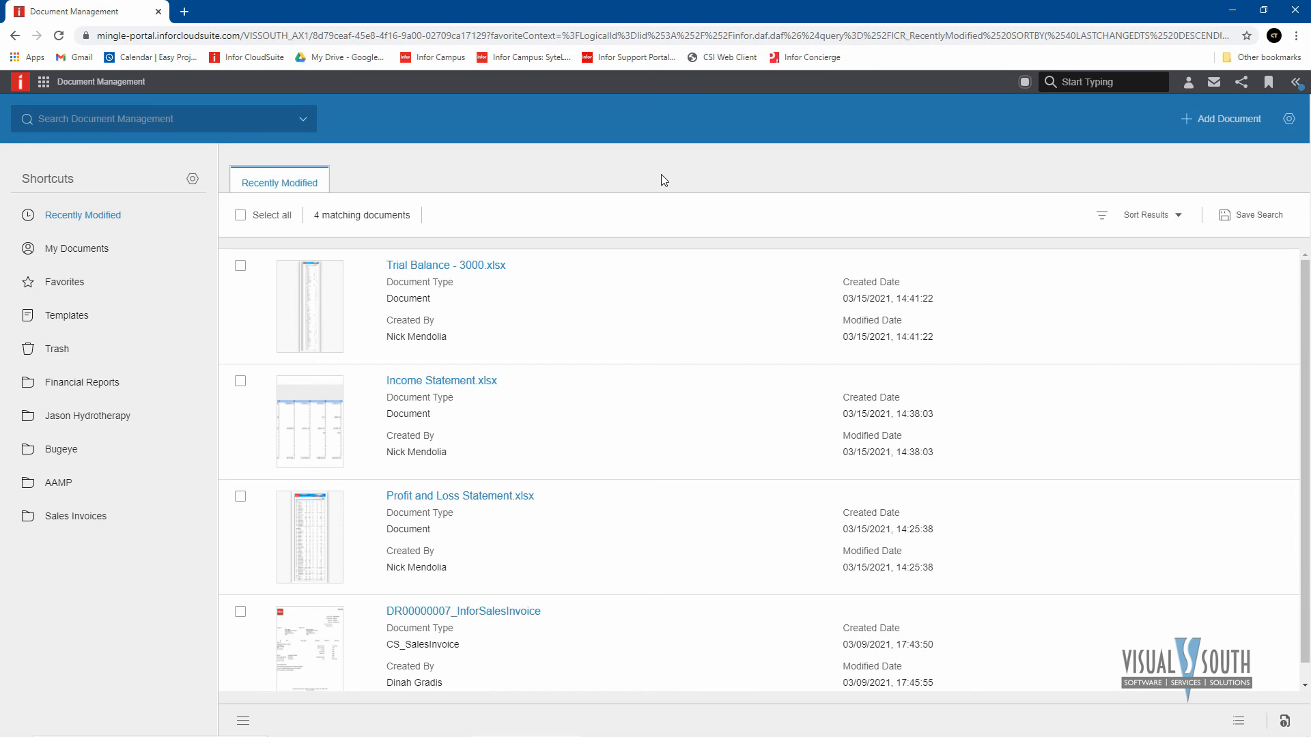
pyautogui.moveTo(667, 176)
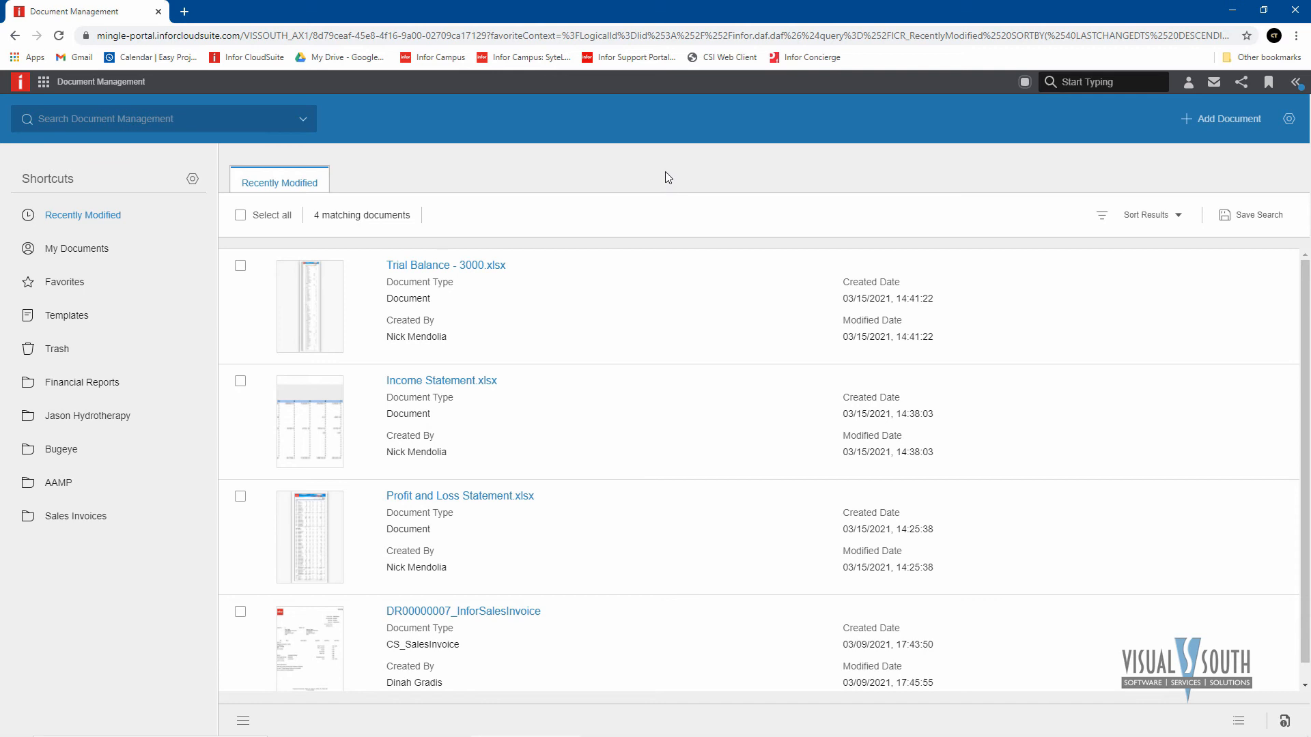
pyautogui.moveTo(686, 180)
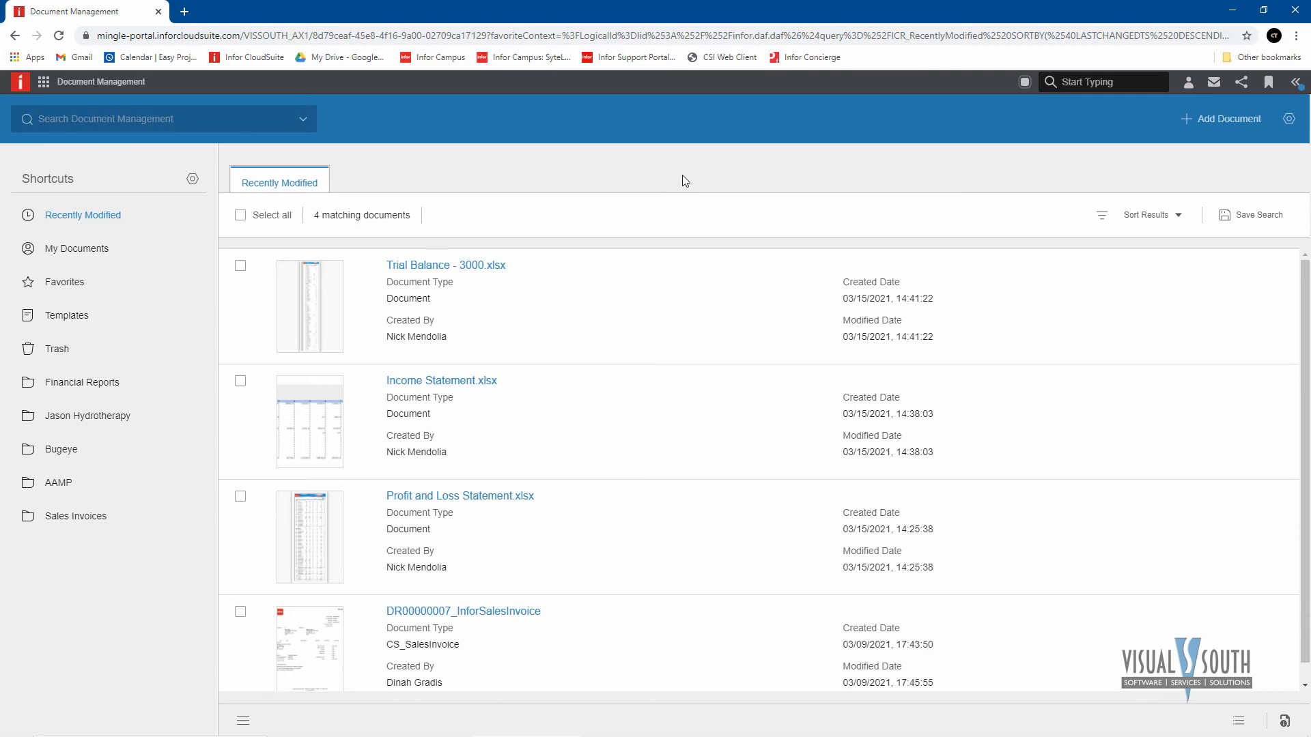
pyautogui.moveTo(697, 165)
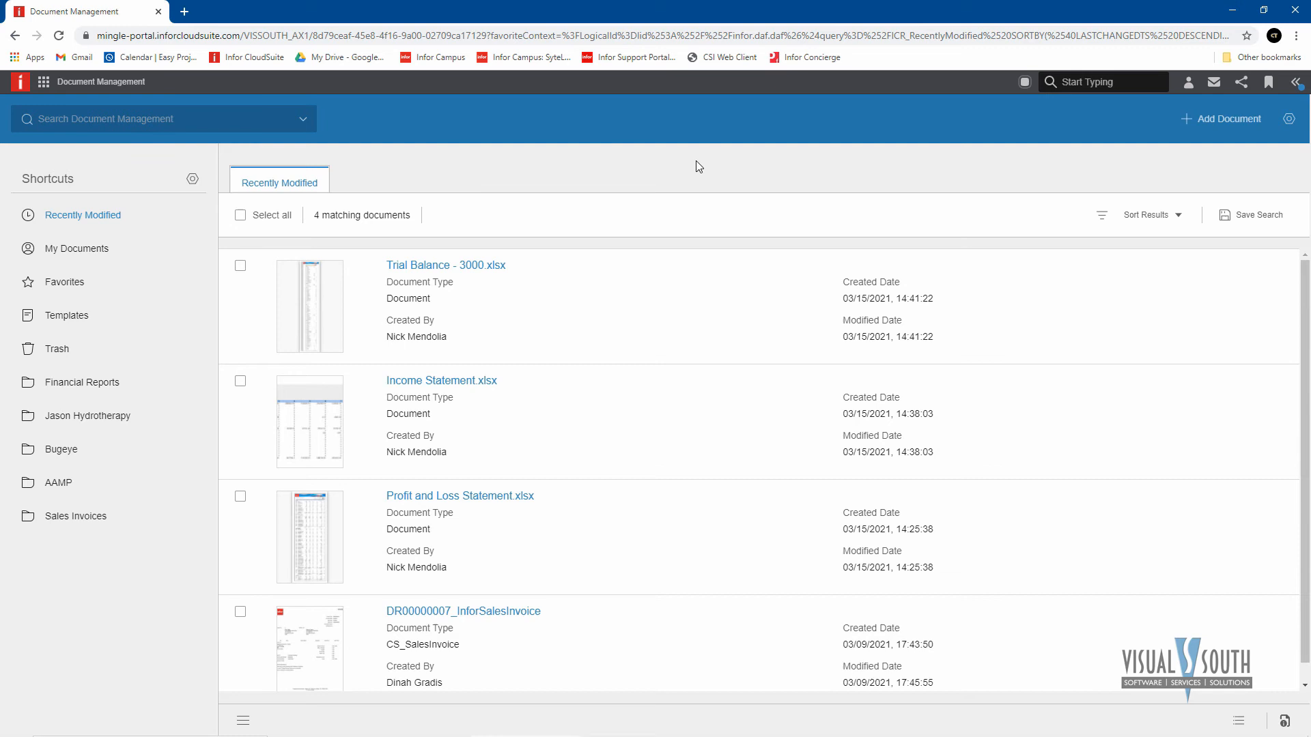
pyautogui.moveTo(776, 183)
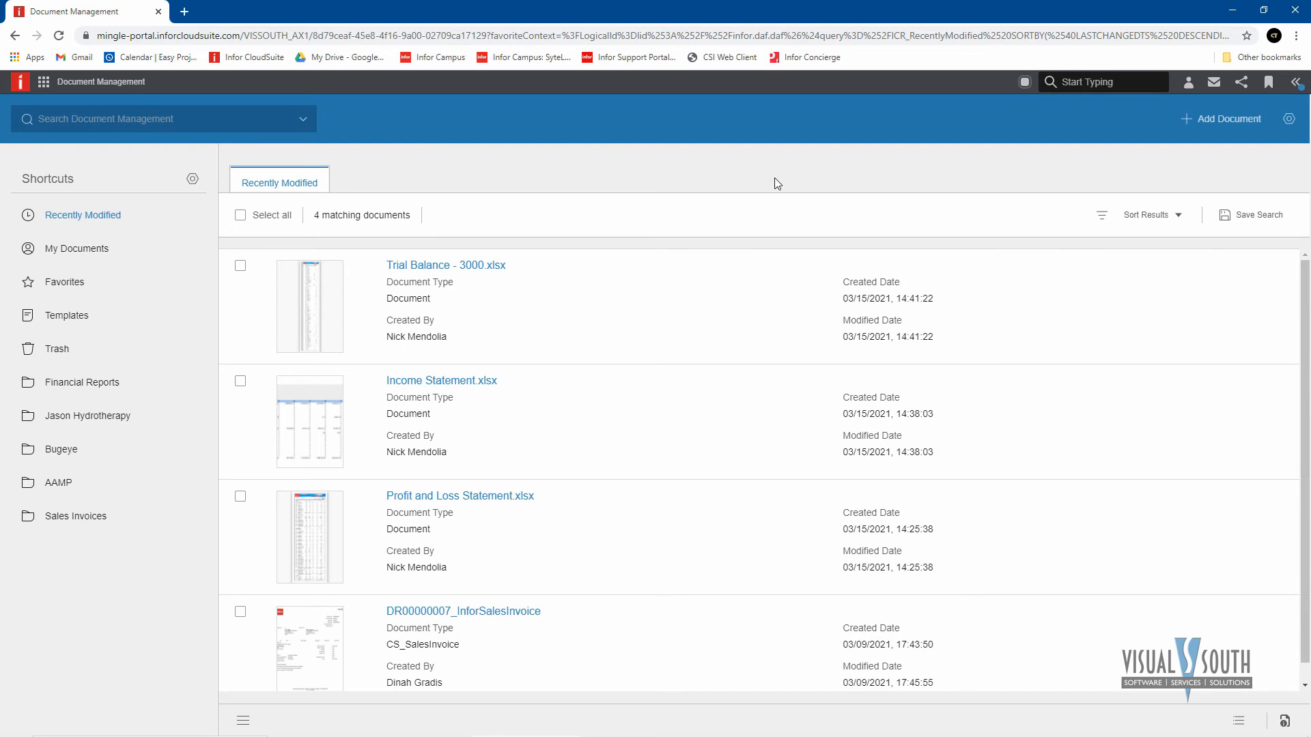
pyautogui.click(1226, 119)
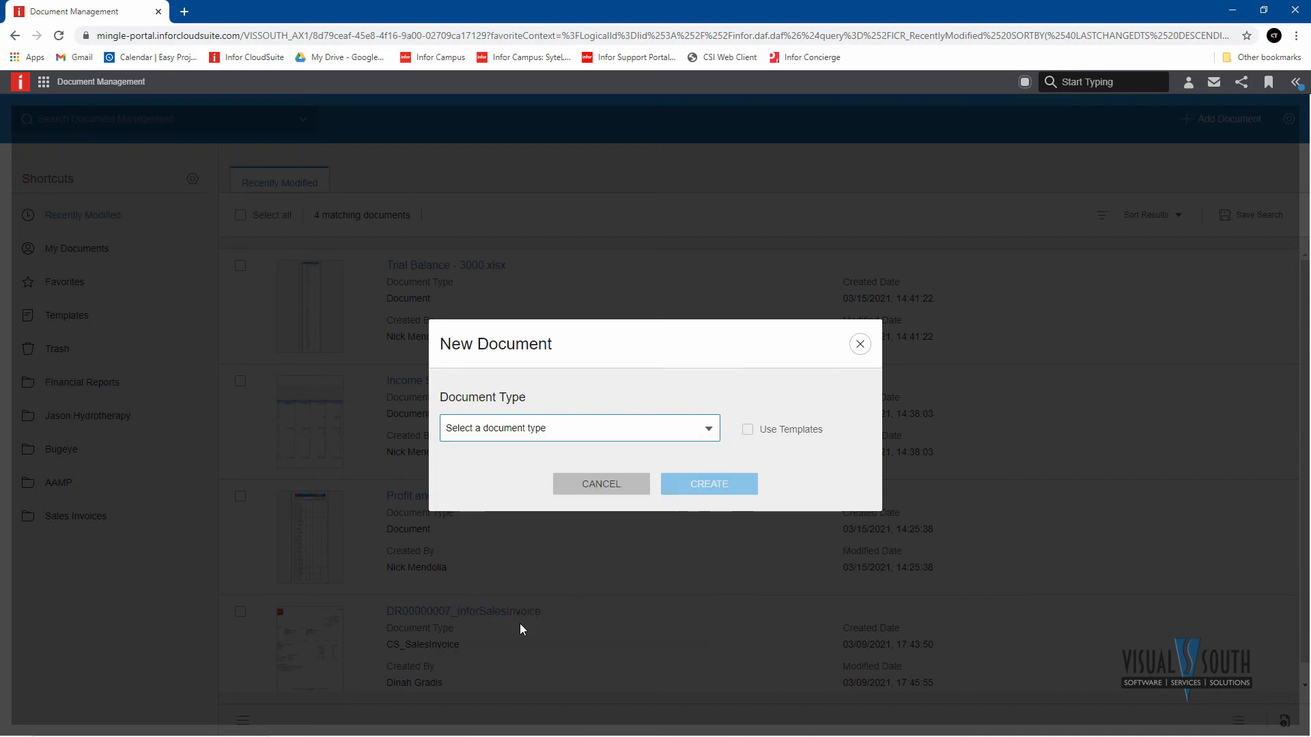
# Create a Document-type record and attach Operating Expenses.xlsx from the Excel reports folder
pyautogui.click(709, 484)
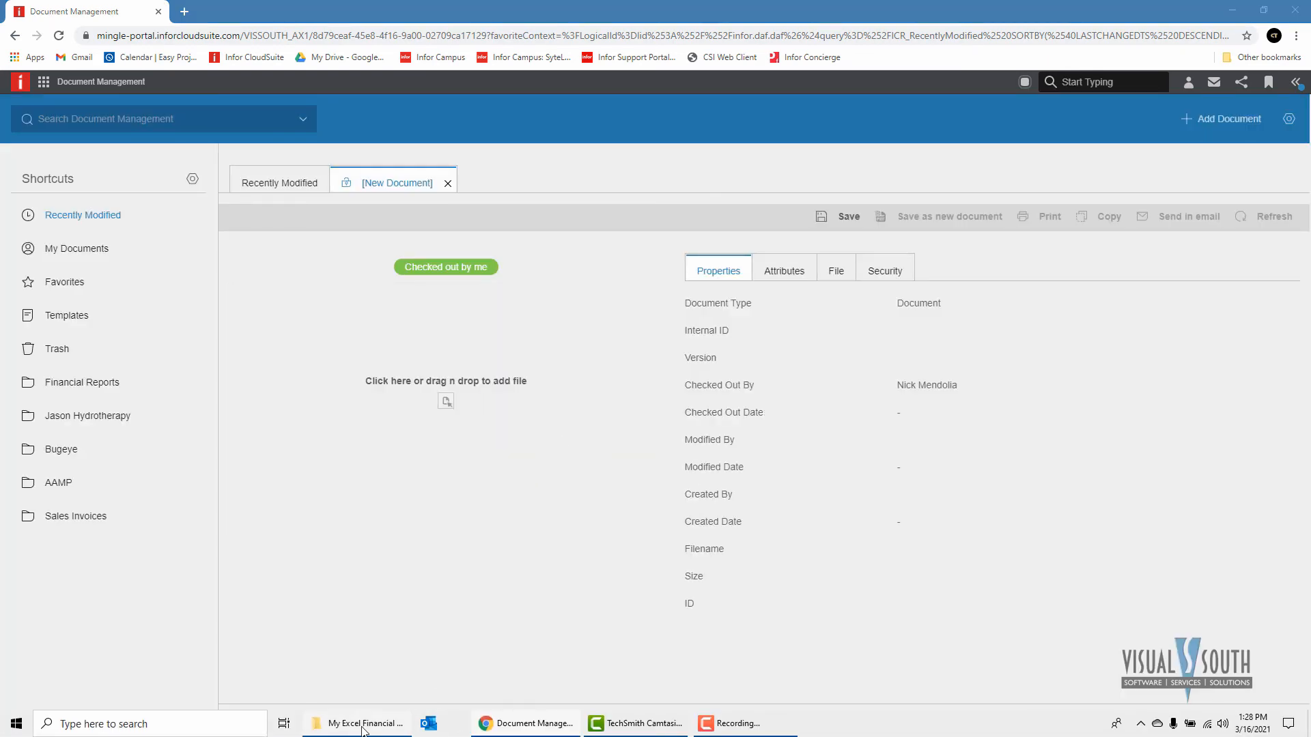
pyautogui.click(363, 723)
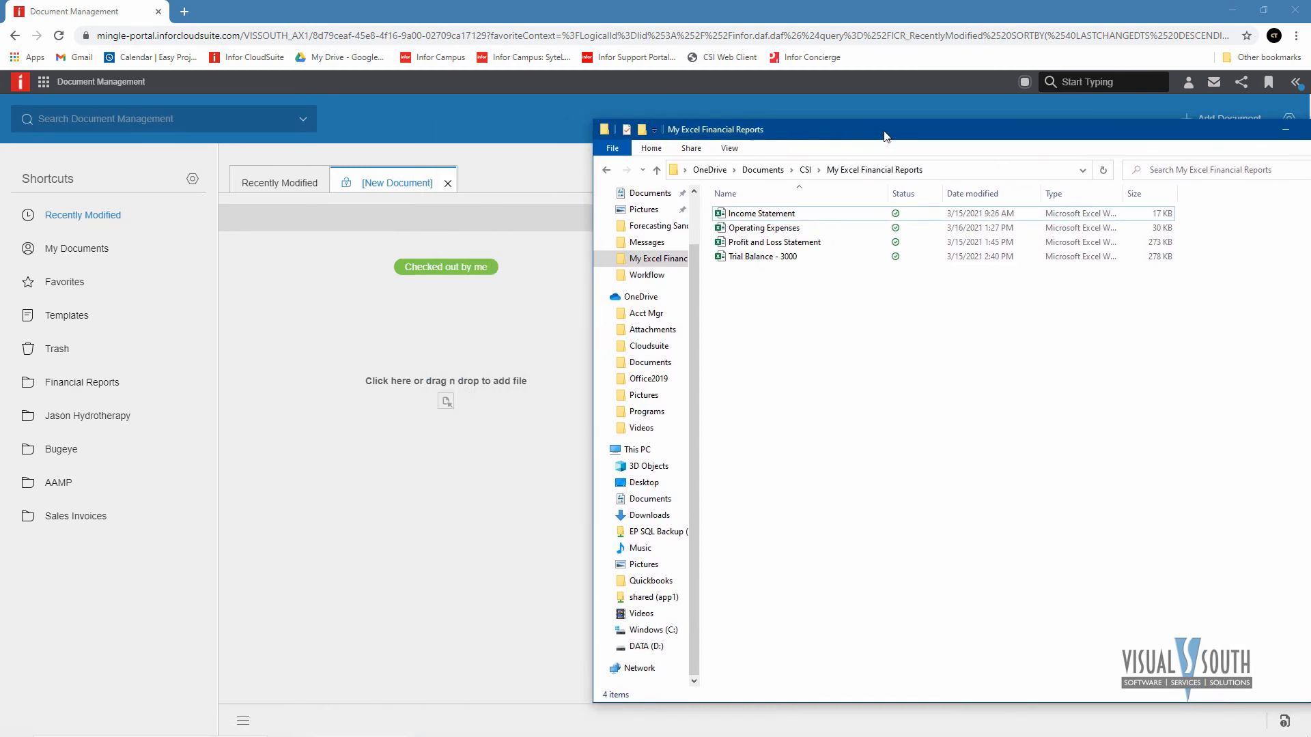
pyautogui.click(763, 226)
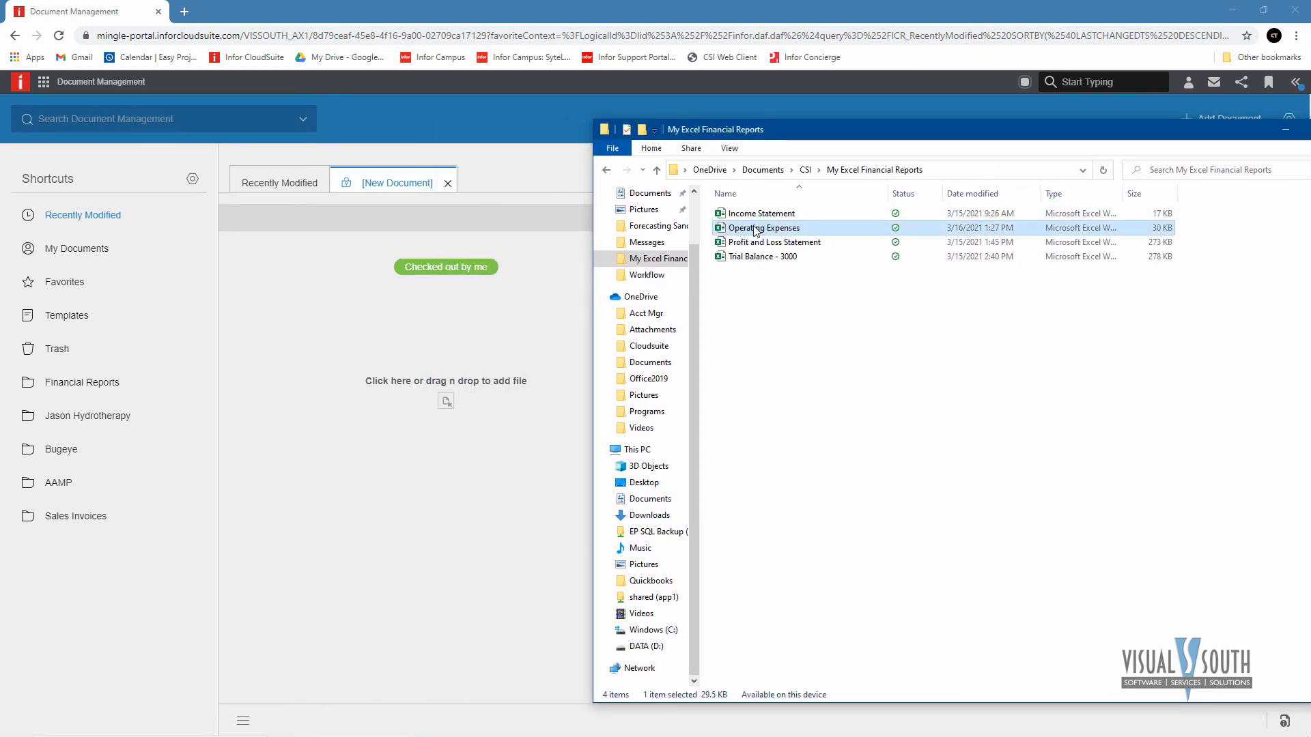
pyautogui.doubleClick(763, 226)
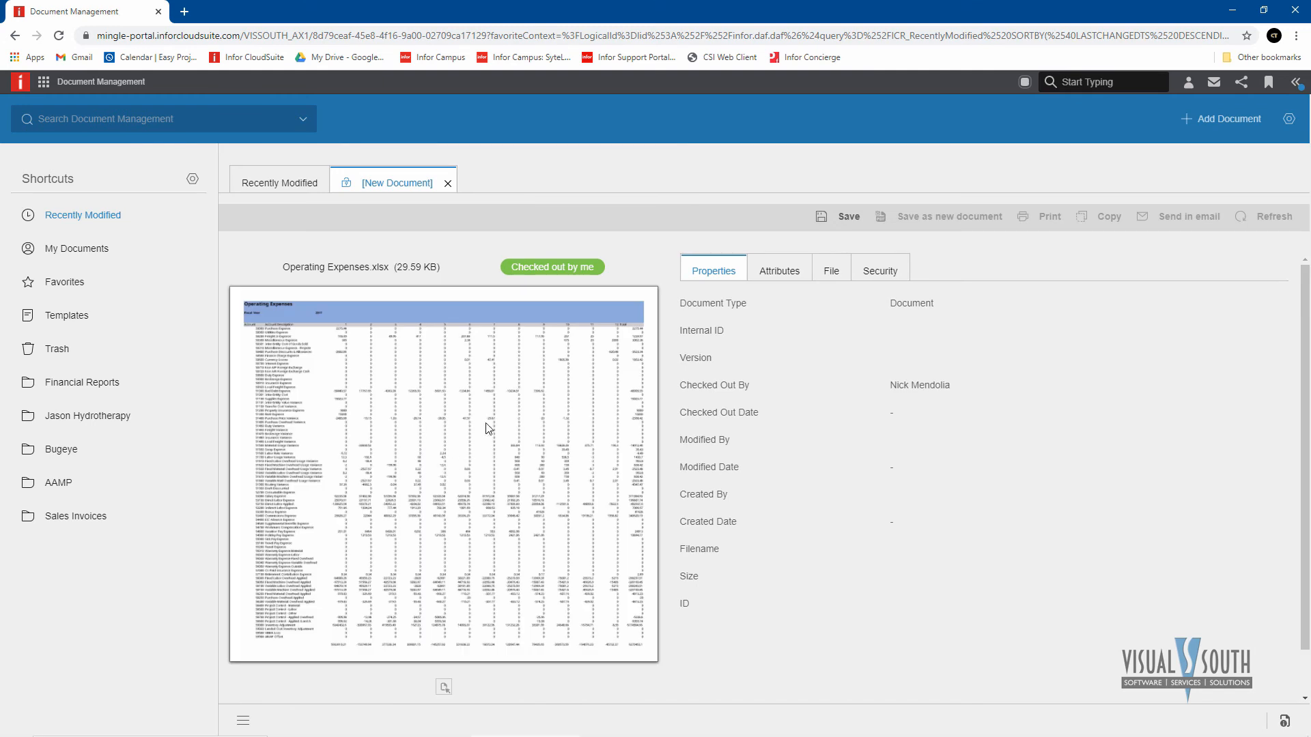
# Set the id1 attribute to Financial Reports, save the document and close its tab
pyautogui.click(778, 270)
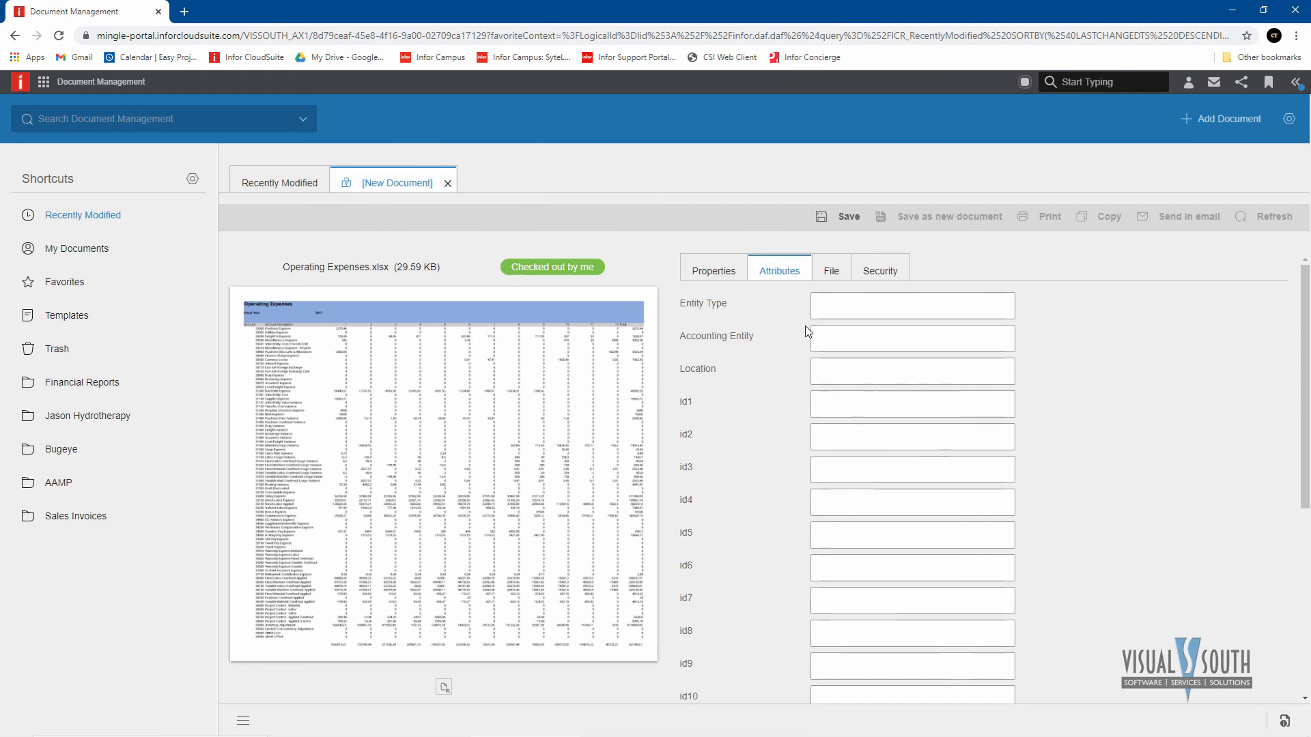
pyautogui.click(912, 403)
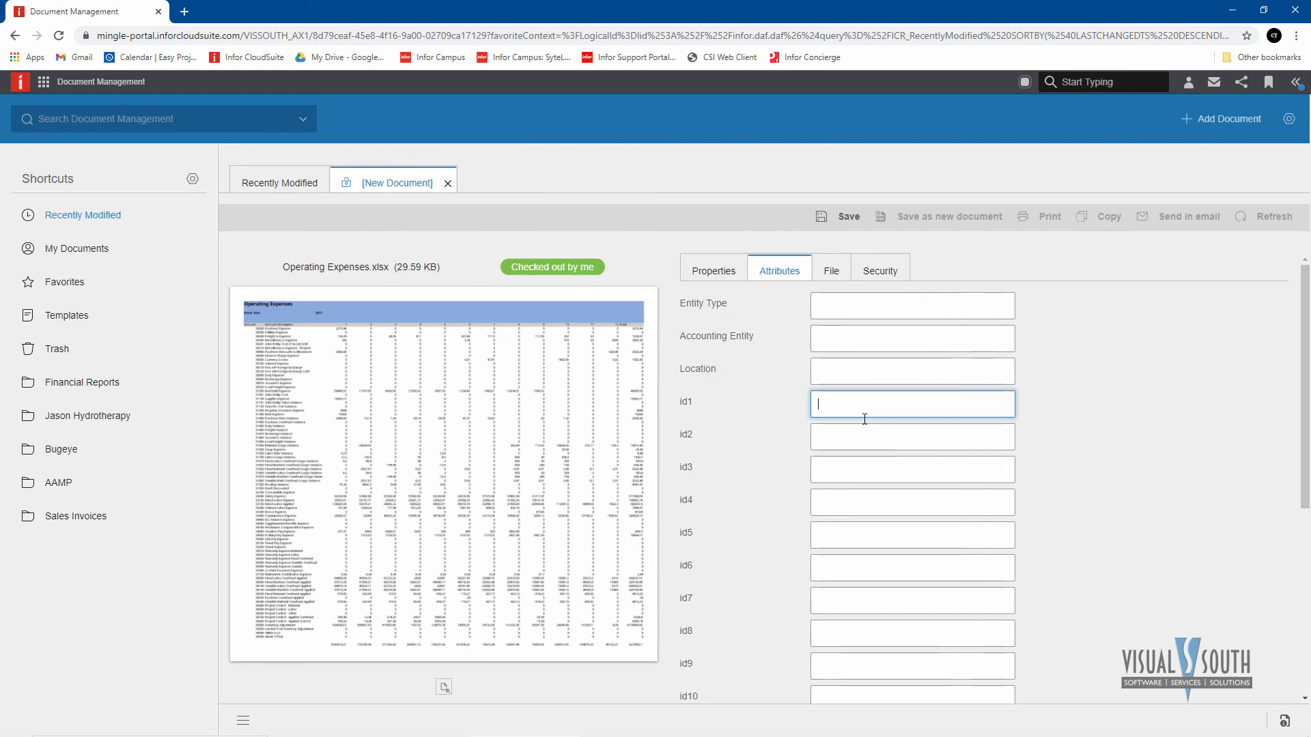
pyautogui.write('Fi')
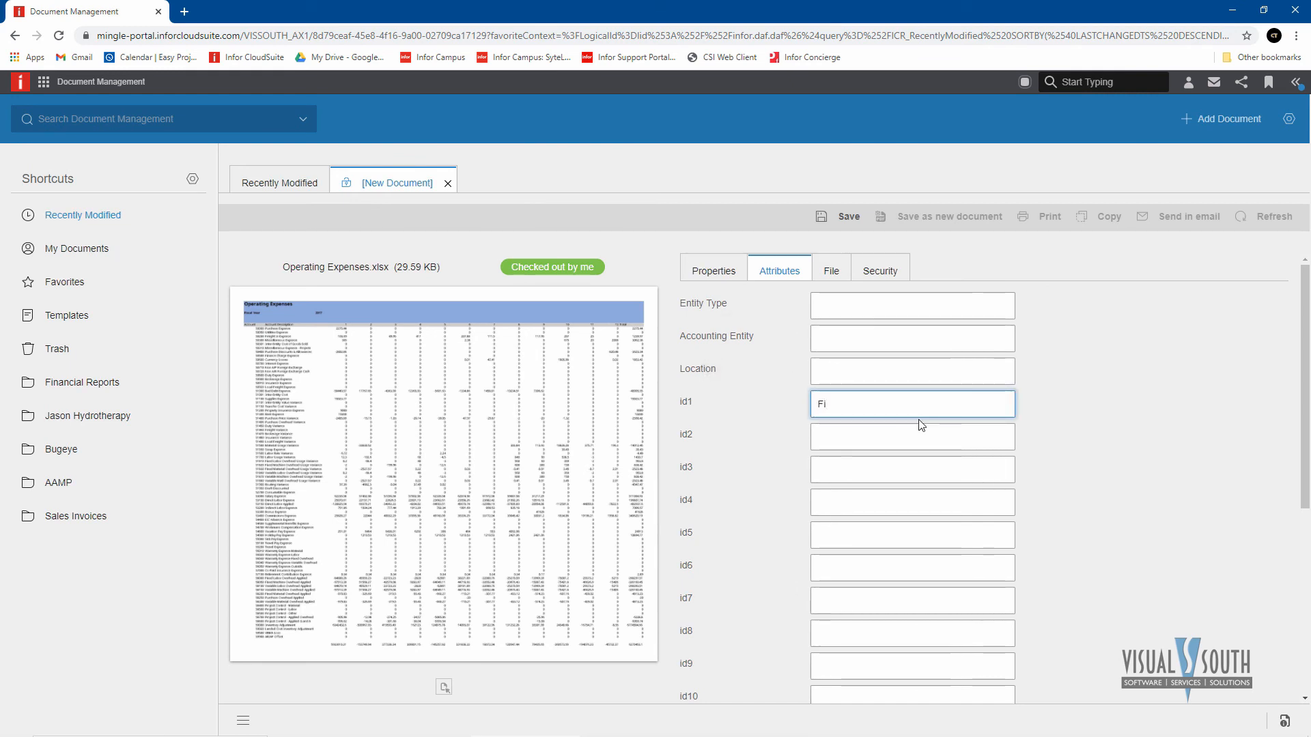
pyautogui.write('nal')
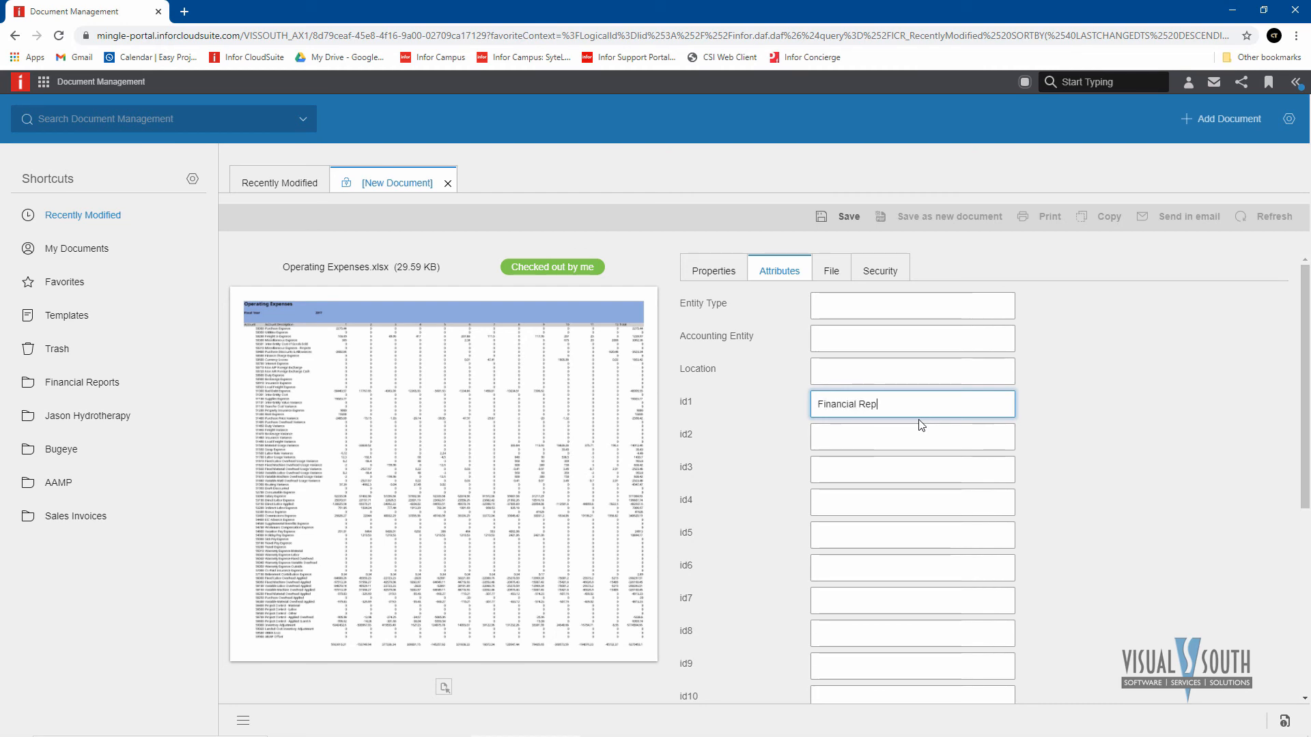
pyautogui.press('Tab')
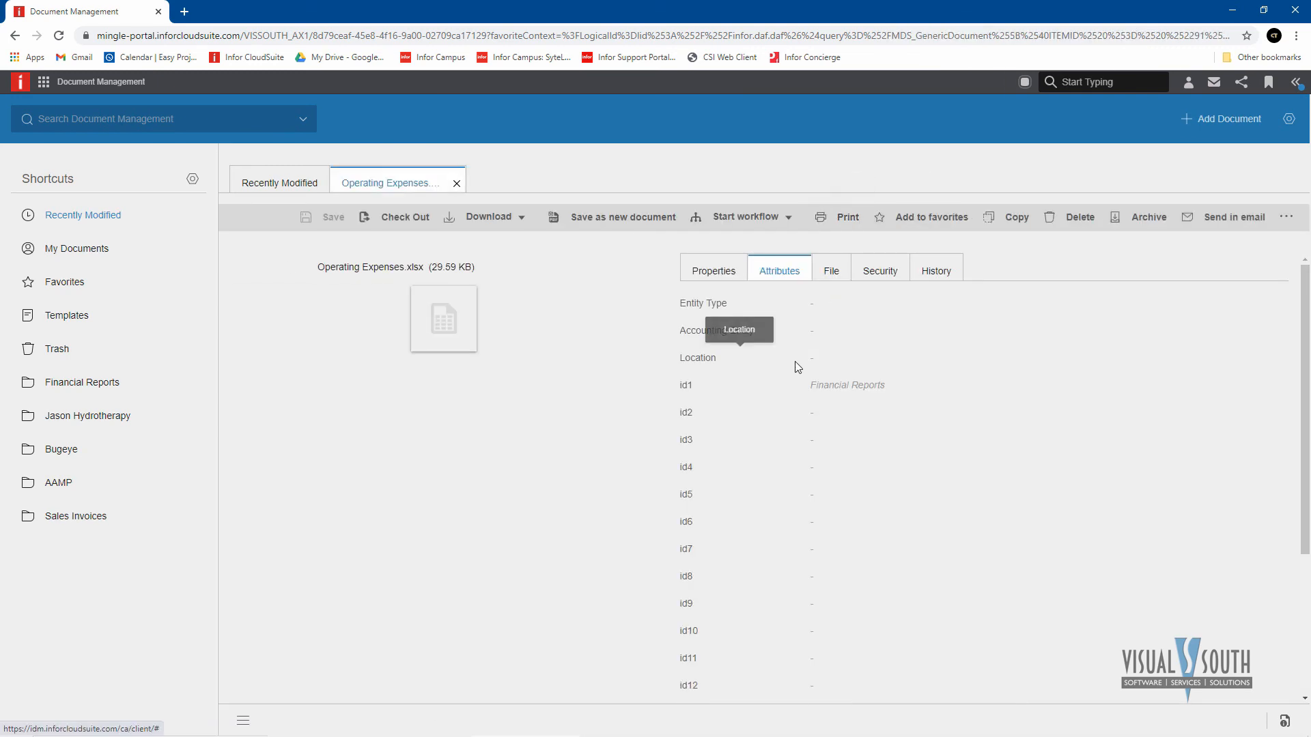
pyautogui.moveTo(416, 216)
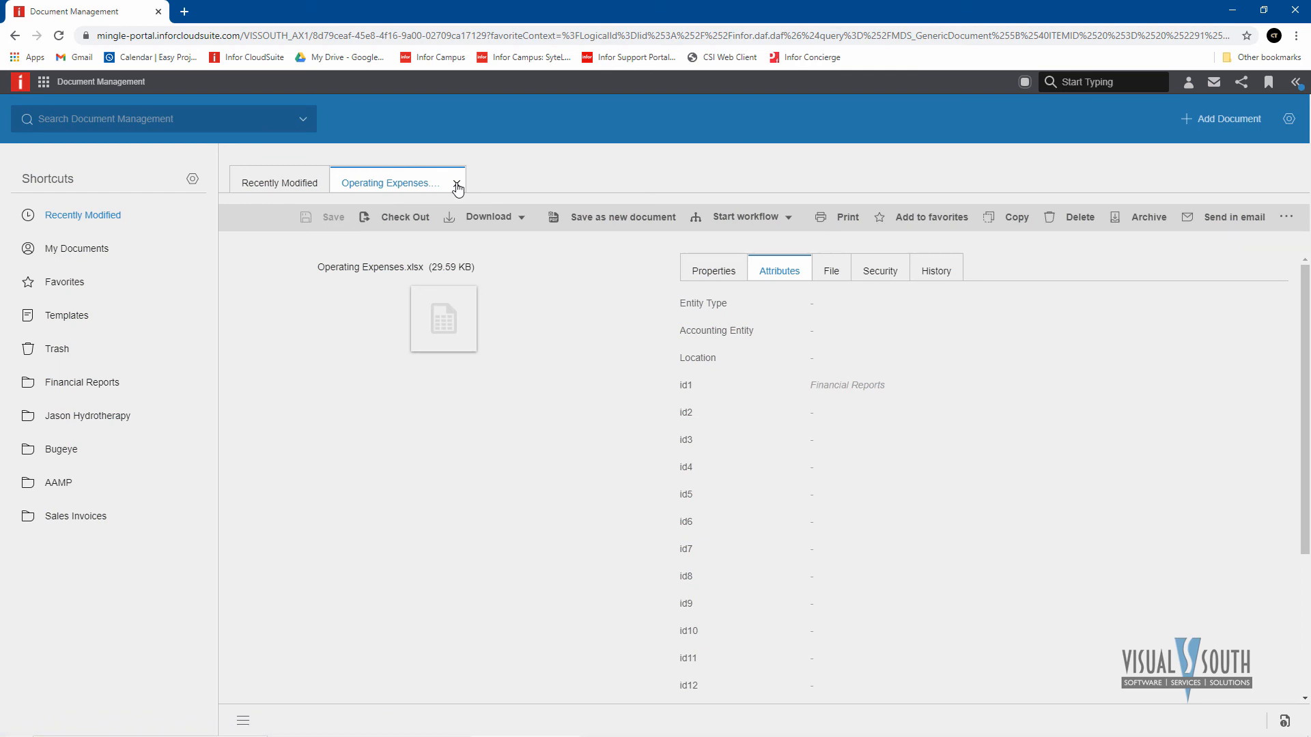
pyautogui.click(279, 183)
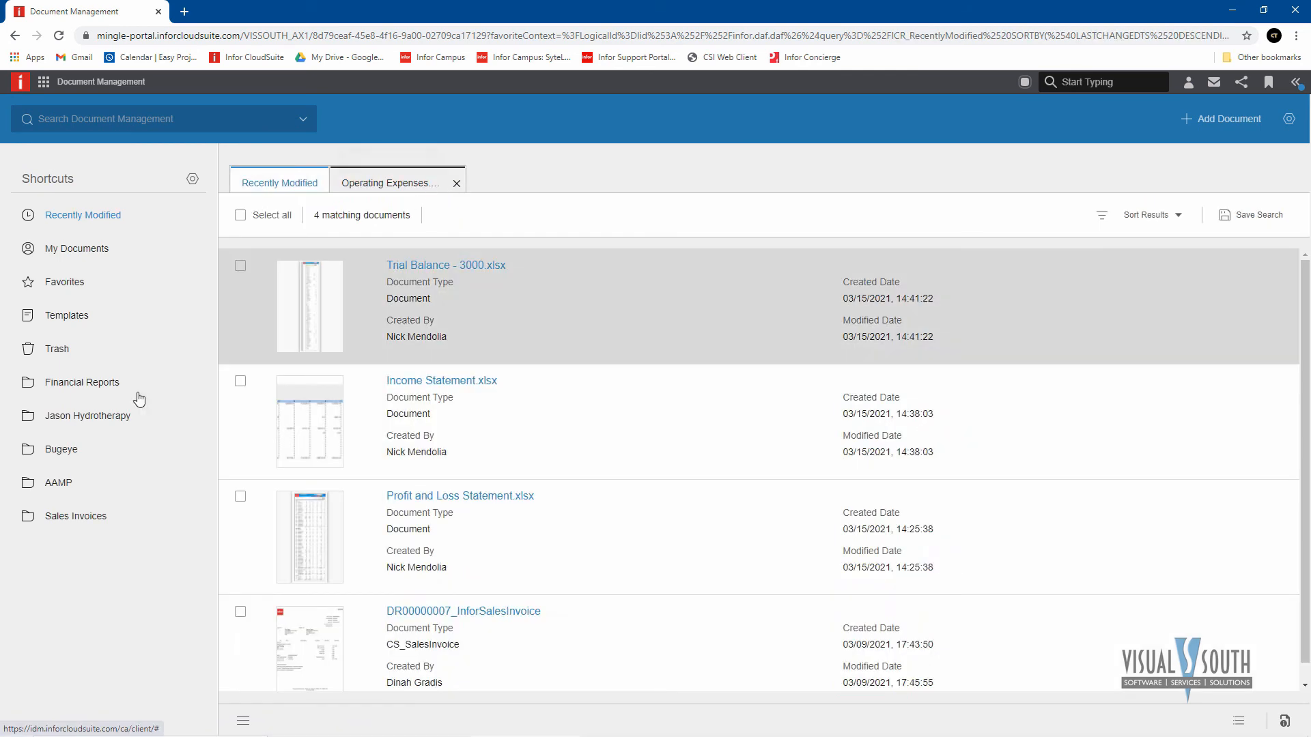
# Expand Financial Reports in Shortcuts and list its reports to find Operating Expenses.xlsx
pyautogui.click(456, 183)
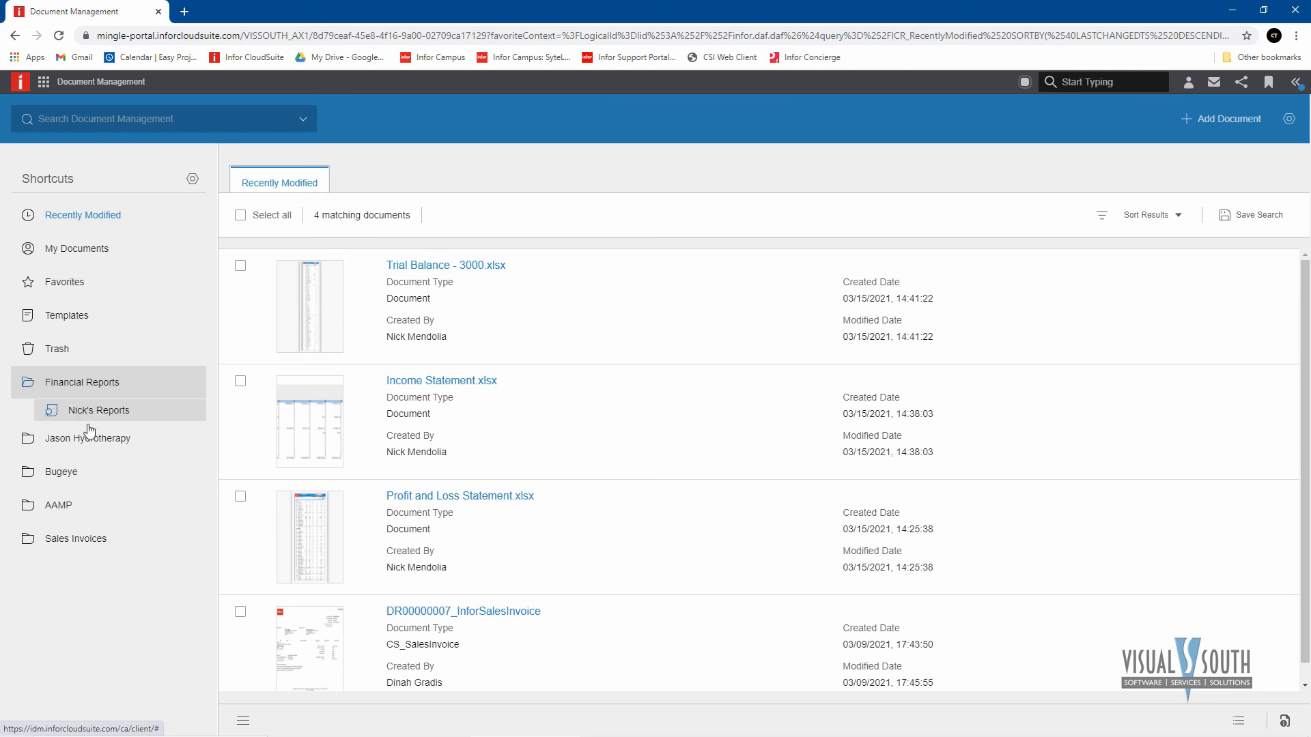
pyautogui.click(98, 409)
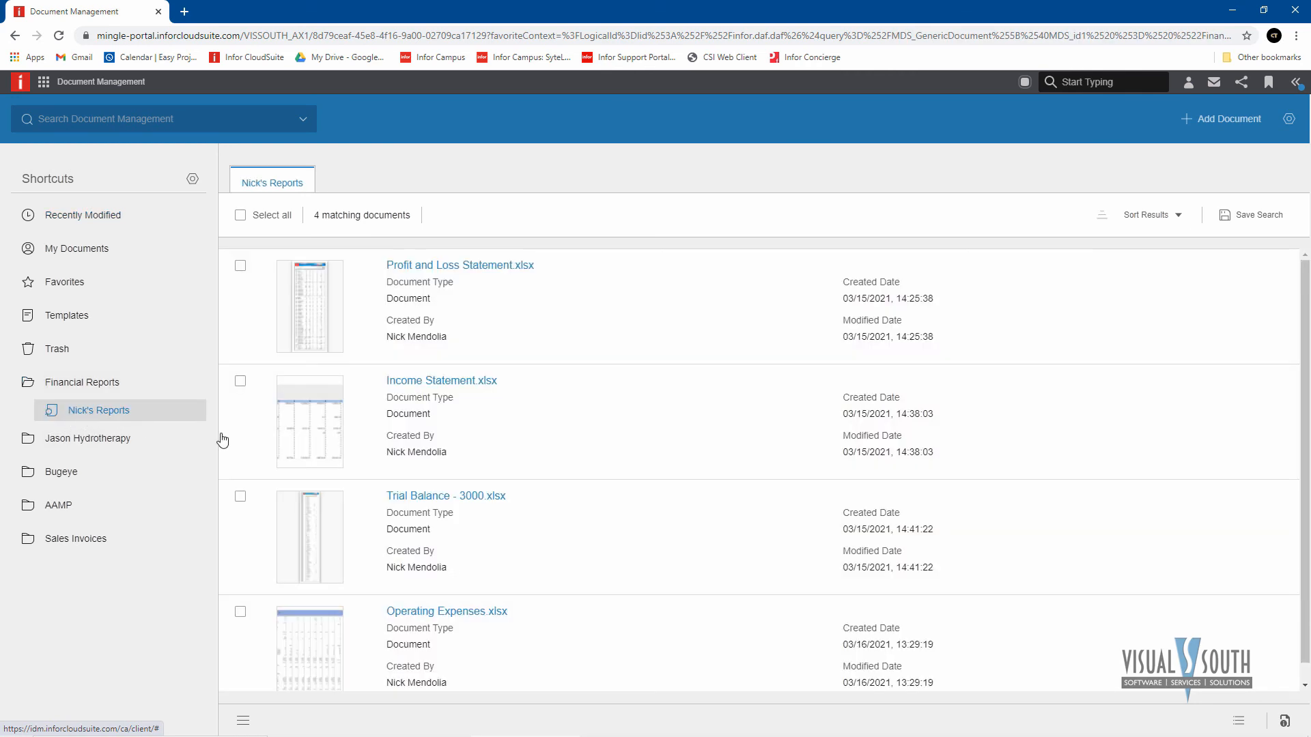
pyautogui.scroll(-3)
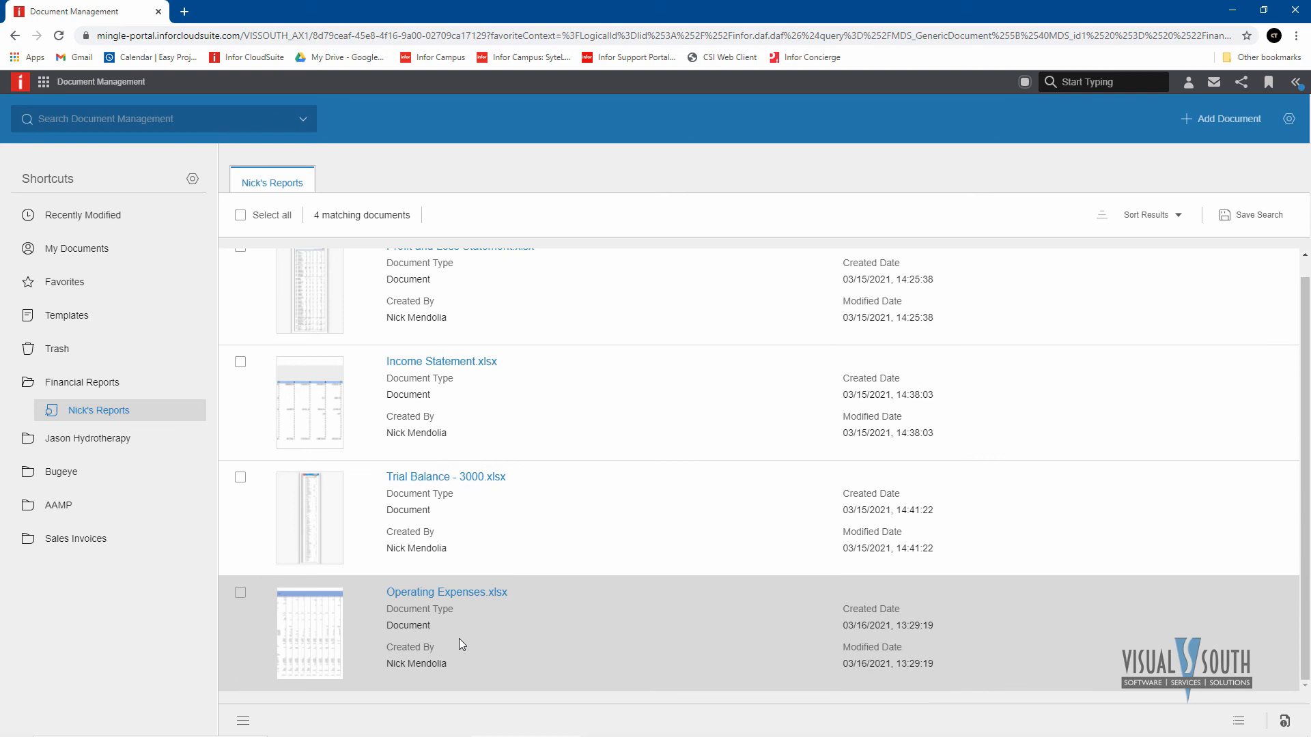
pyautogui.moveTo(322, 639)
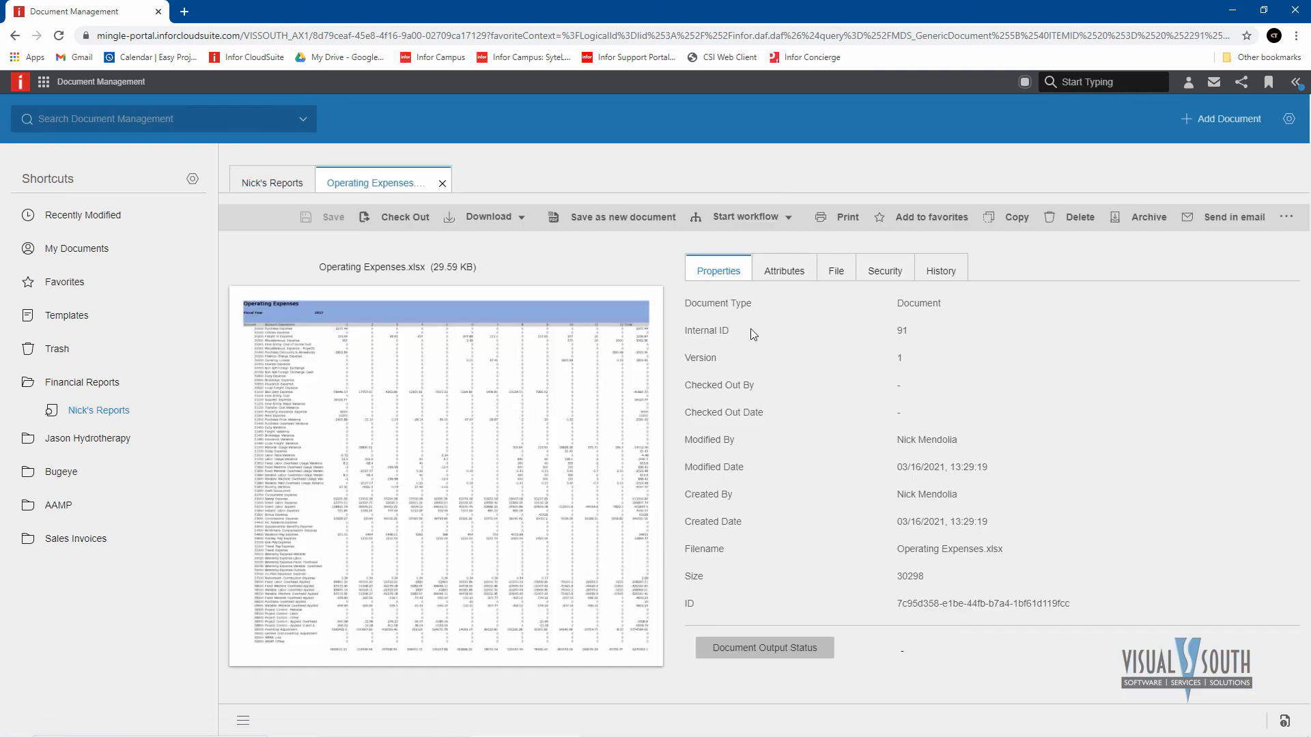
pyautogui.moveTo(682, 495)
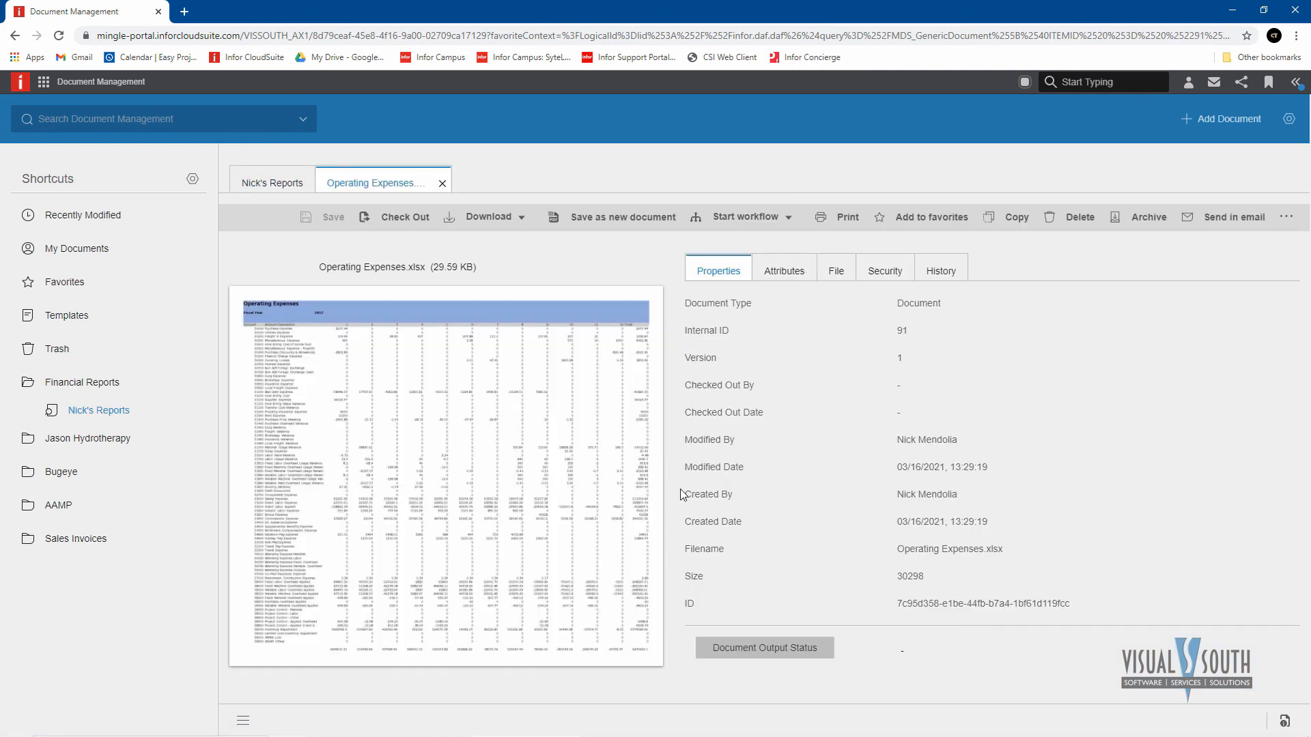
# Show the History of Operating Expenses.xlsx, listing version 1 modified 03/16/2021
pyautogui.click(940, 270)
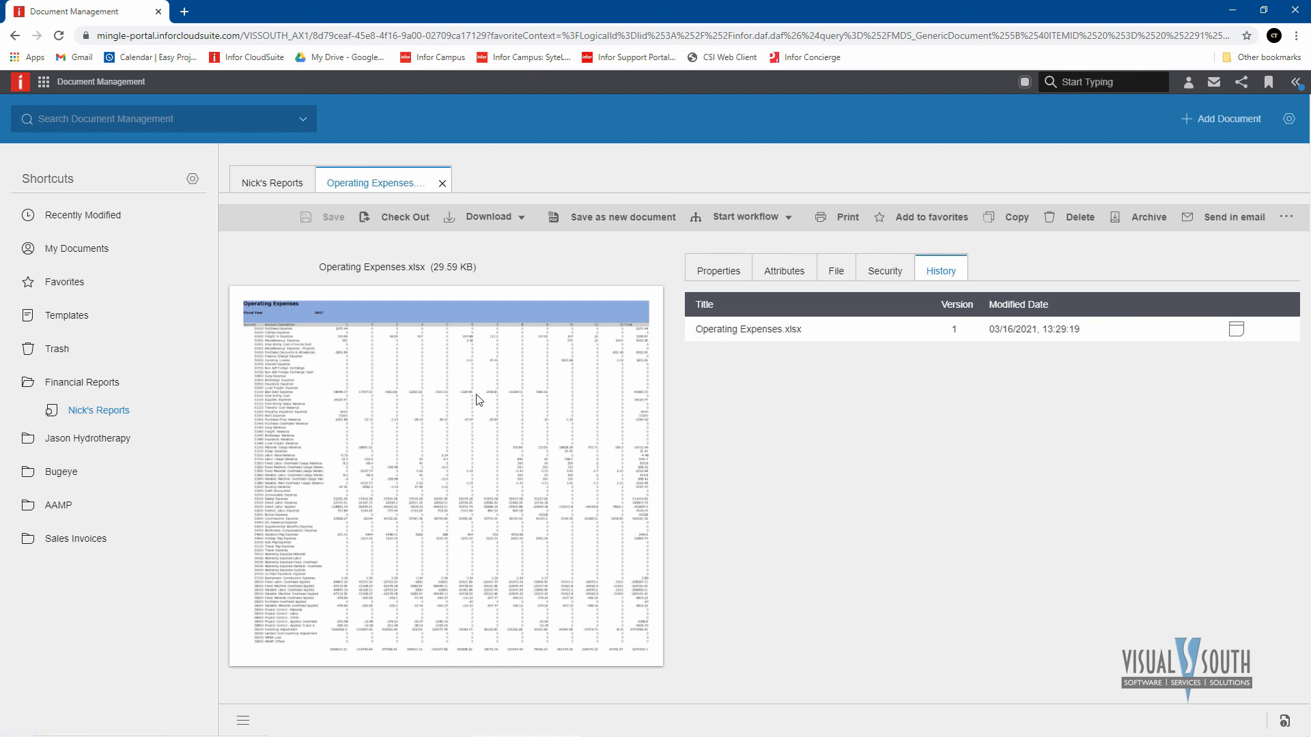
pyautogui.moveTo(421, 235)
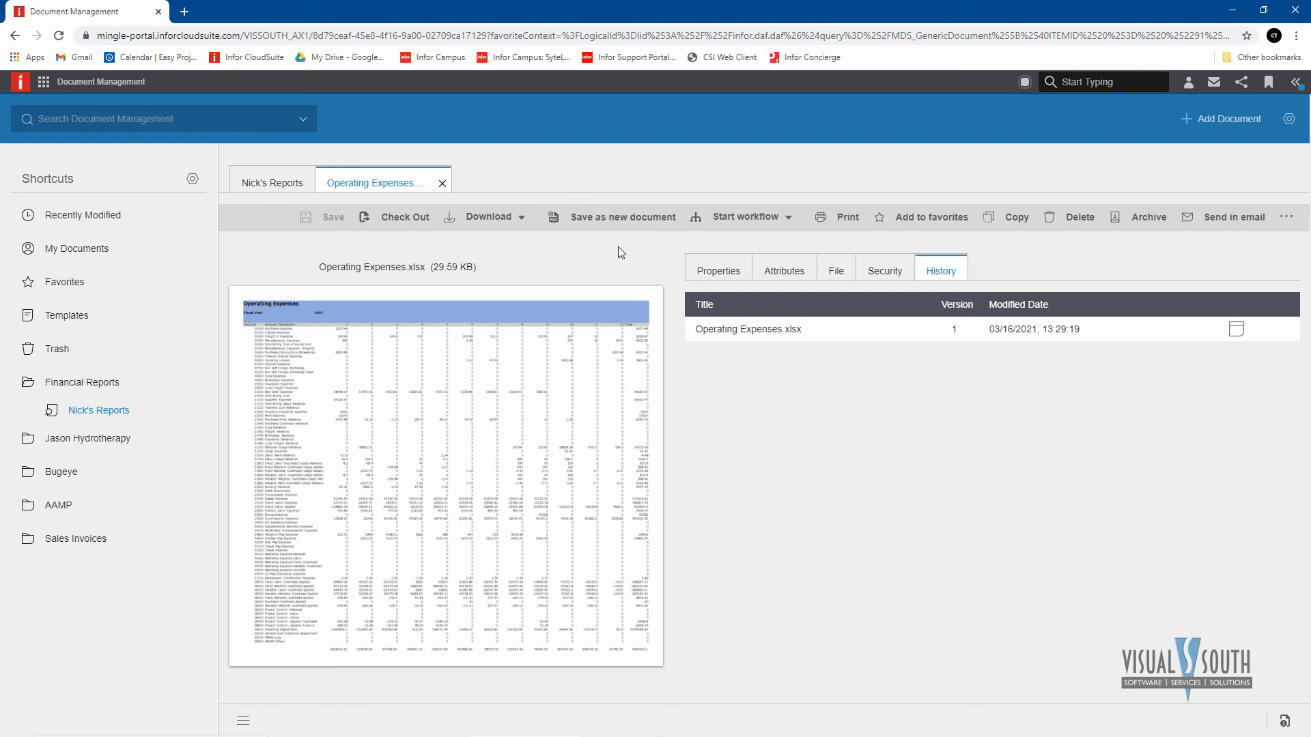
pyautogui.moveTo(539, 491)
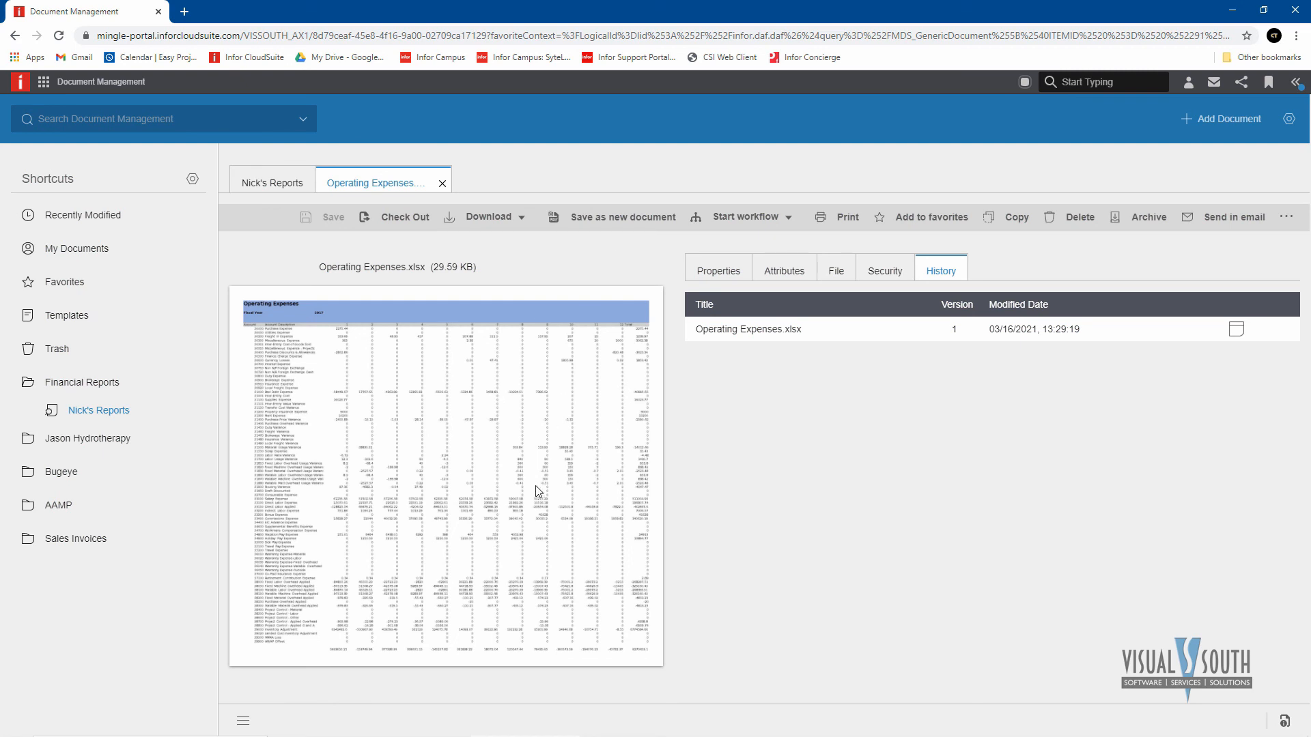
pyautogui.moveTo(478, 511)
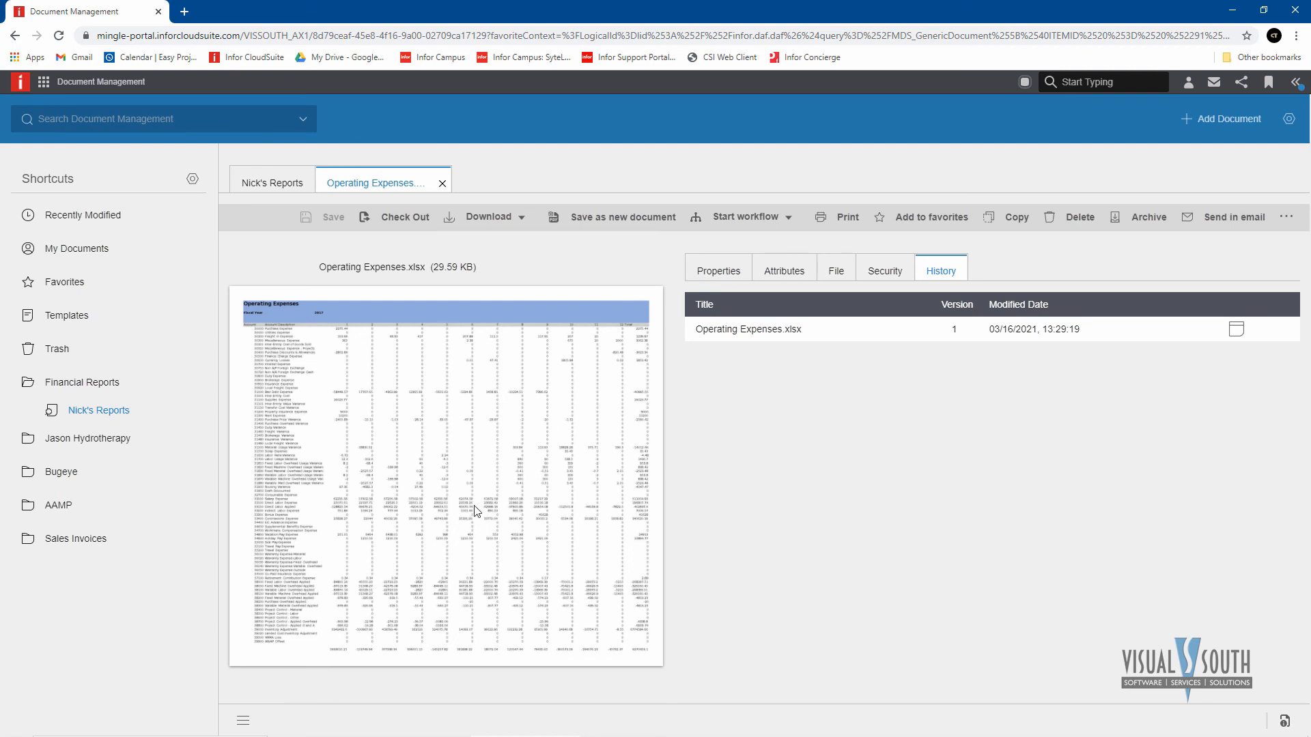
pyautogui.moveTo(486, 494)
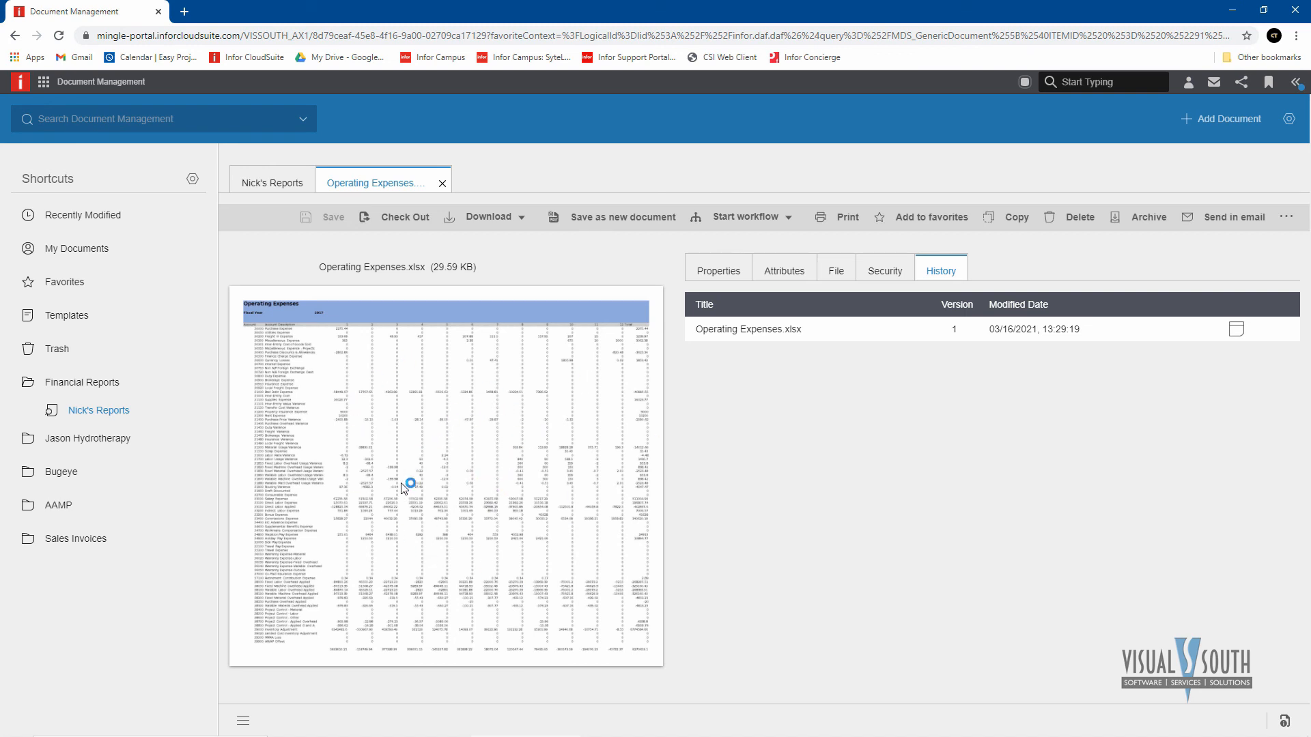
pyautogui.moveTo(544, 459)
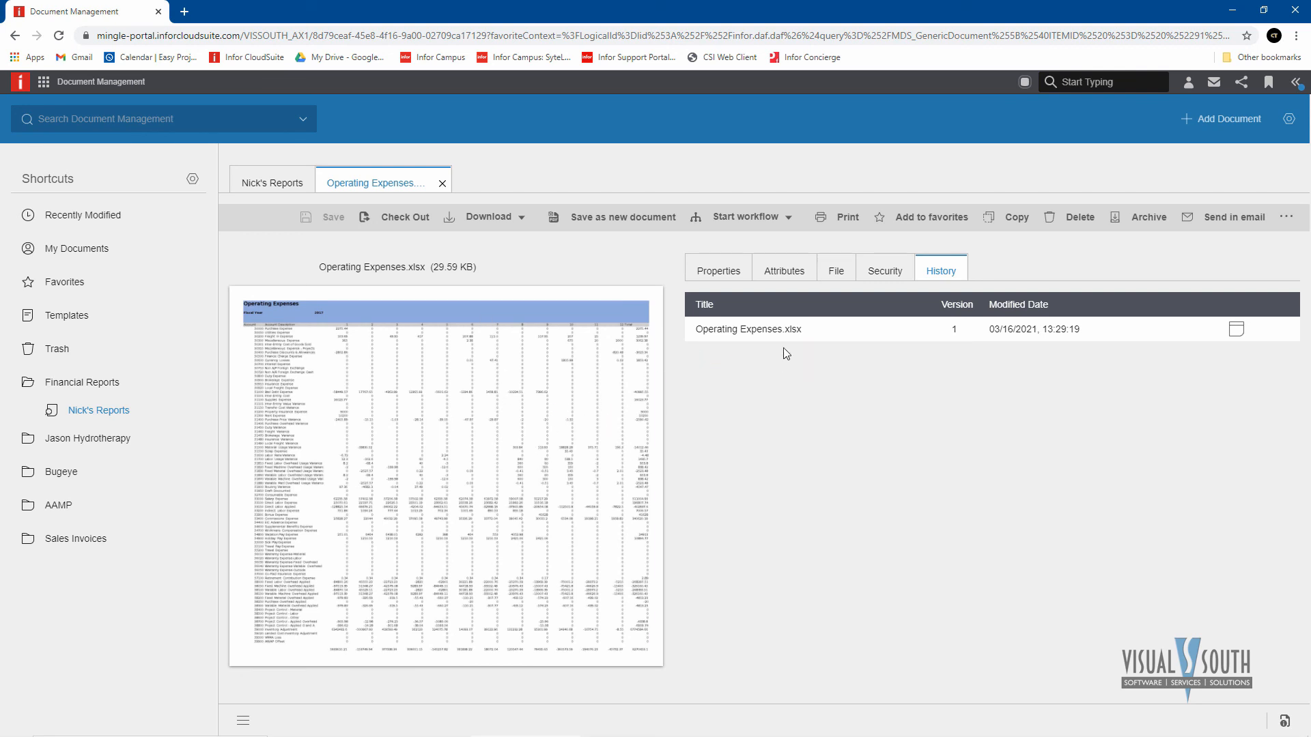
pyautogui.moveTo(943, 530)
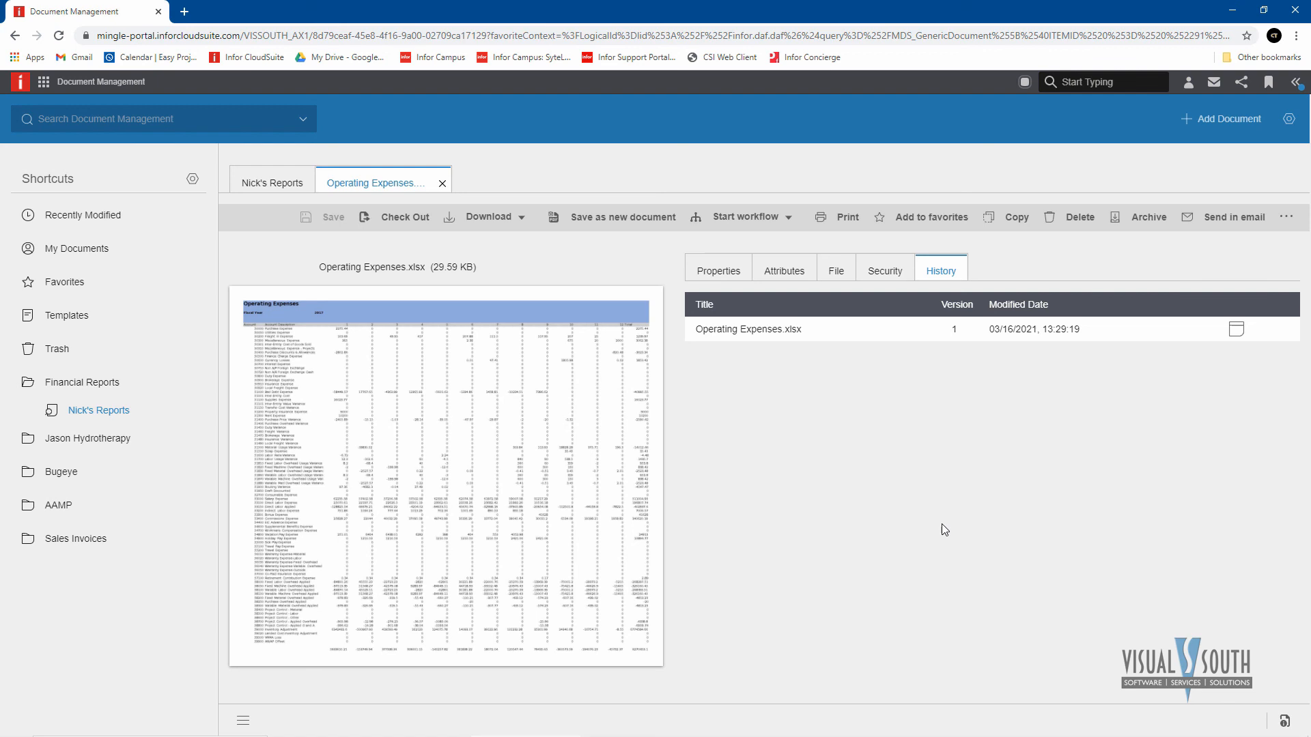
pyautogui.moveTo(791, 495)
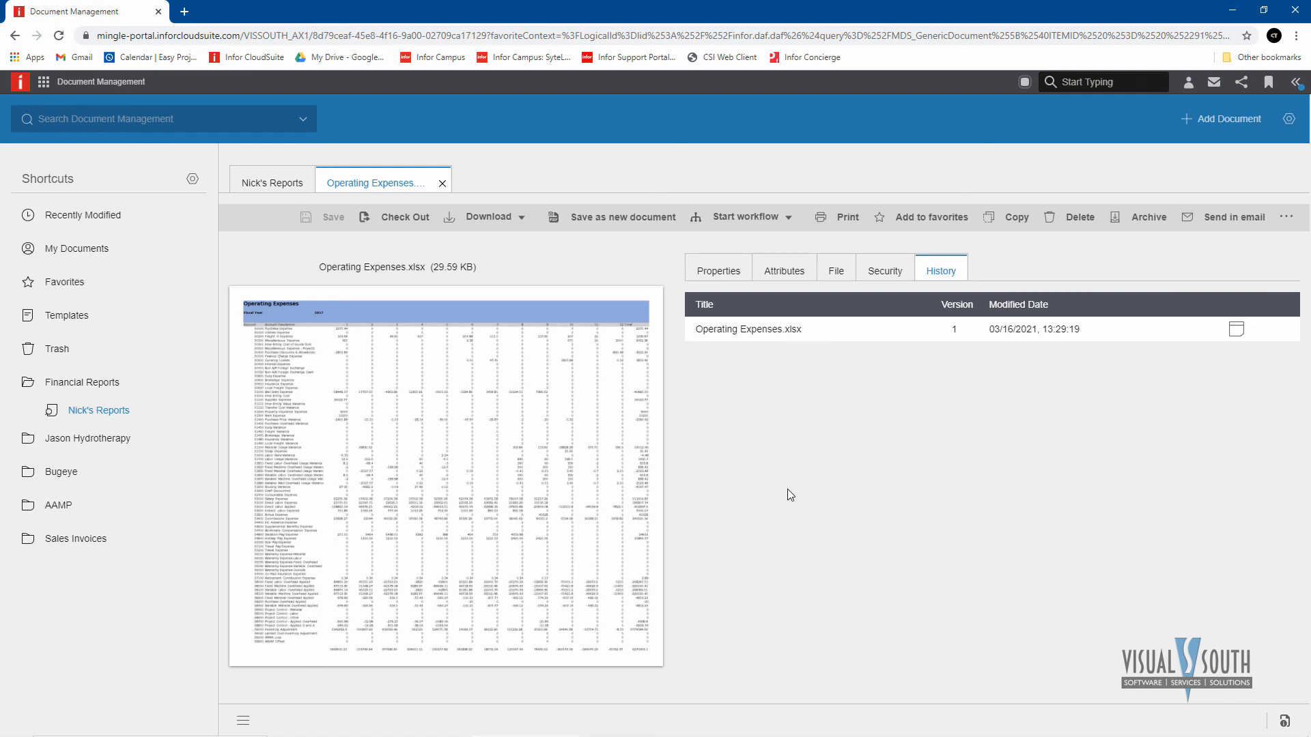
pyautogui.moveTo(1225, 486)
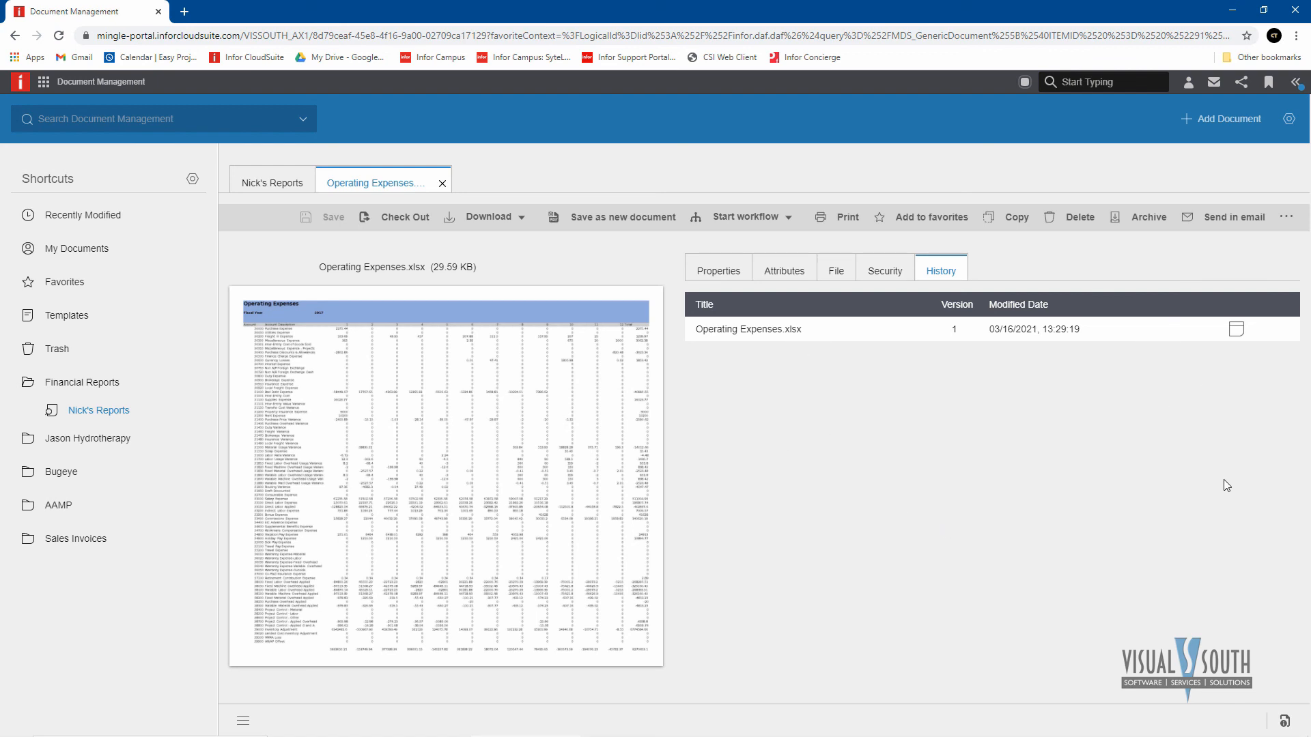
pyautogui.moveTo(1256, 475)
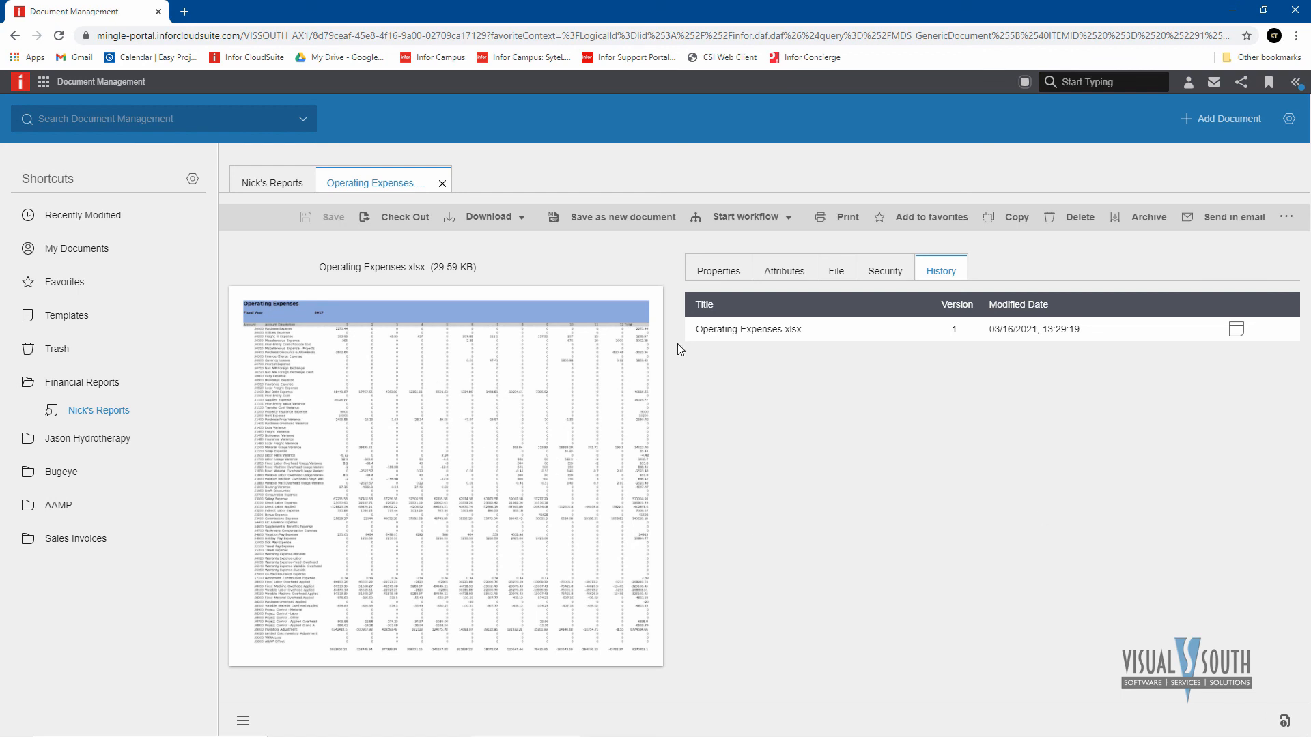
pyautogui.moveTo(1166, 370)
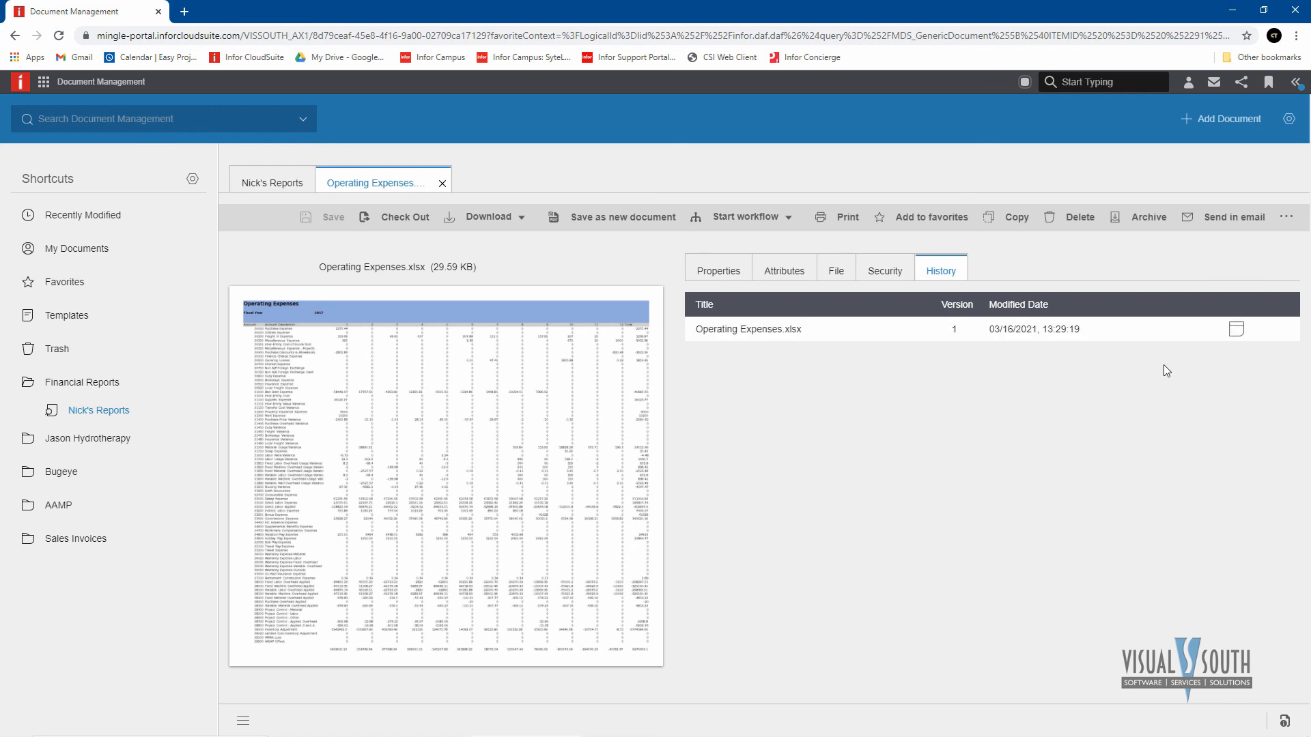
pyautogui.moveTo(711, 317)
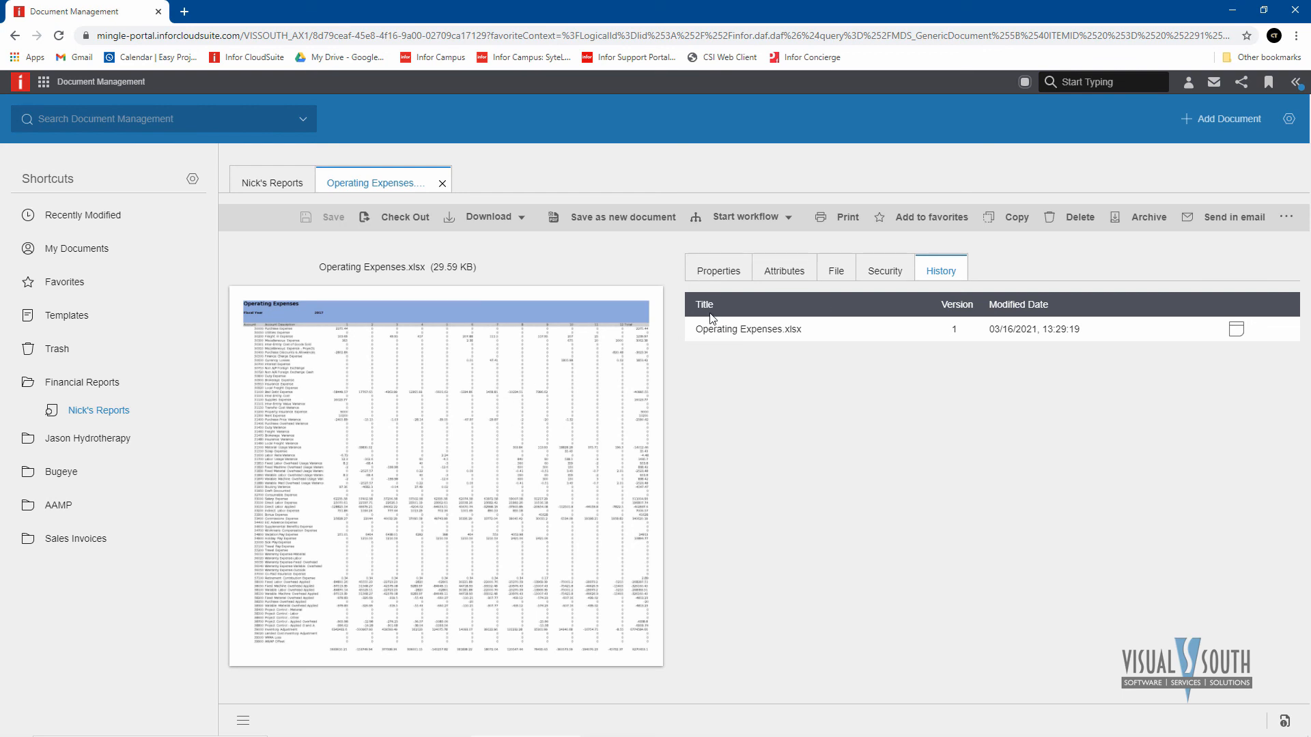
pyautogui.moveTo(473, 459)
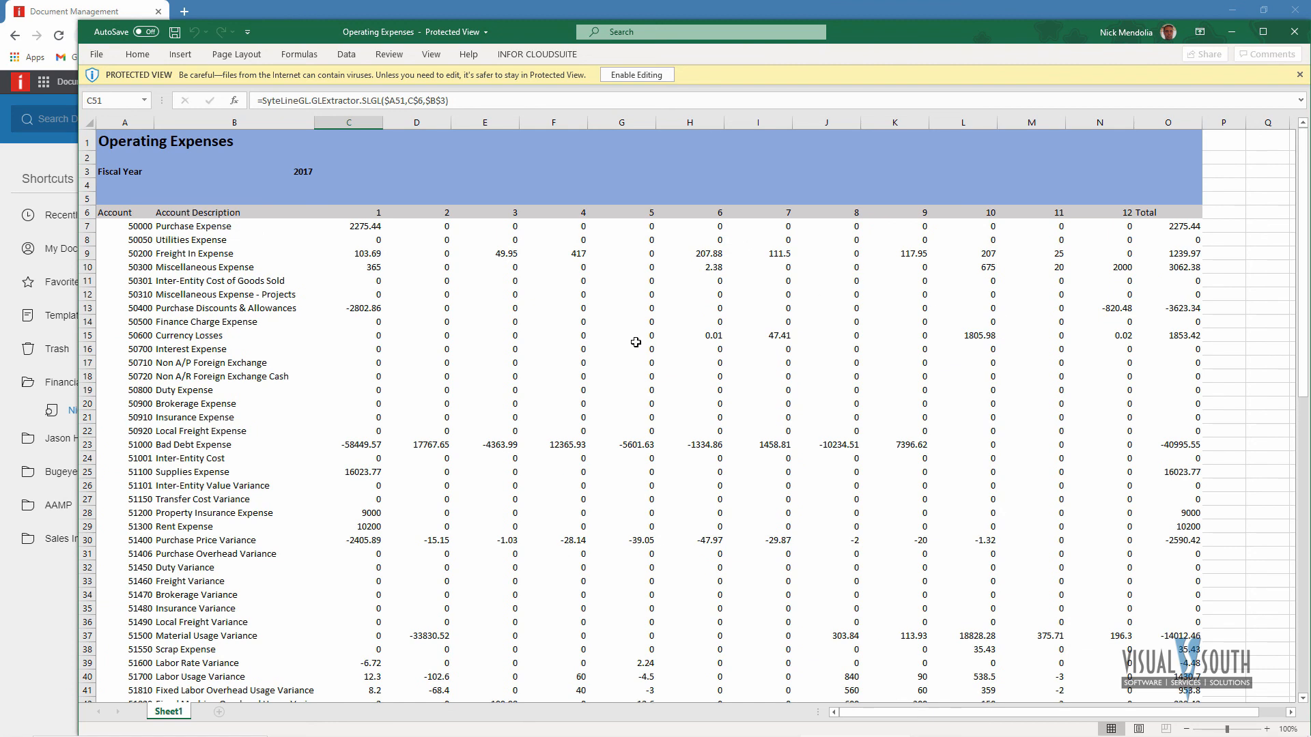
pyautogui.moveTo(565, 402)
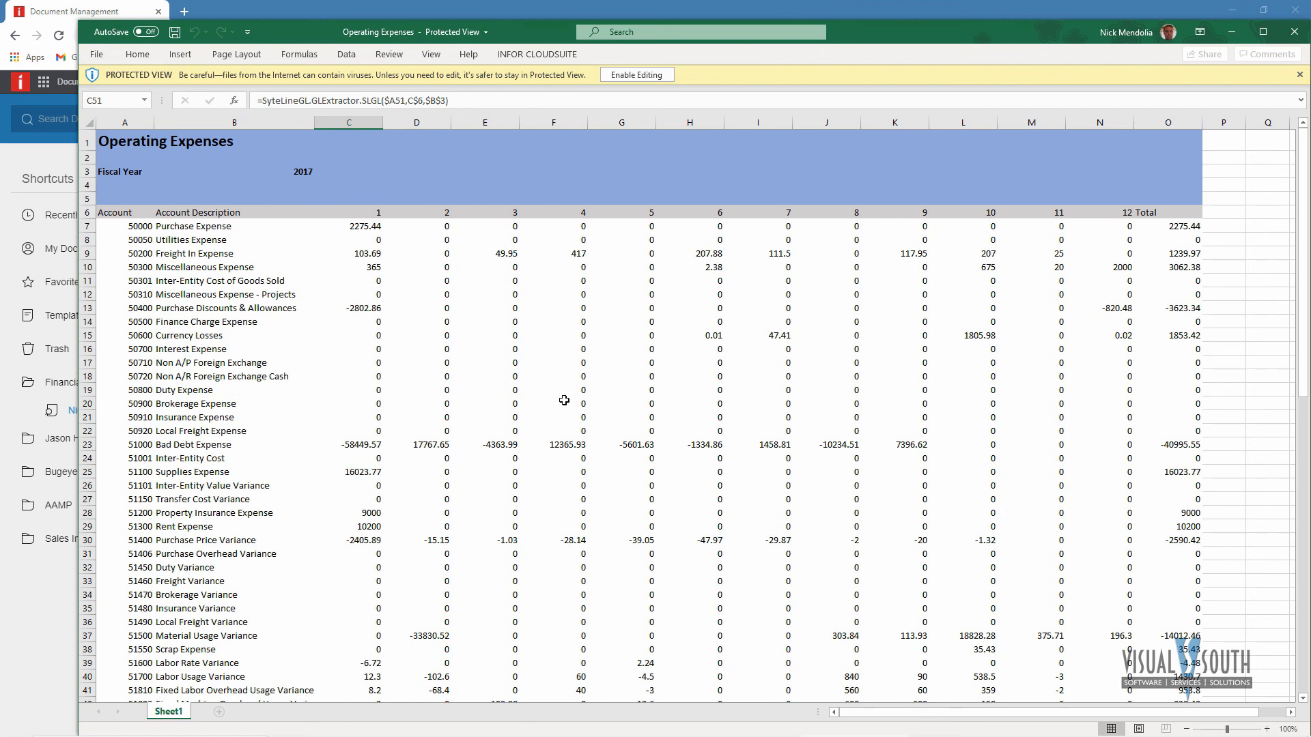
pyautogui.moveTo(639, 379)
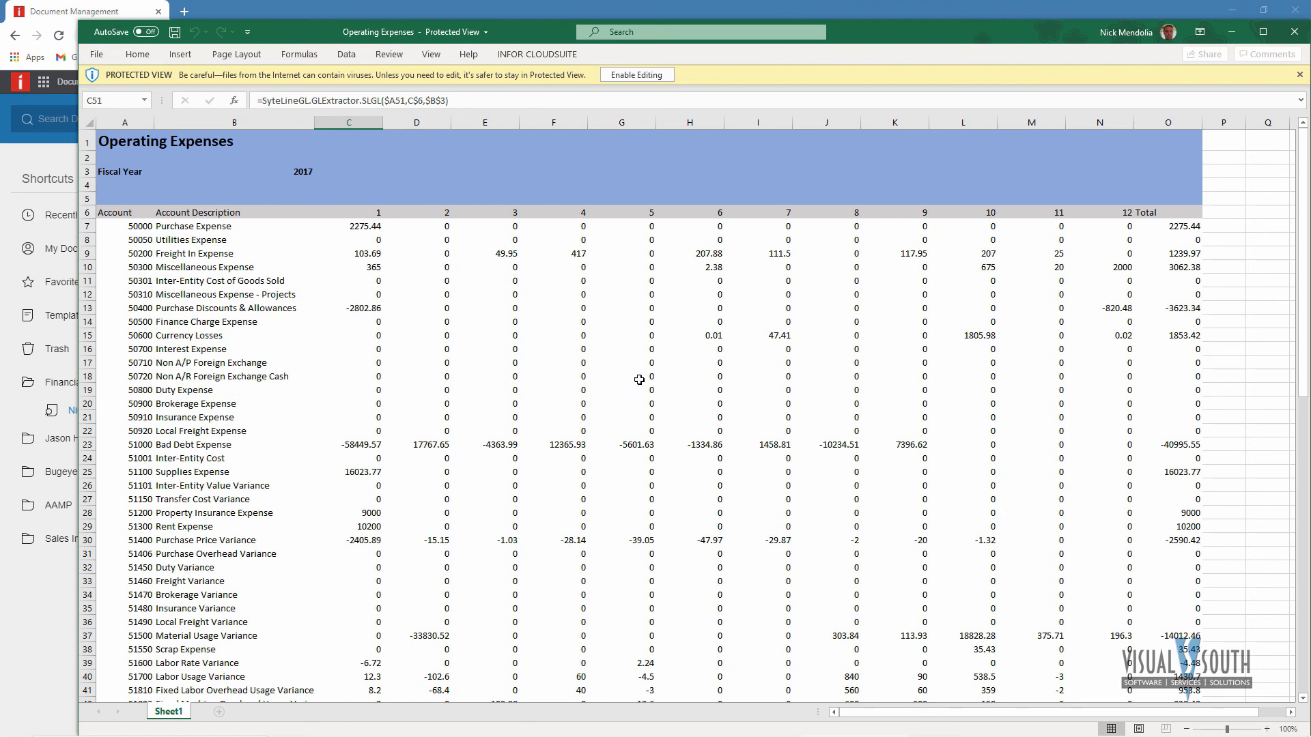